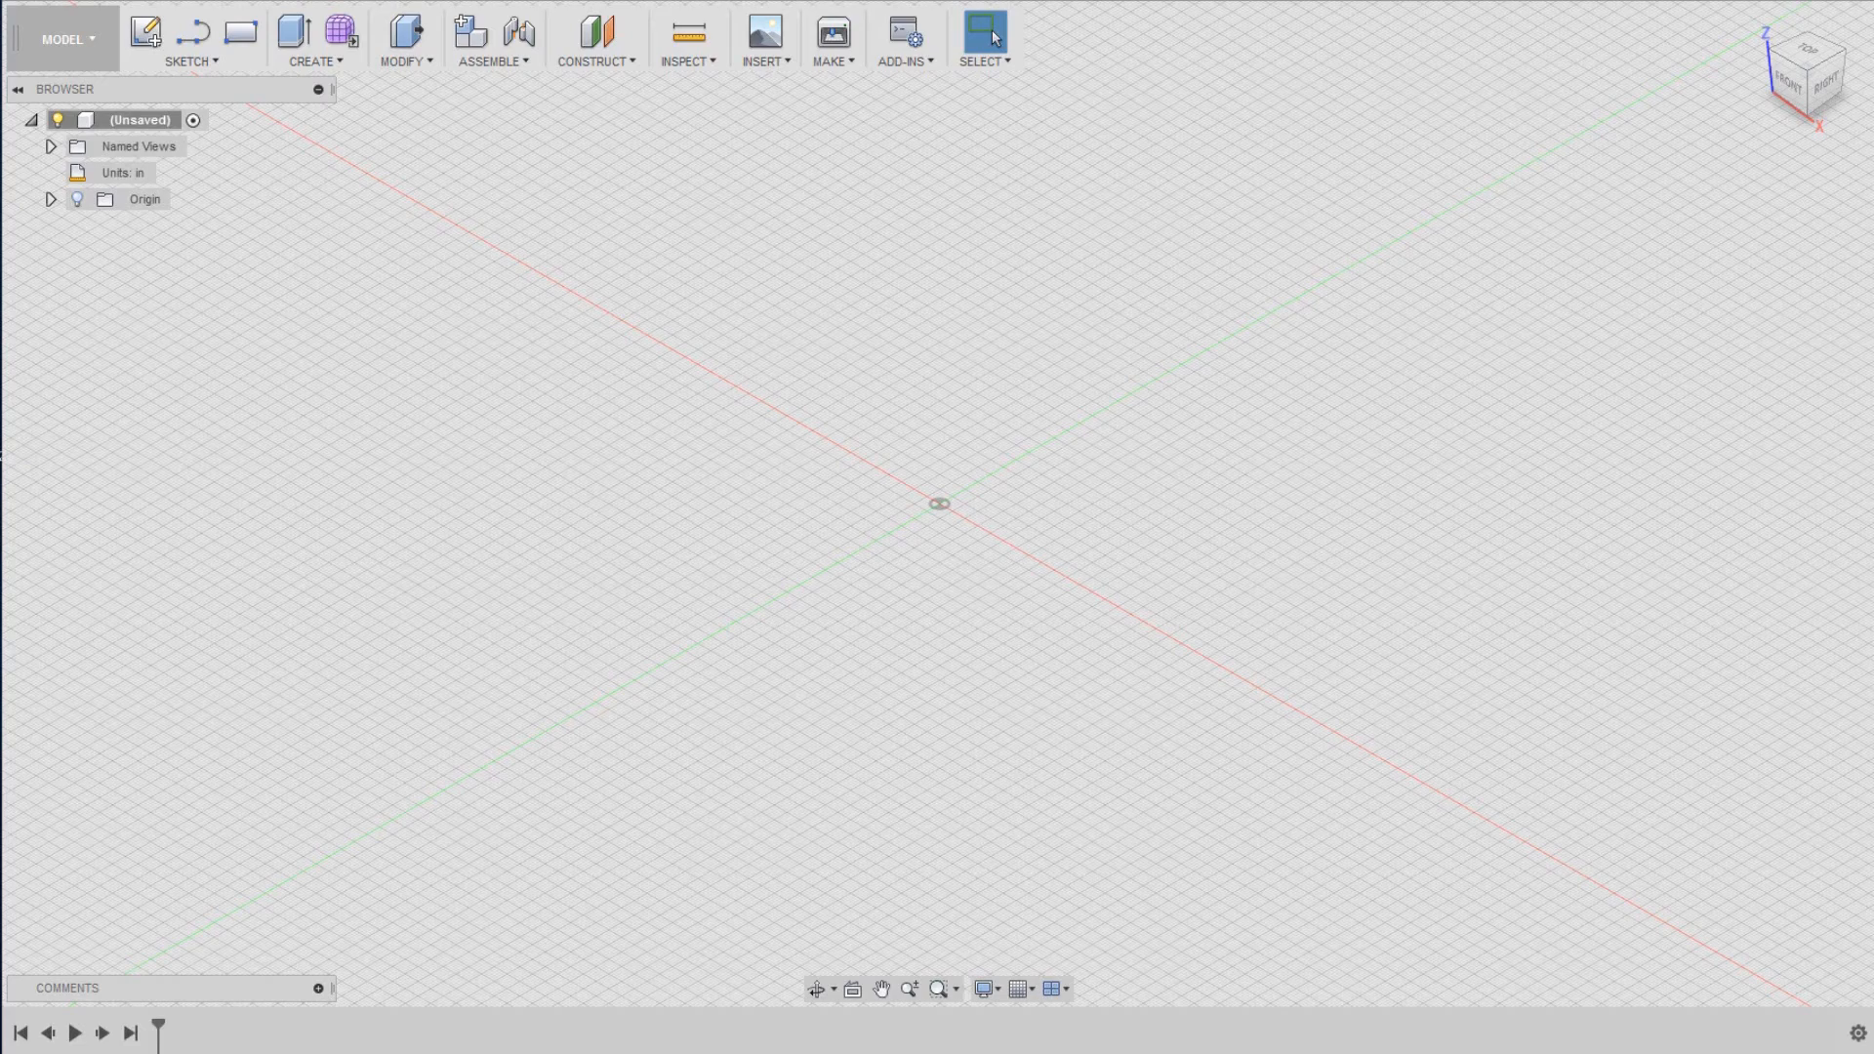
{"action": "mouse_move", "coordinate": [1201, 252]}
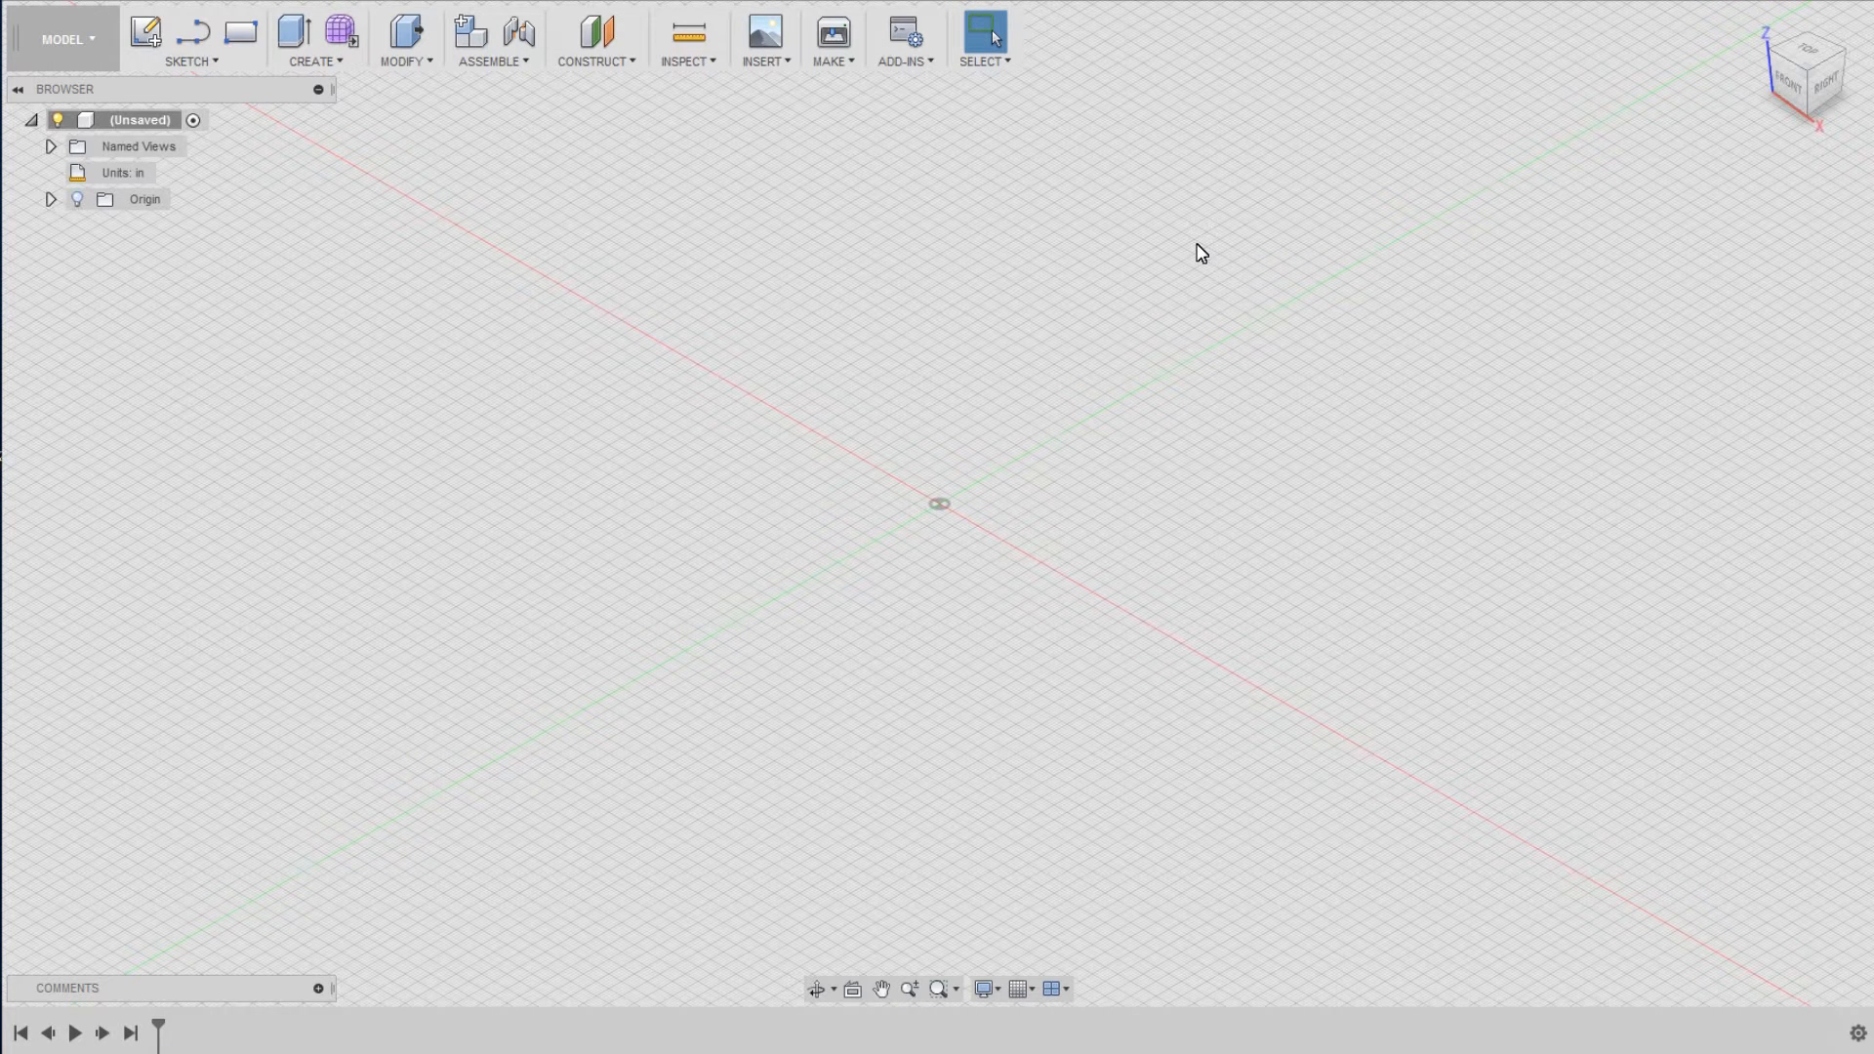
{"action": "mouse_move", "coordinate": [1106, 285]}
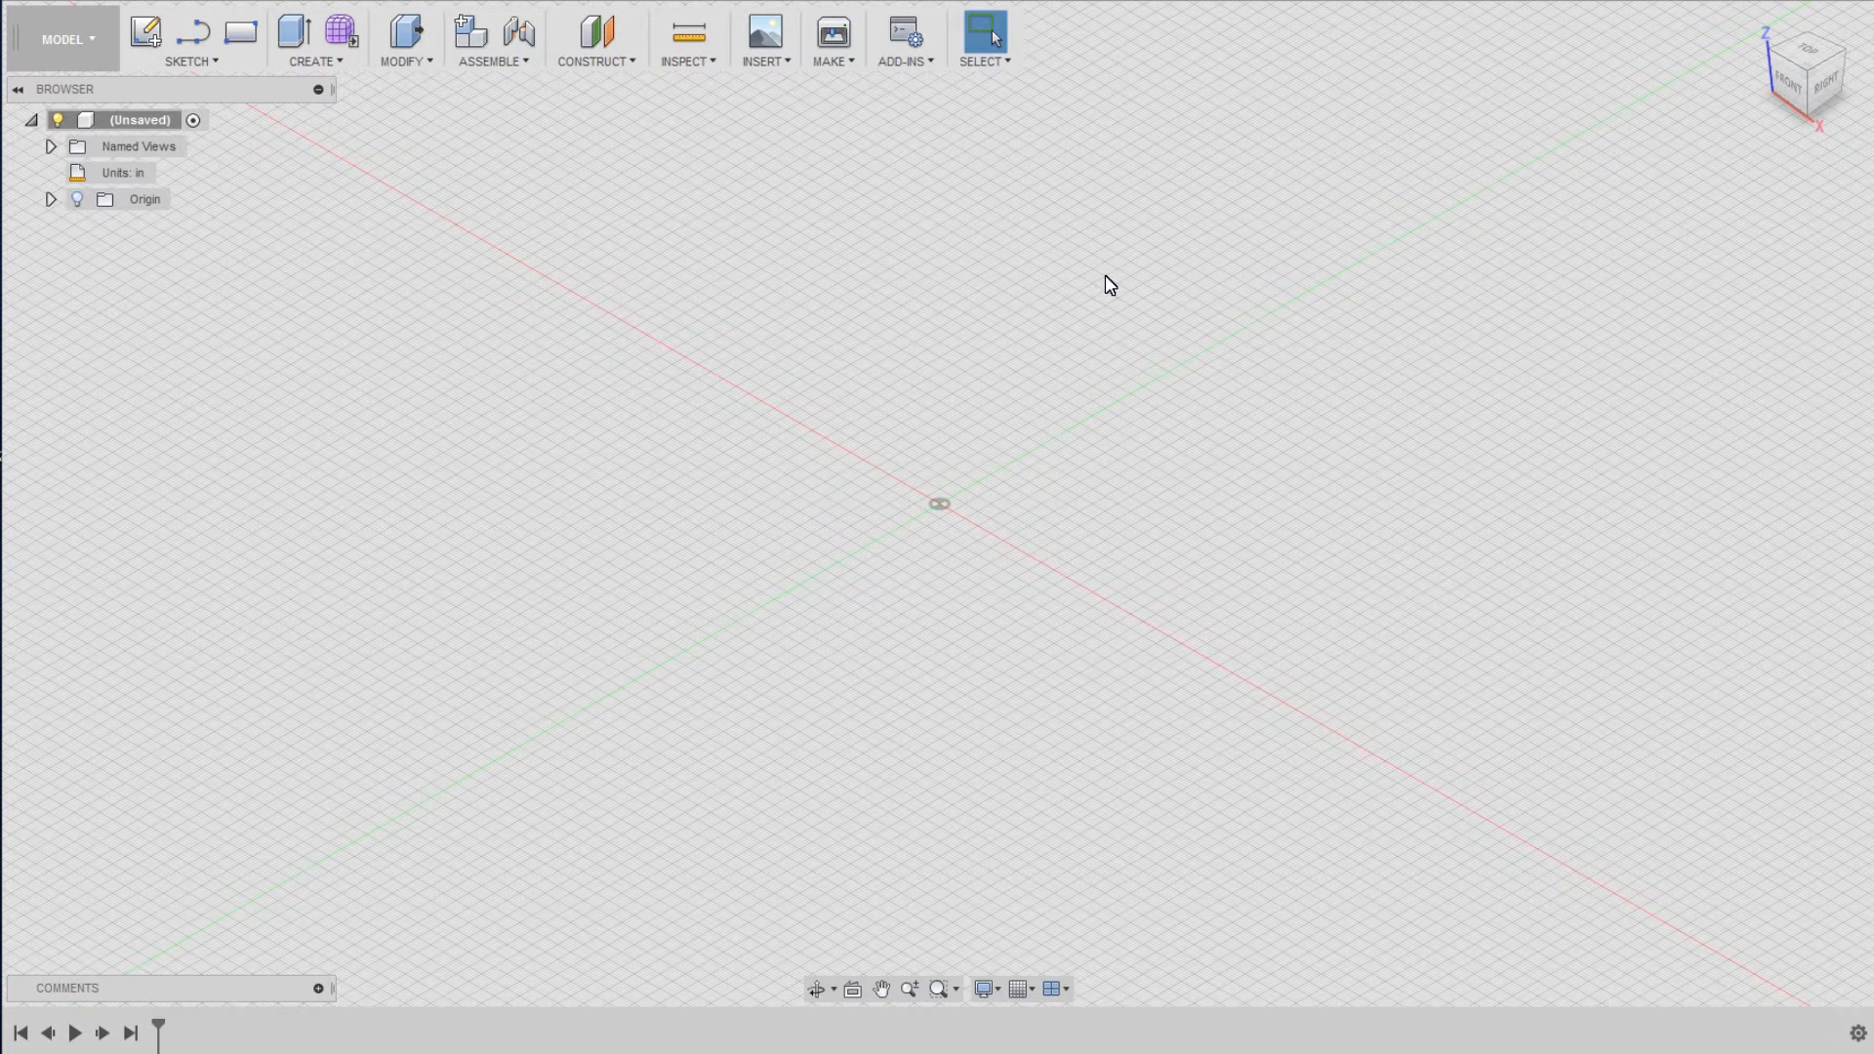
{"action": "mouse_move", "coordinate": [991, 279]}
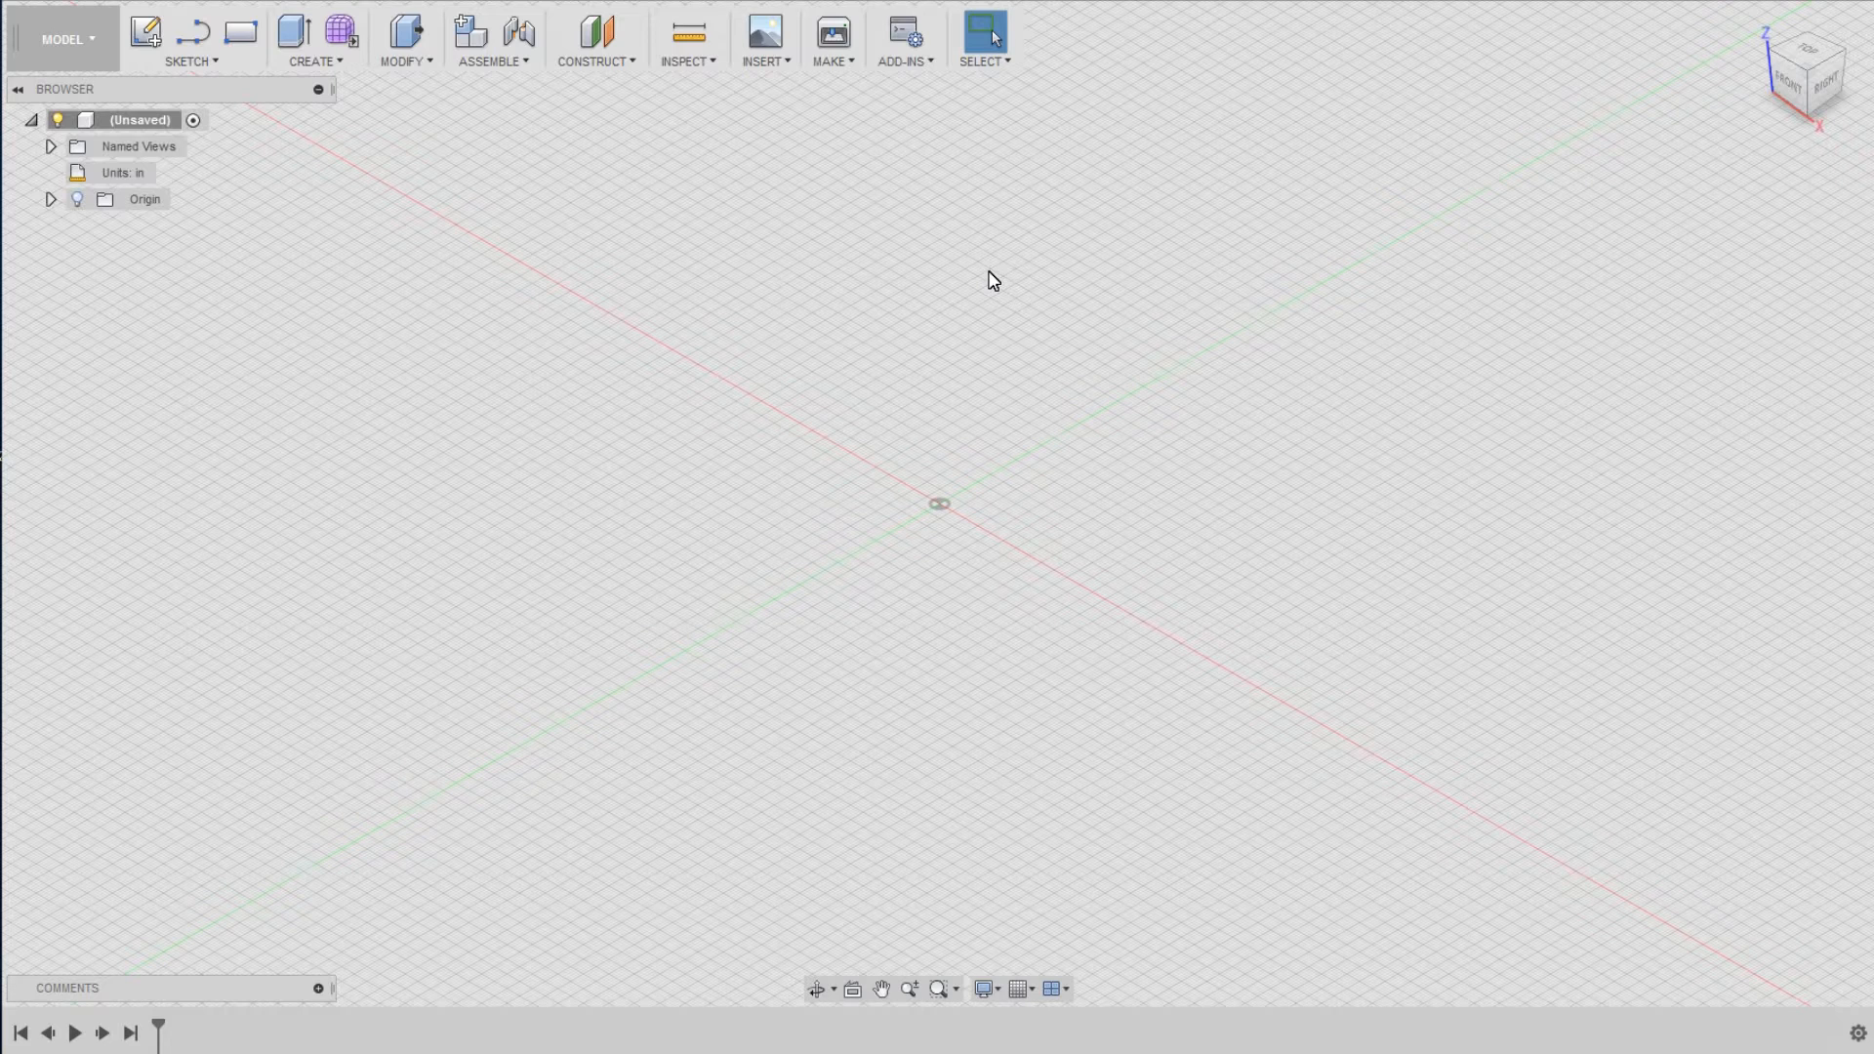
- Begin a DXF import of the traces drawing onto the XY plane, then cancel it
{"action": "left_click", "coordinate": [764, 37]}
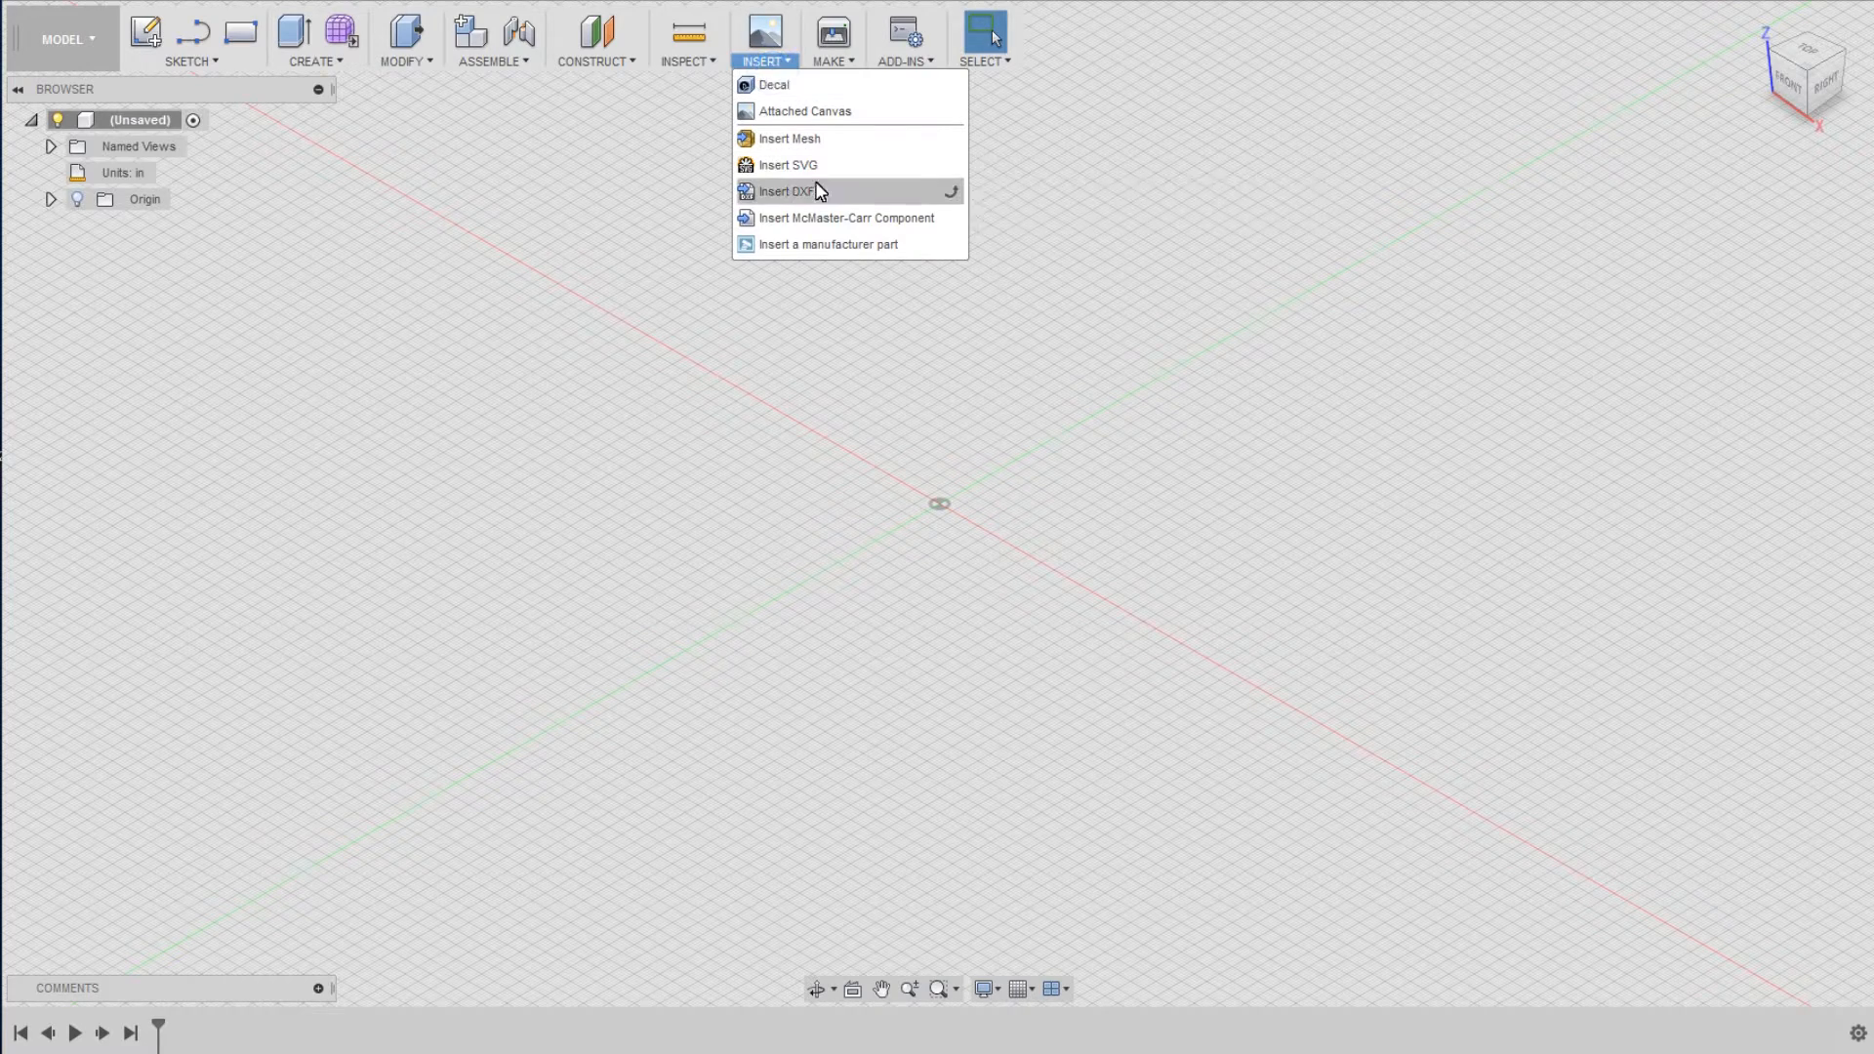
{"action": "left_click", "coordinate": [788, 192]}
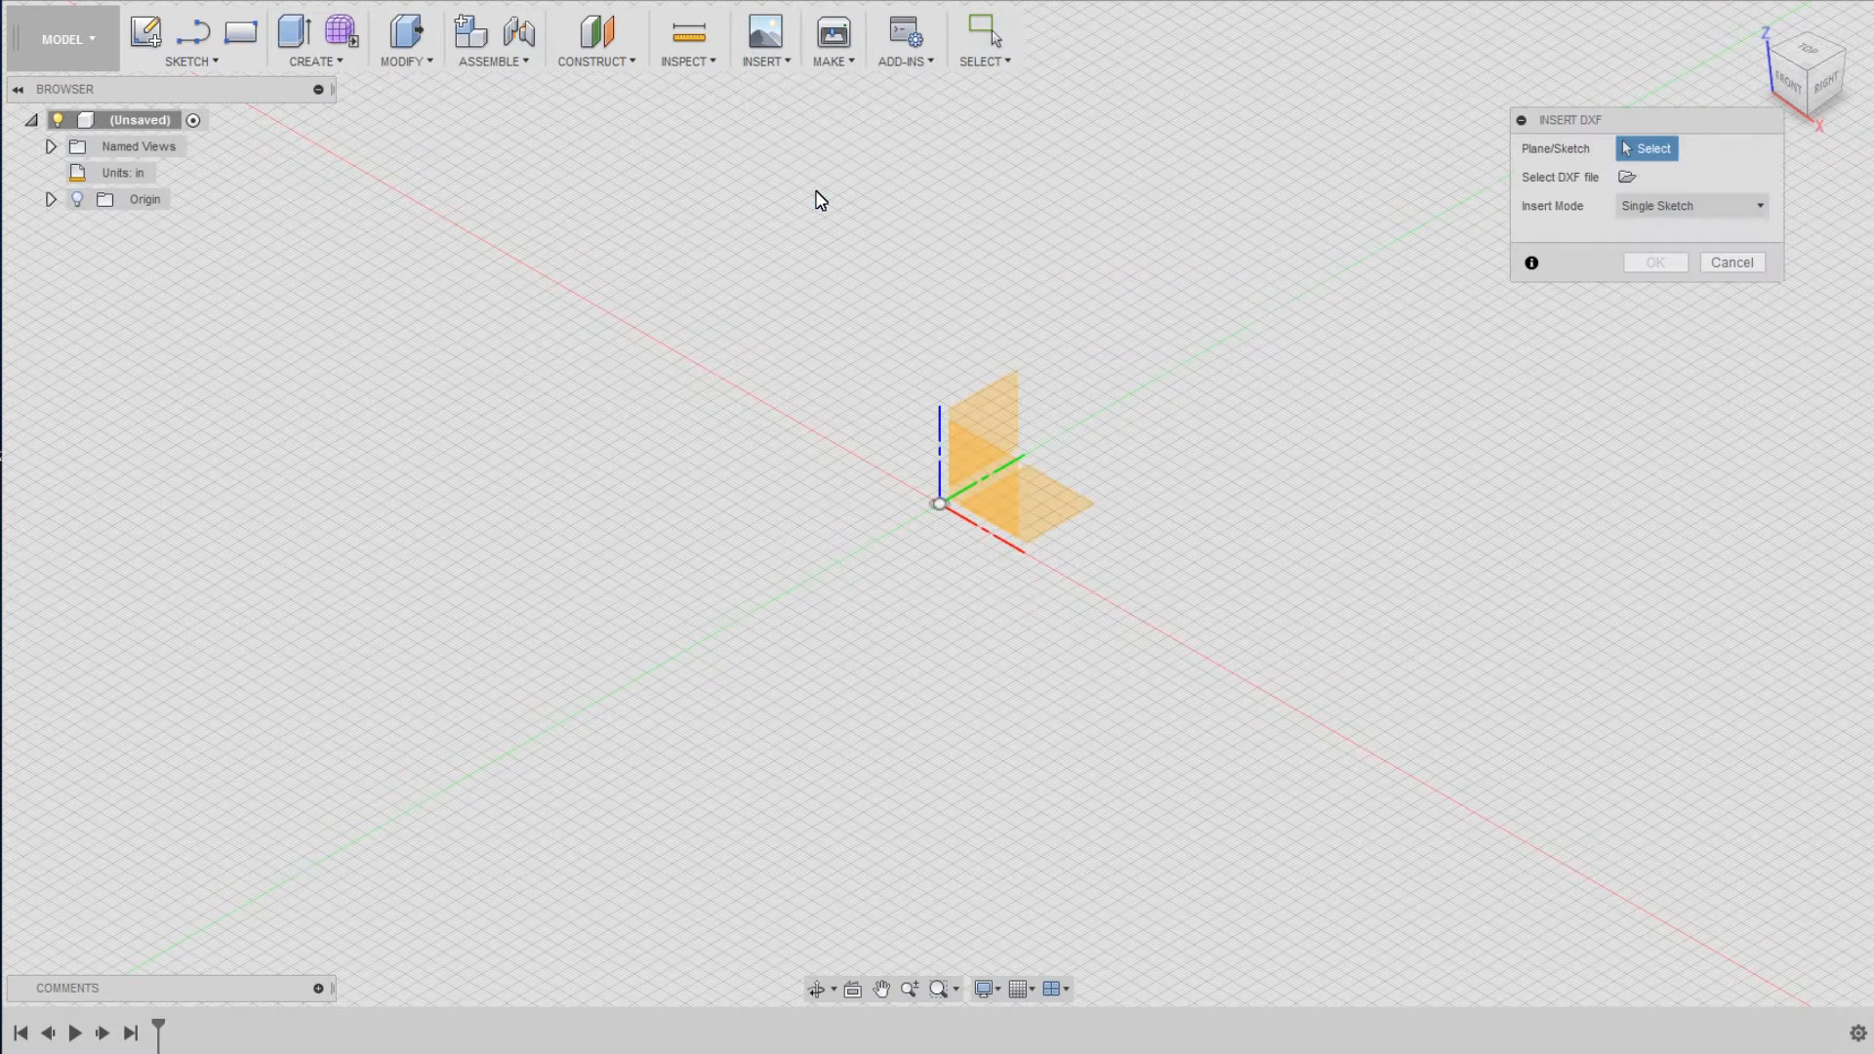
{"action": "left_click", "coordinate": [1021, 500]}
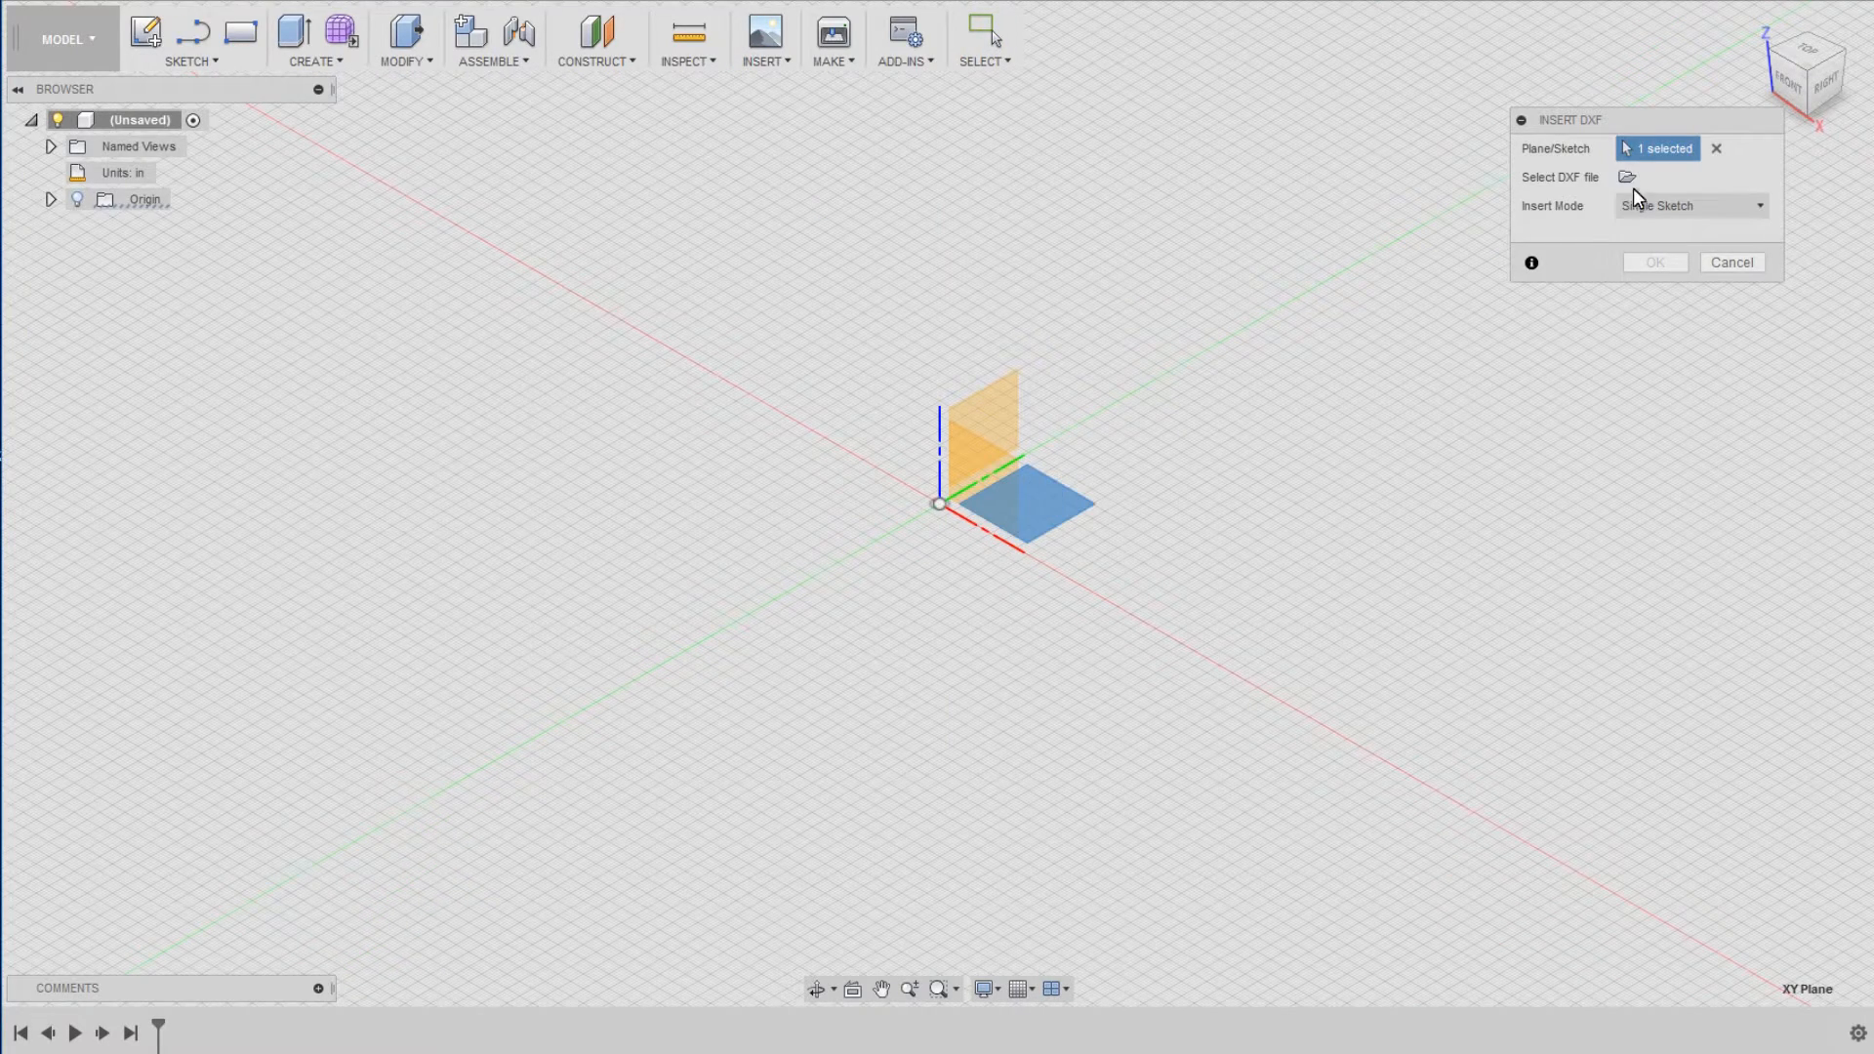
{"action": "left_click", "coordinate": [1626, 177]}
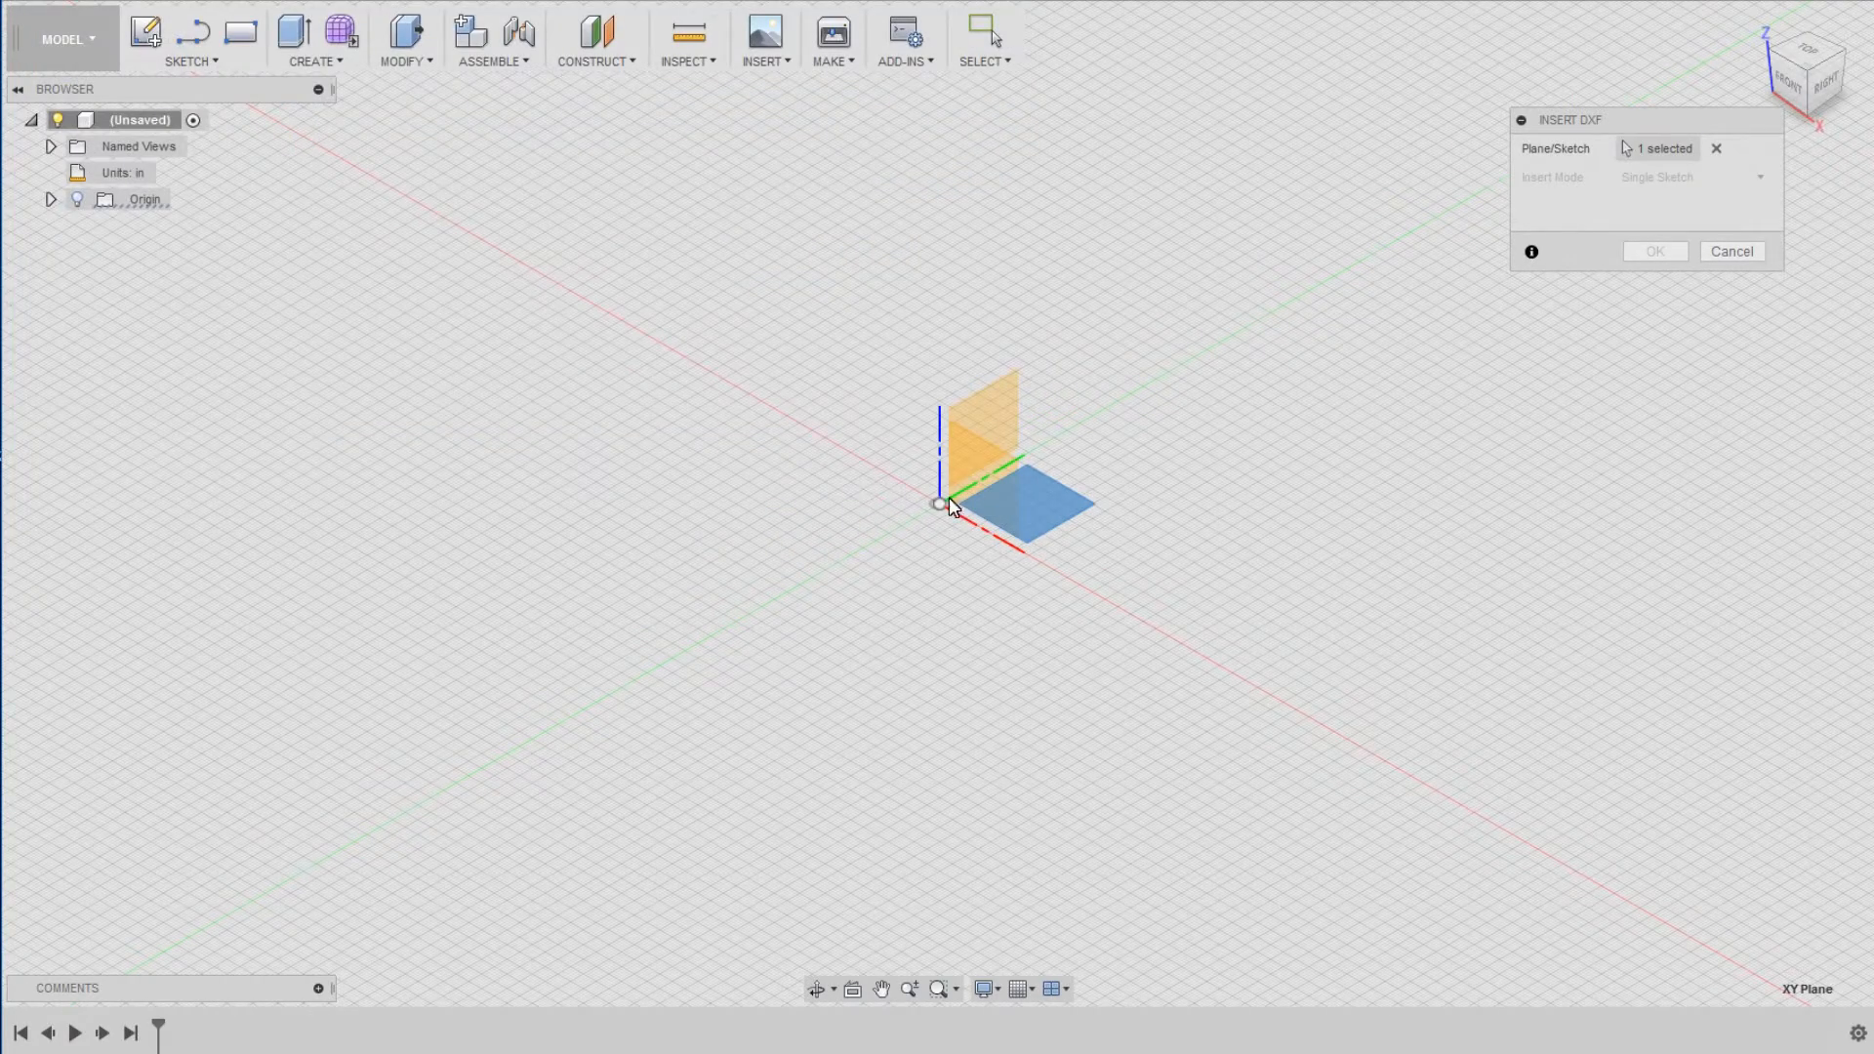
{"action": "left_click", "coordinate": [1626, 178]}
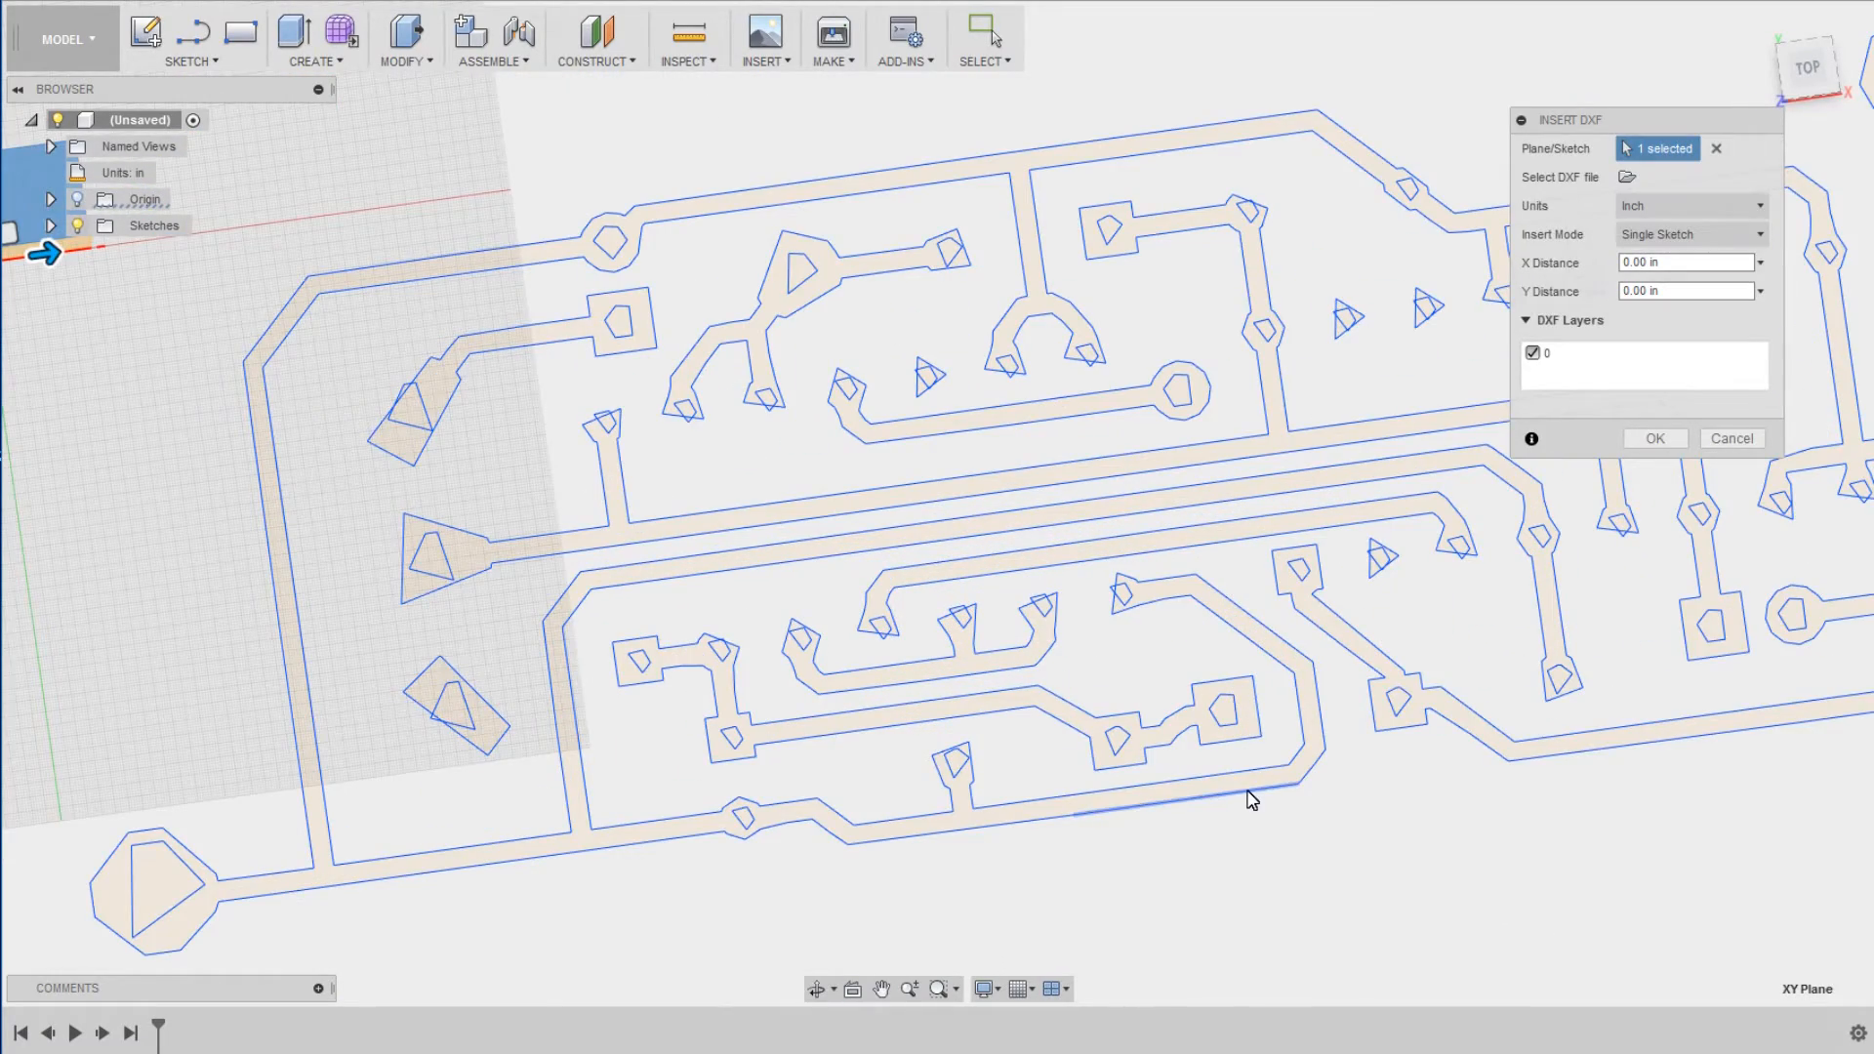
{"action": "mouse_move", "coordinate": [1252, 800]}
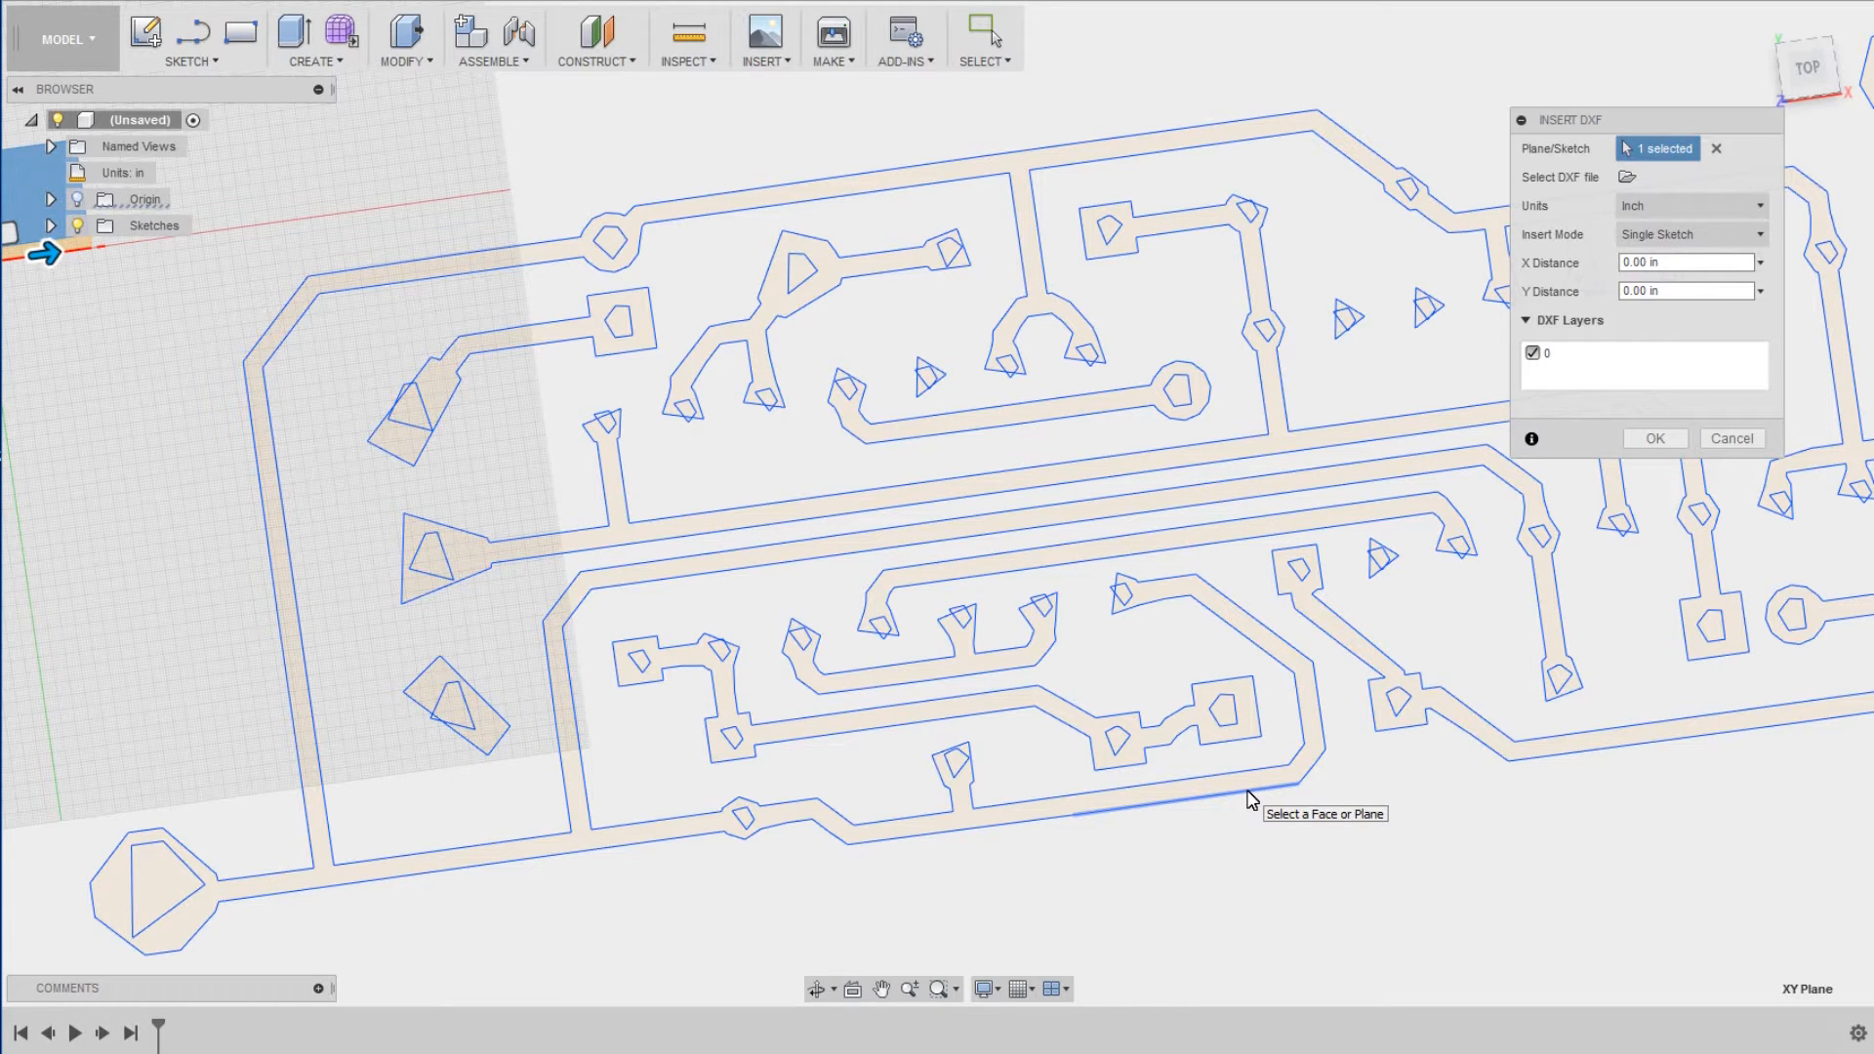
{"action": "mouse_move", "coordinate": [1731, 439]}
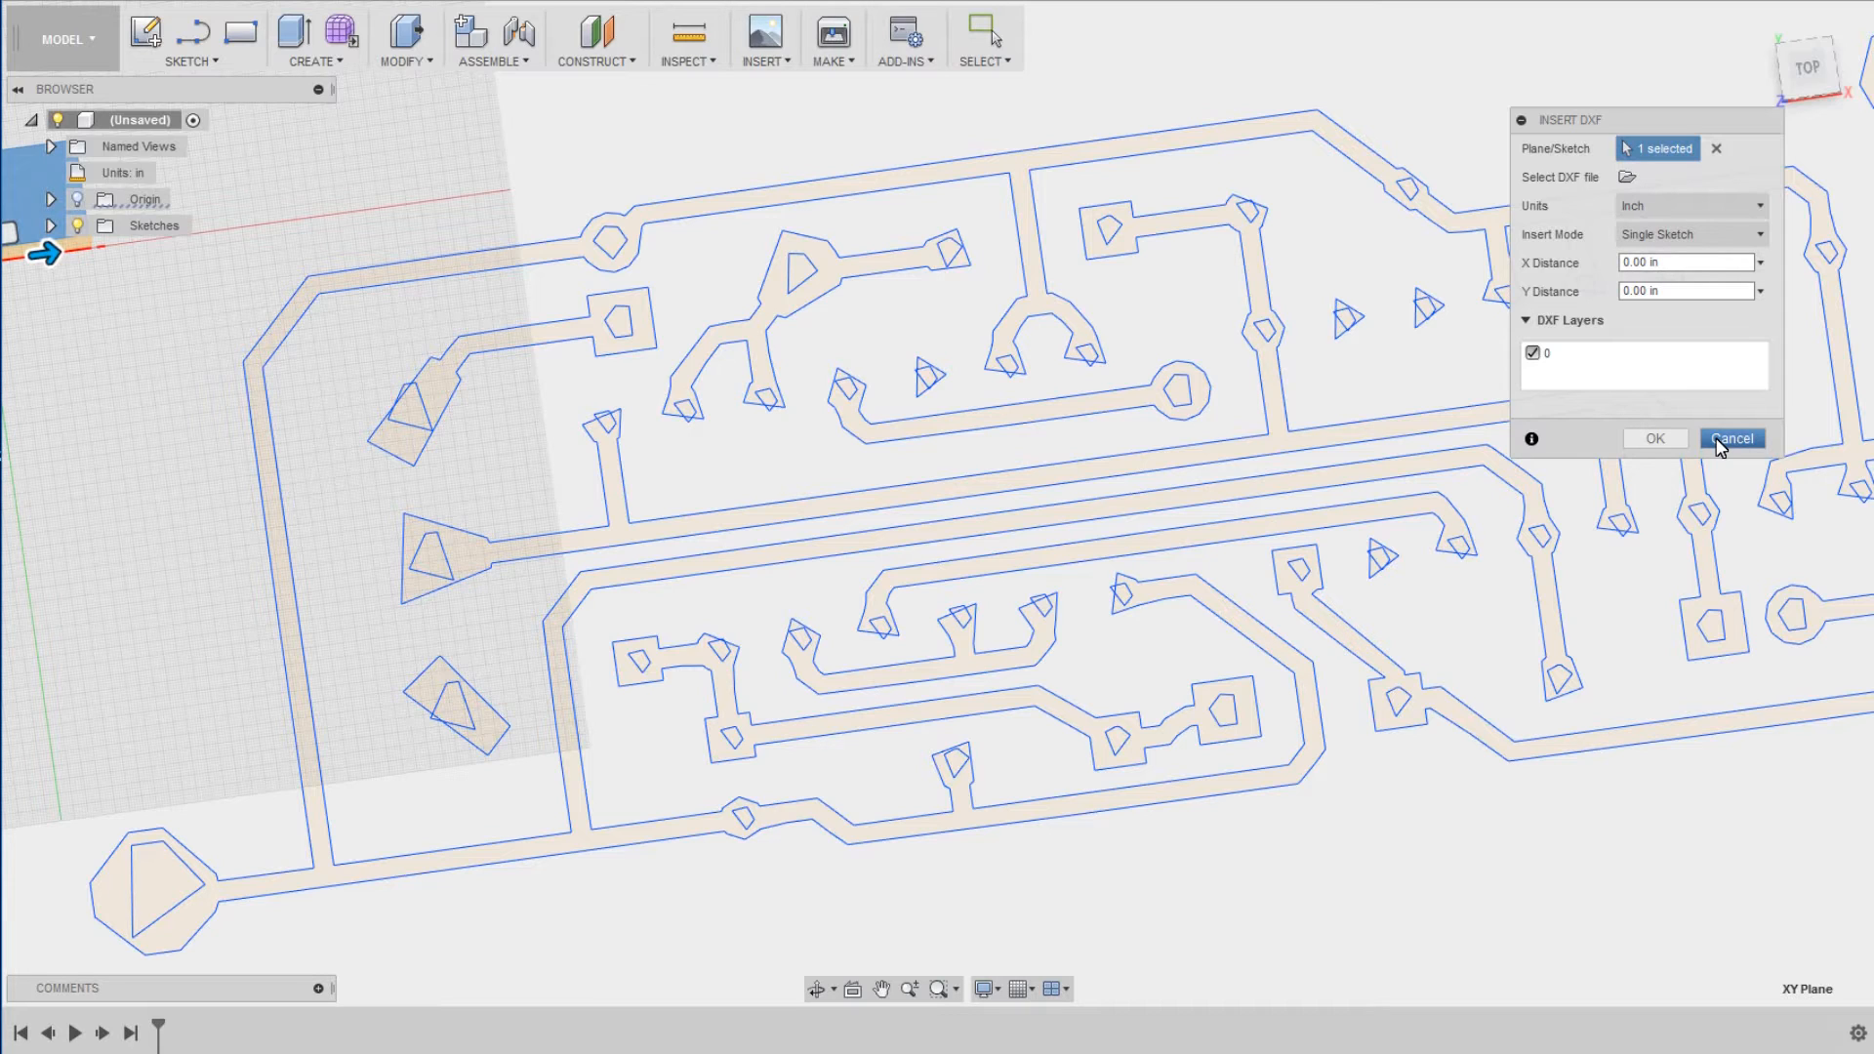
{"action": "left_click", "coordinate": [1731, 437]}
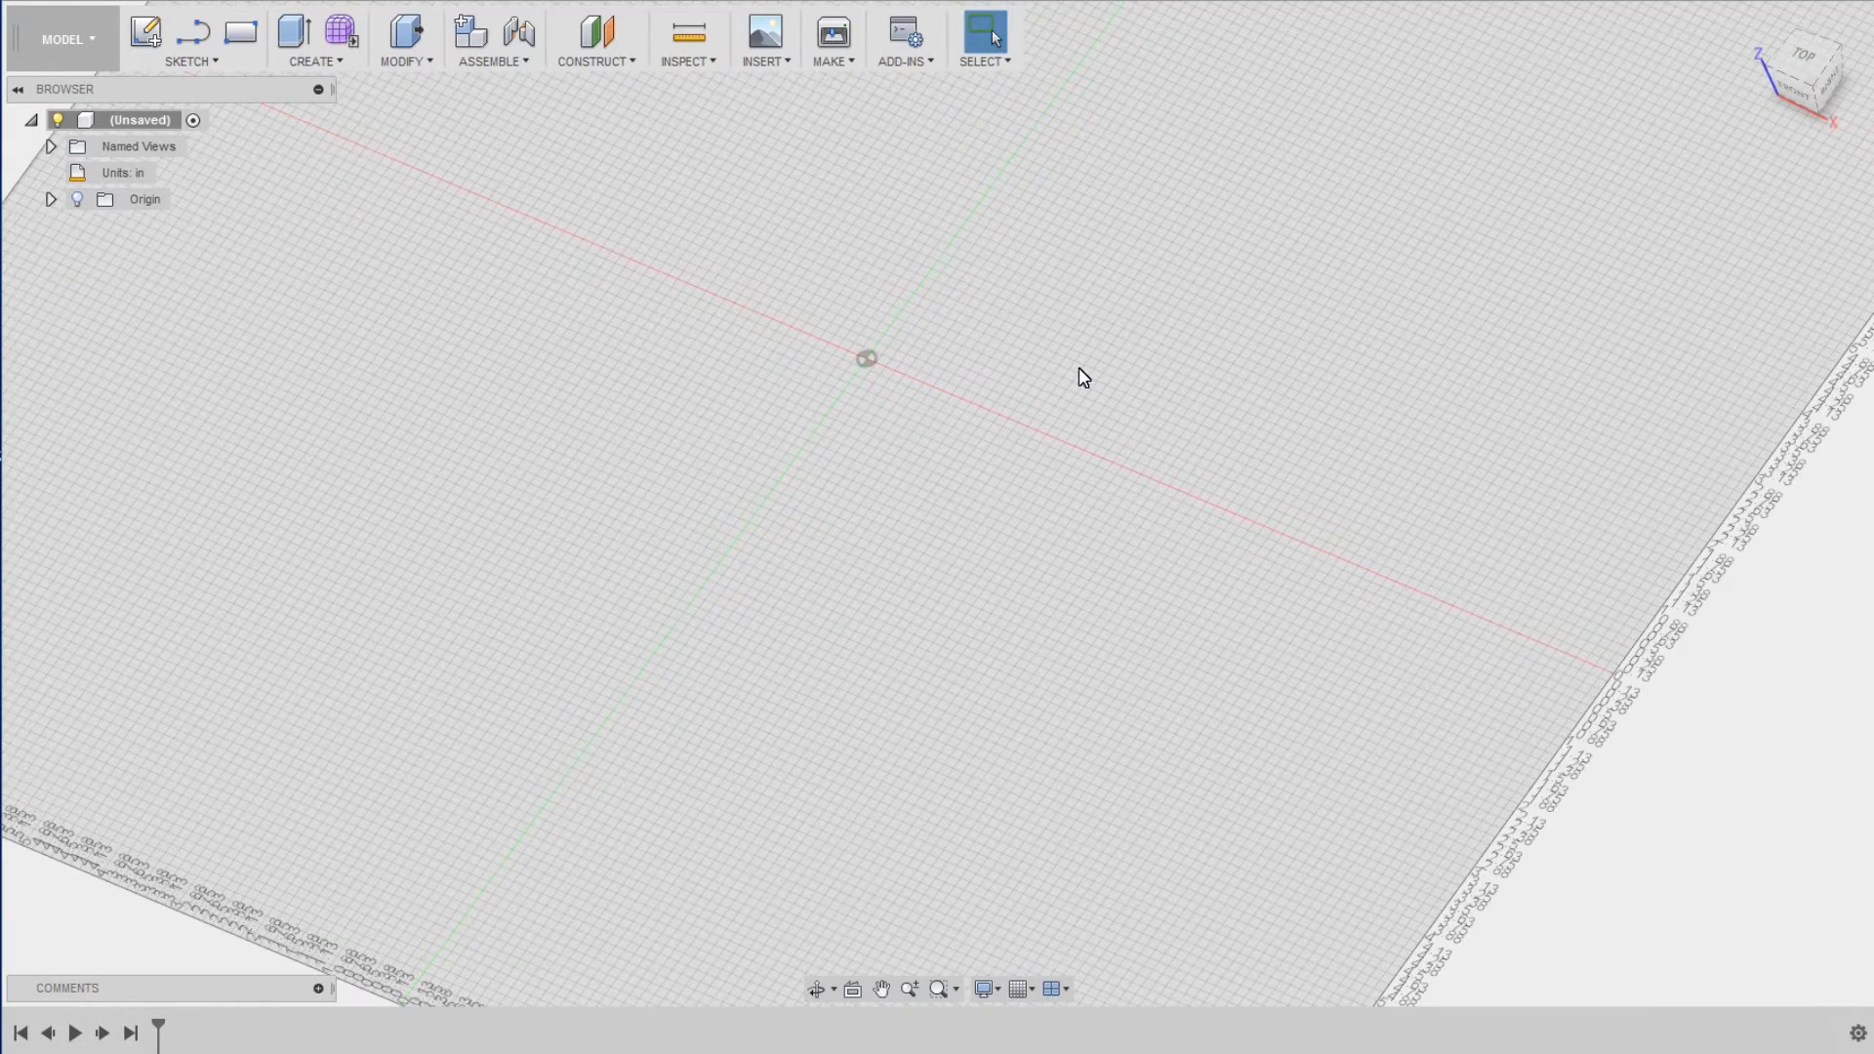
{"action": "mouse_move", "coordinate": [1041, 319]}
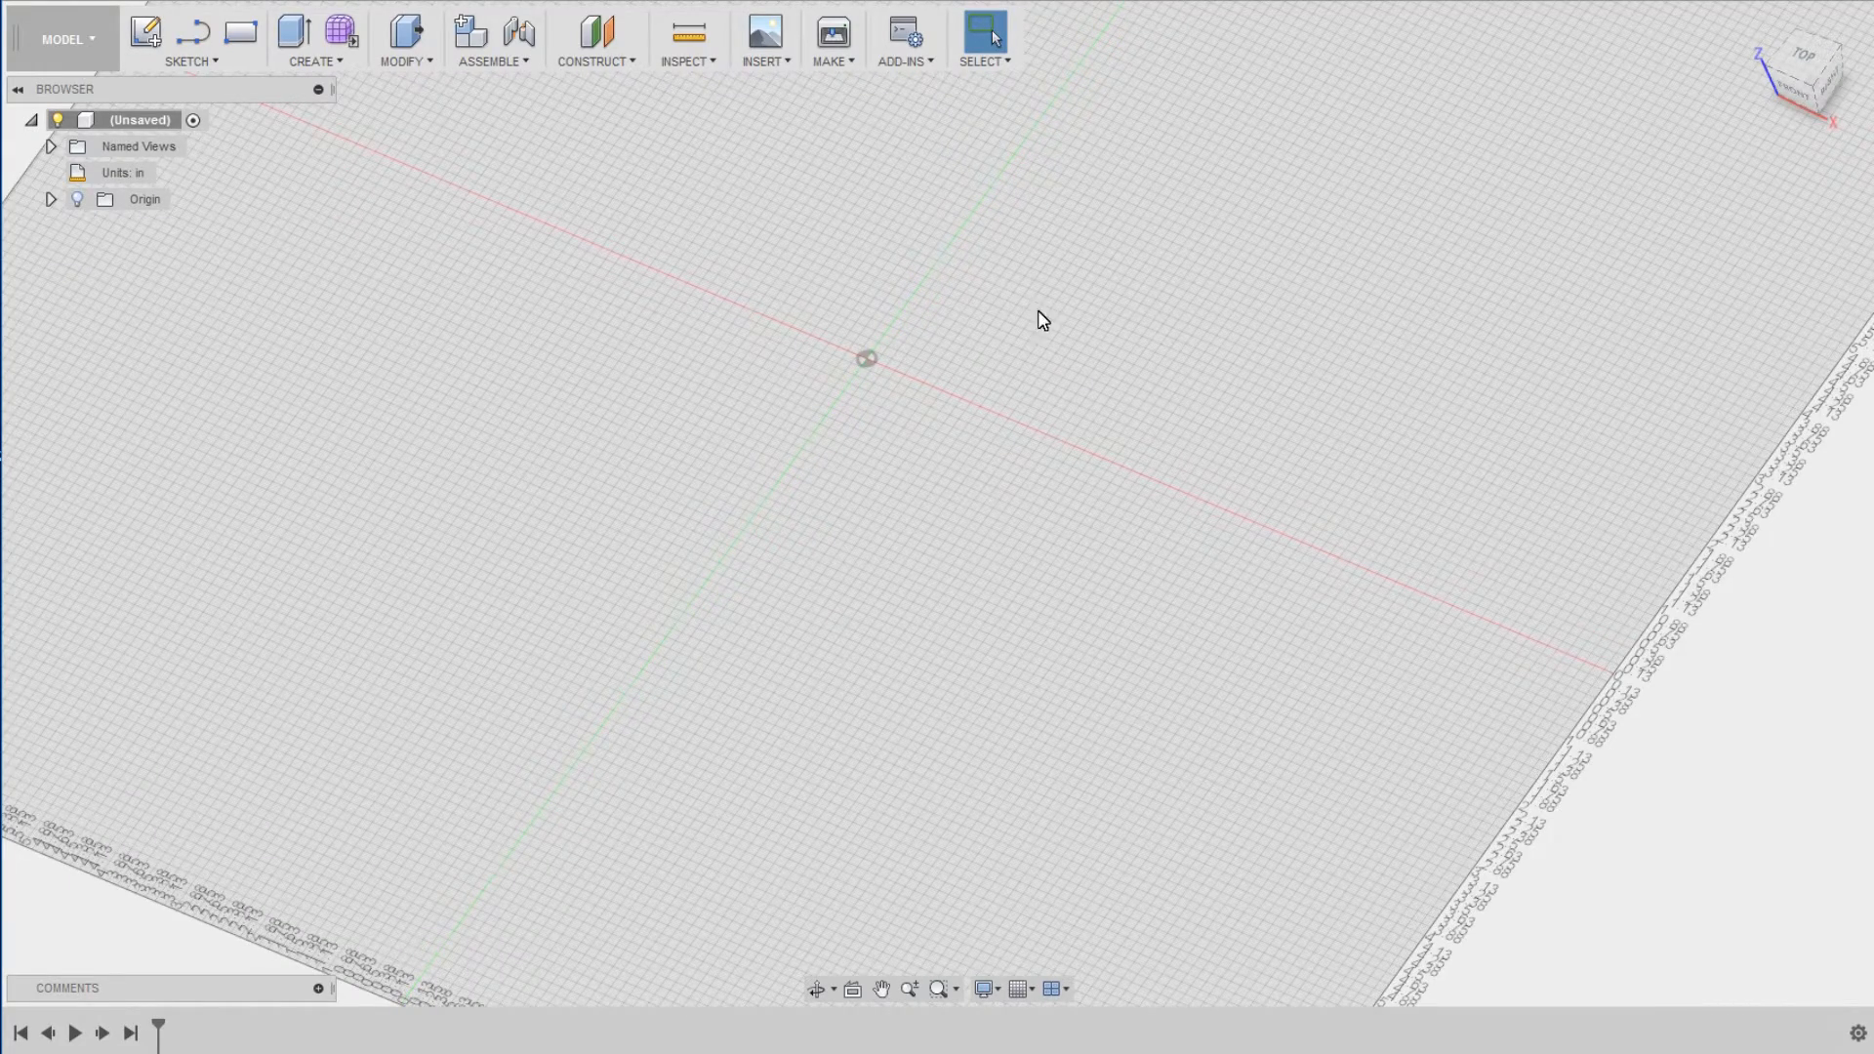
{"action": "mouse_move", "coordinate": [754, 139]}
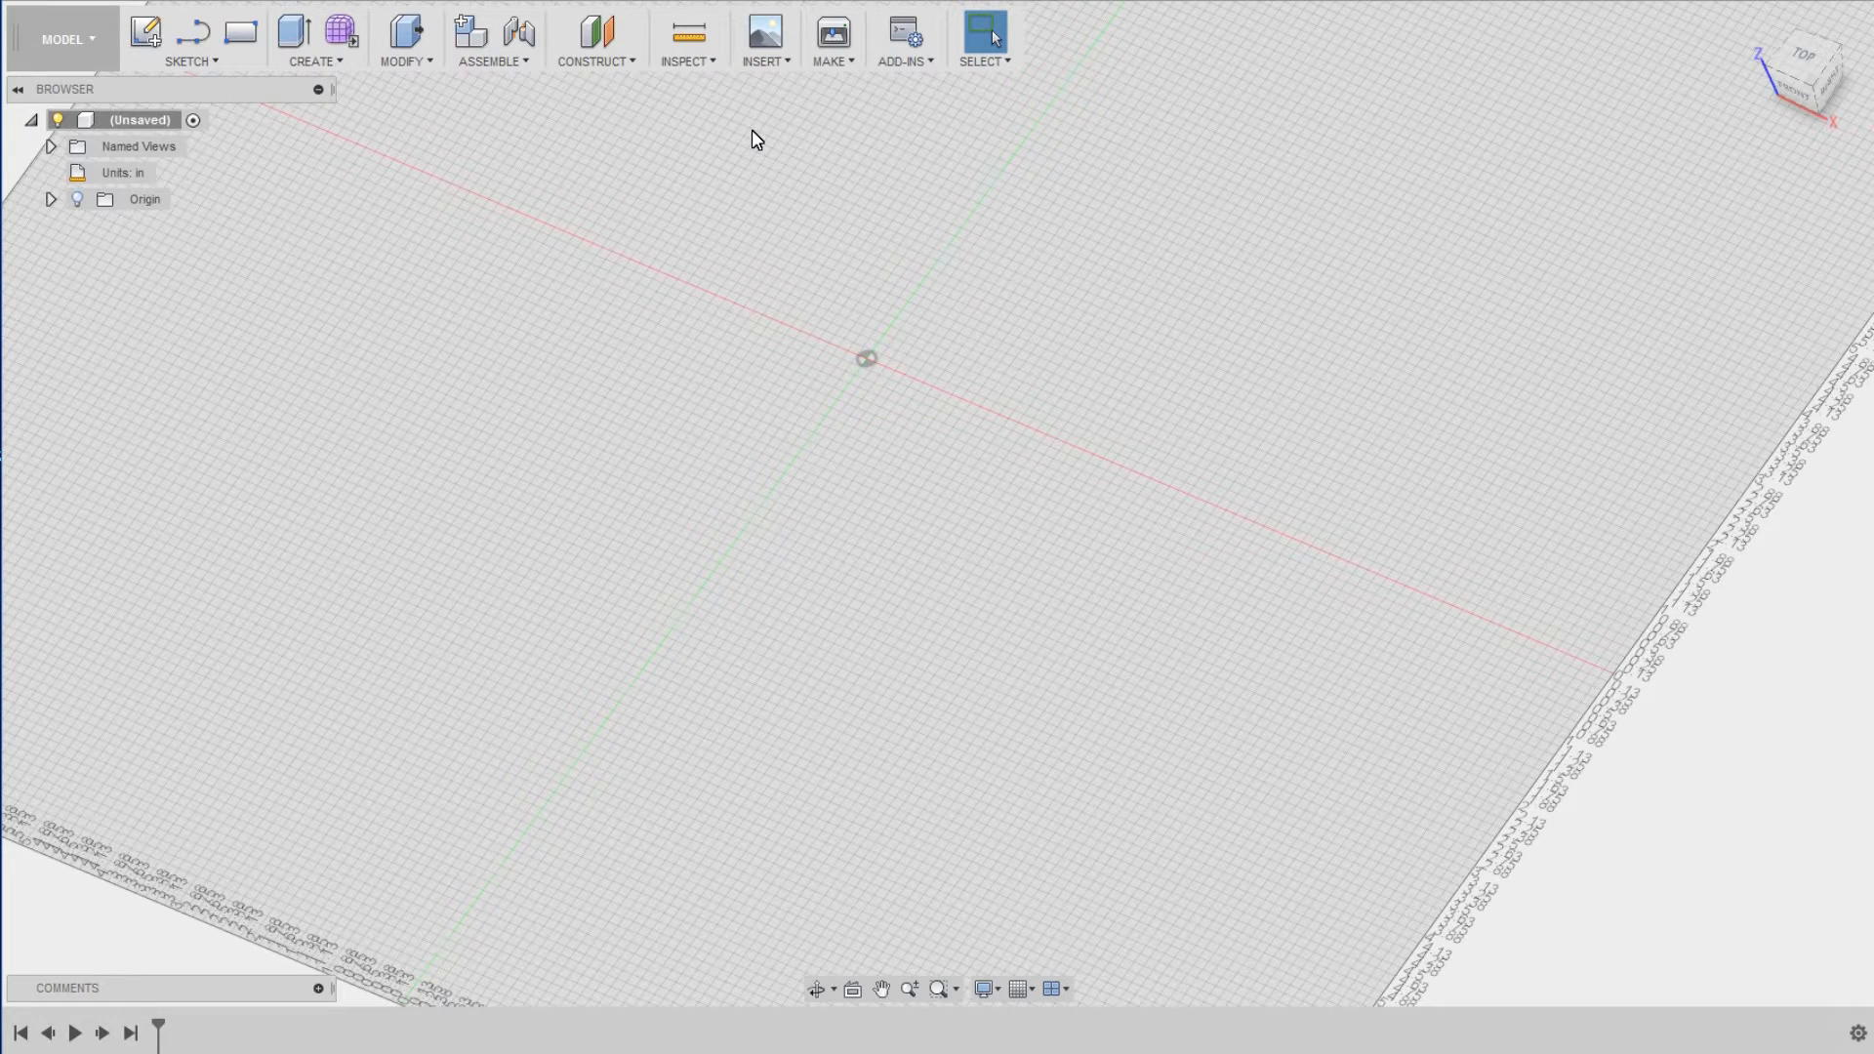
{"action": "mouse_move", "coordinate": [687, 66]}
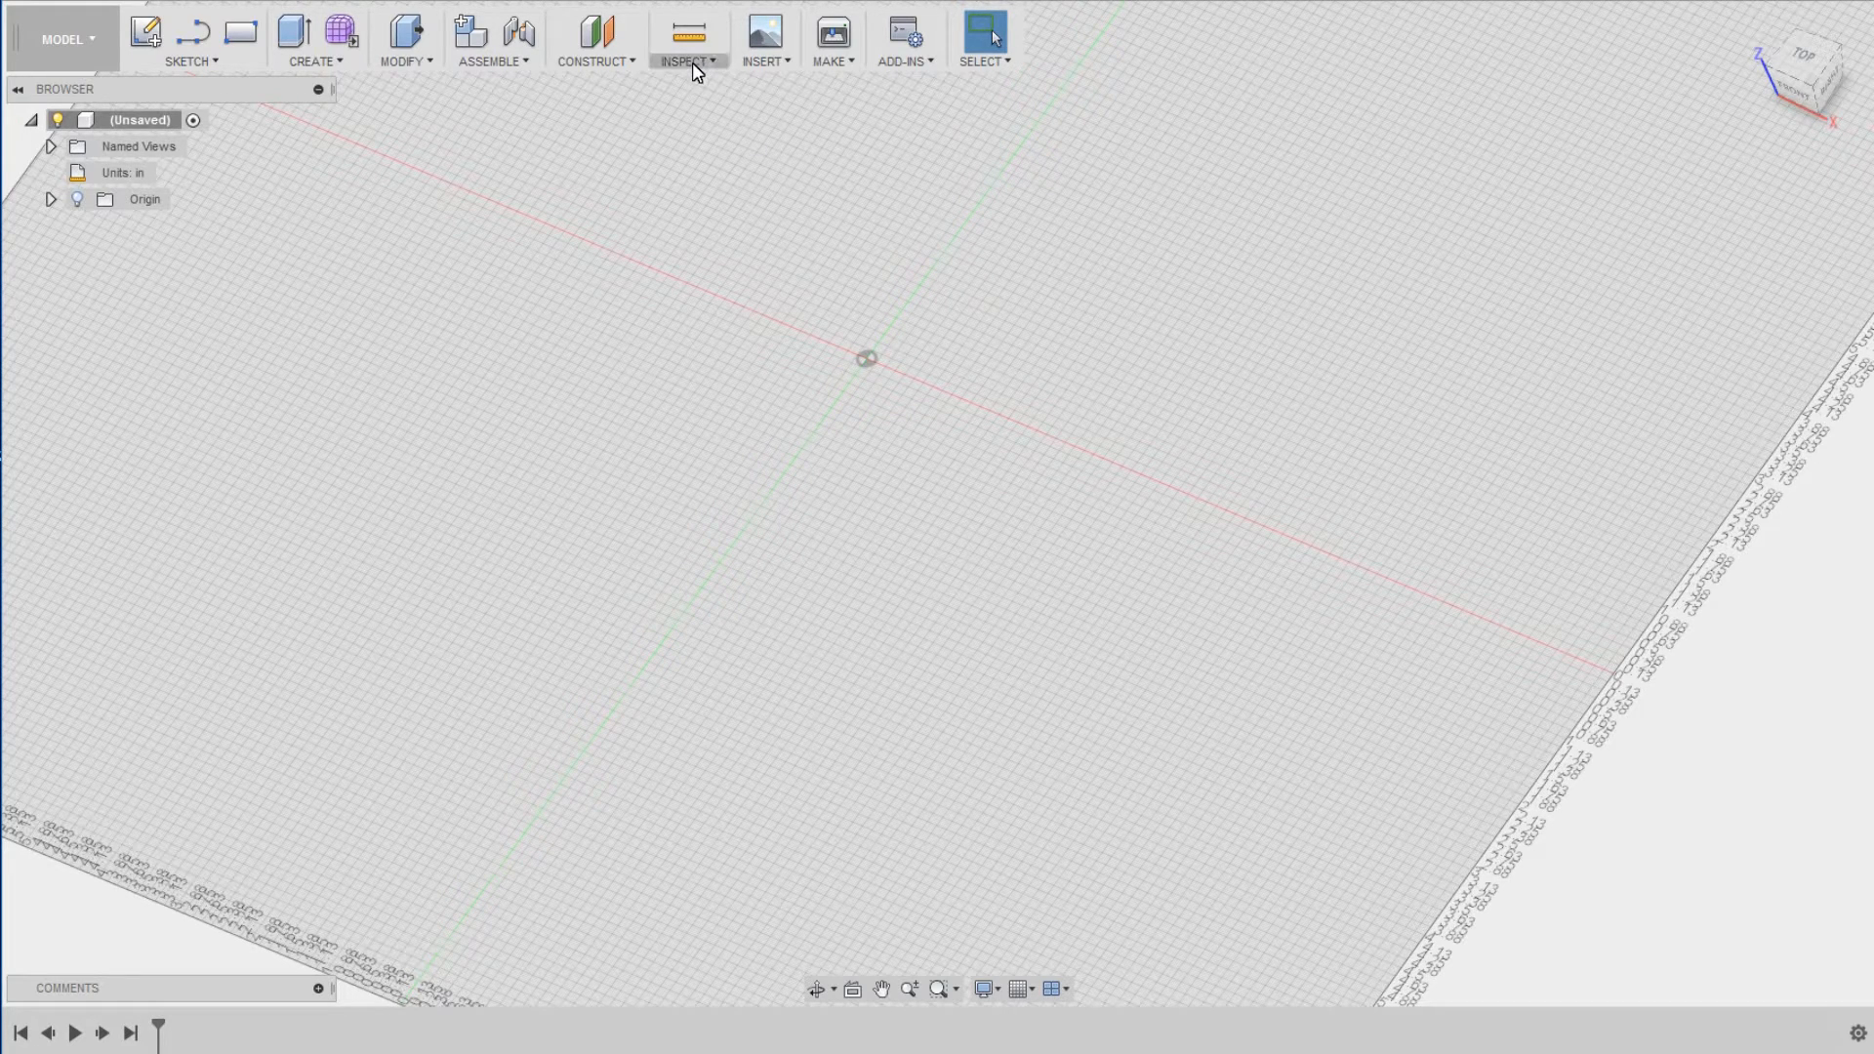
- Import the board outline DXF onto the XY plane and view it from the top
{"action": "left_click", "coordinate": [761, 35]}
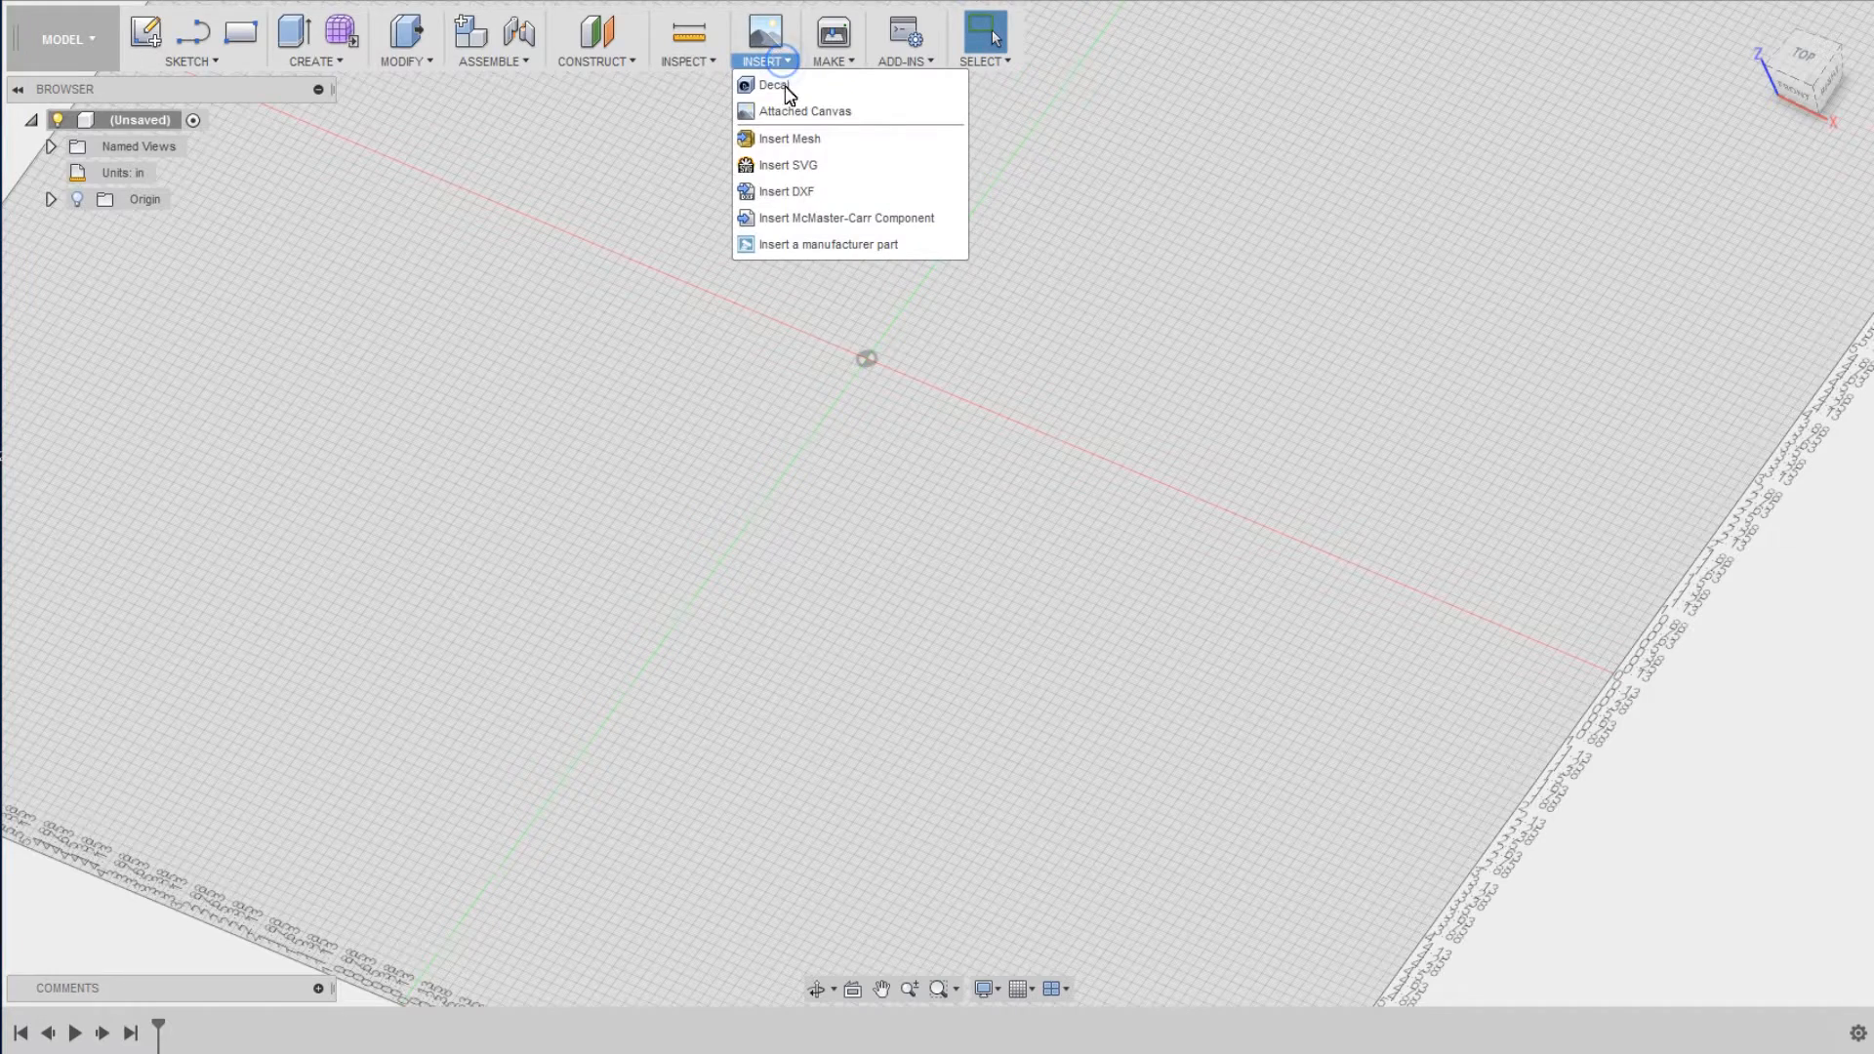
{"action": "left_click", "coordinate": [787, 191]}
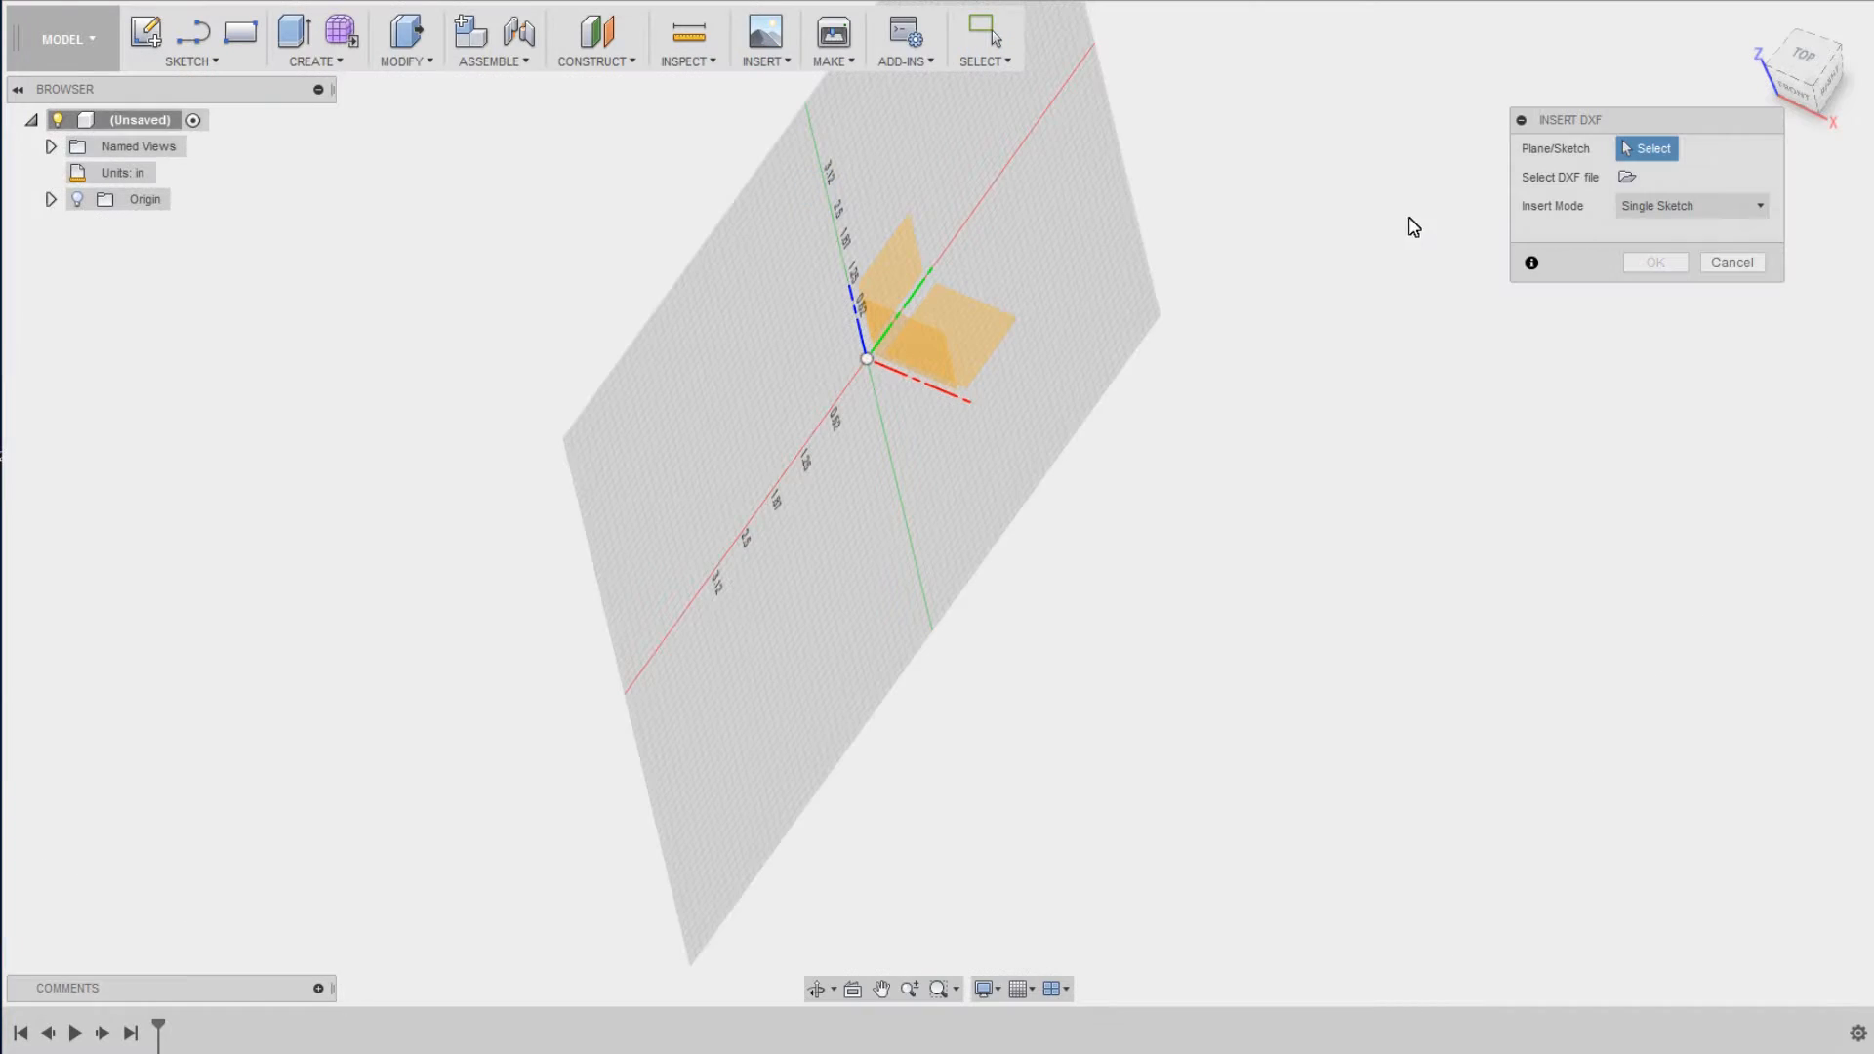
{"action": "left_click", "coordinate": [945, 328]}
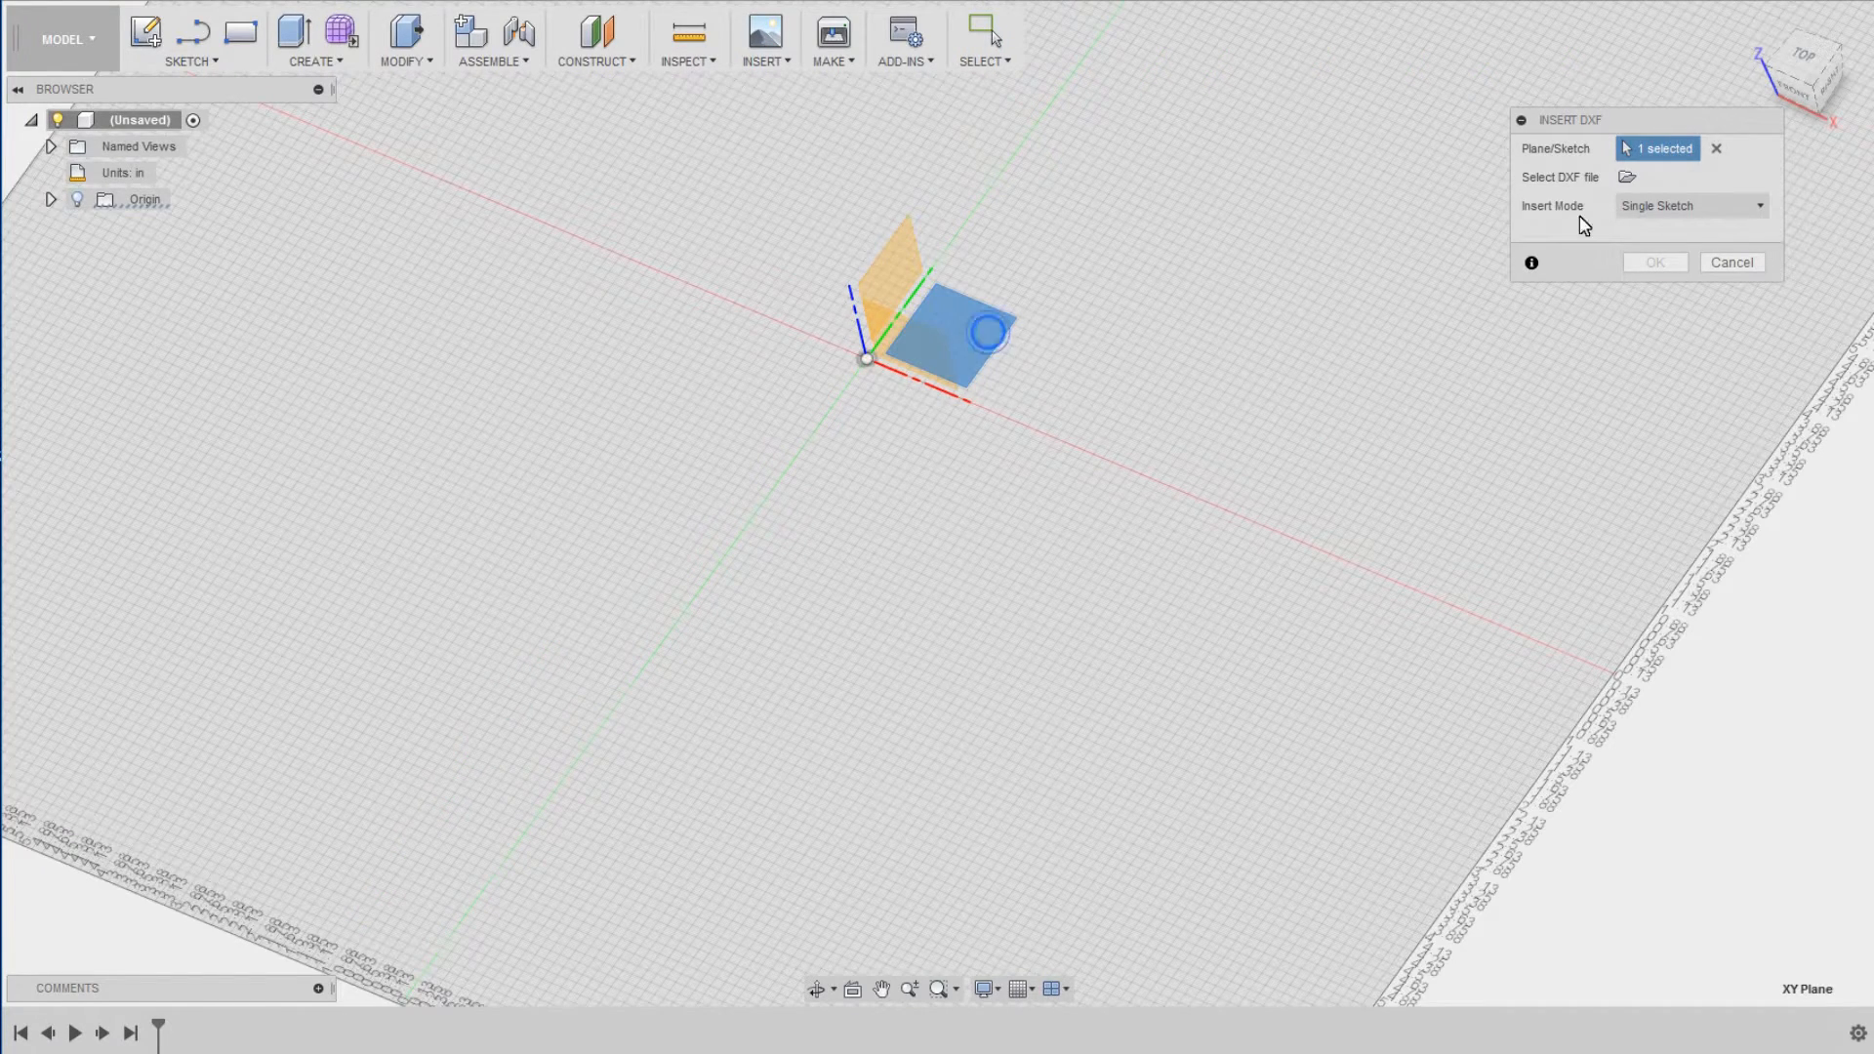
{"action": "left_click", "coordinate": [1626, 175]}
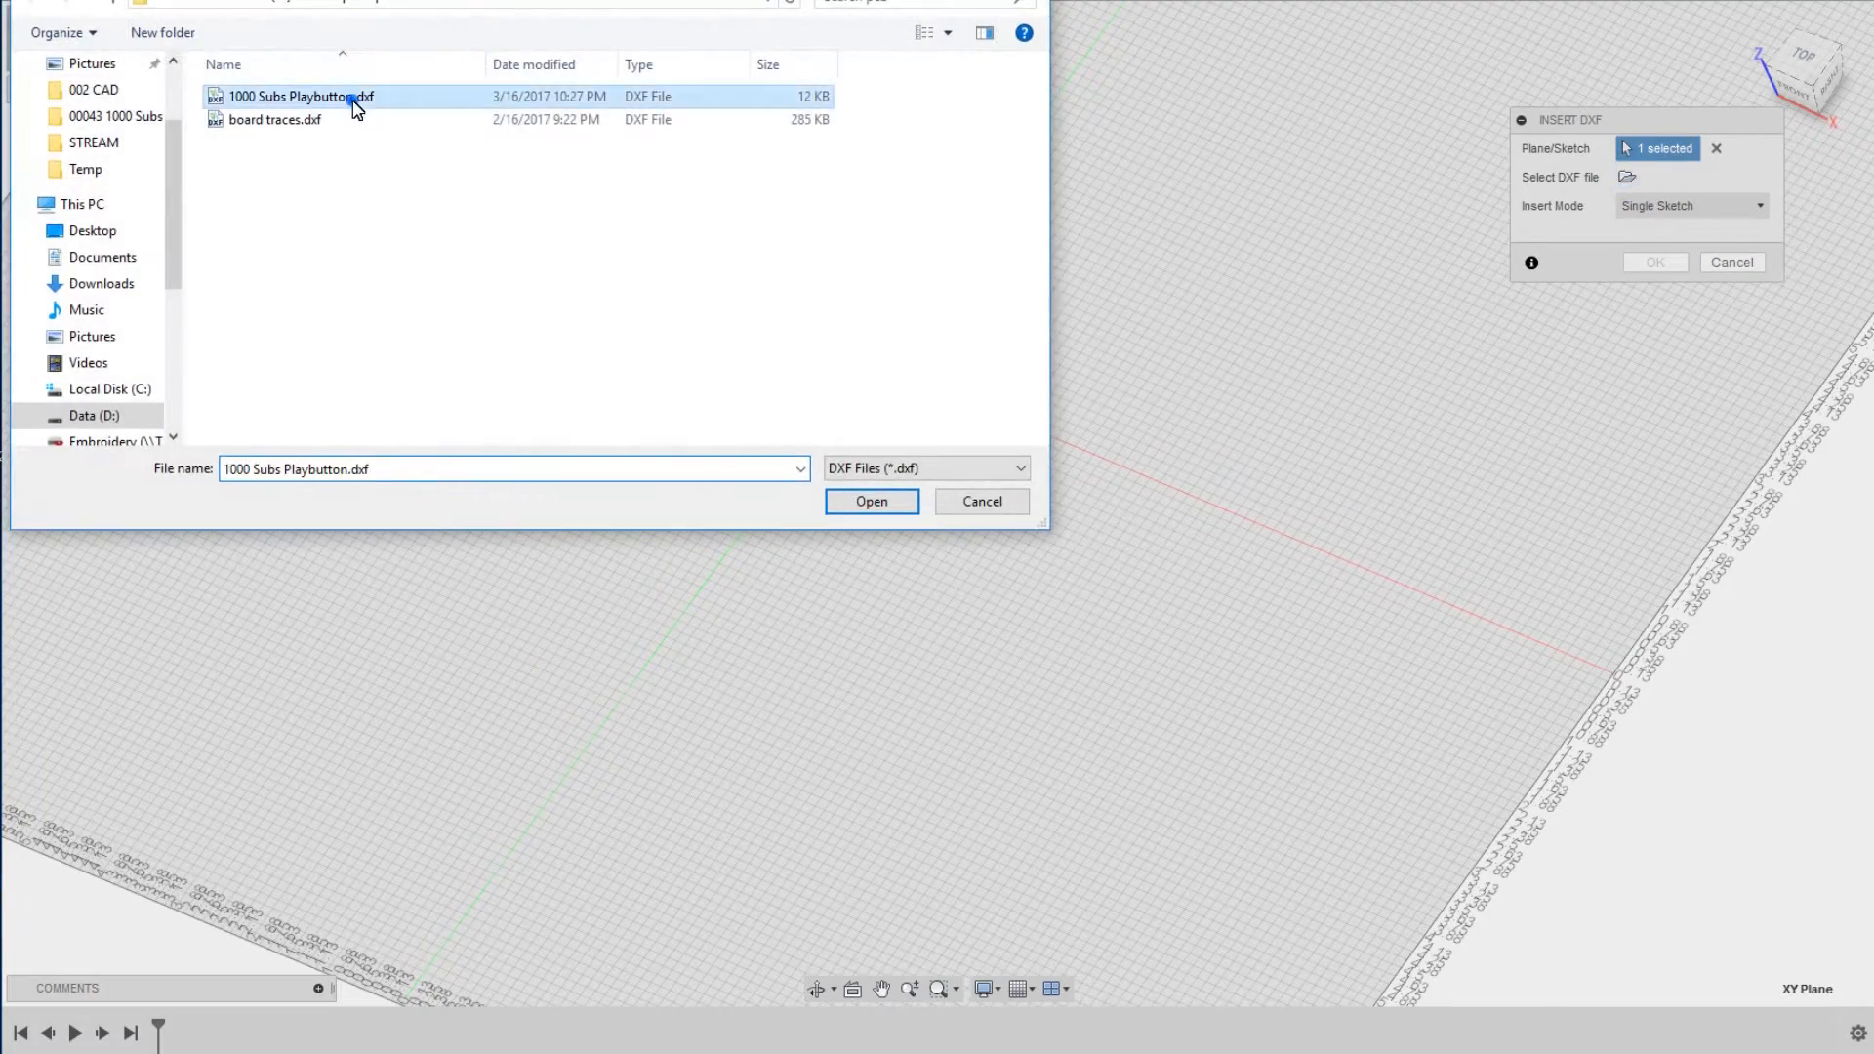
{"action": "left_click", "coordinate": [871, 501]}
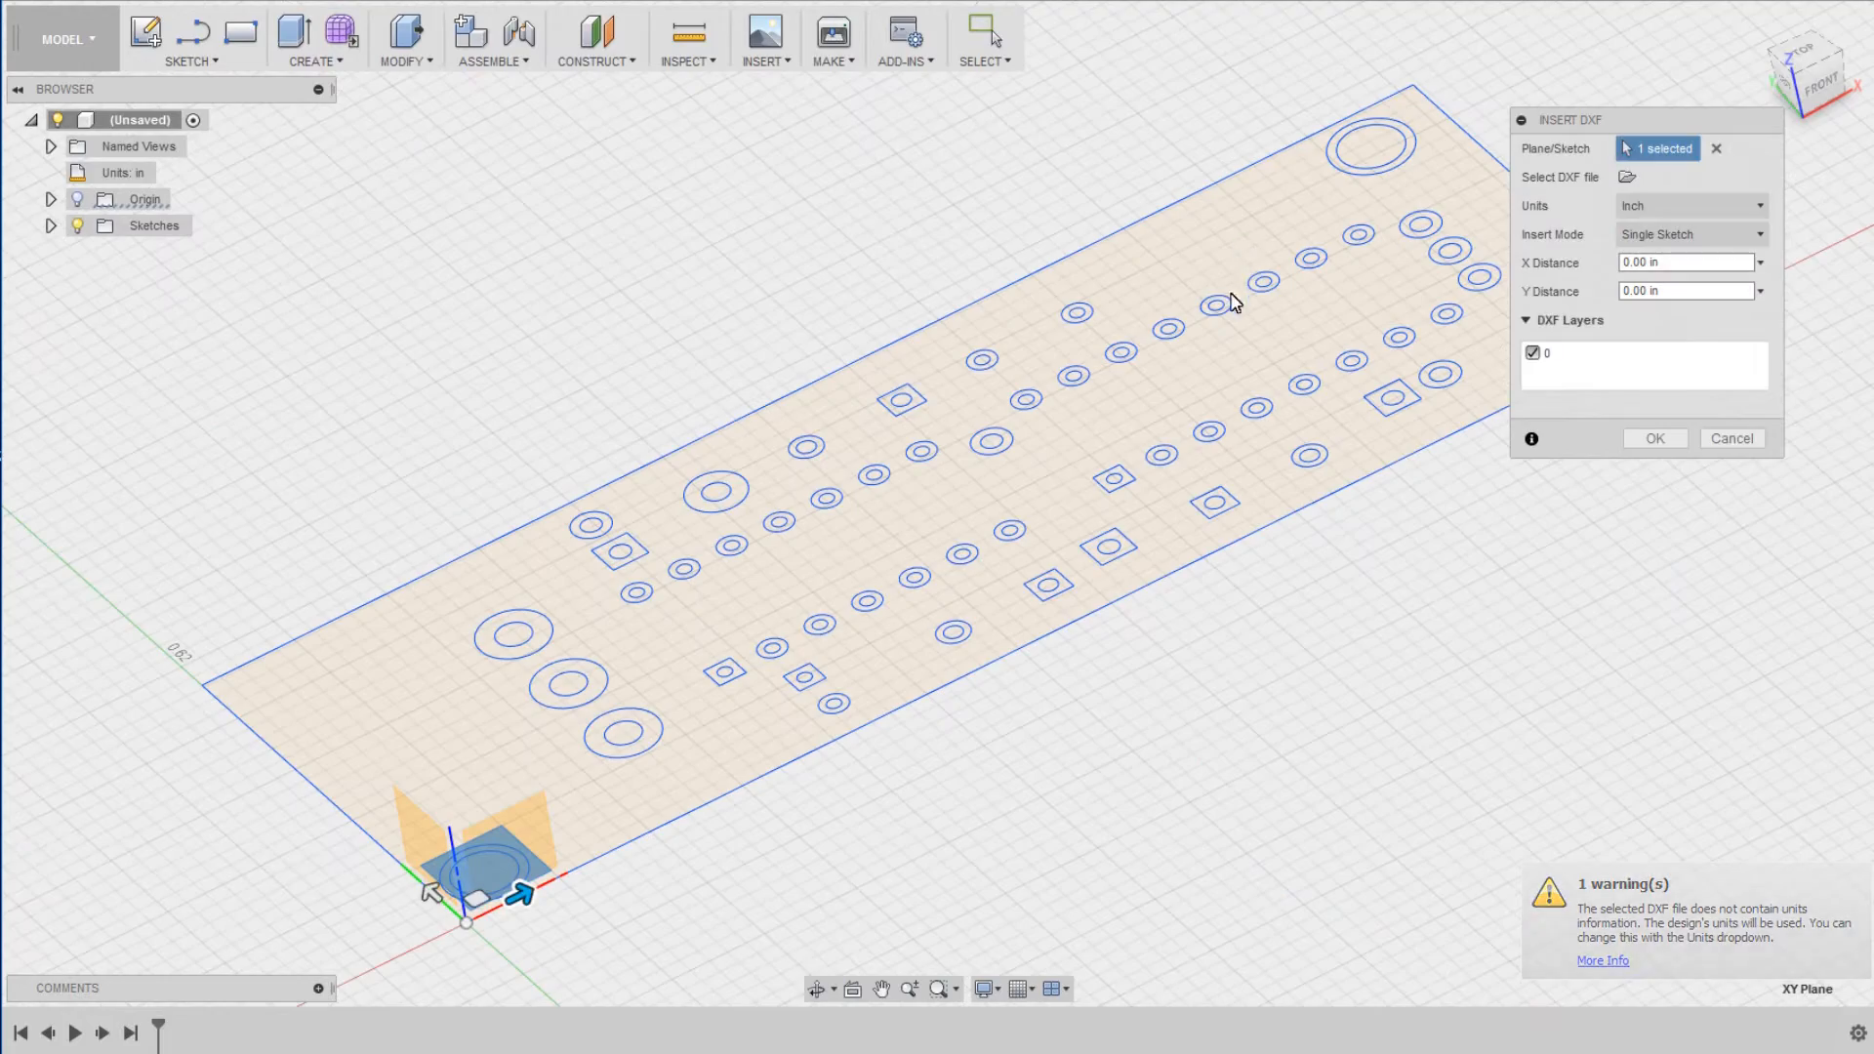
{"action": "left_click", "coordinate": [1816, 70]}
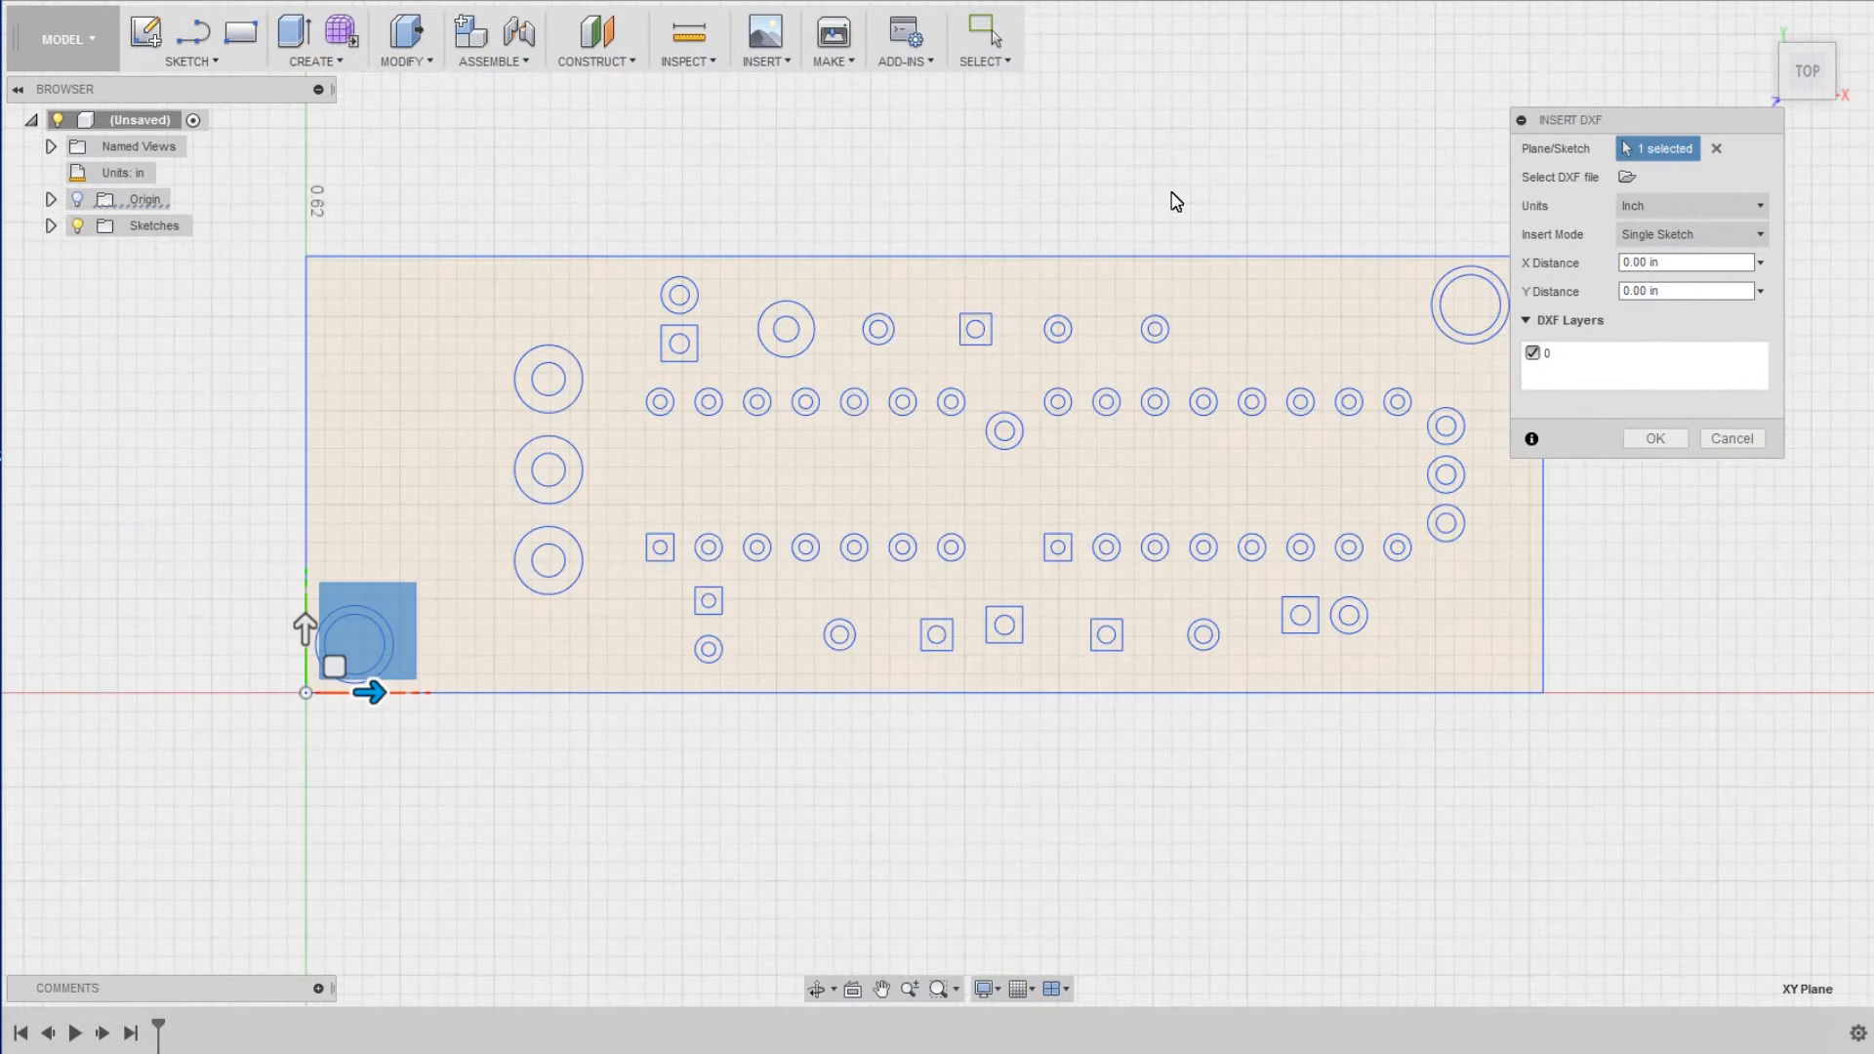
{"action": "mouse_move", "coordinate": [1175, 199]}
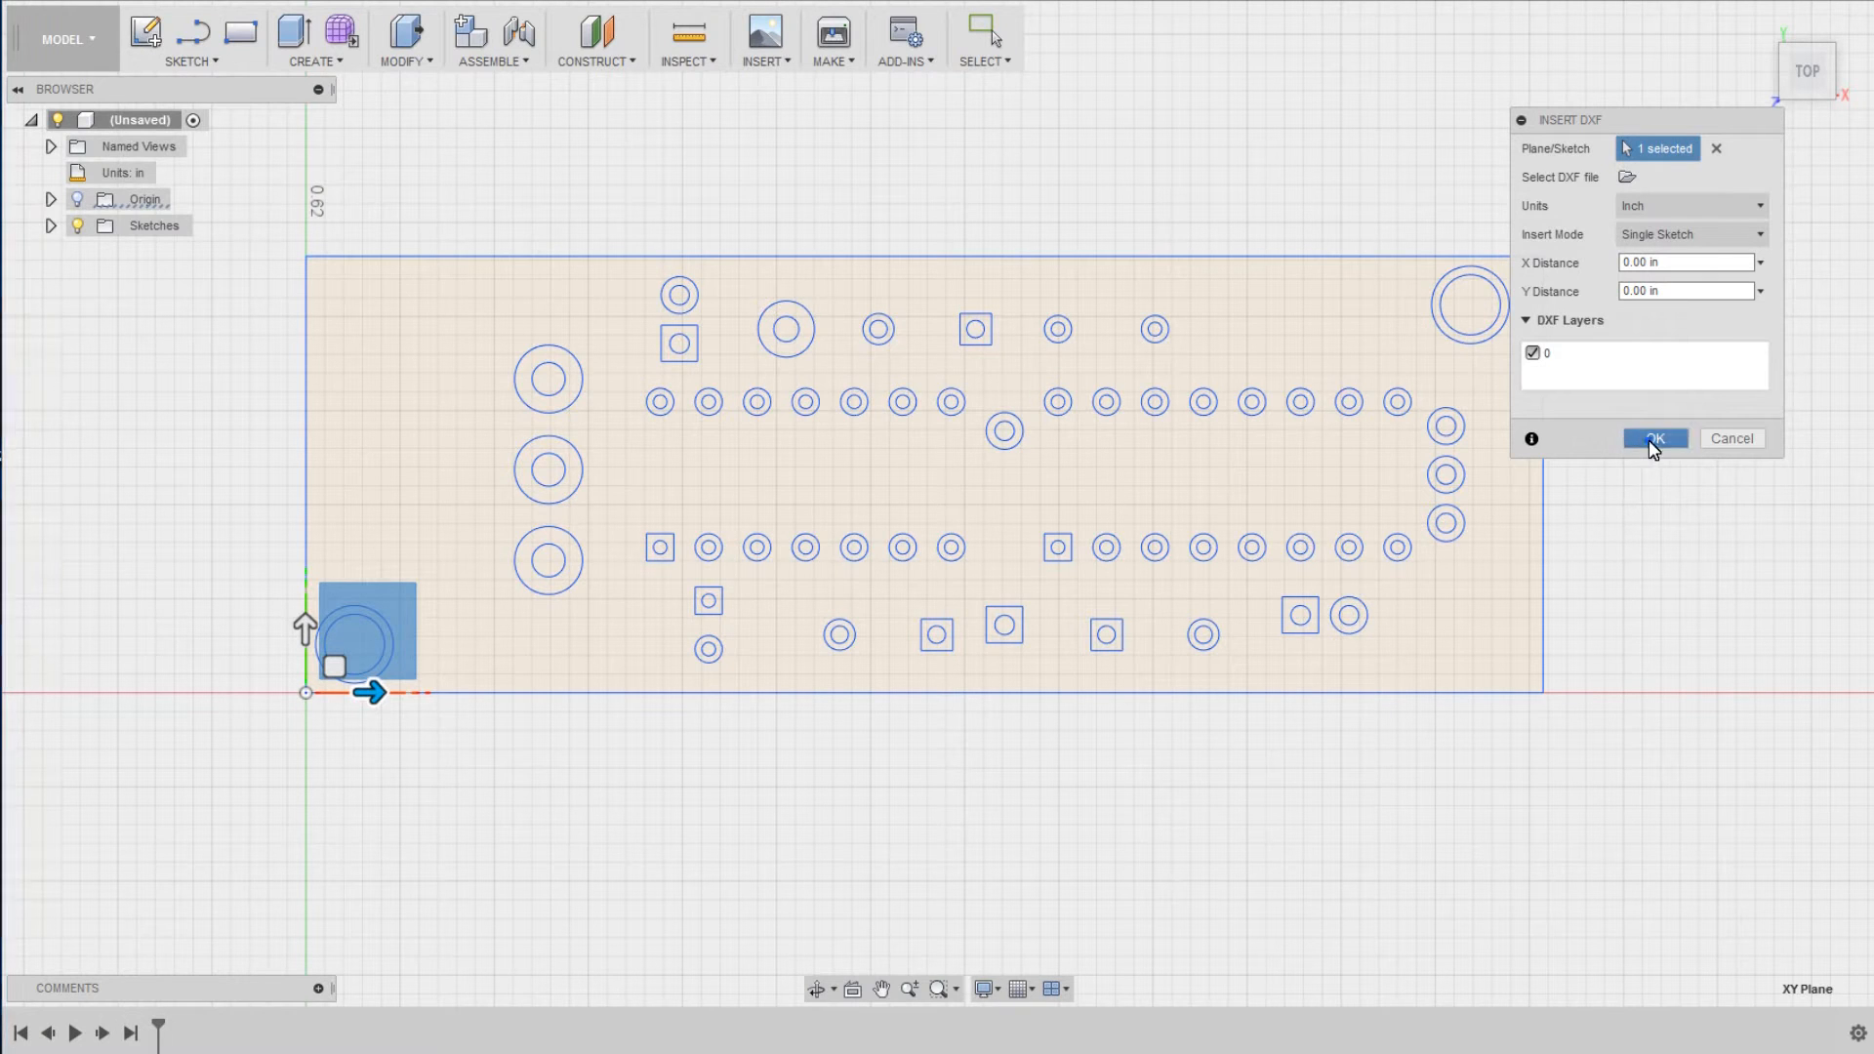
- Confirm the Insert DXF dialog so the board outline and holes become a sketch
{"action": "left_click", "coordinate": [1654, 439]}
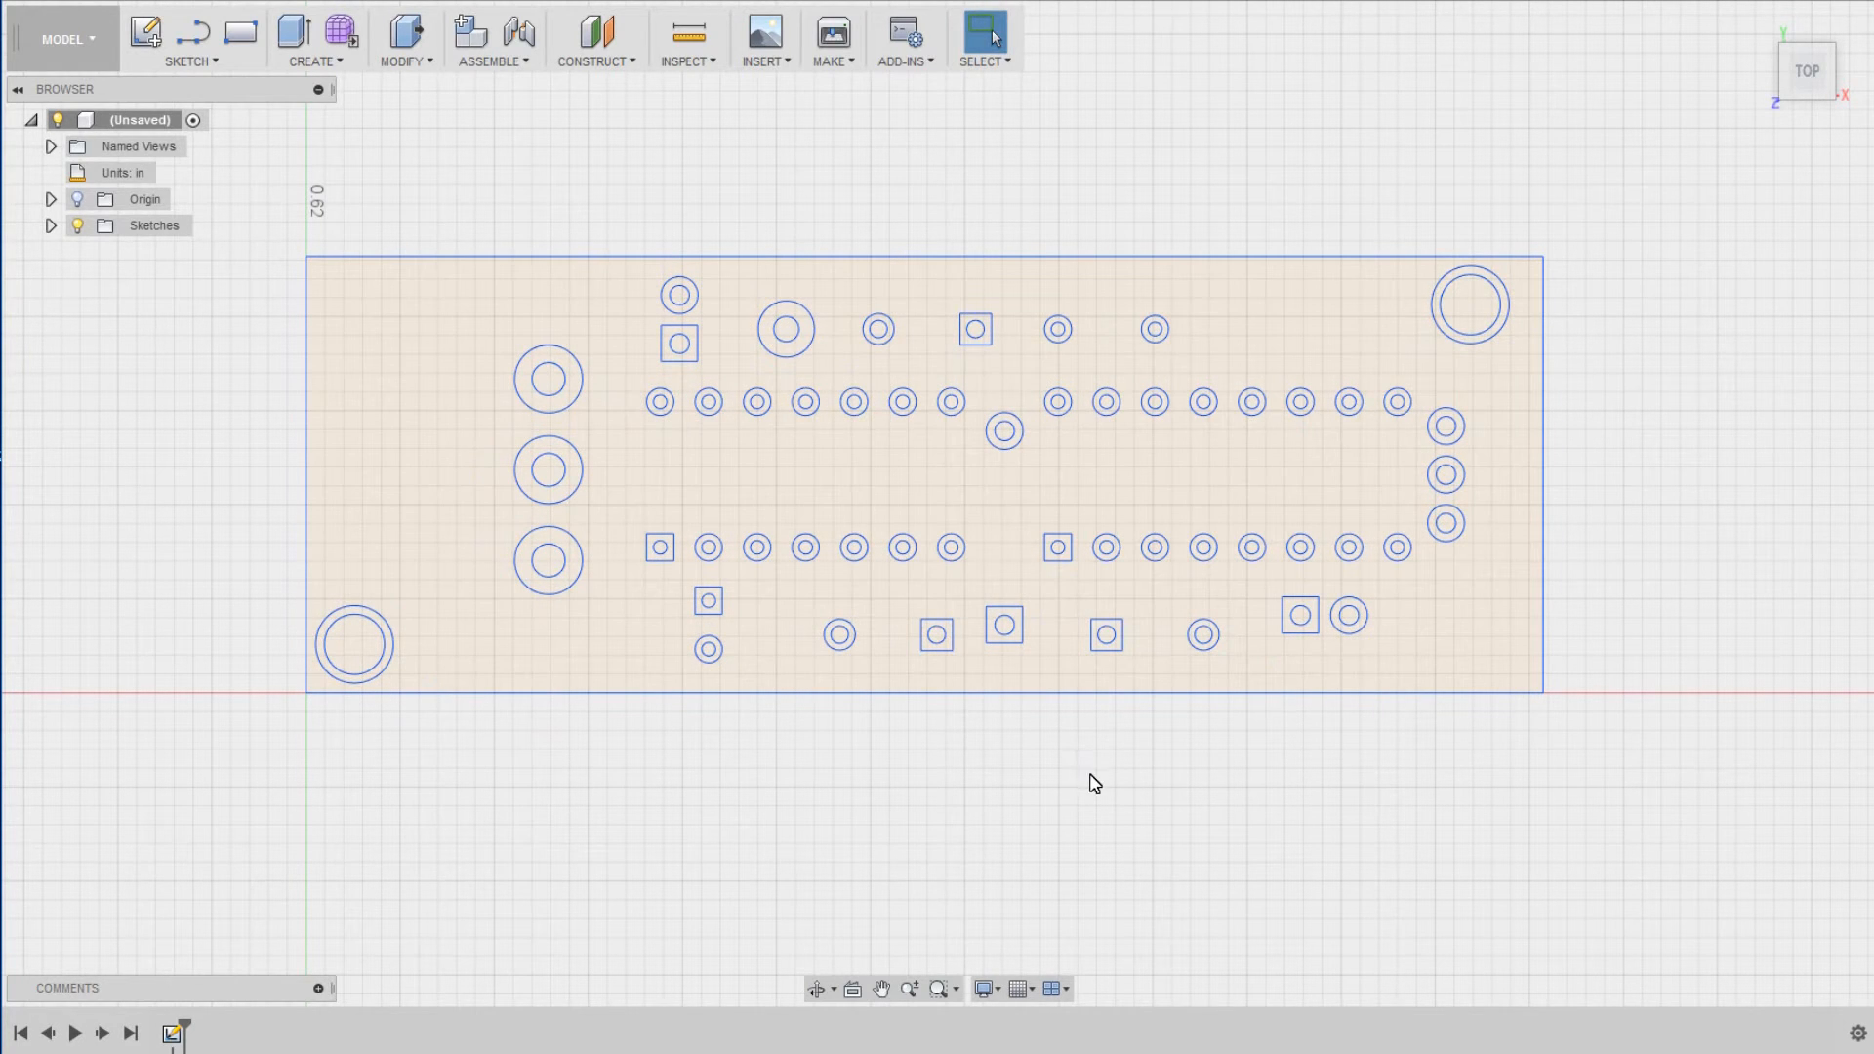
{"action": "mouse_move", "coordinate": [1247, 765]}
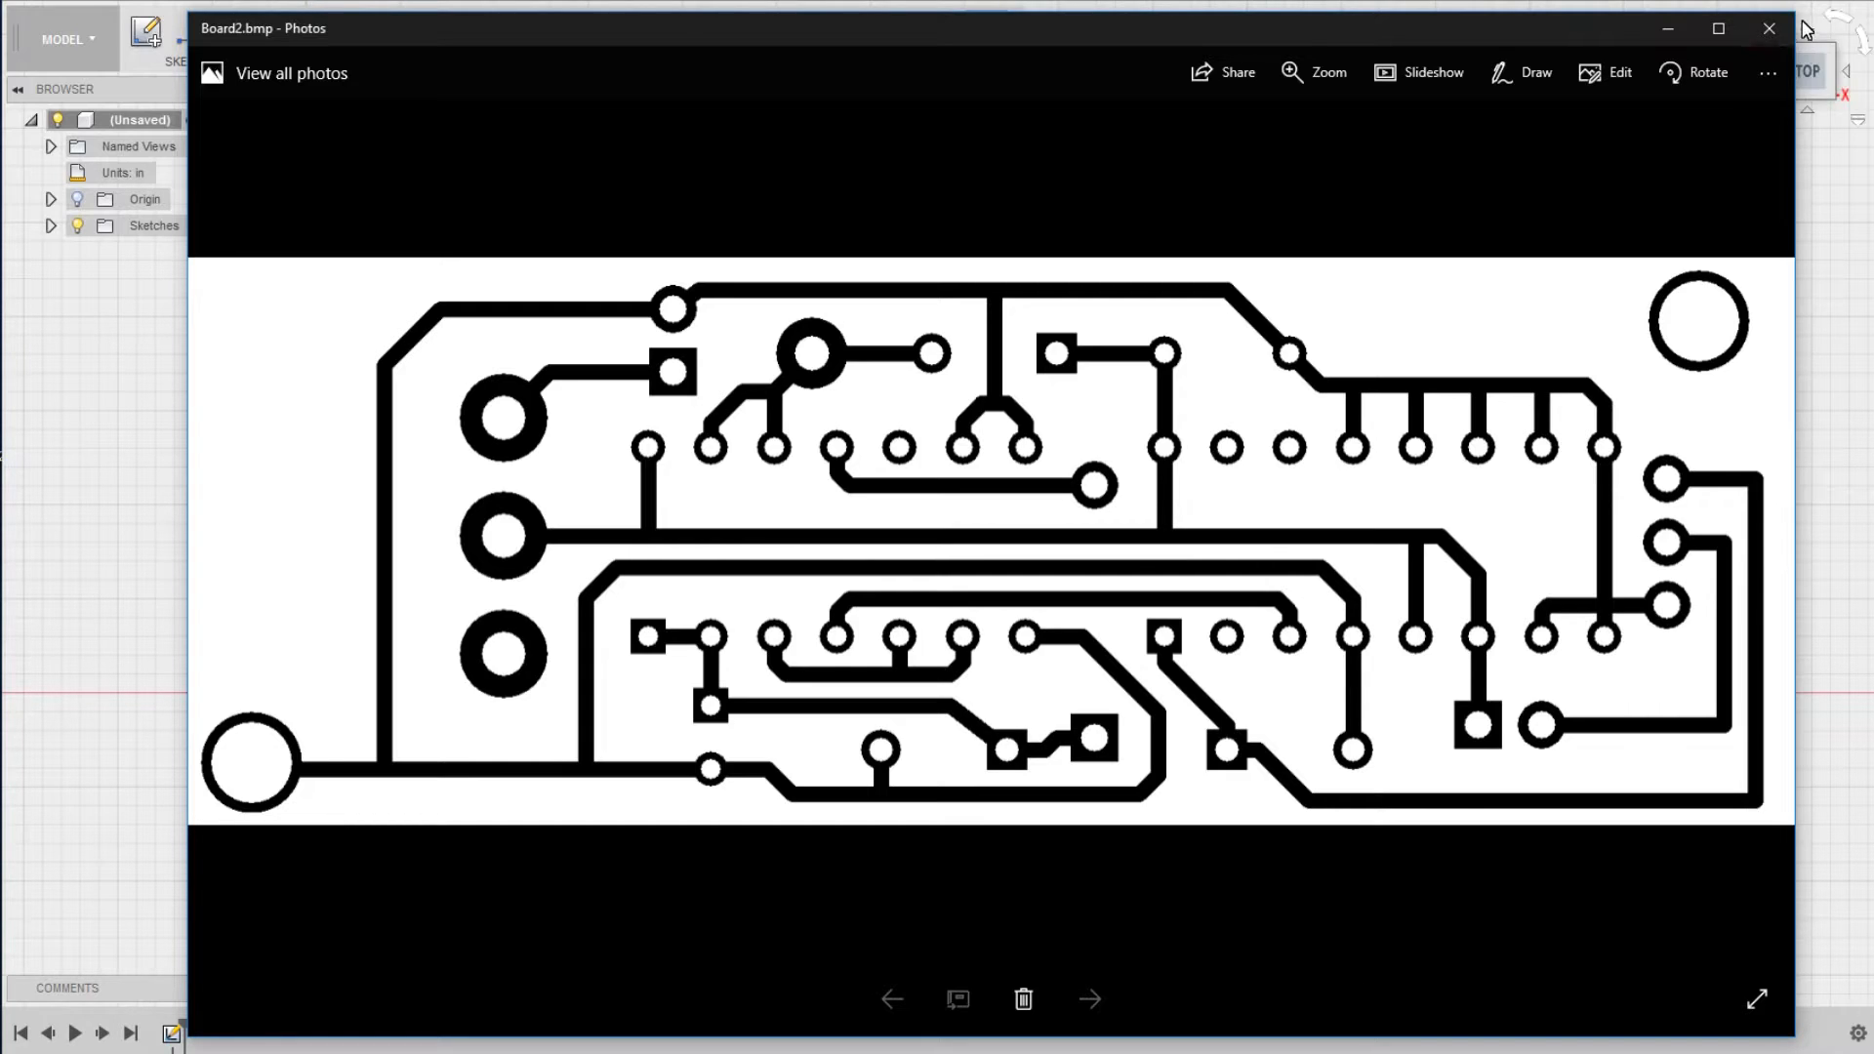
{"action": "left_click", "coordinate": [1768, 27]}
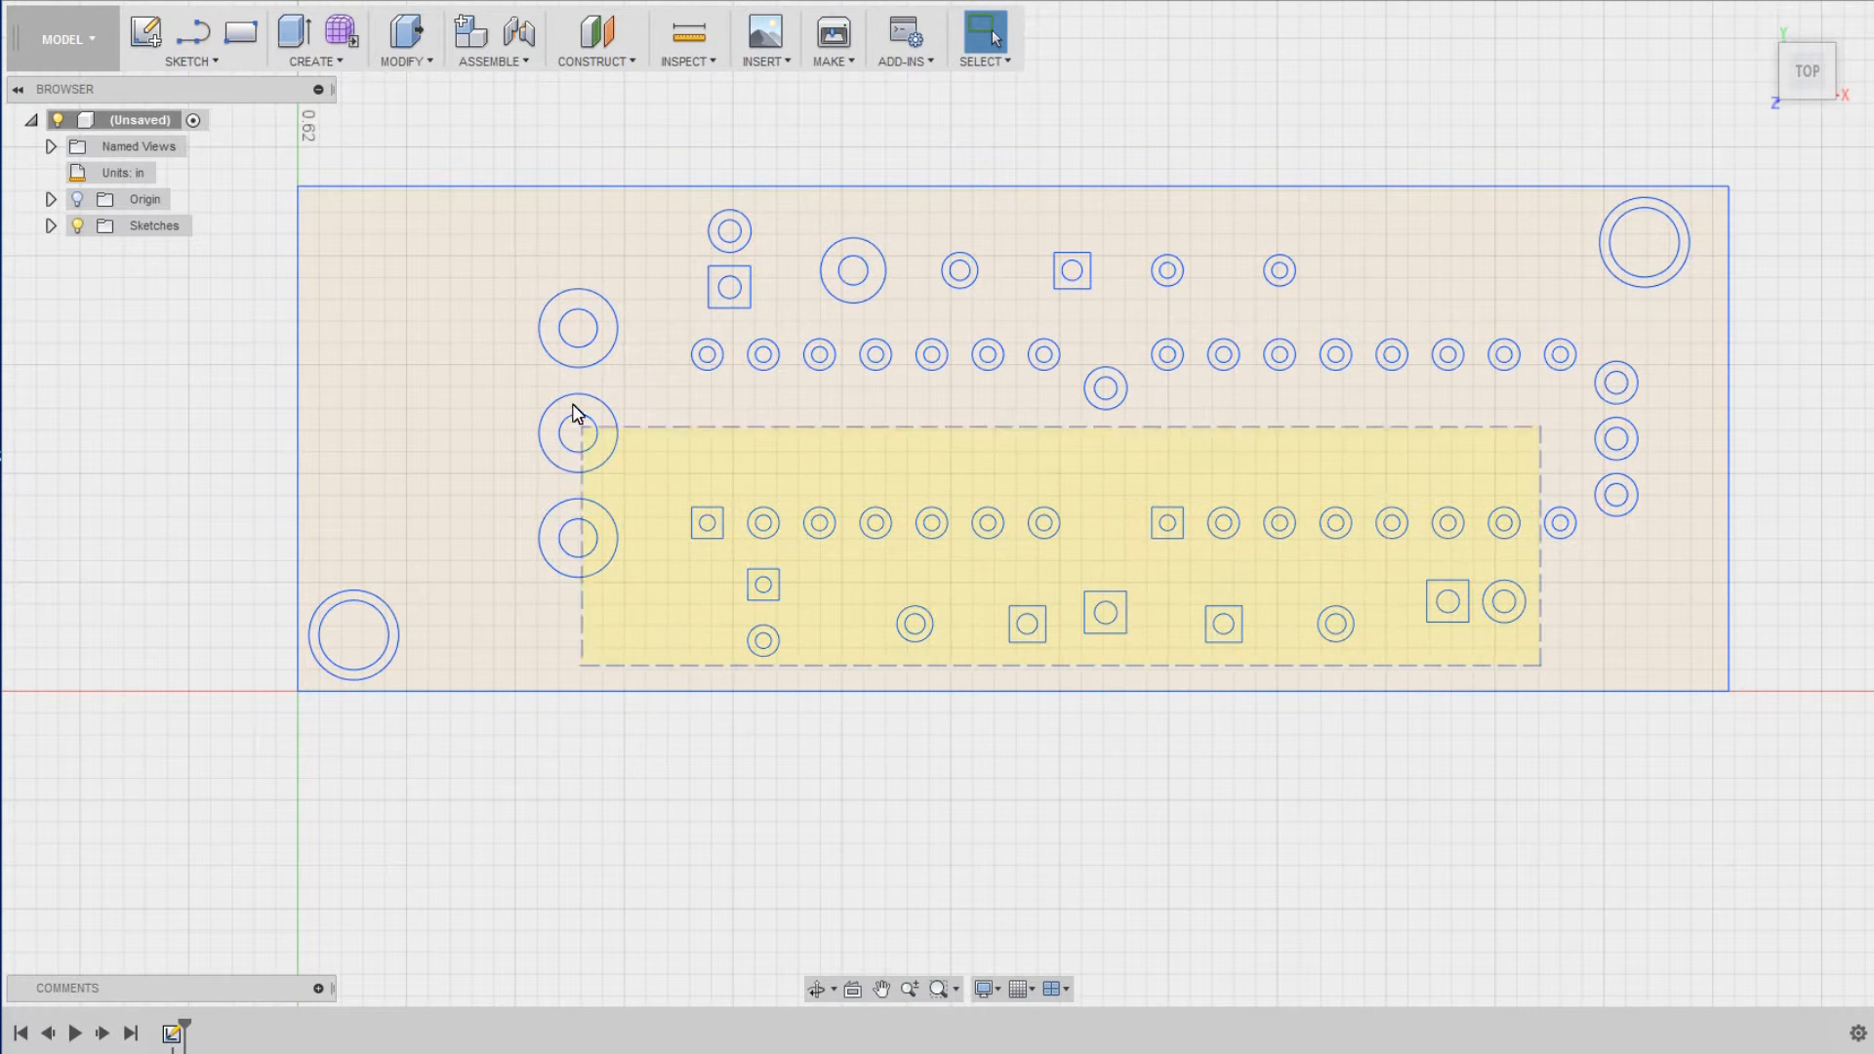
- Select and delete the pad hole circles, leaving the outline and two mounting circles
{"action": "left_click_drag", "start_coordinate": [574, 412], "coordinate": [529, 220]}
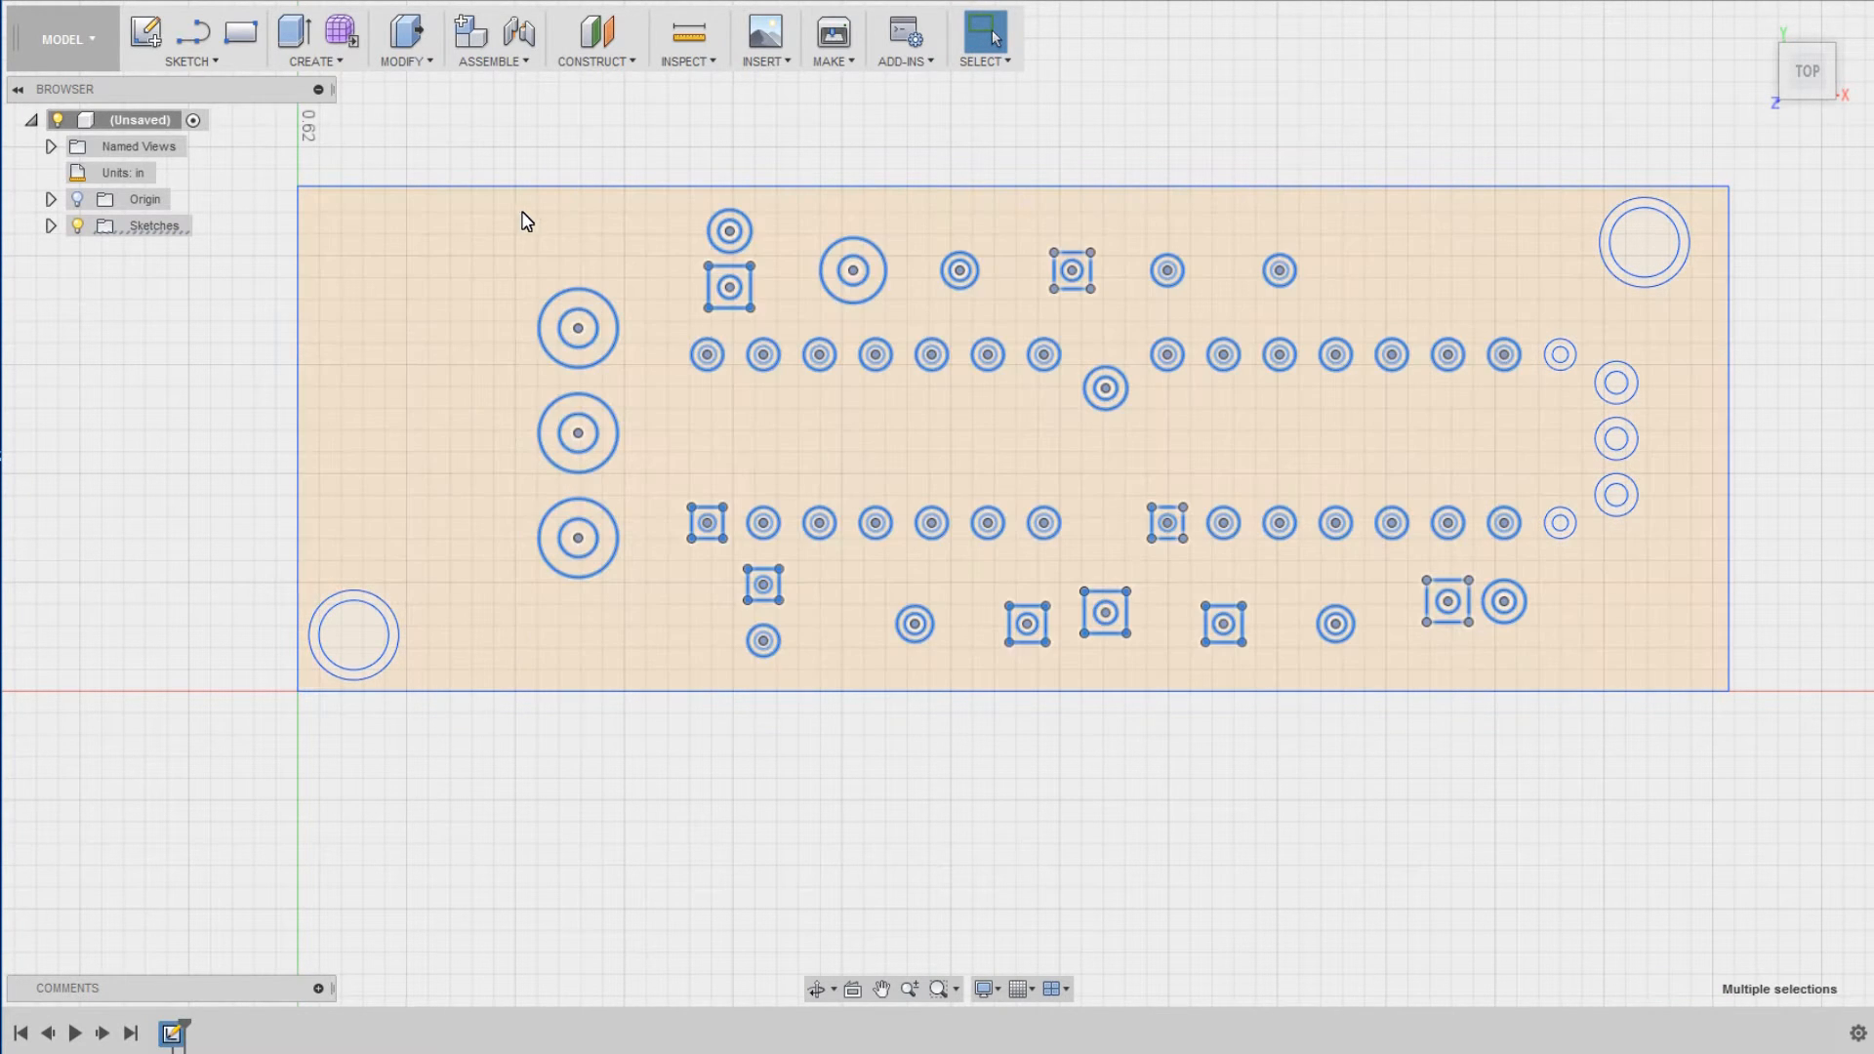
{"action": "left_click", "coordinate": [551, 292]}
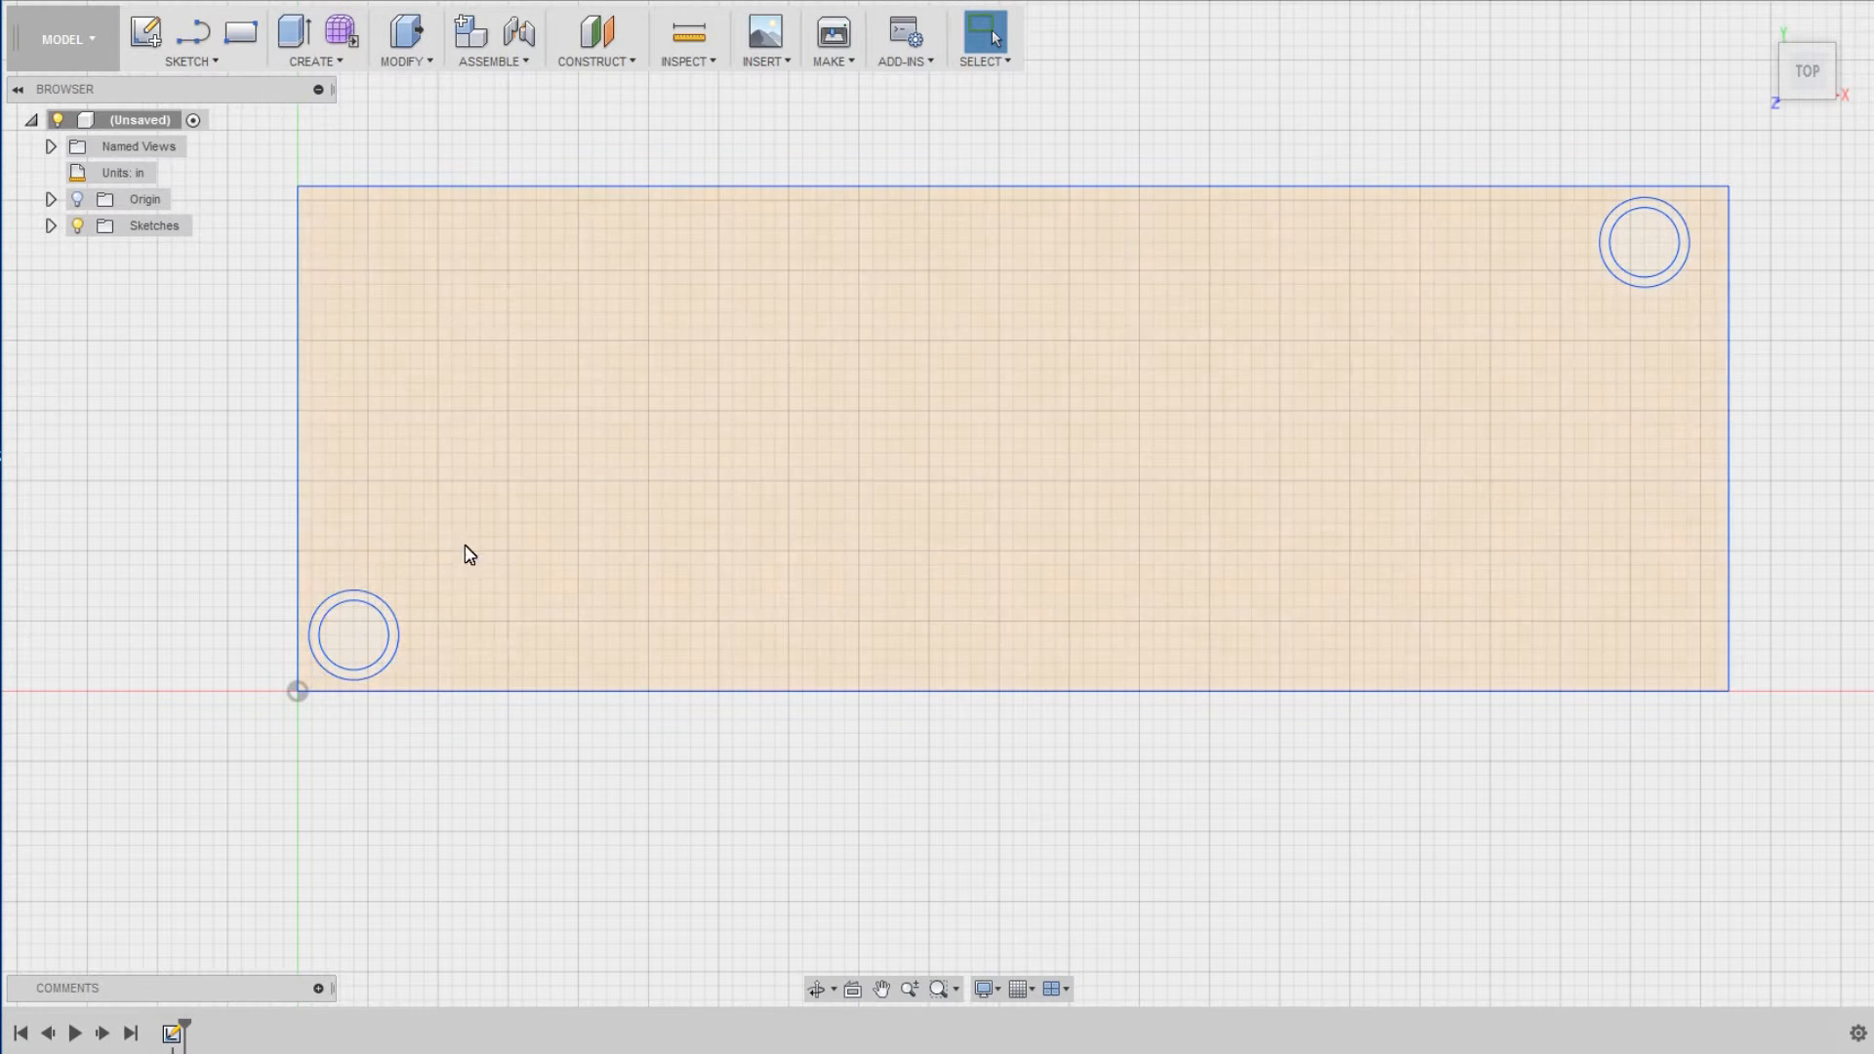
{"action": "mouse_move", "coordinate": [1644, 244]}
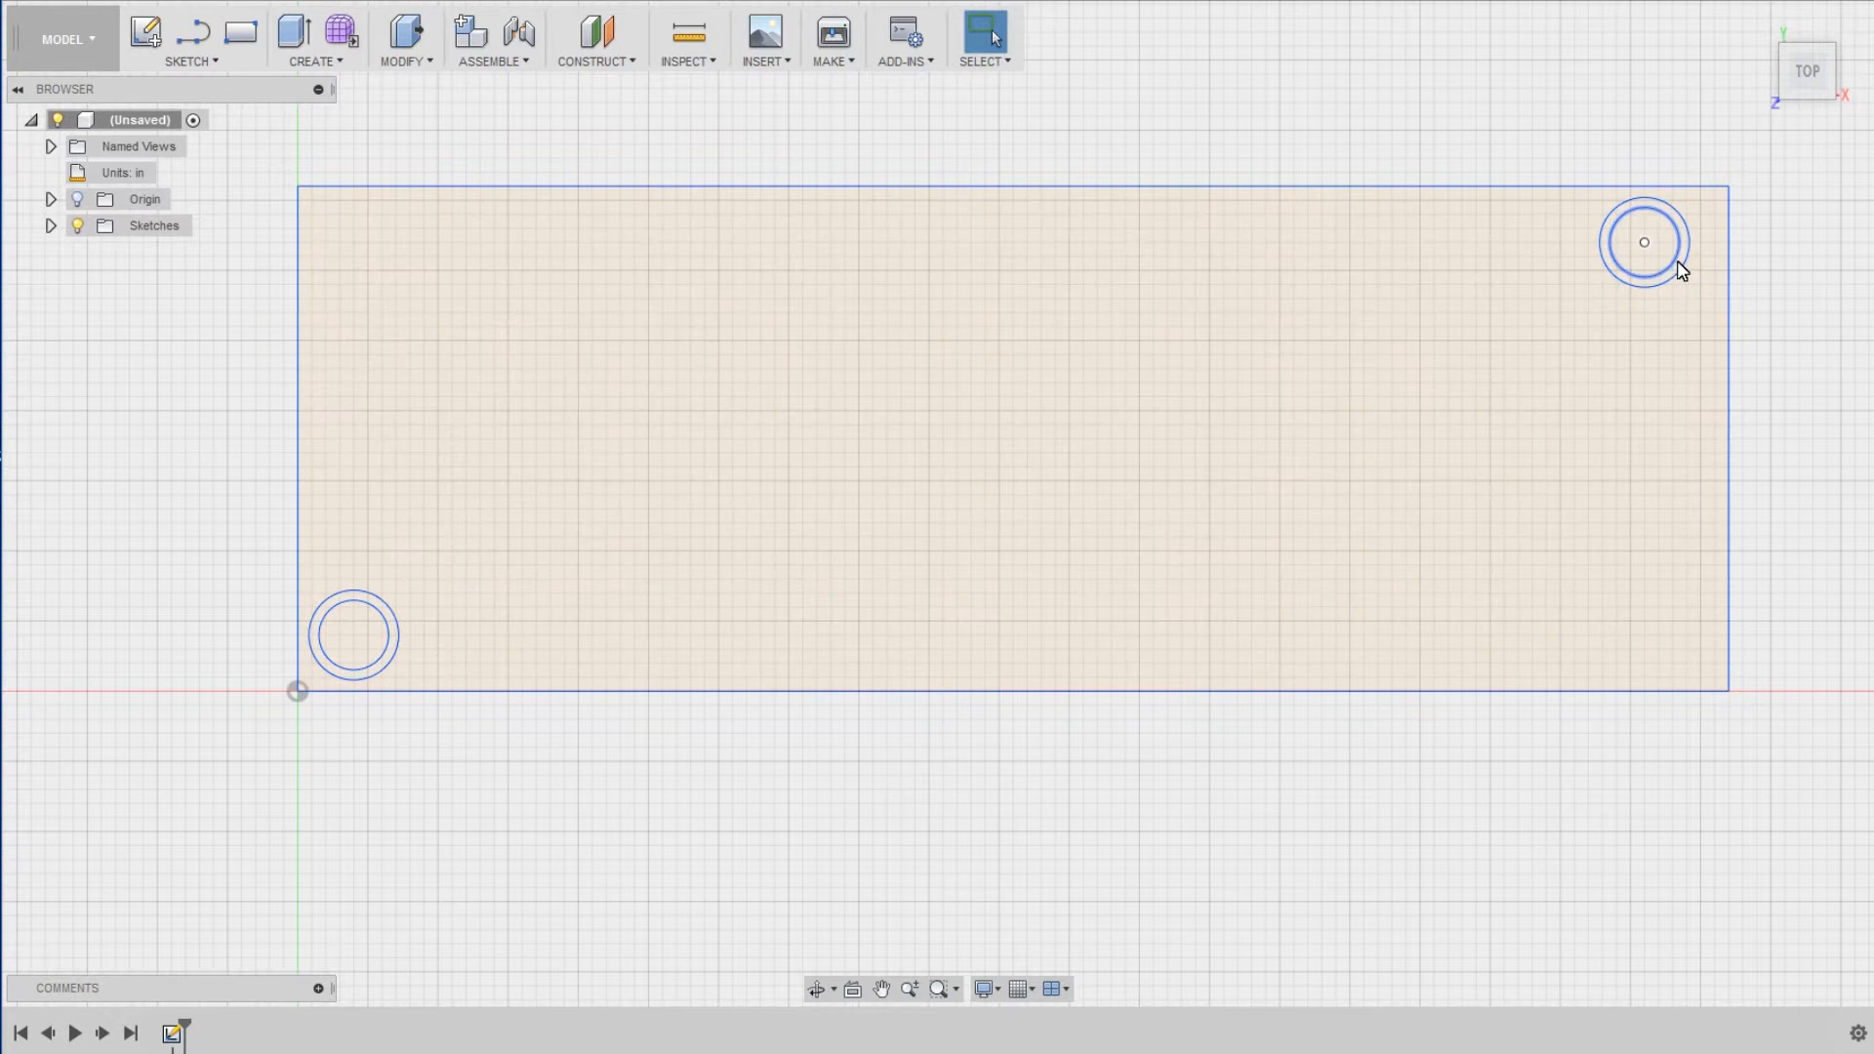
{"action": "mouse_move", "coordinate": [1607, 246]}
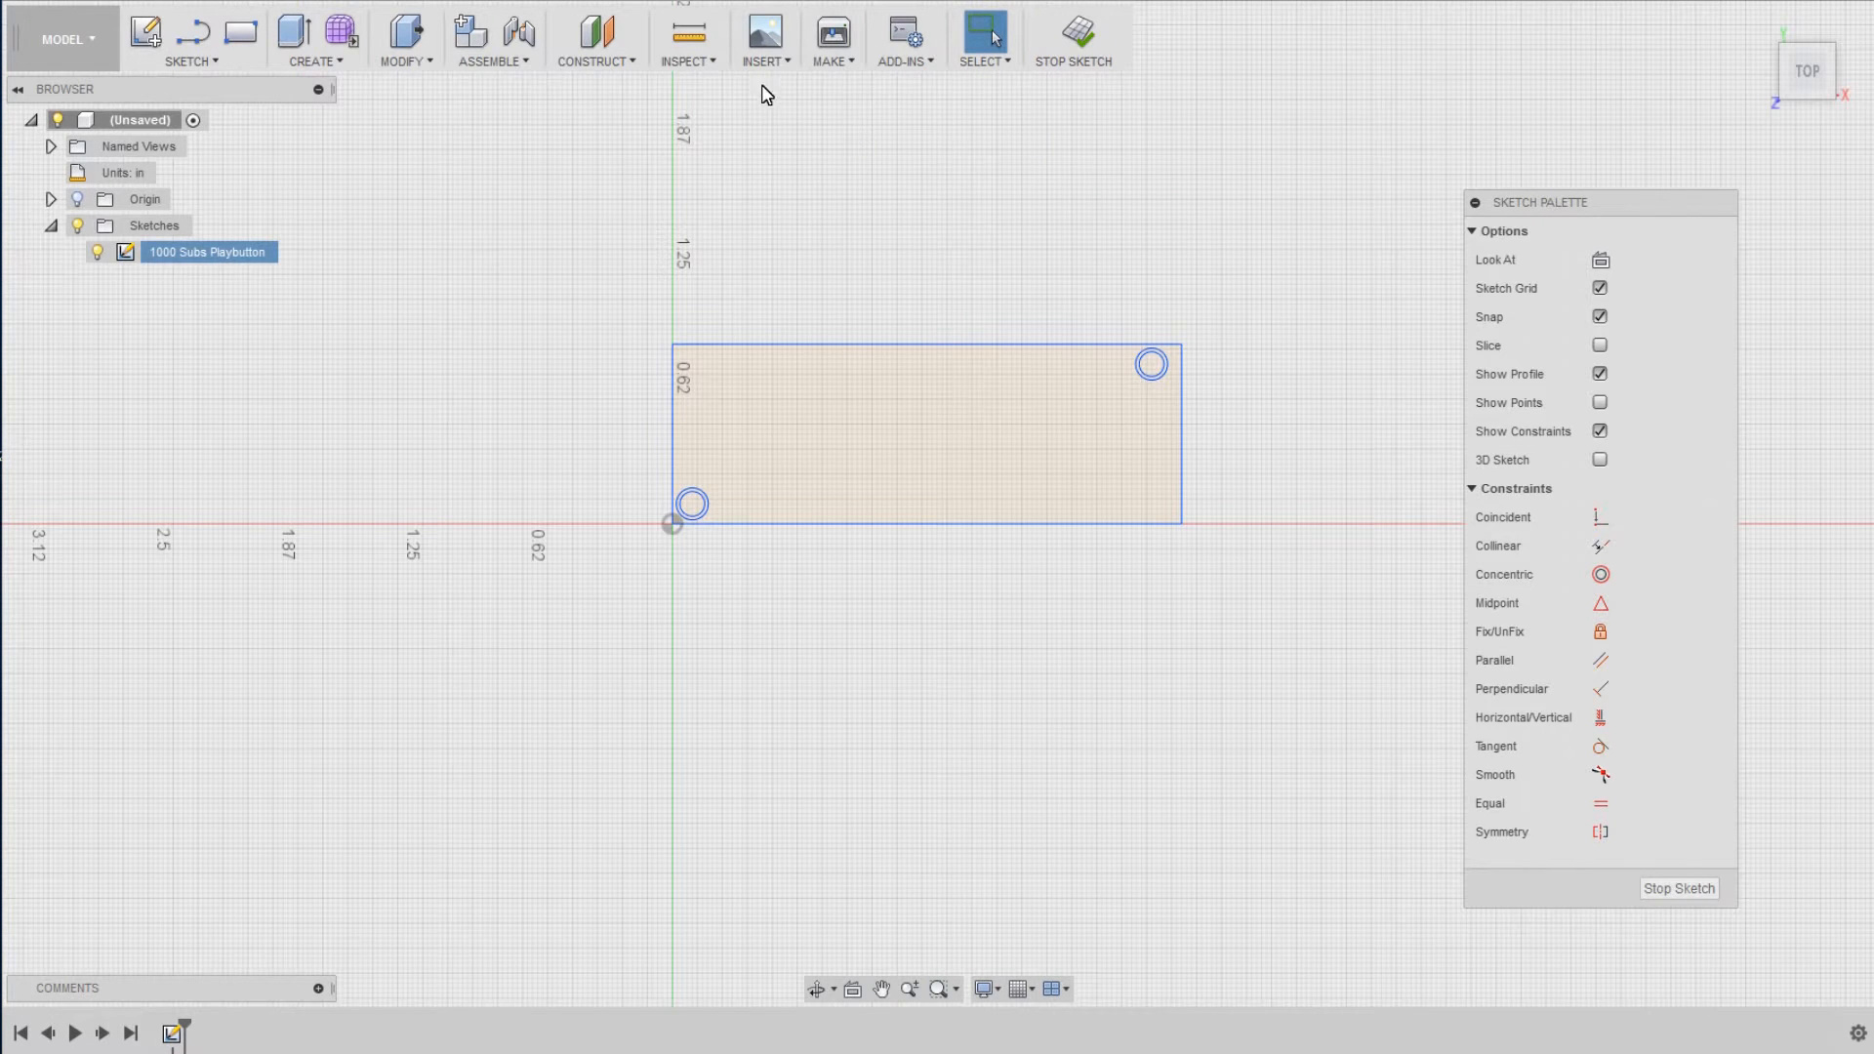
- Insert Board2.svg traces at XY scale 0.1383 so they fit inside the board outline
{"action": "left_click", "coordinate": [765, 35]}
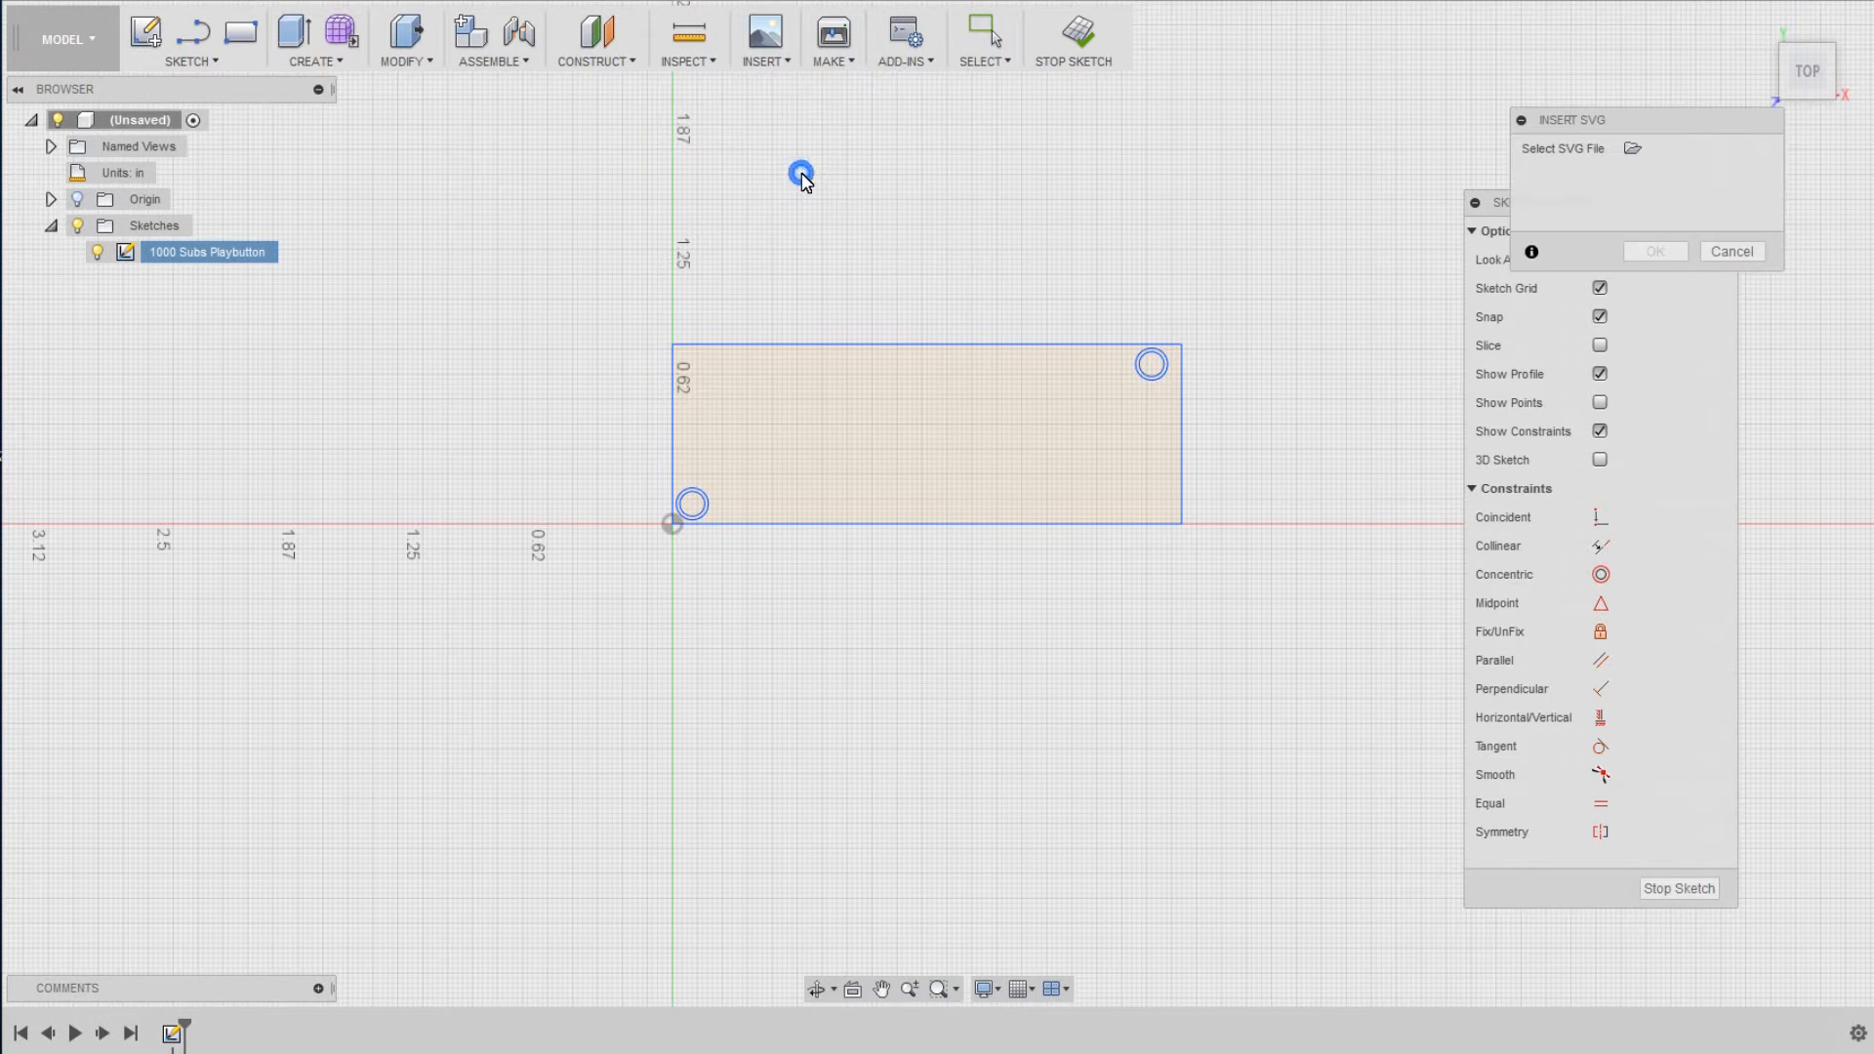
{"action": "left_click", "coordinate": [1632, 148]}
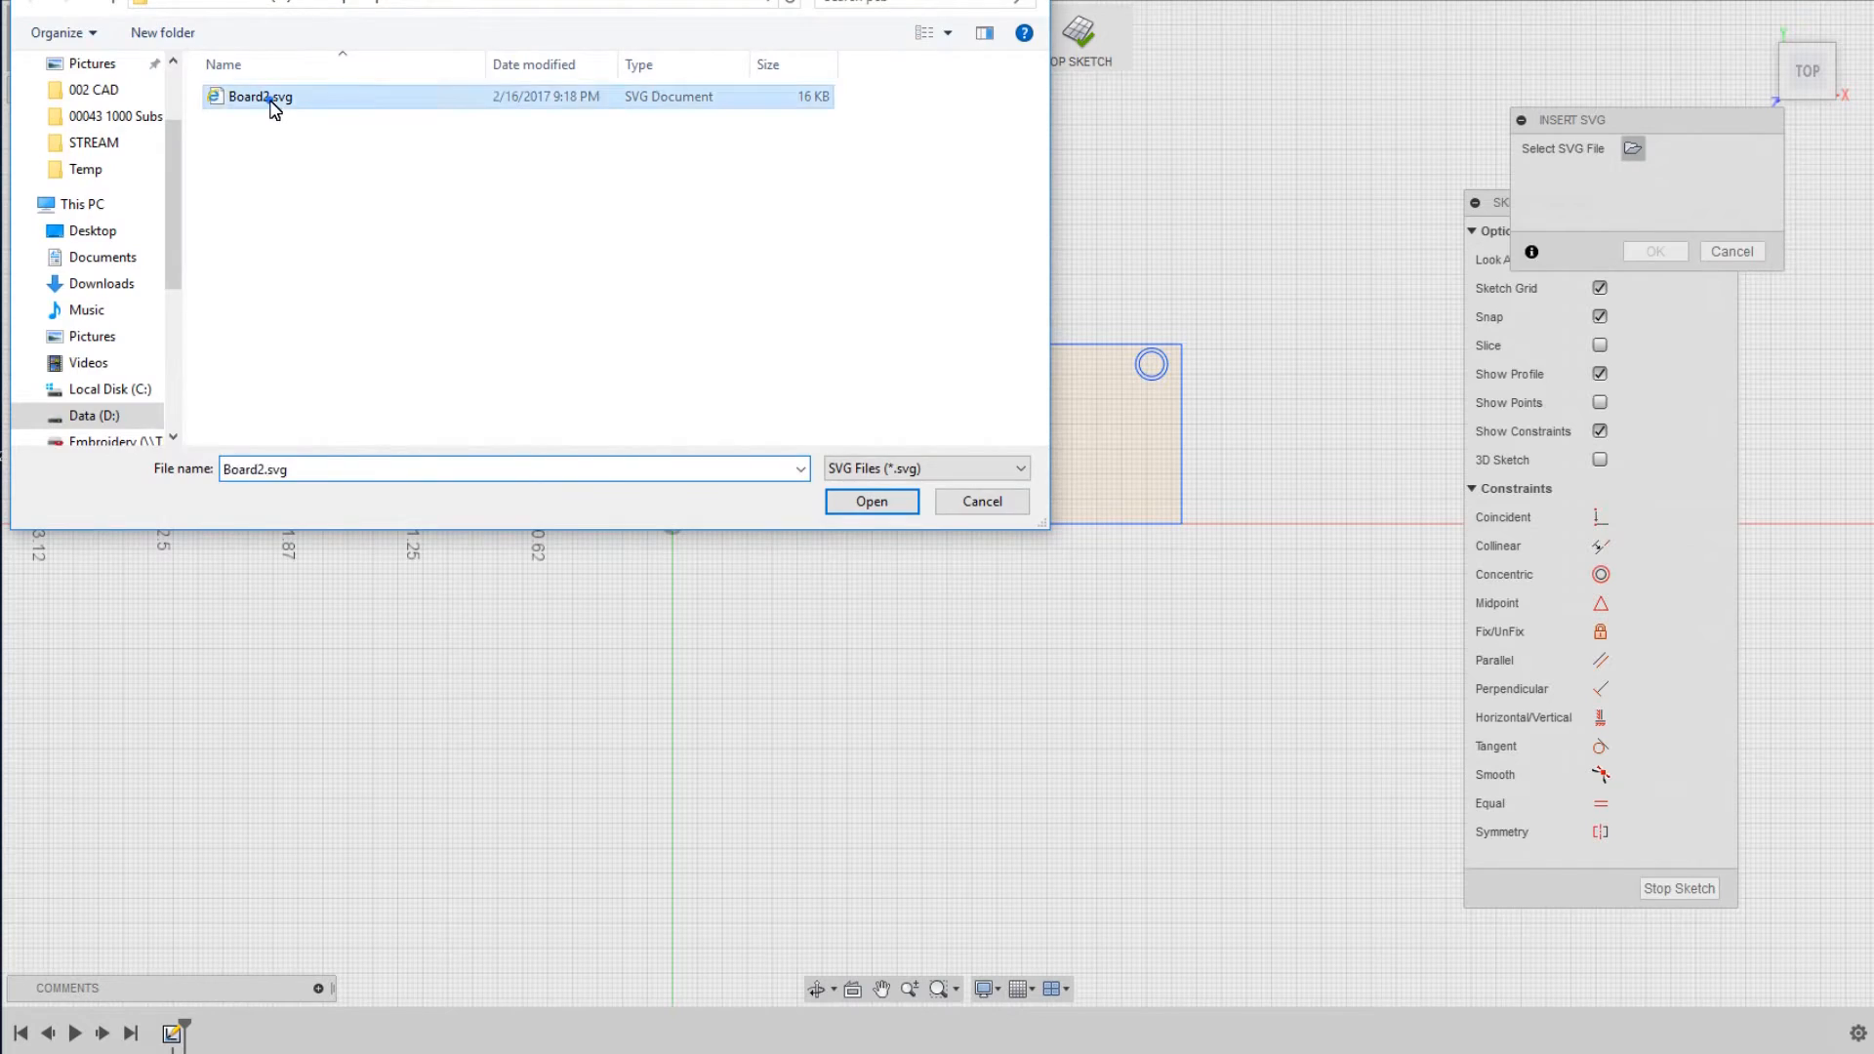
{"action": "left_click", "coordinate": [871, 502]}
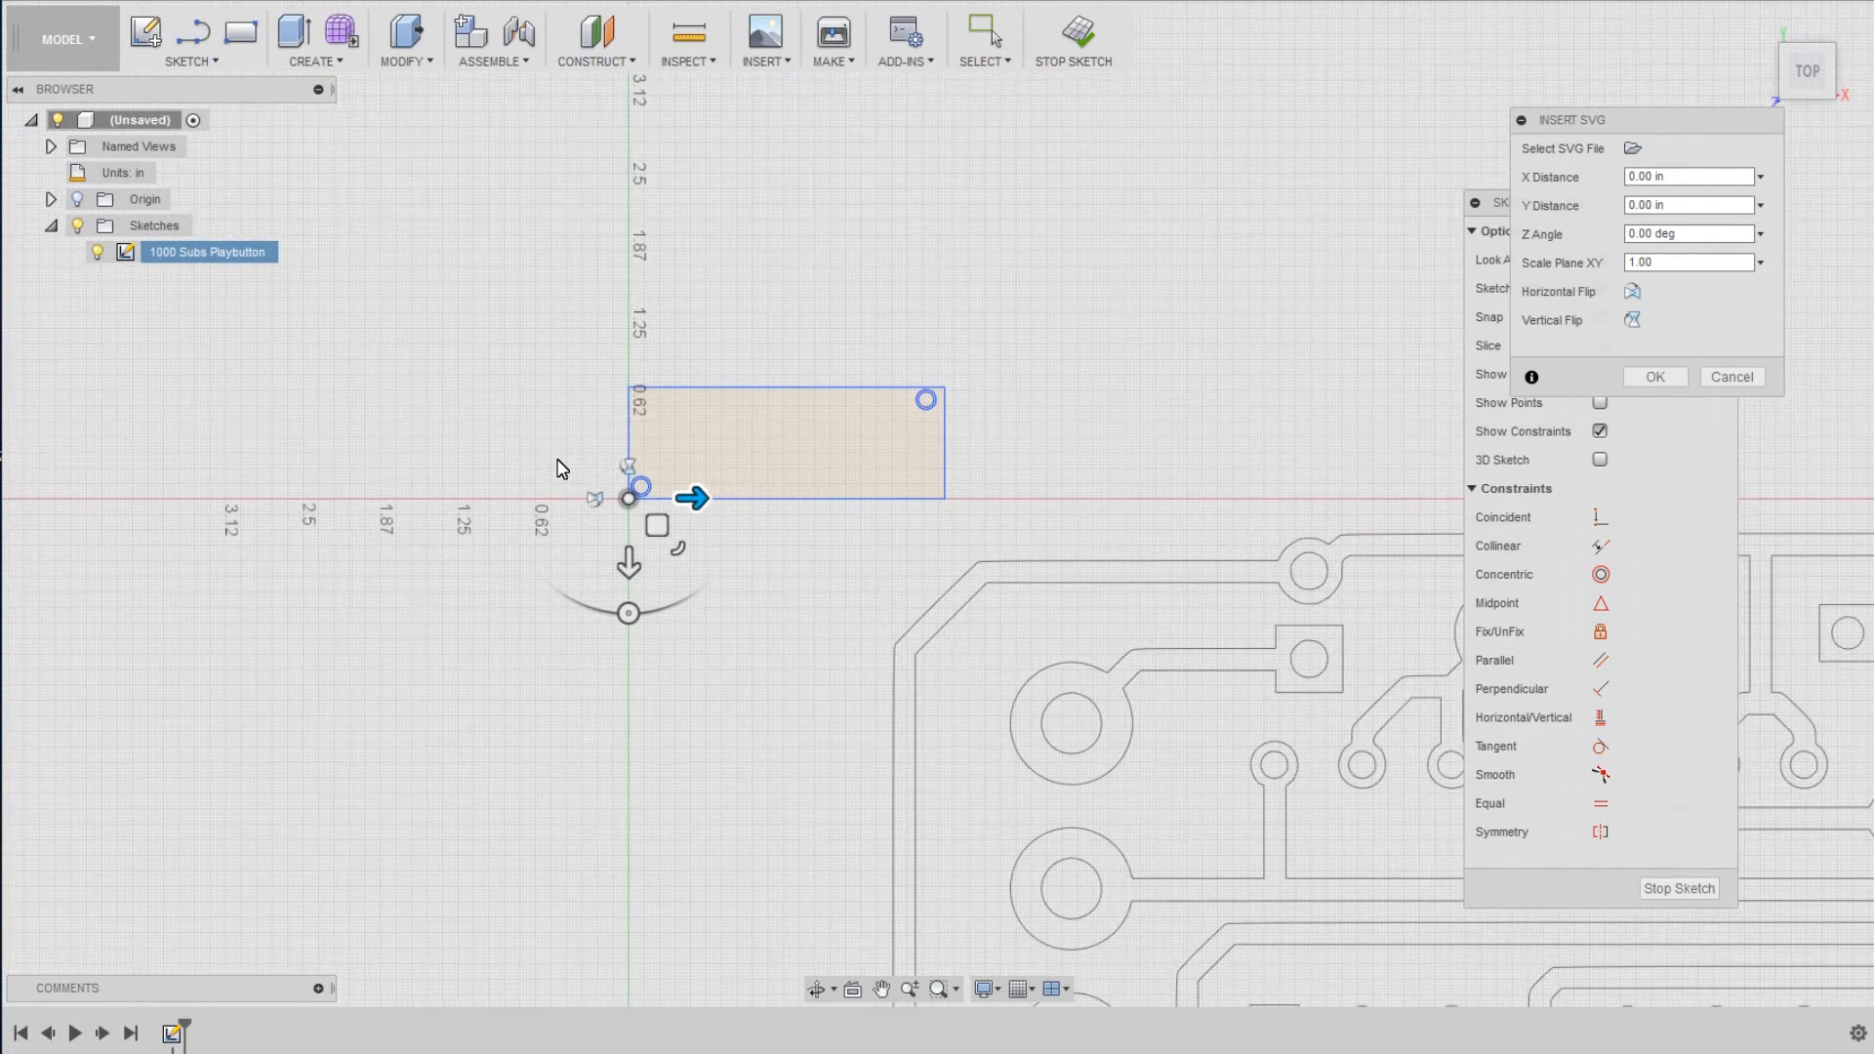
{"action": "scroll", "scroll_direction": "down", "scroll_amount": 3}
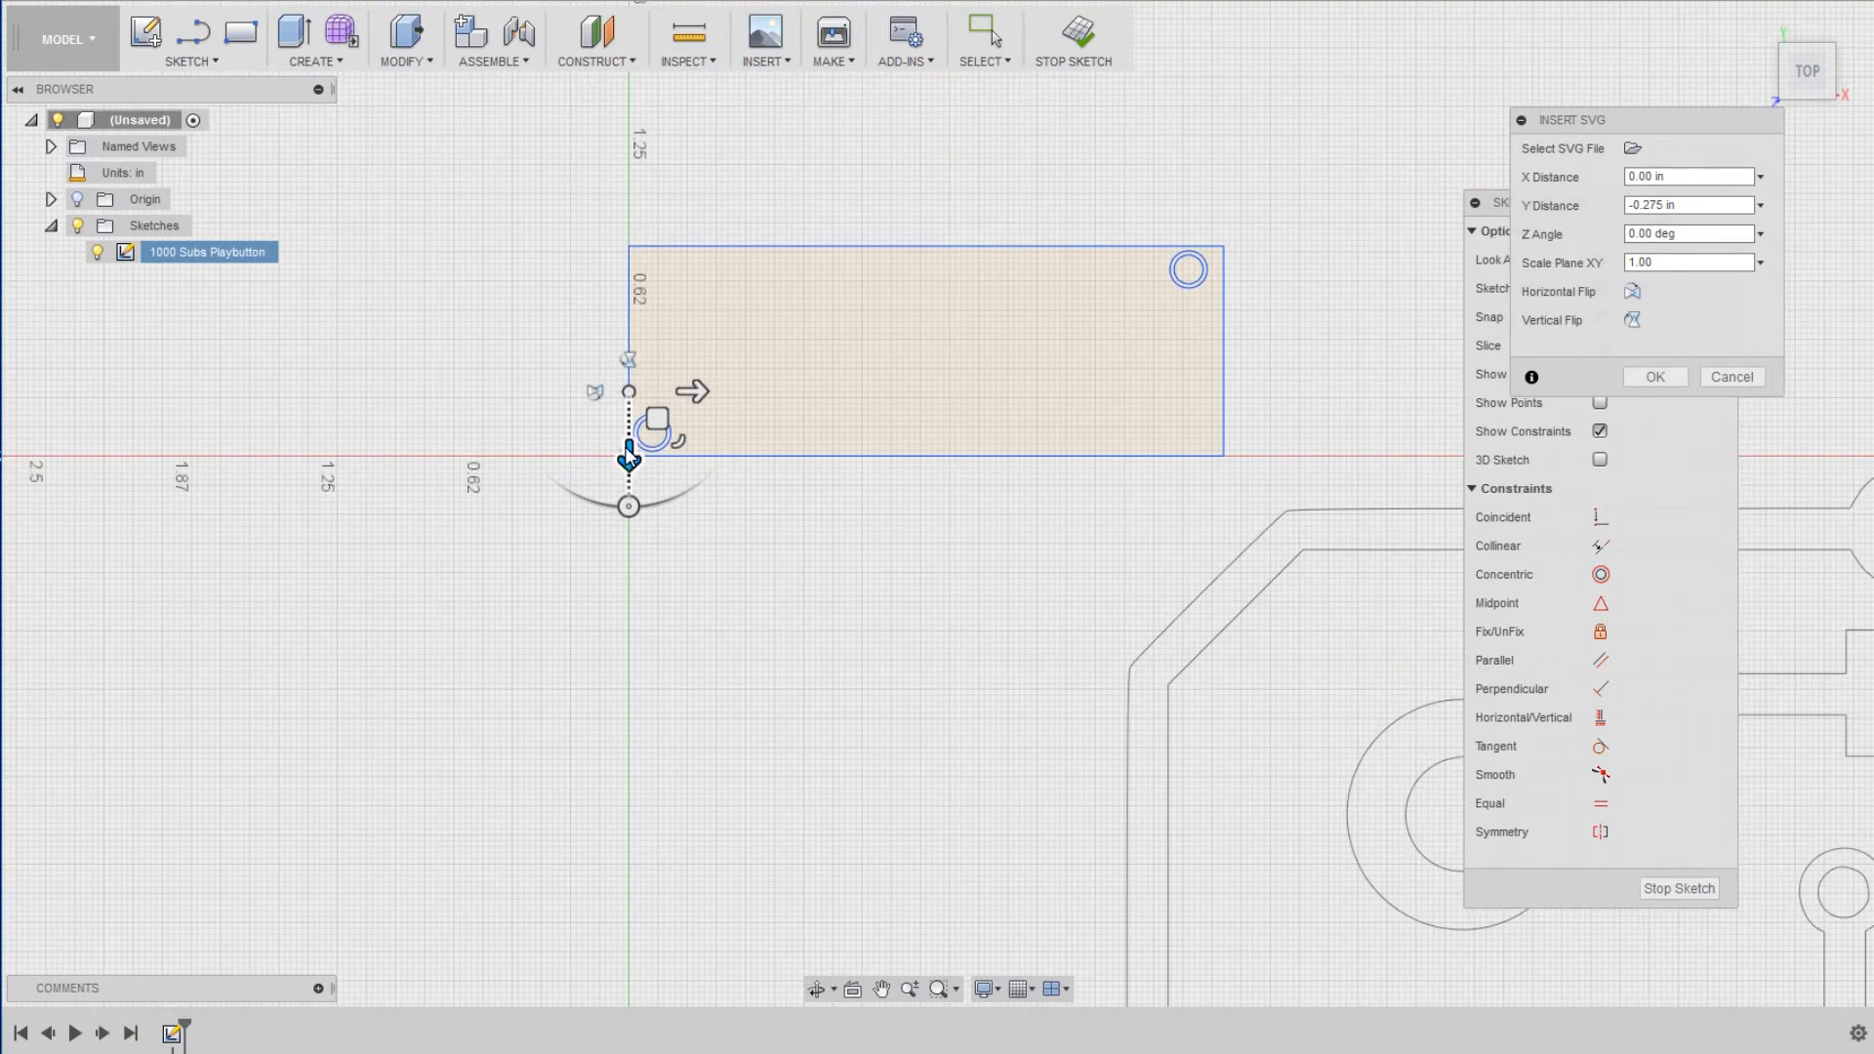
{"action": "left_click_drag", "start_coordinate": [630, 439], "coordinate": [630, 313]}
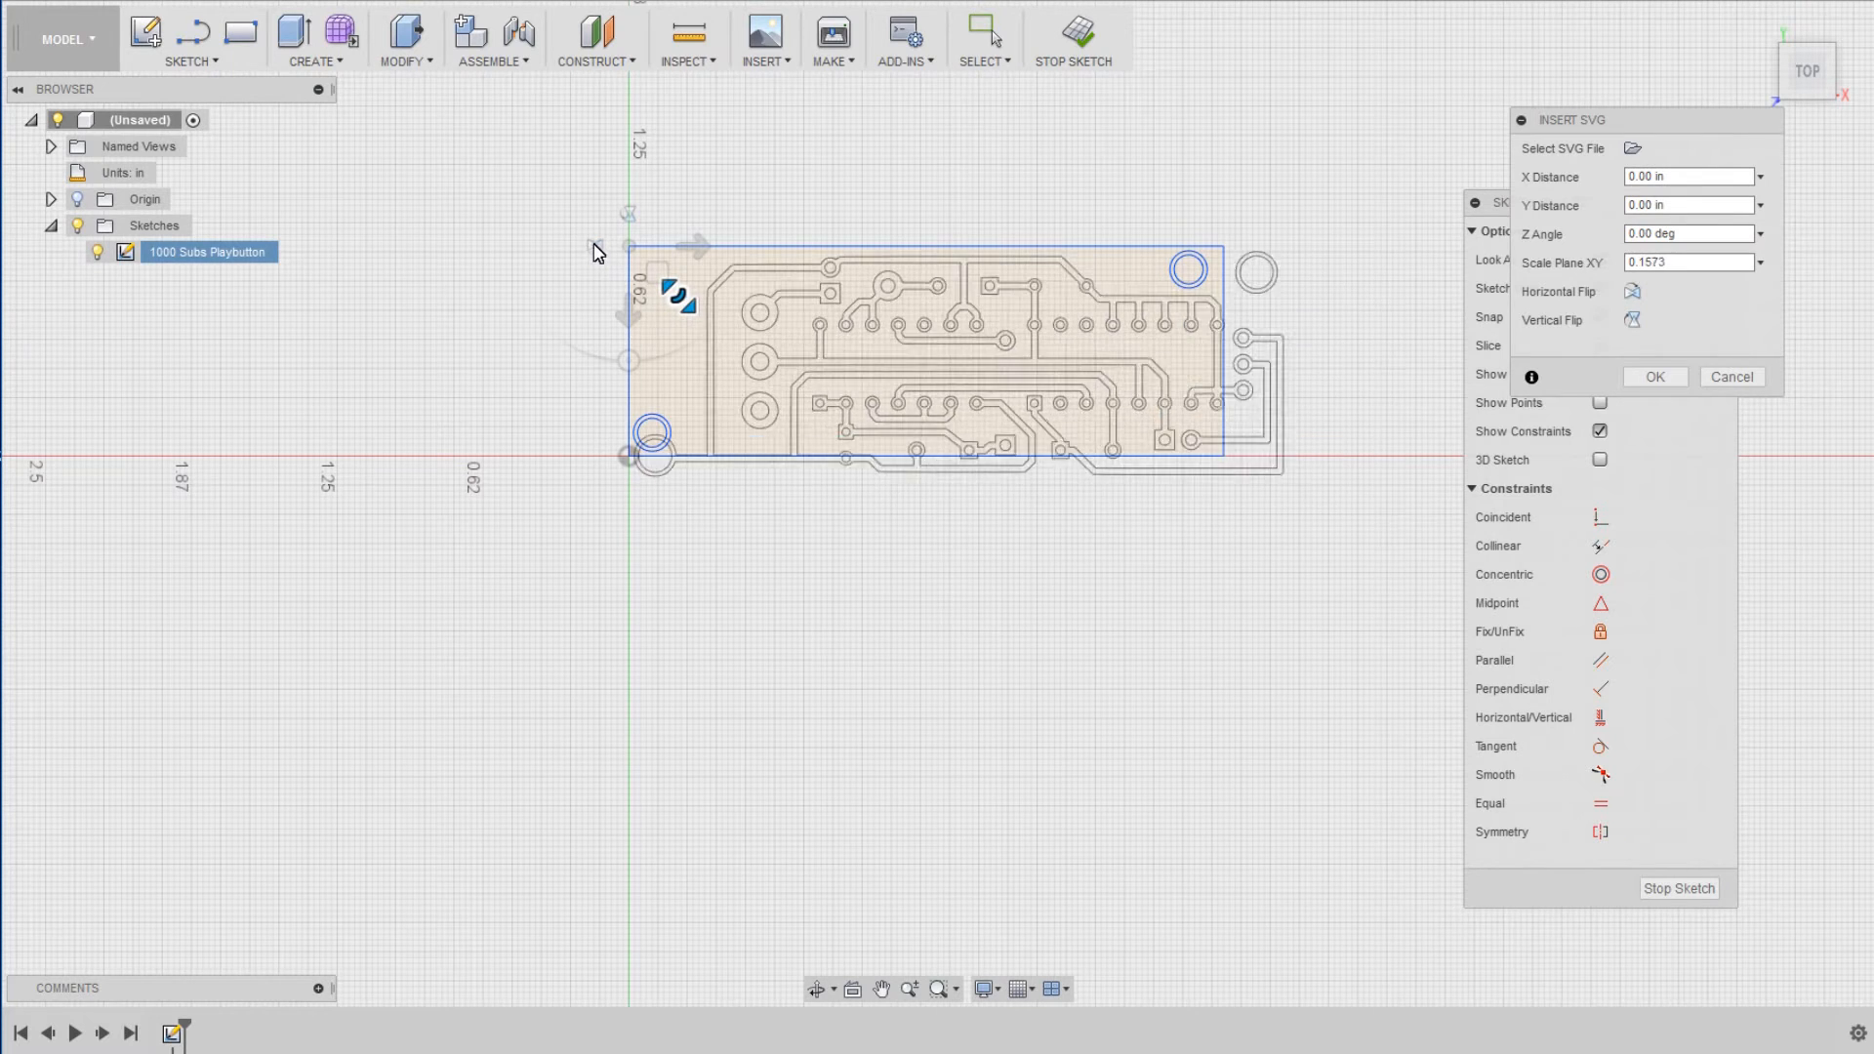
{"action": "type", "text": "0.1383"}
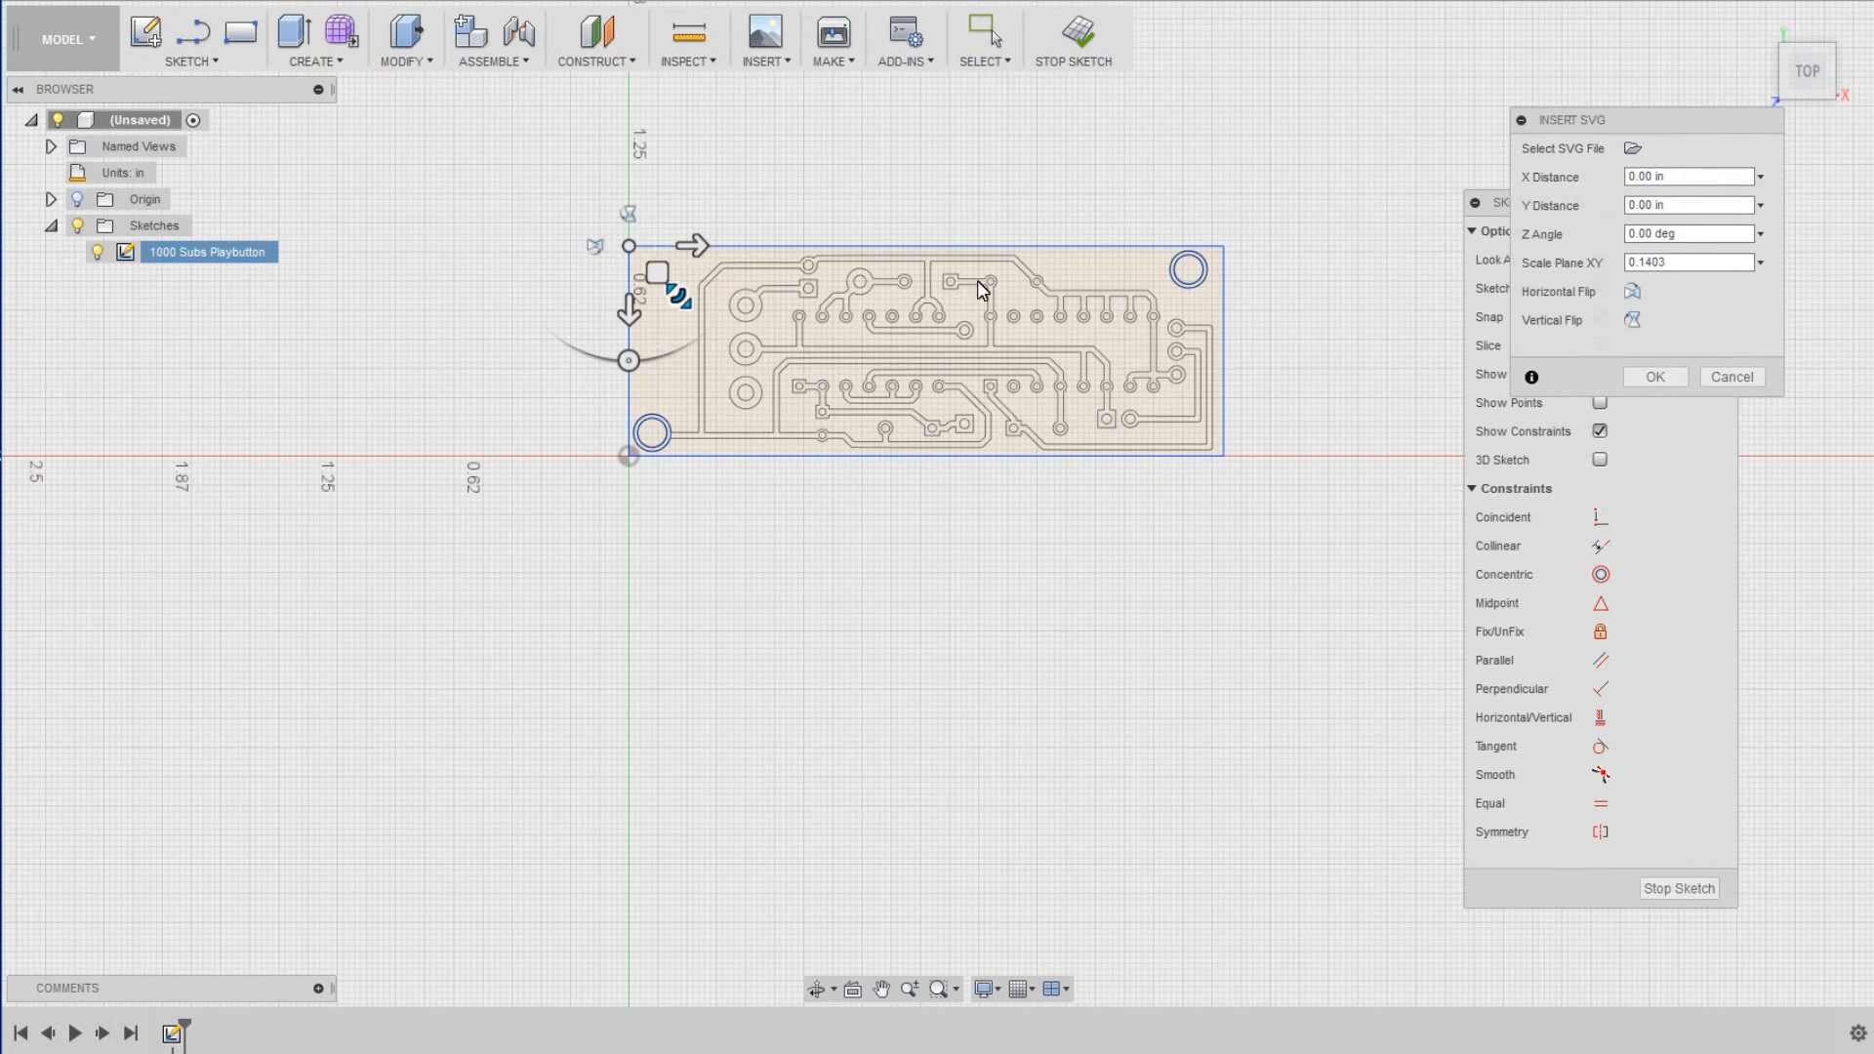
{"action": "scroll", "scroll_direction": "up", "scroll_amount": 3}
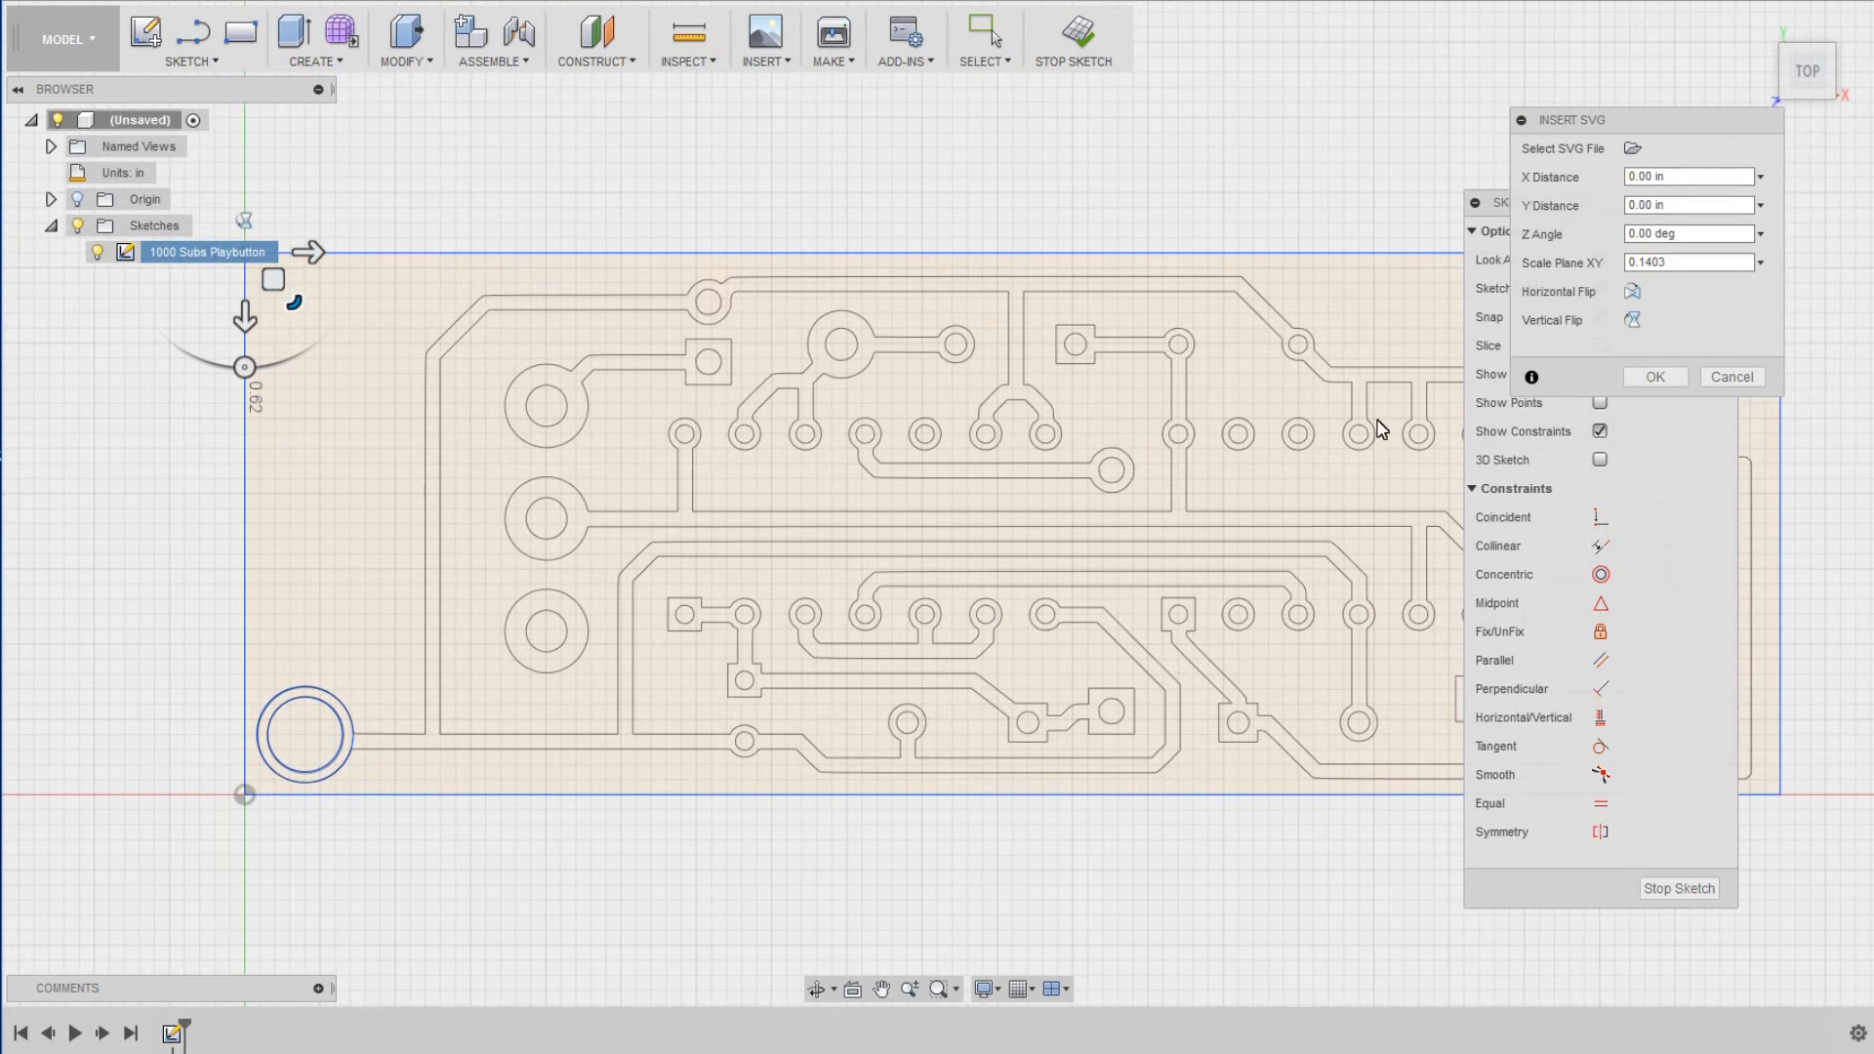
{"action": "left_click", "coordinate": [1732, 377]}
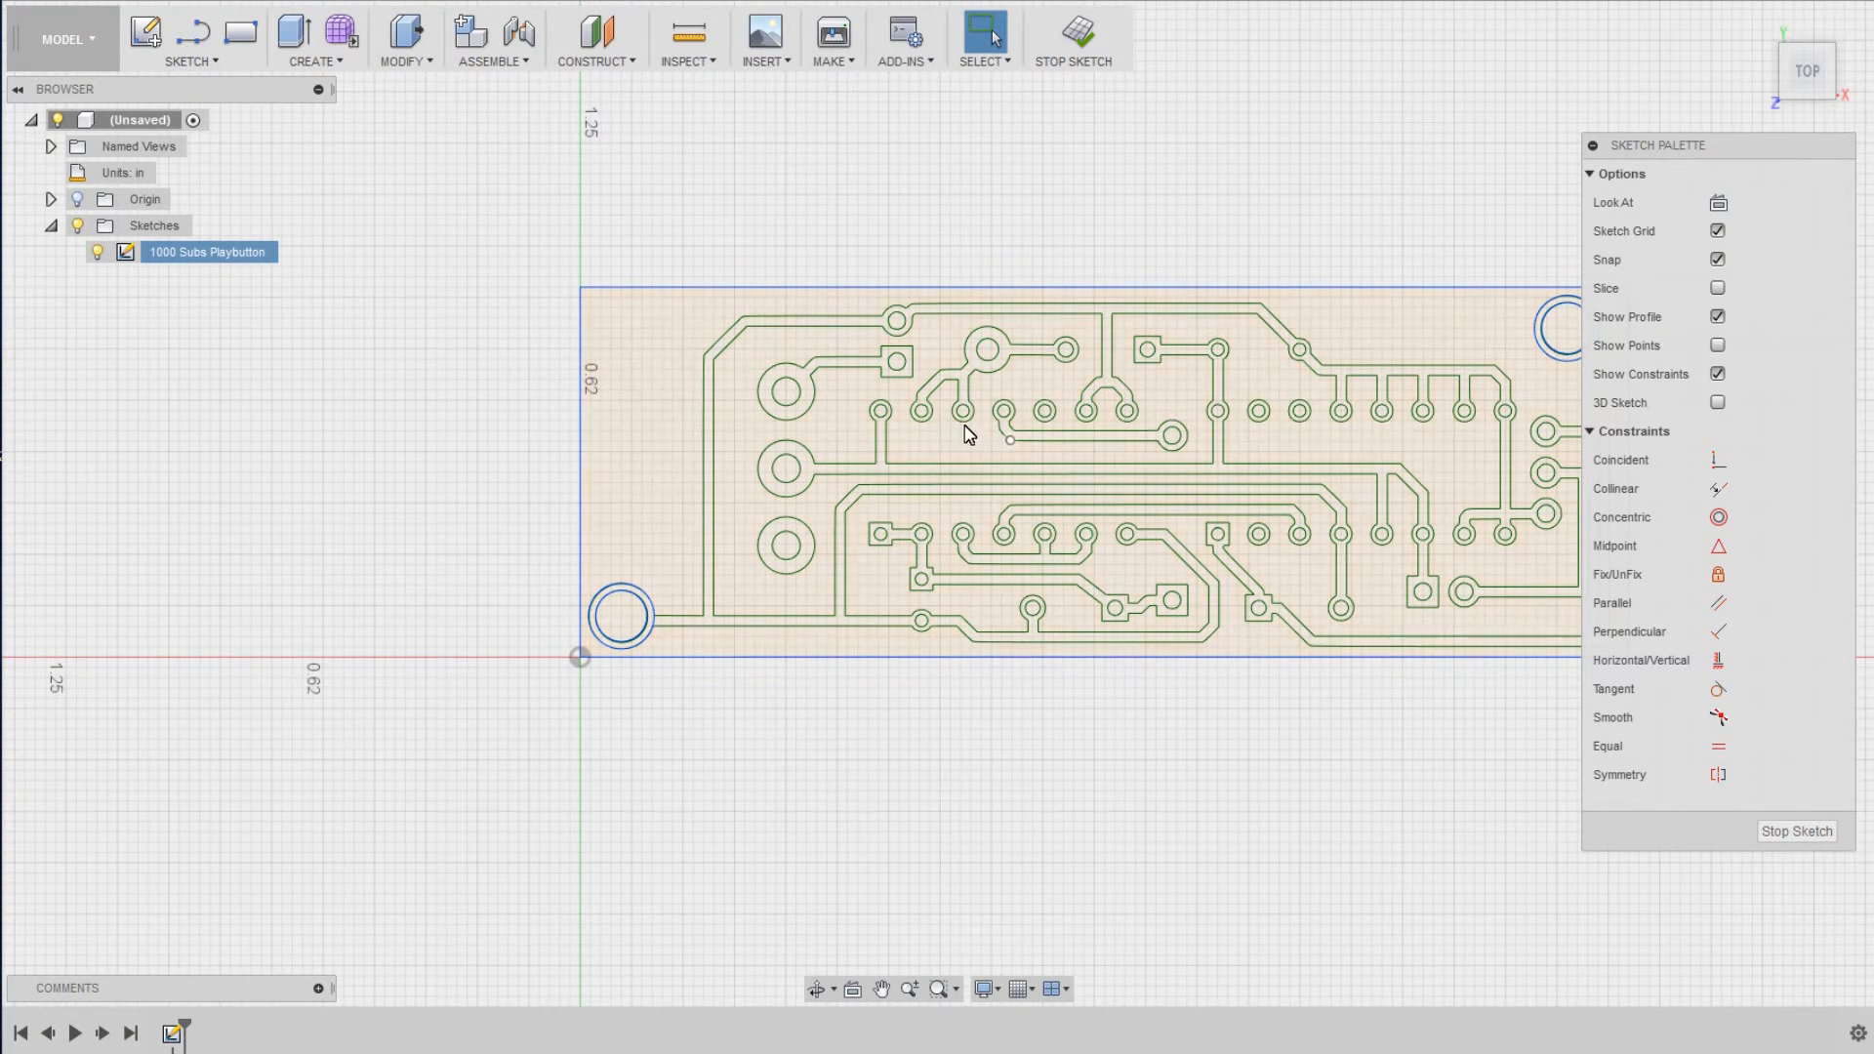
- Delete the board rectangle and corner mounting circles, leaving only the trace geometry
{"action": "scroll", "scroll_direction": "up", "scroll_amount": 3}
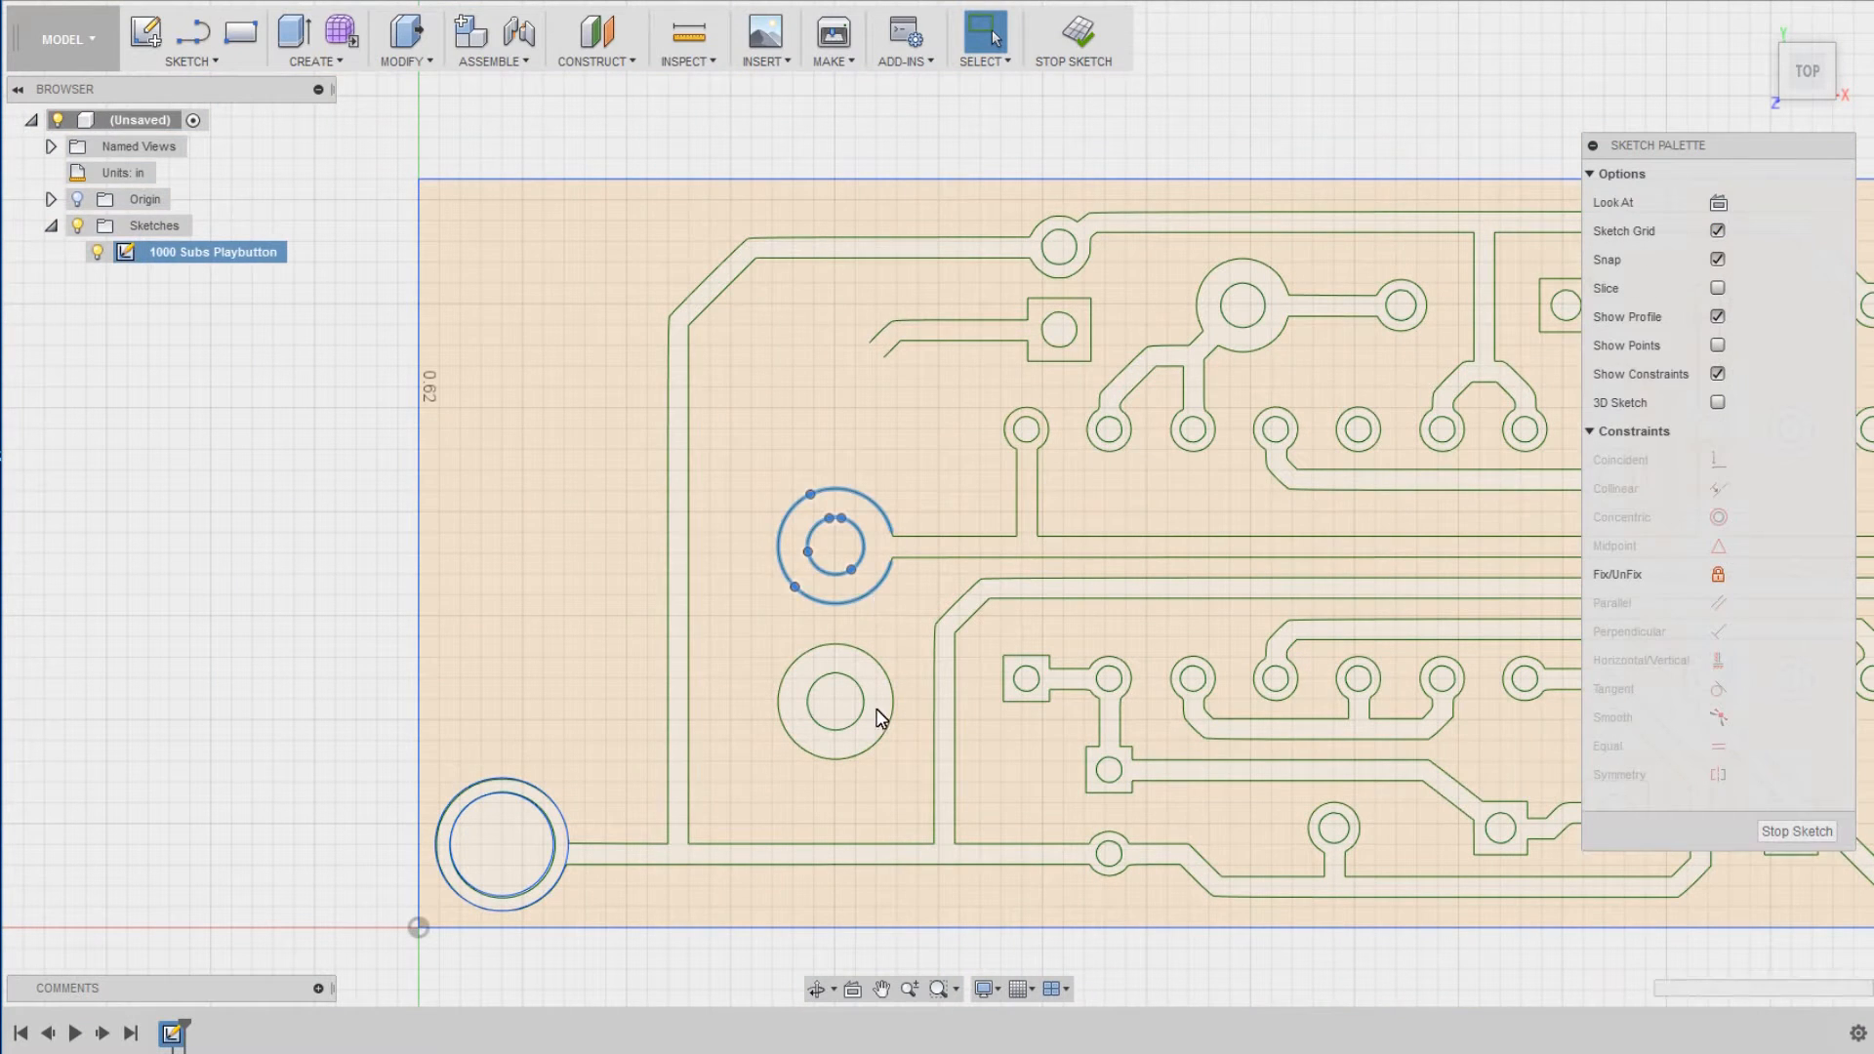
{"action": "scroll", "scroll_direction": "up", "scroll_amount": 3}
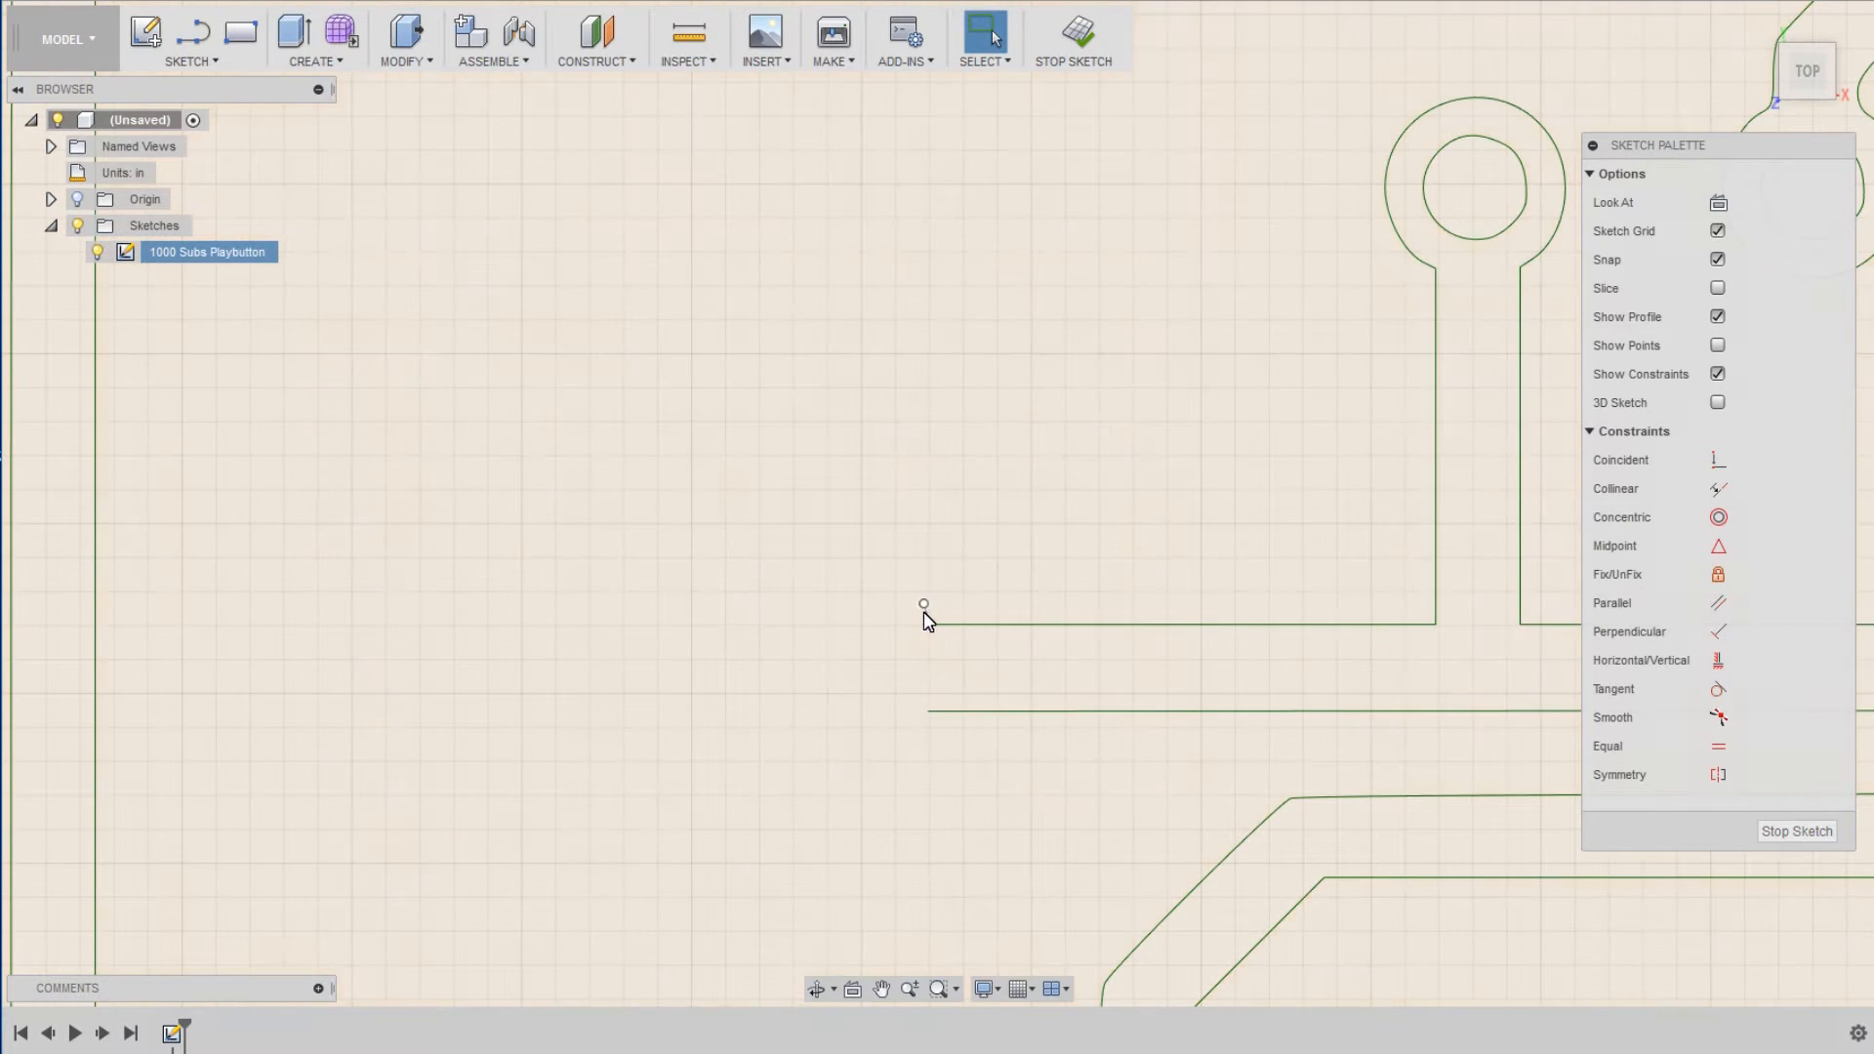
{"action": "left_click", "coordinate": [924, 615]}
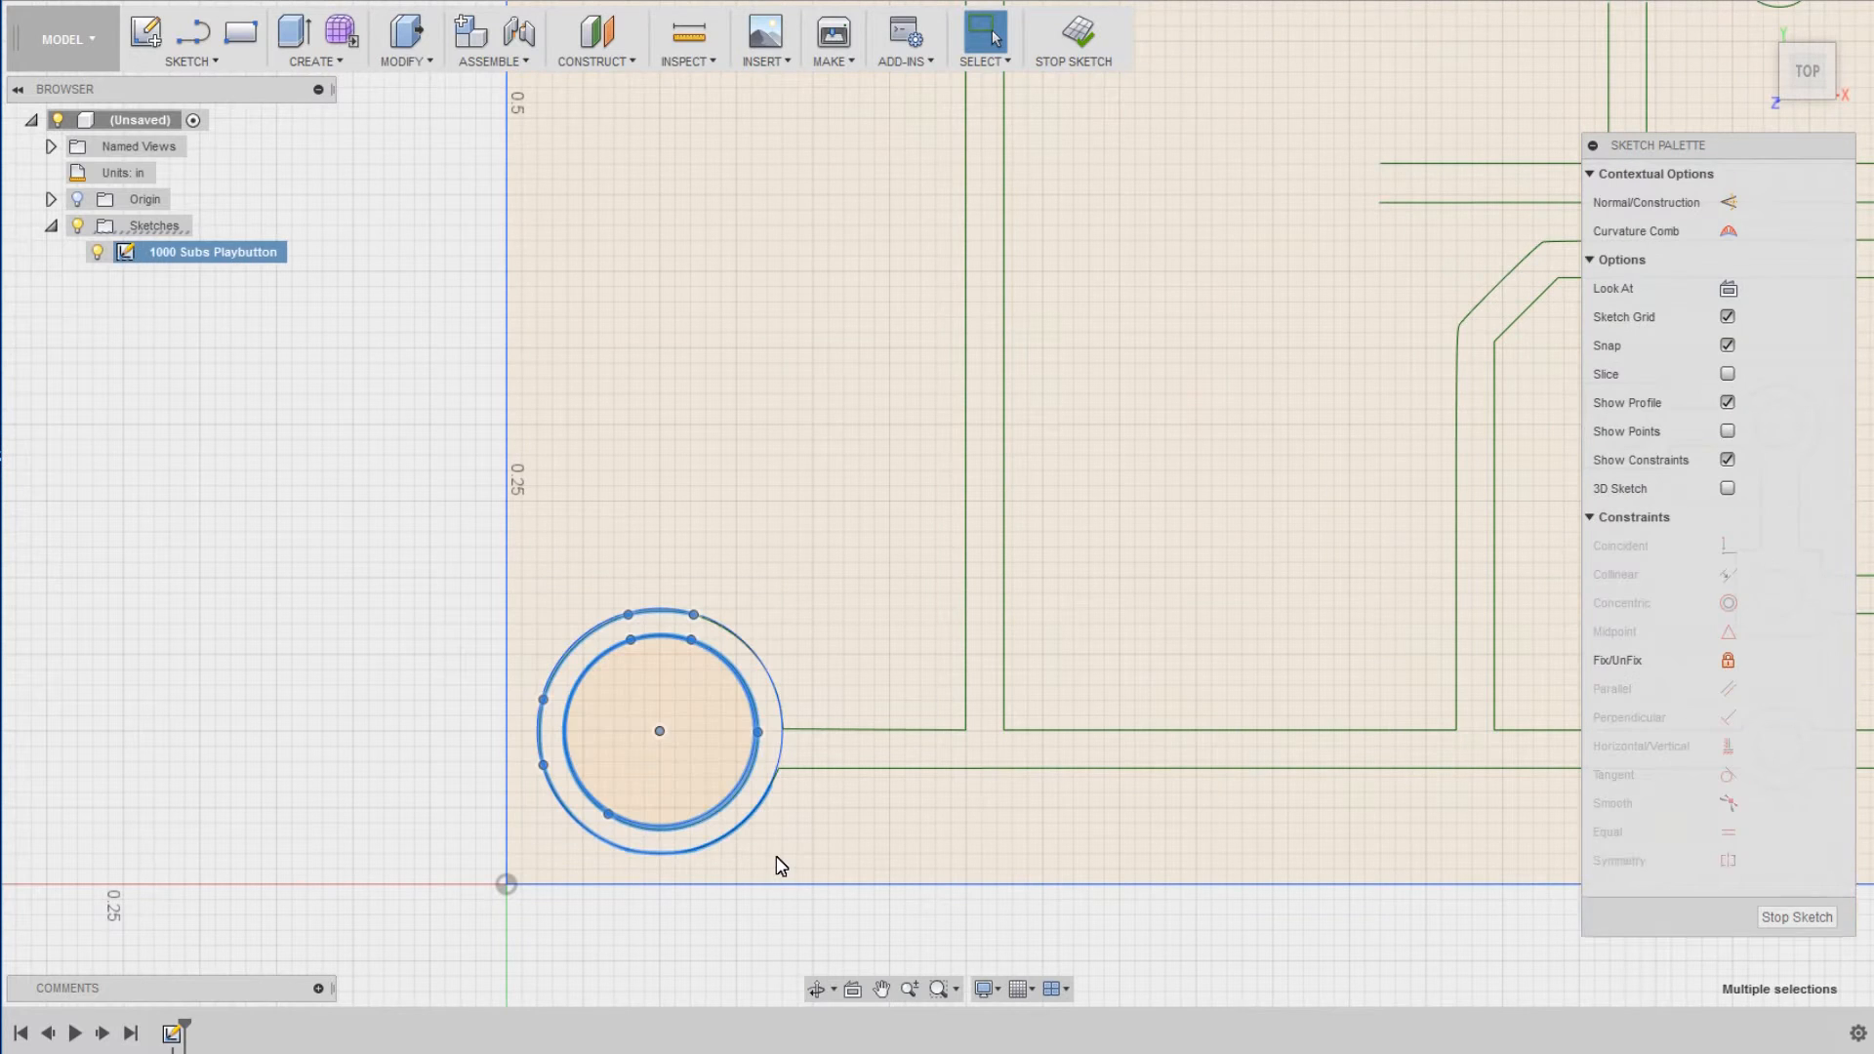
{"action": "left_click", "coordinate": [779, 753]}
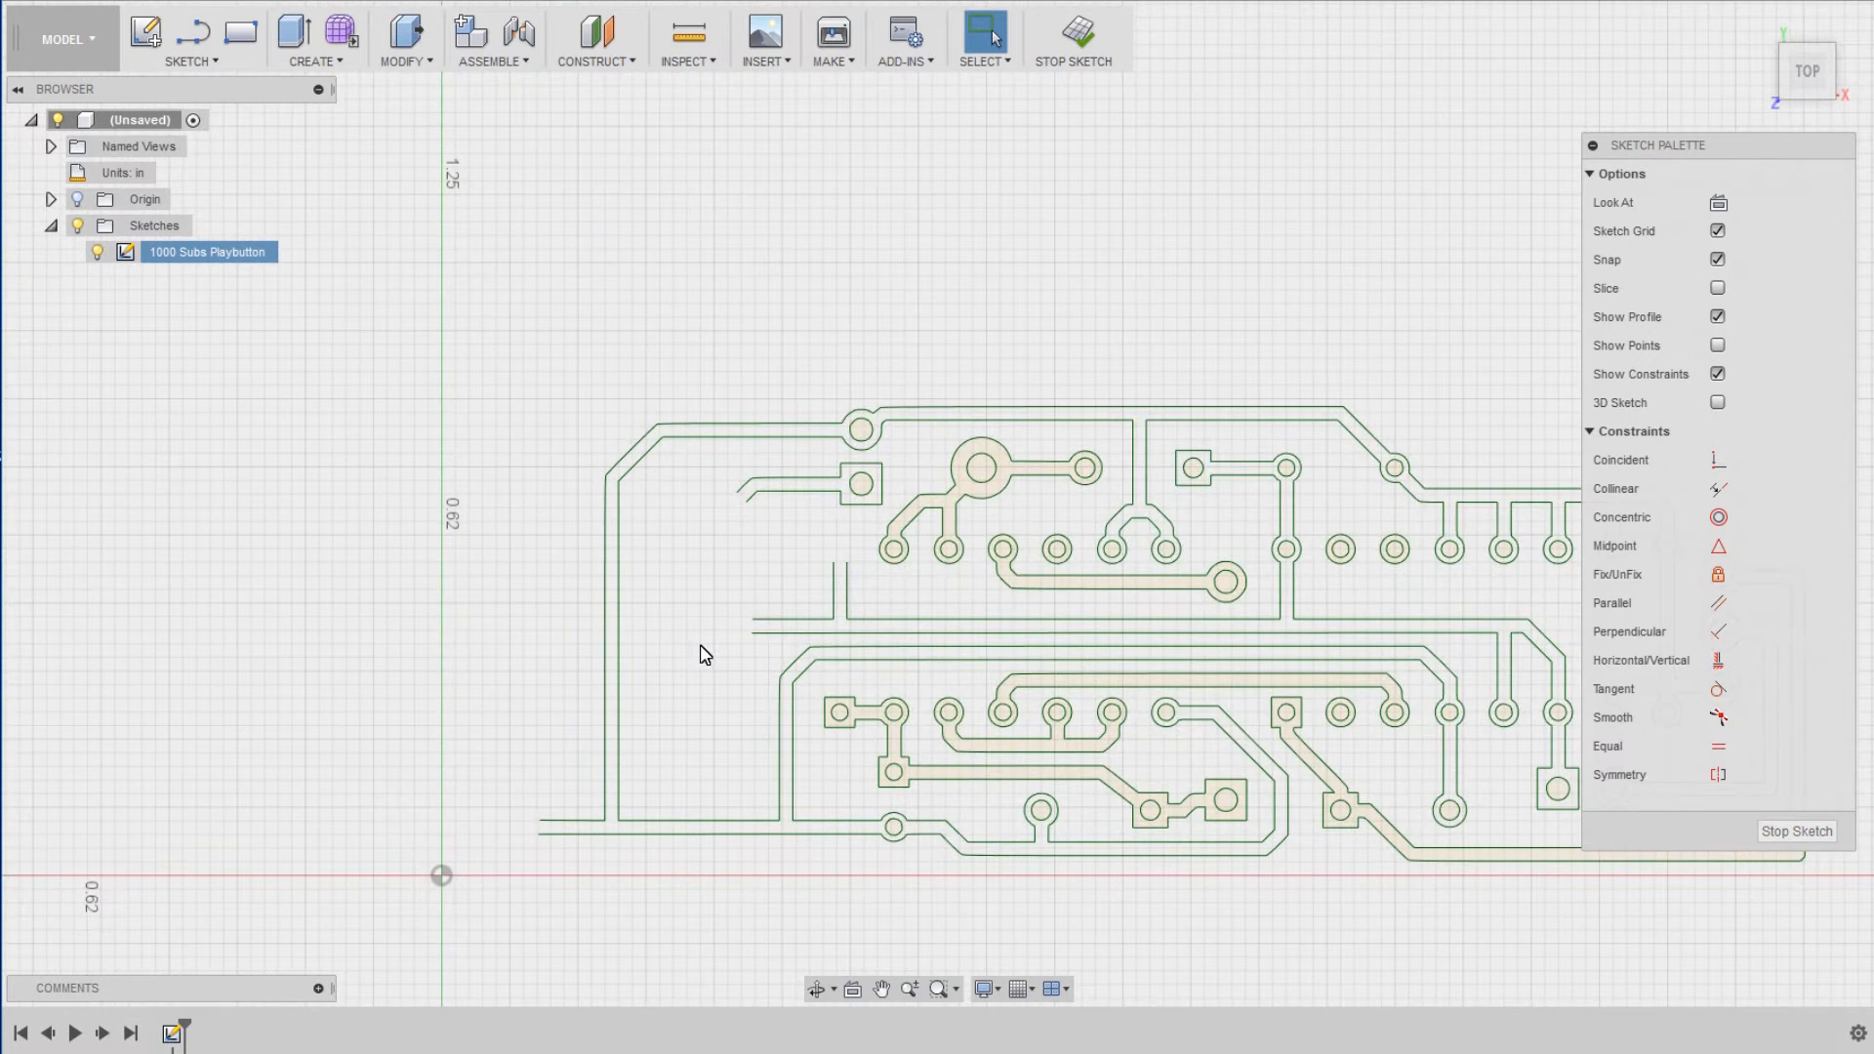
- Re-import the board outline DXF with its hole circles around the traces
{"action": "scroll", "scroll_direction": "down", "scroll_amount": 3}
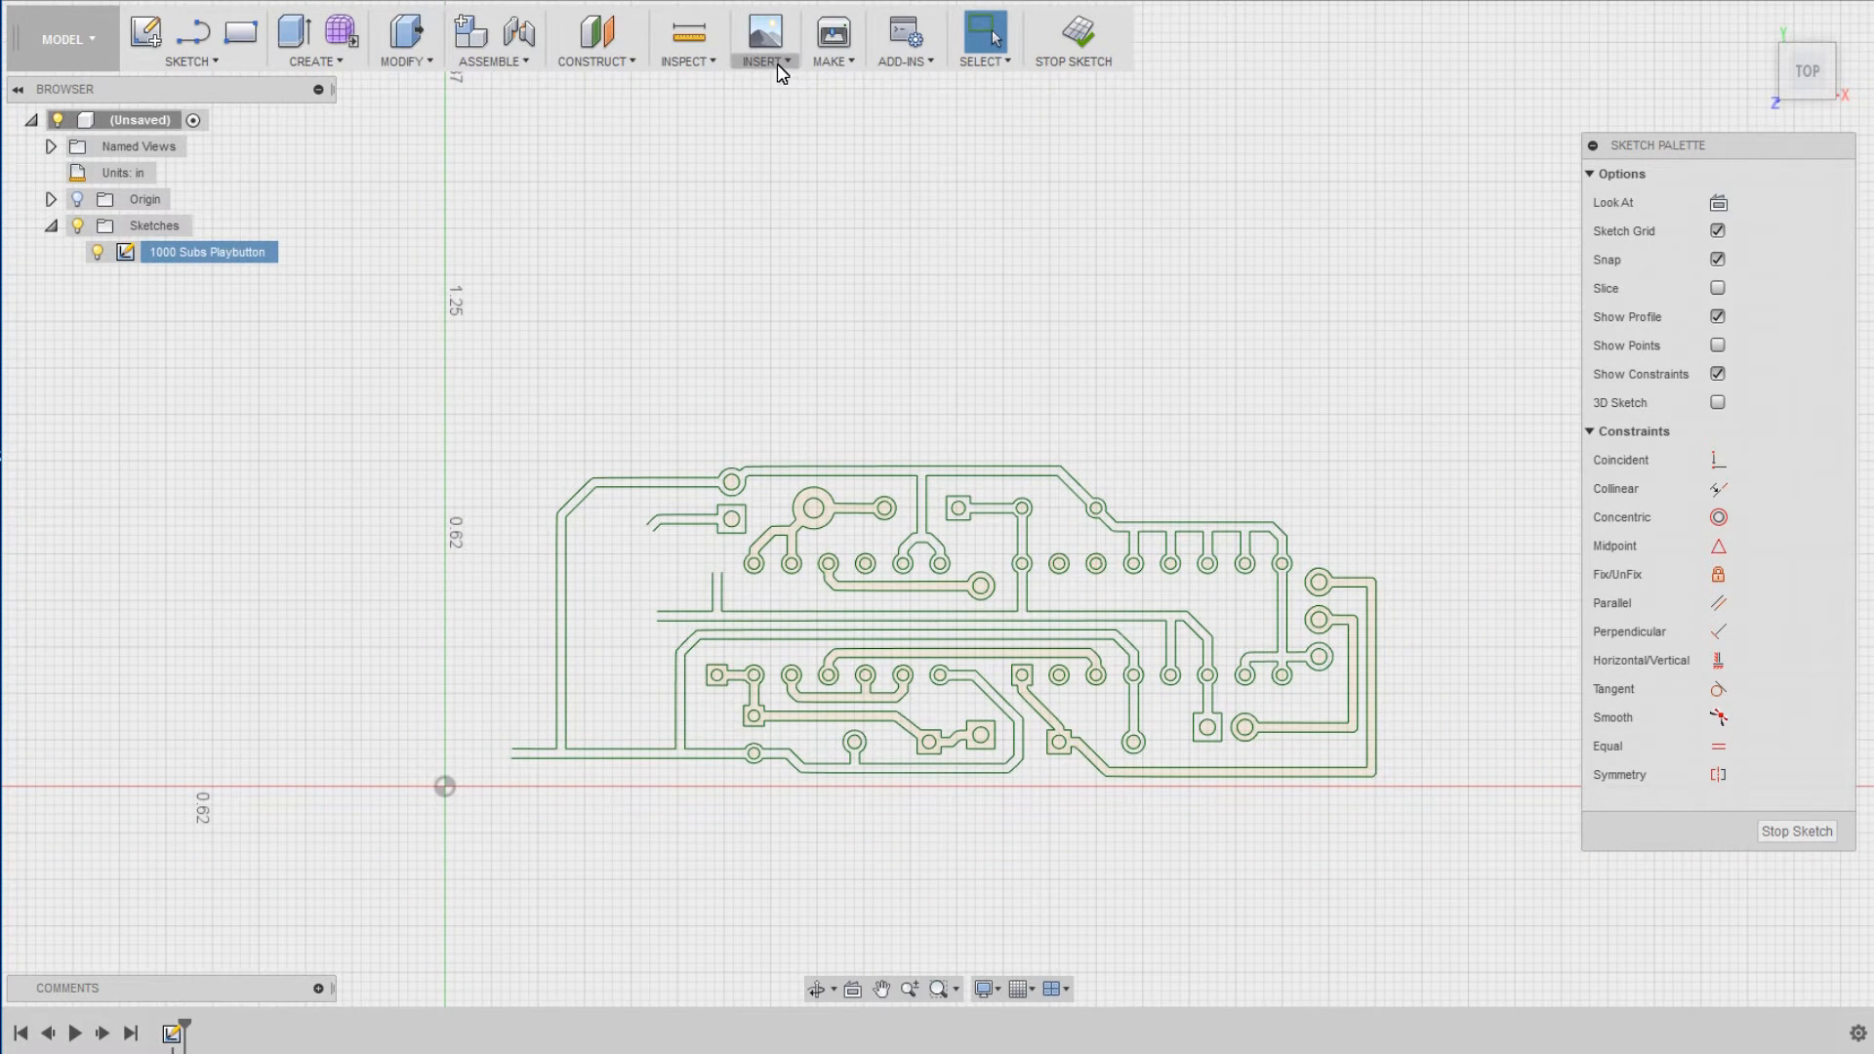
{"action": "left_click", "coordinate": [763, 61]}
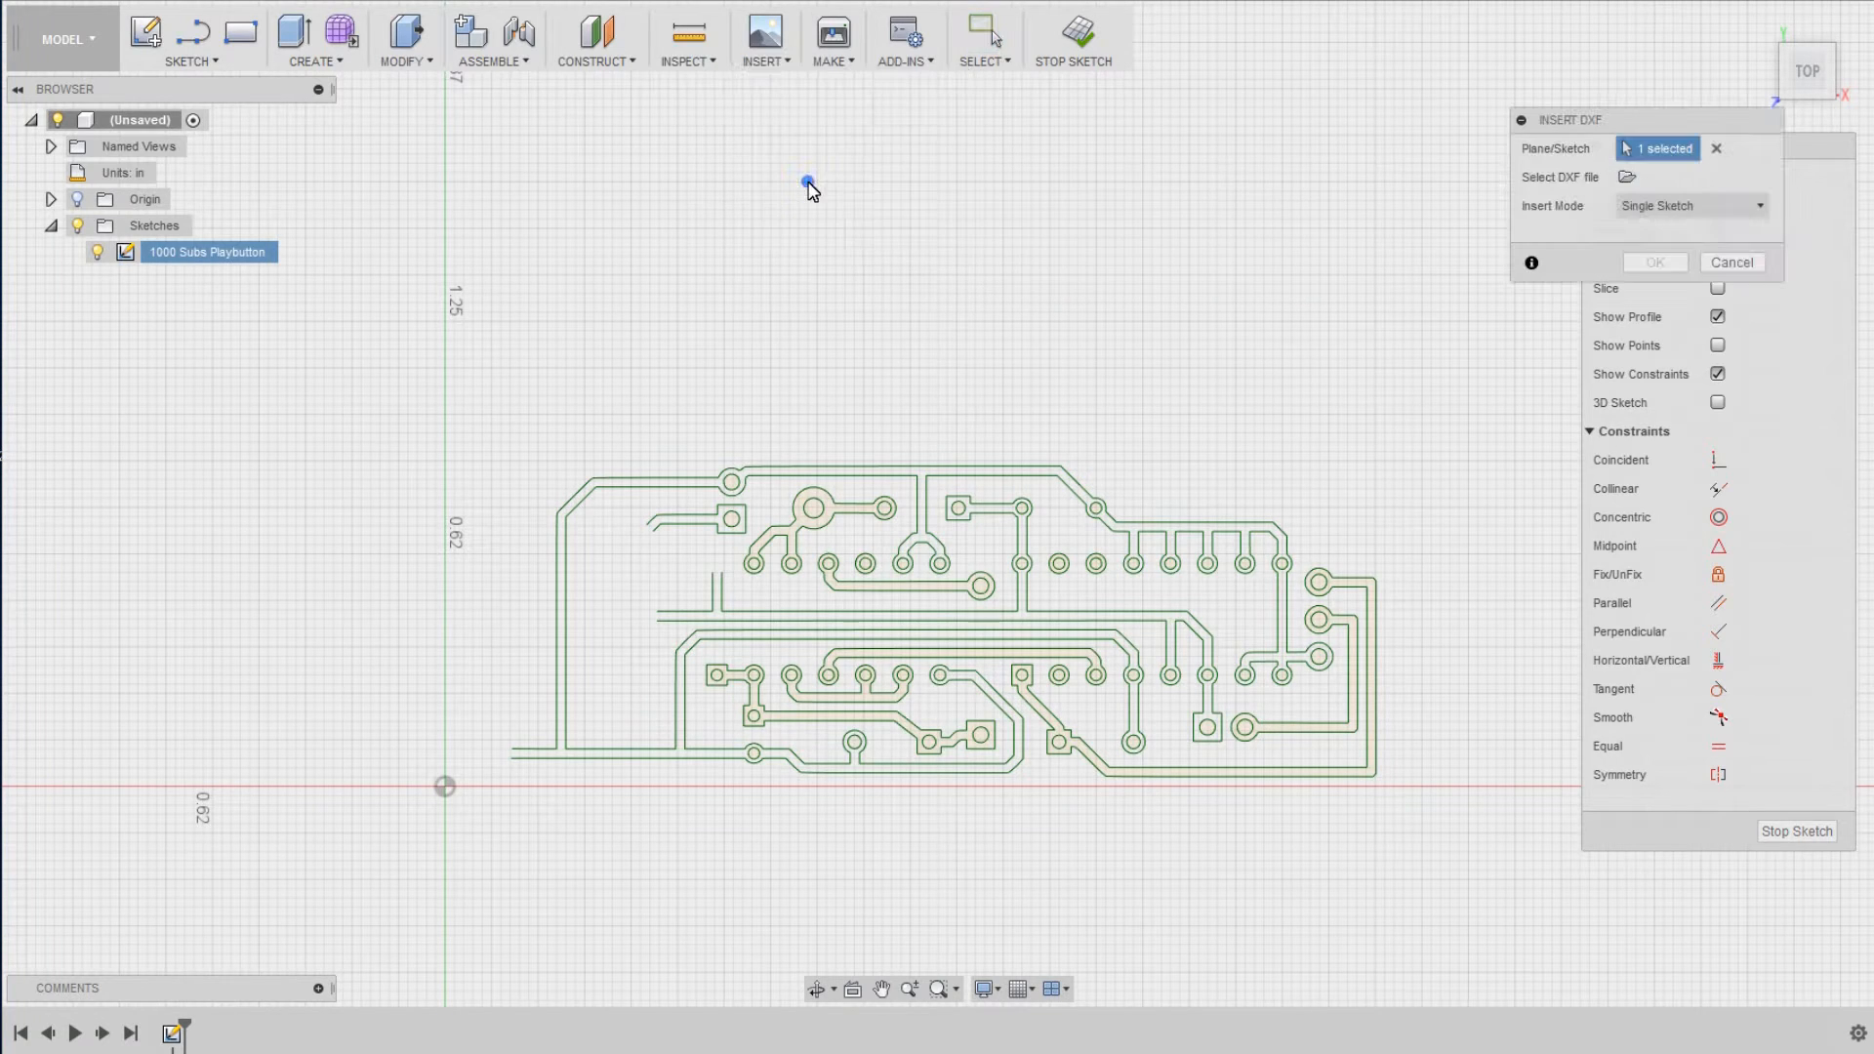
{"action": "left_click", "coordinate": [1628, 178]}
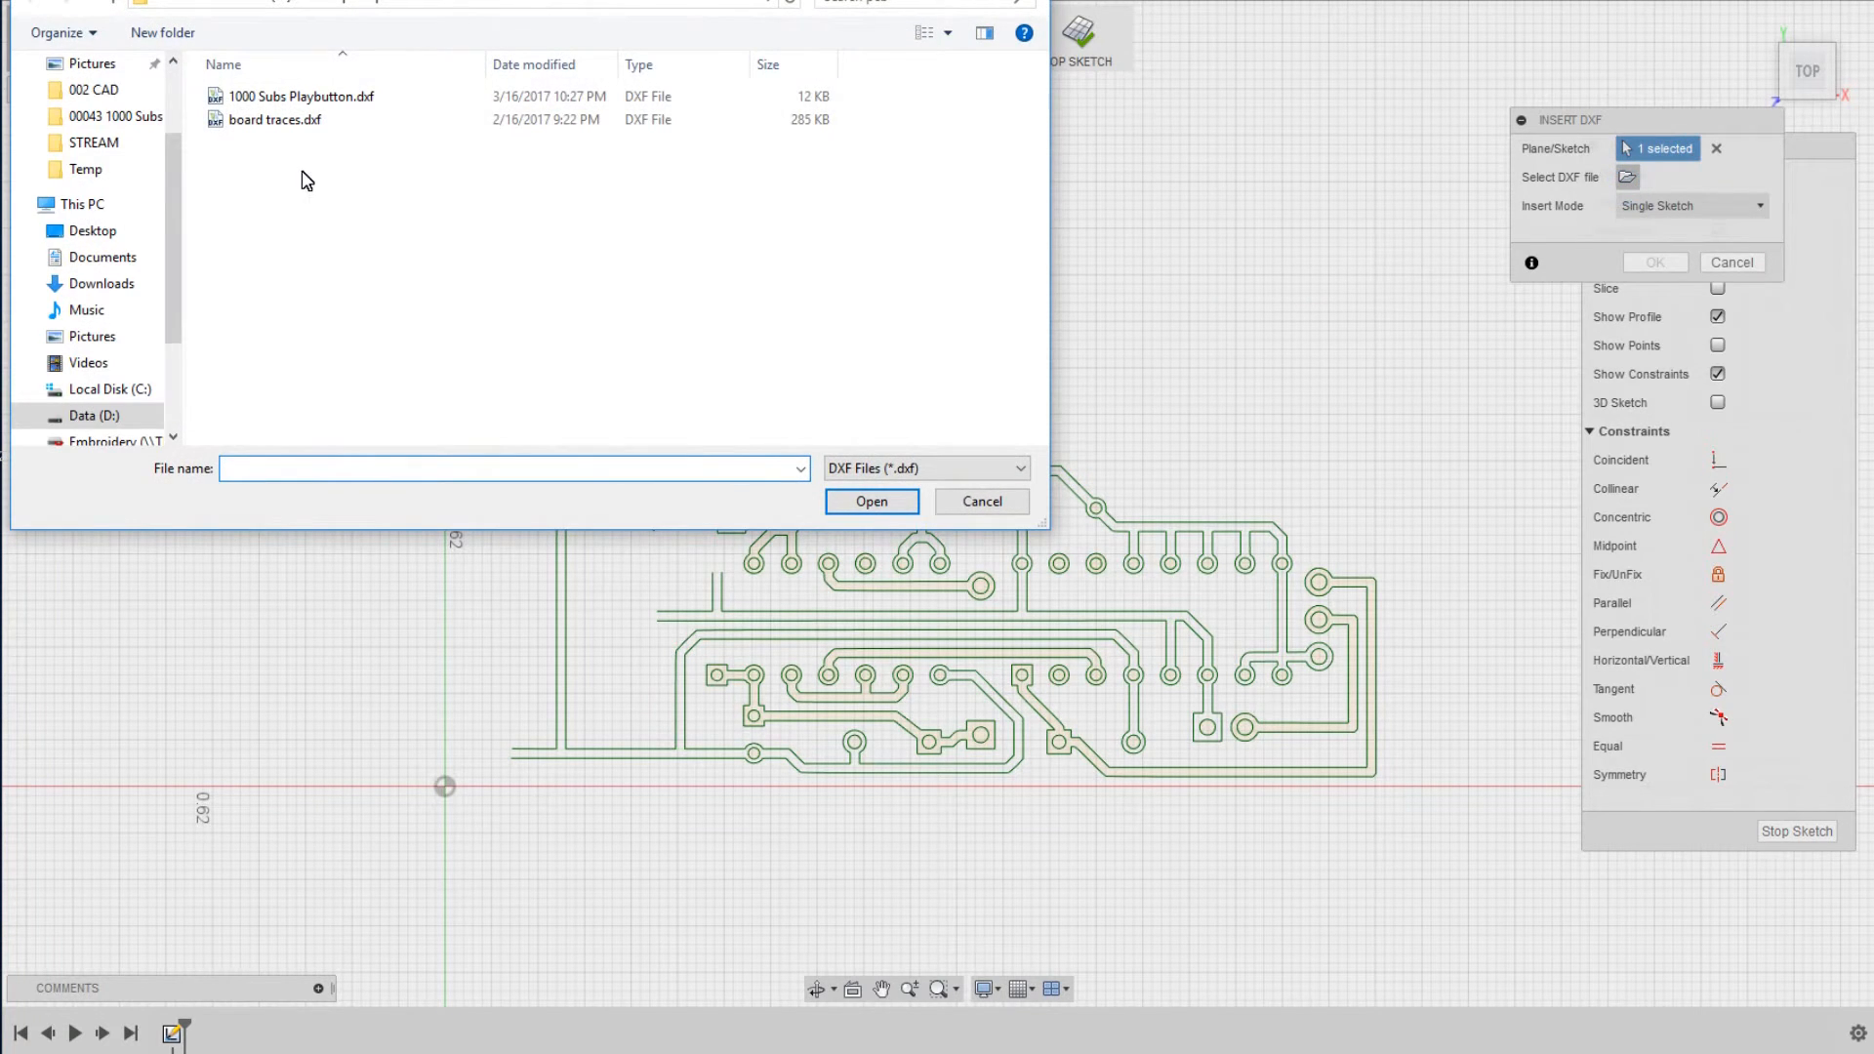
{"action": "left_click", "coordinate": [871, 502]}
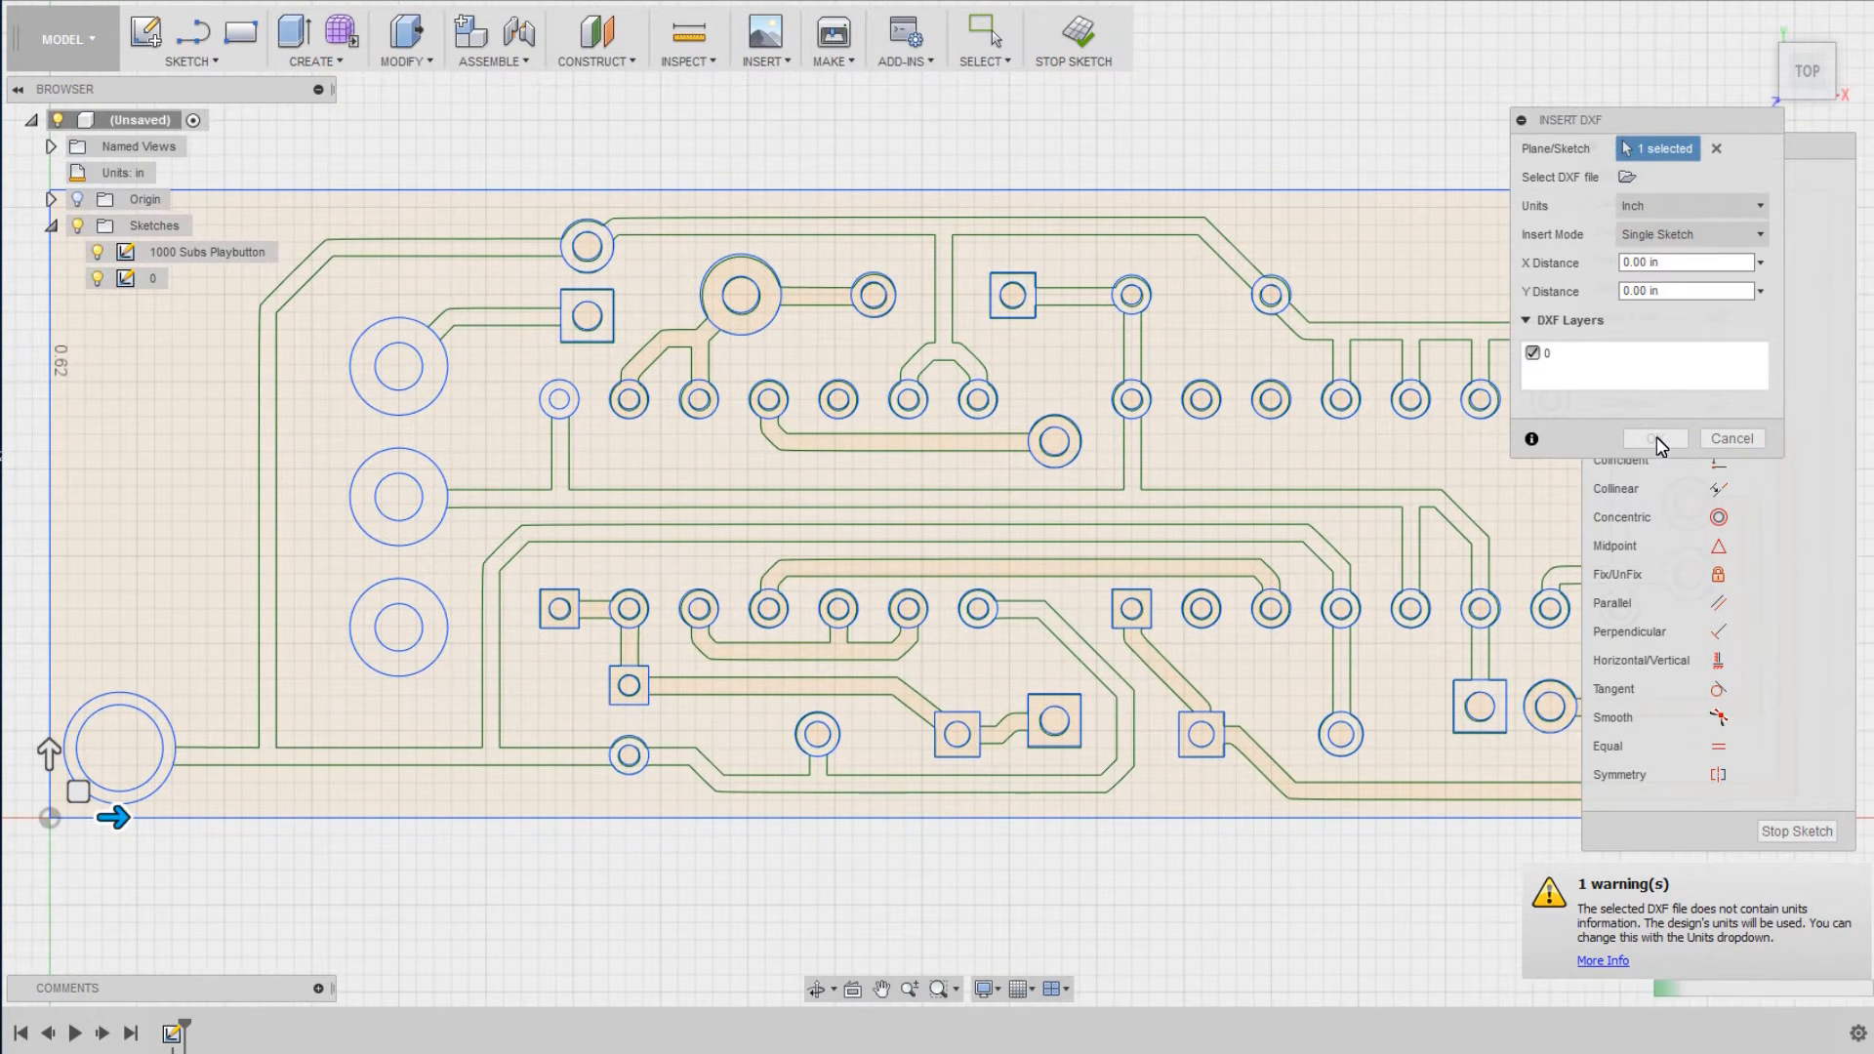
{"action": "left_click", "coordinate": [1654, 437]}
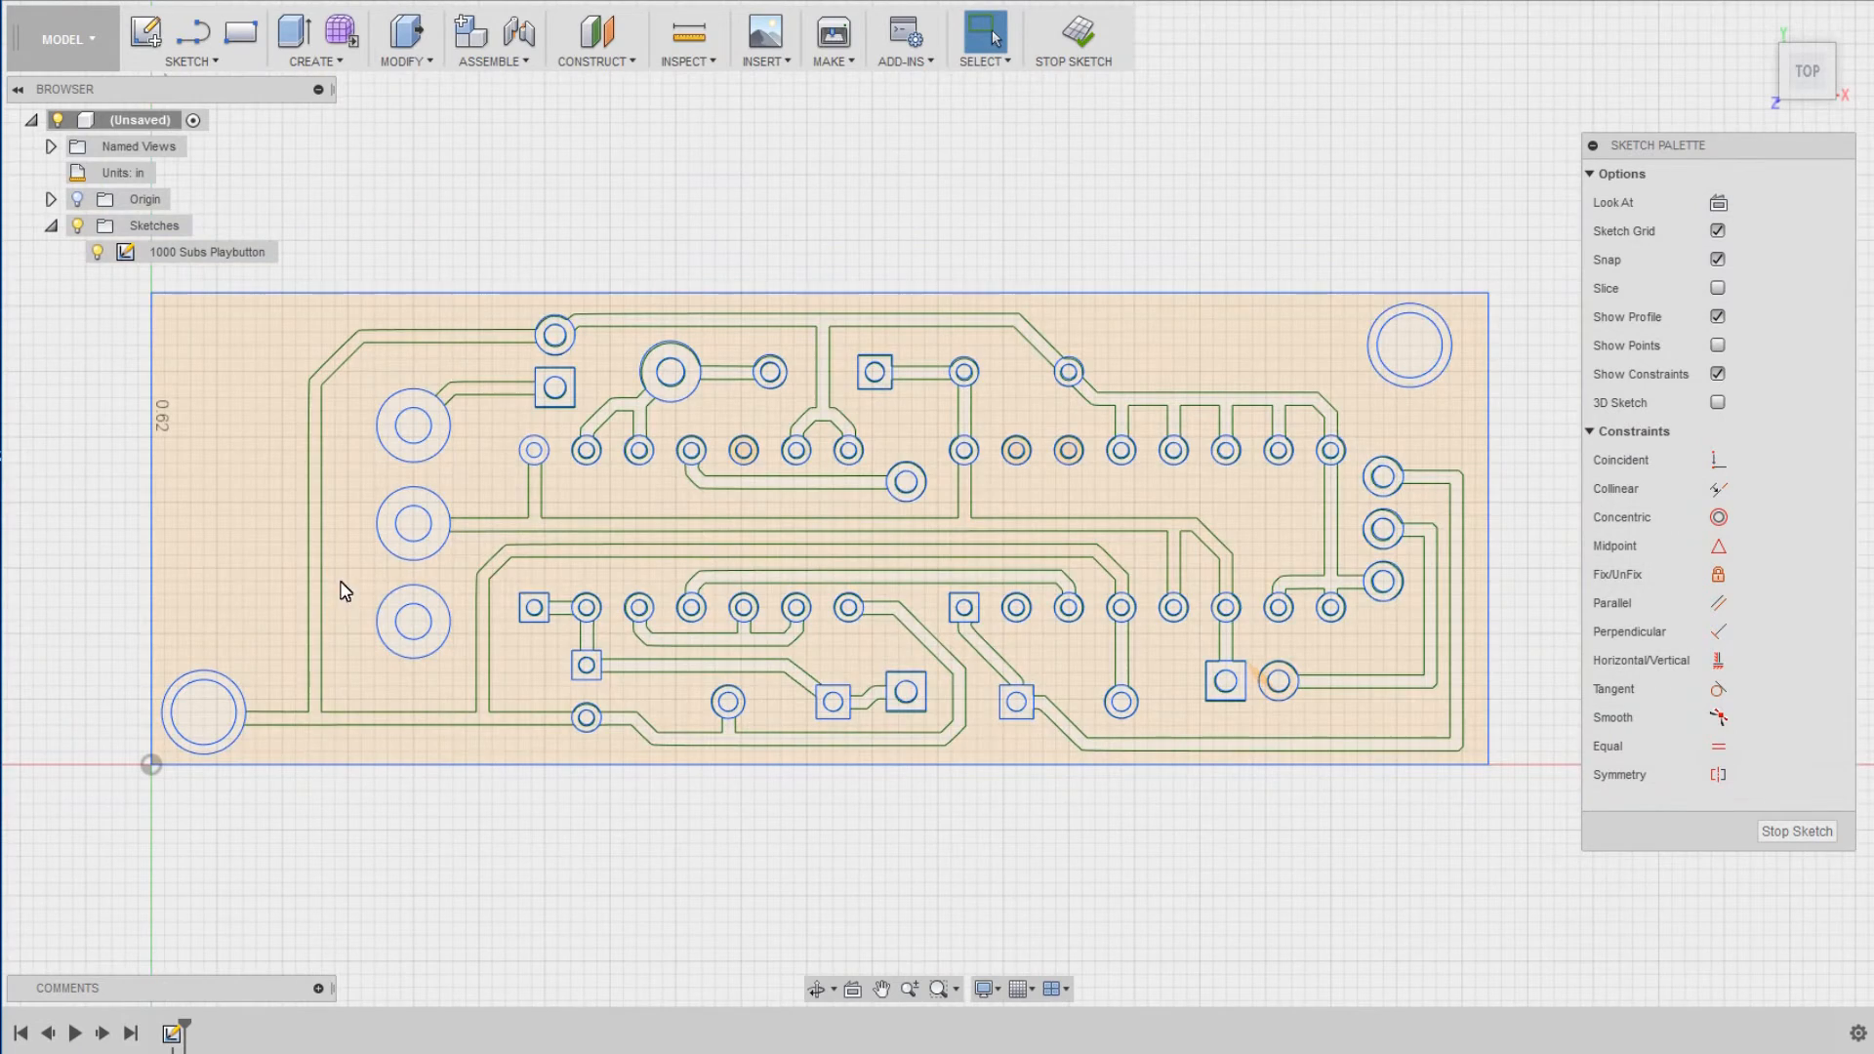
- Zoom out to review the whole PCB layout with outline, traces, pads and holes
{"action": "scroll", "scroll_direction": "up", "scroll_amount": 3}
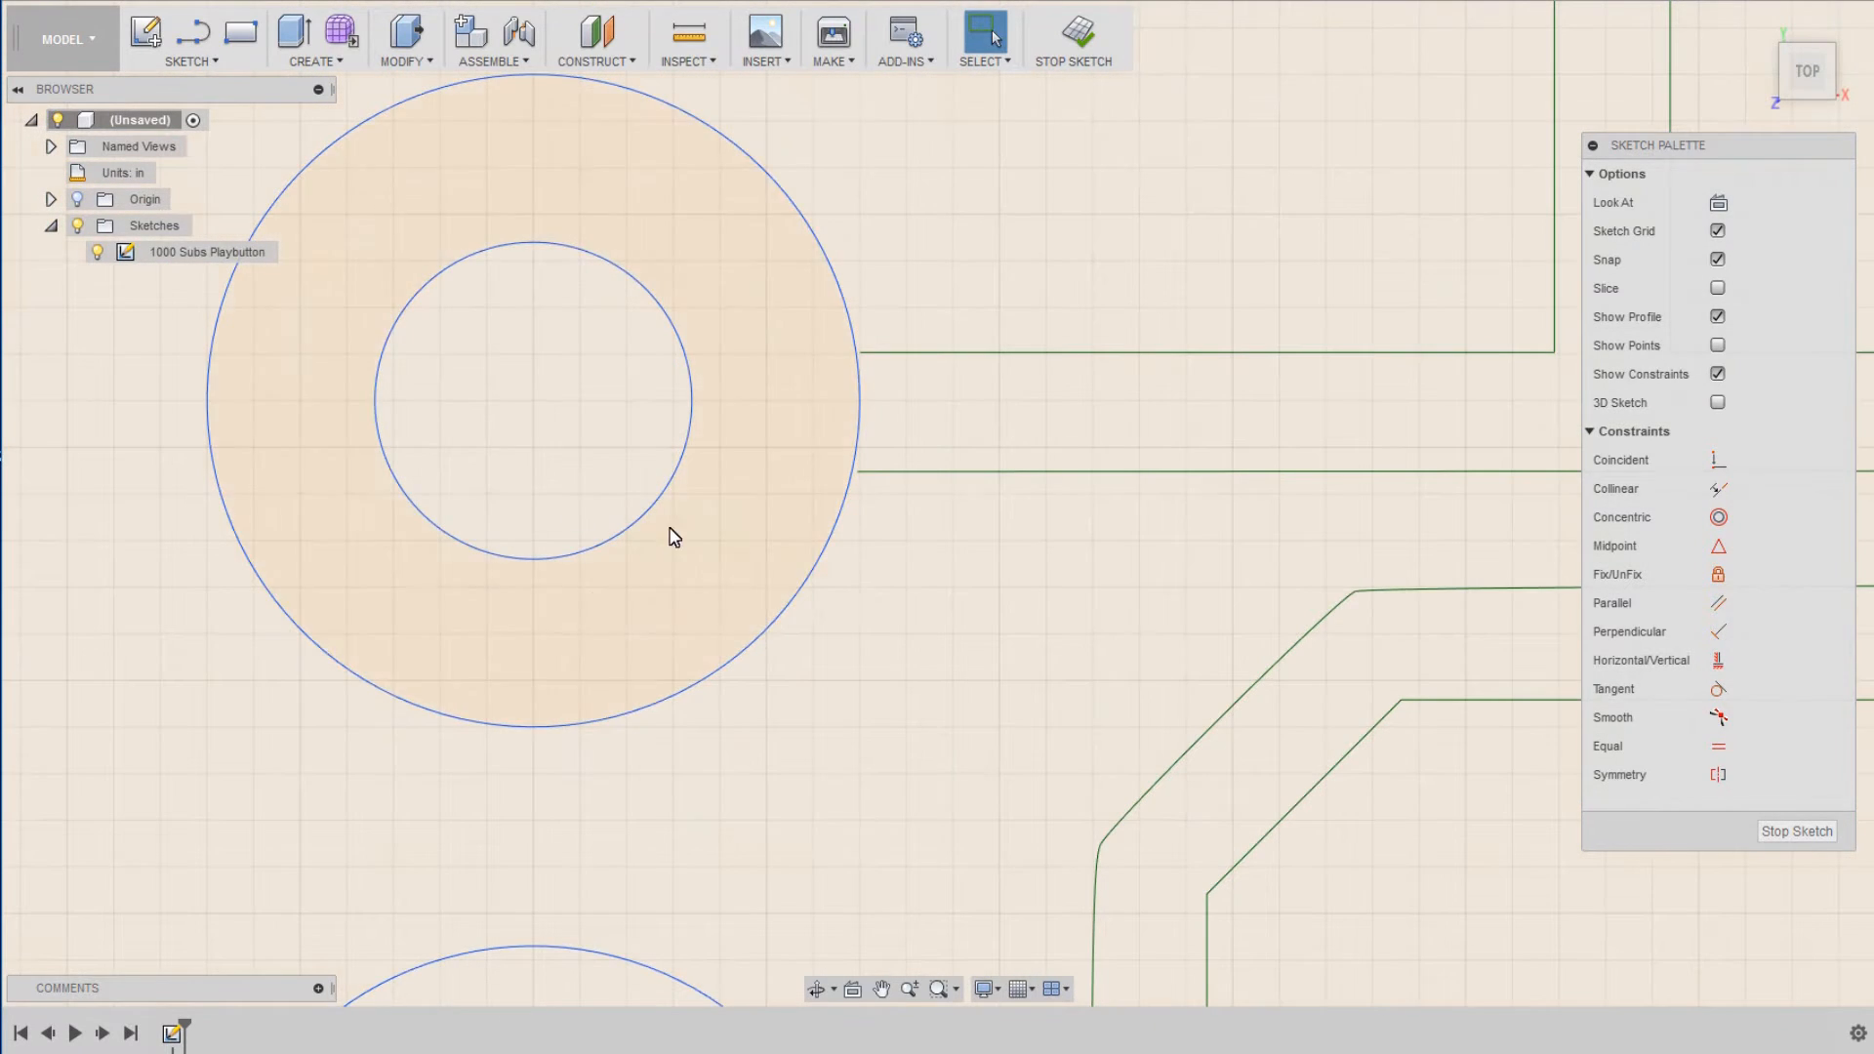
{"action": "mouse_move", "coordinate": [654, 248]}
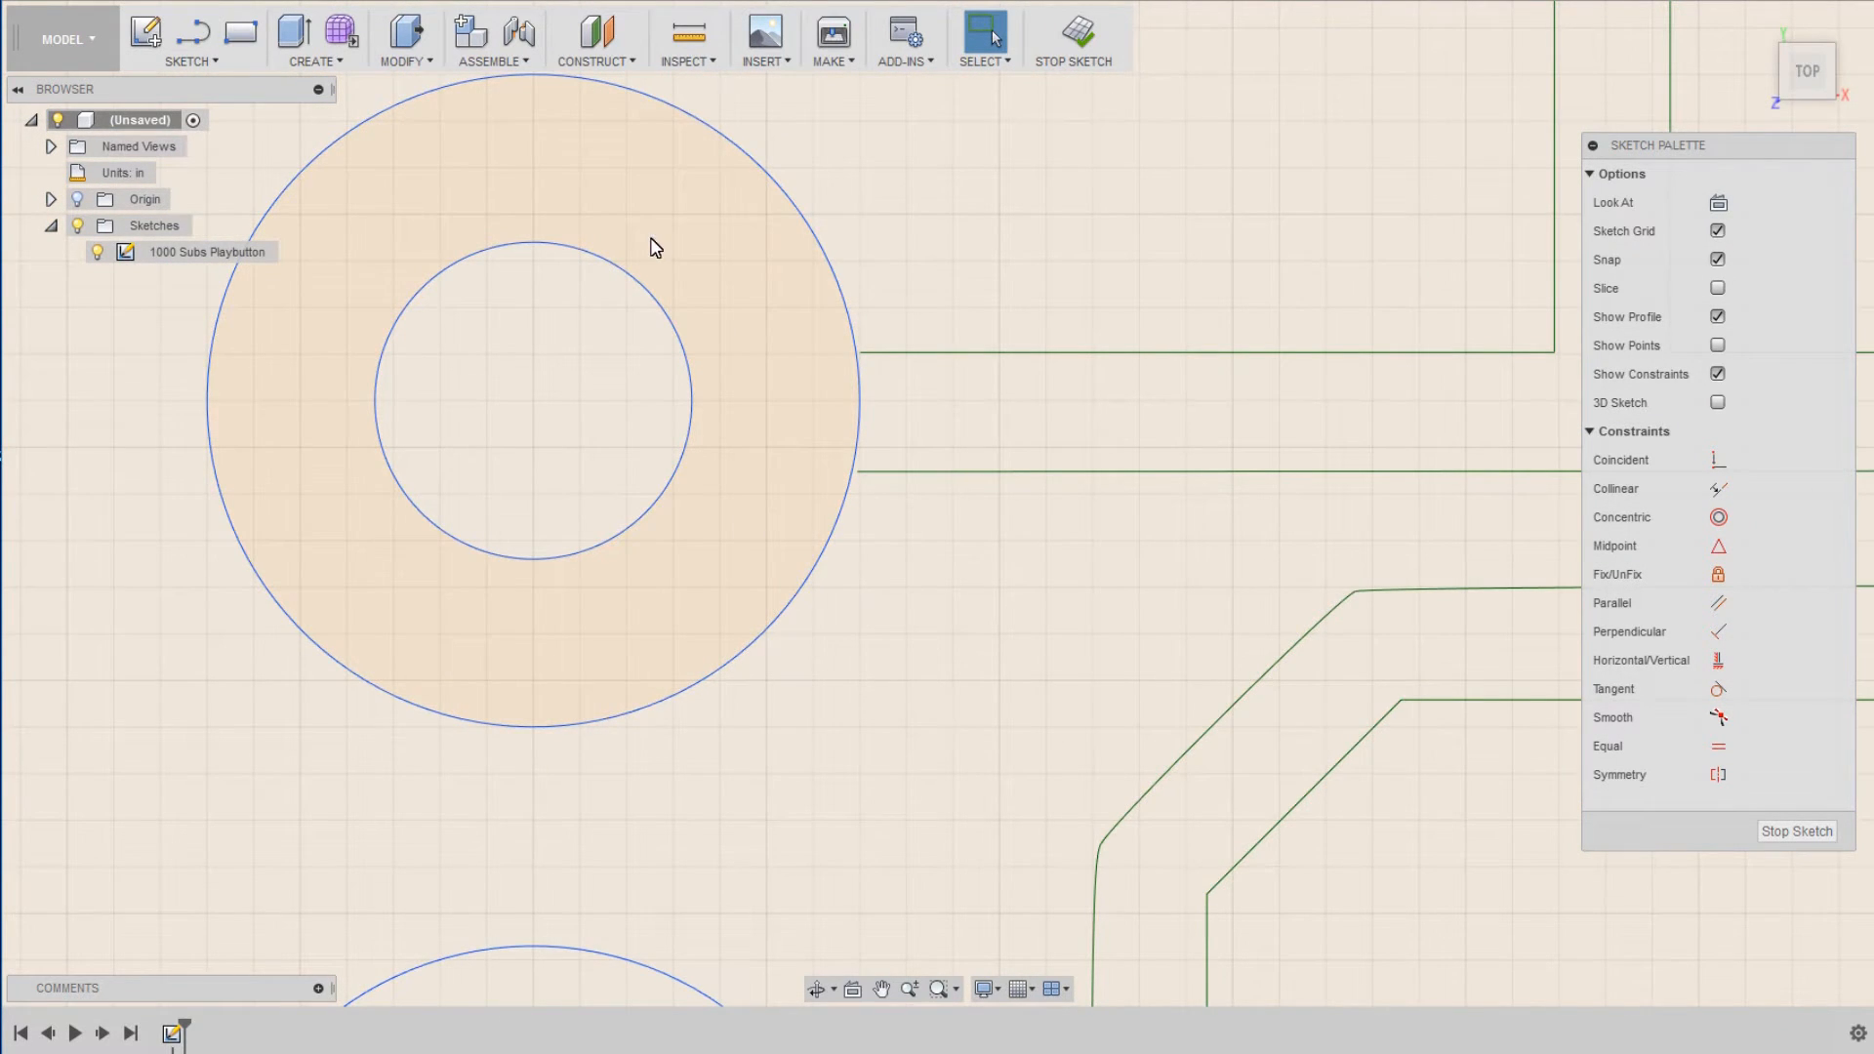
{"action": "left_click", "coordinate": [190, 39]}
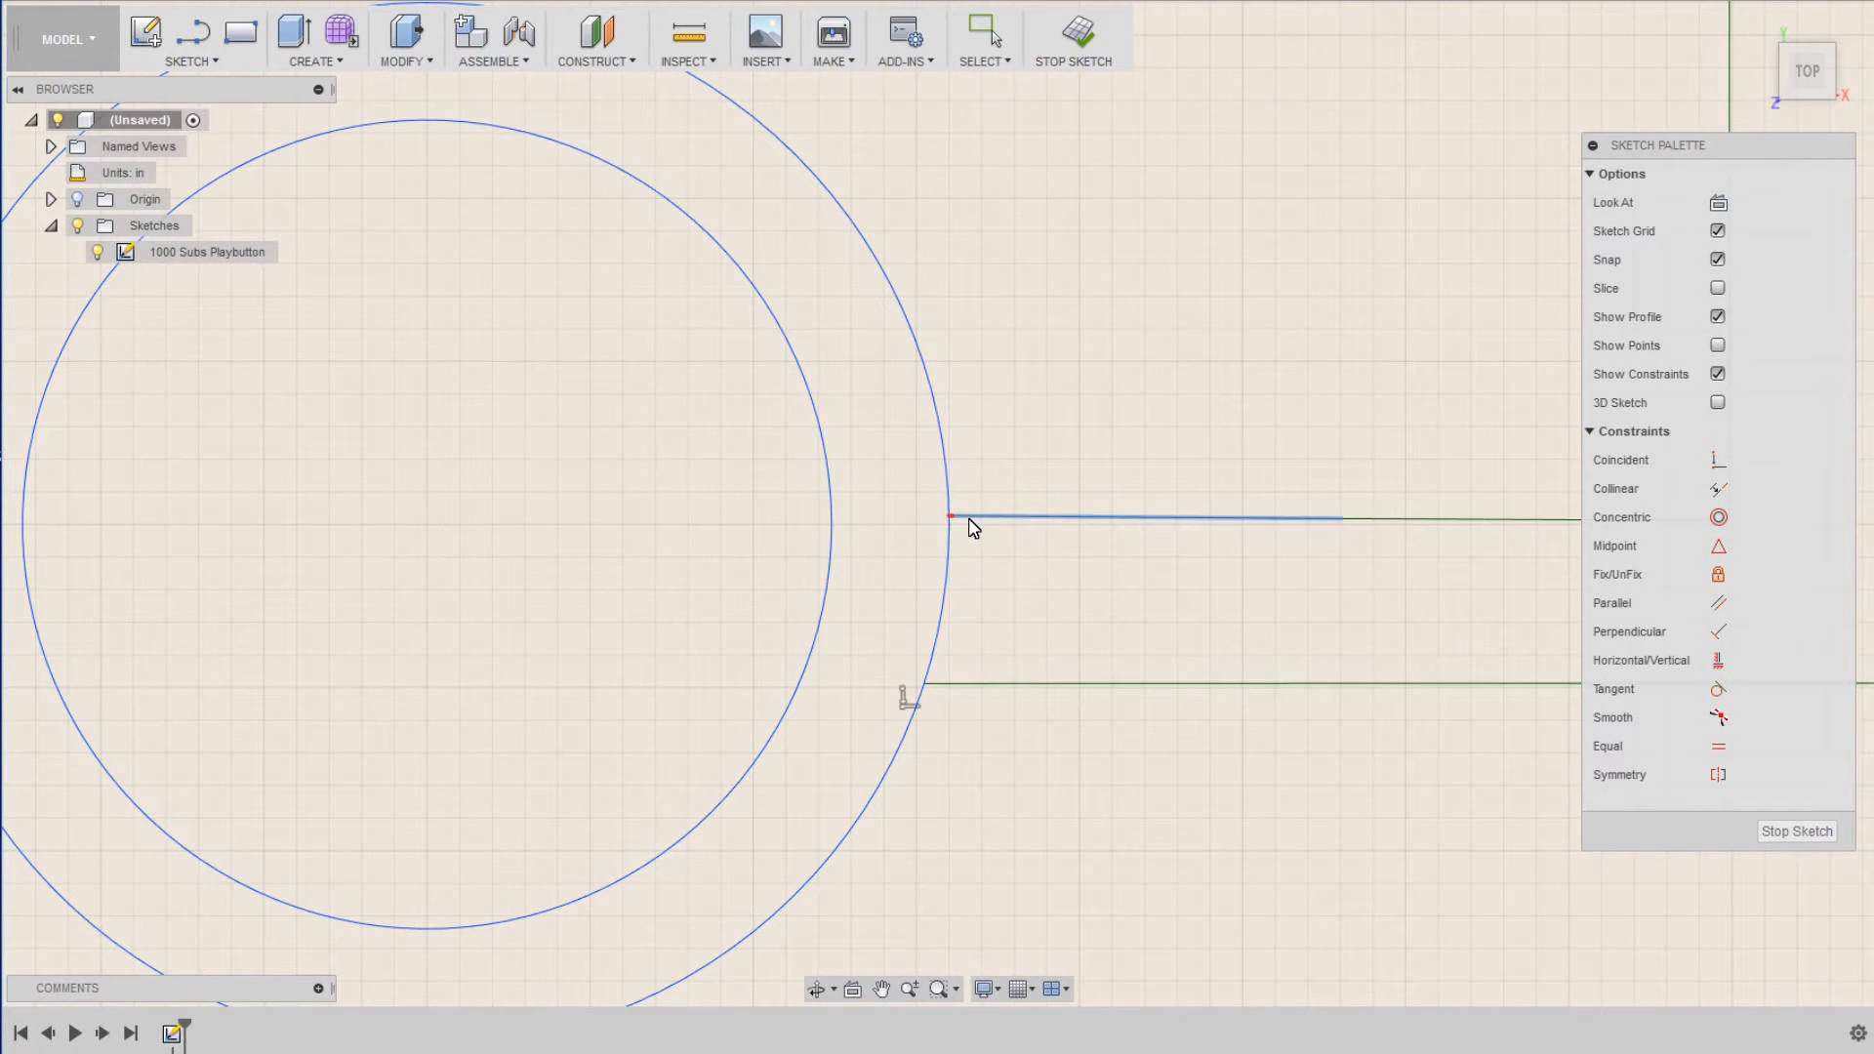
{"action": "scroll", "scroll_direction": "down", "scroll_amount": 3}
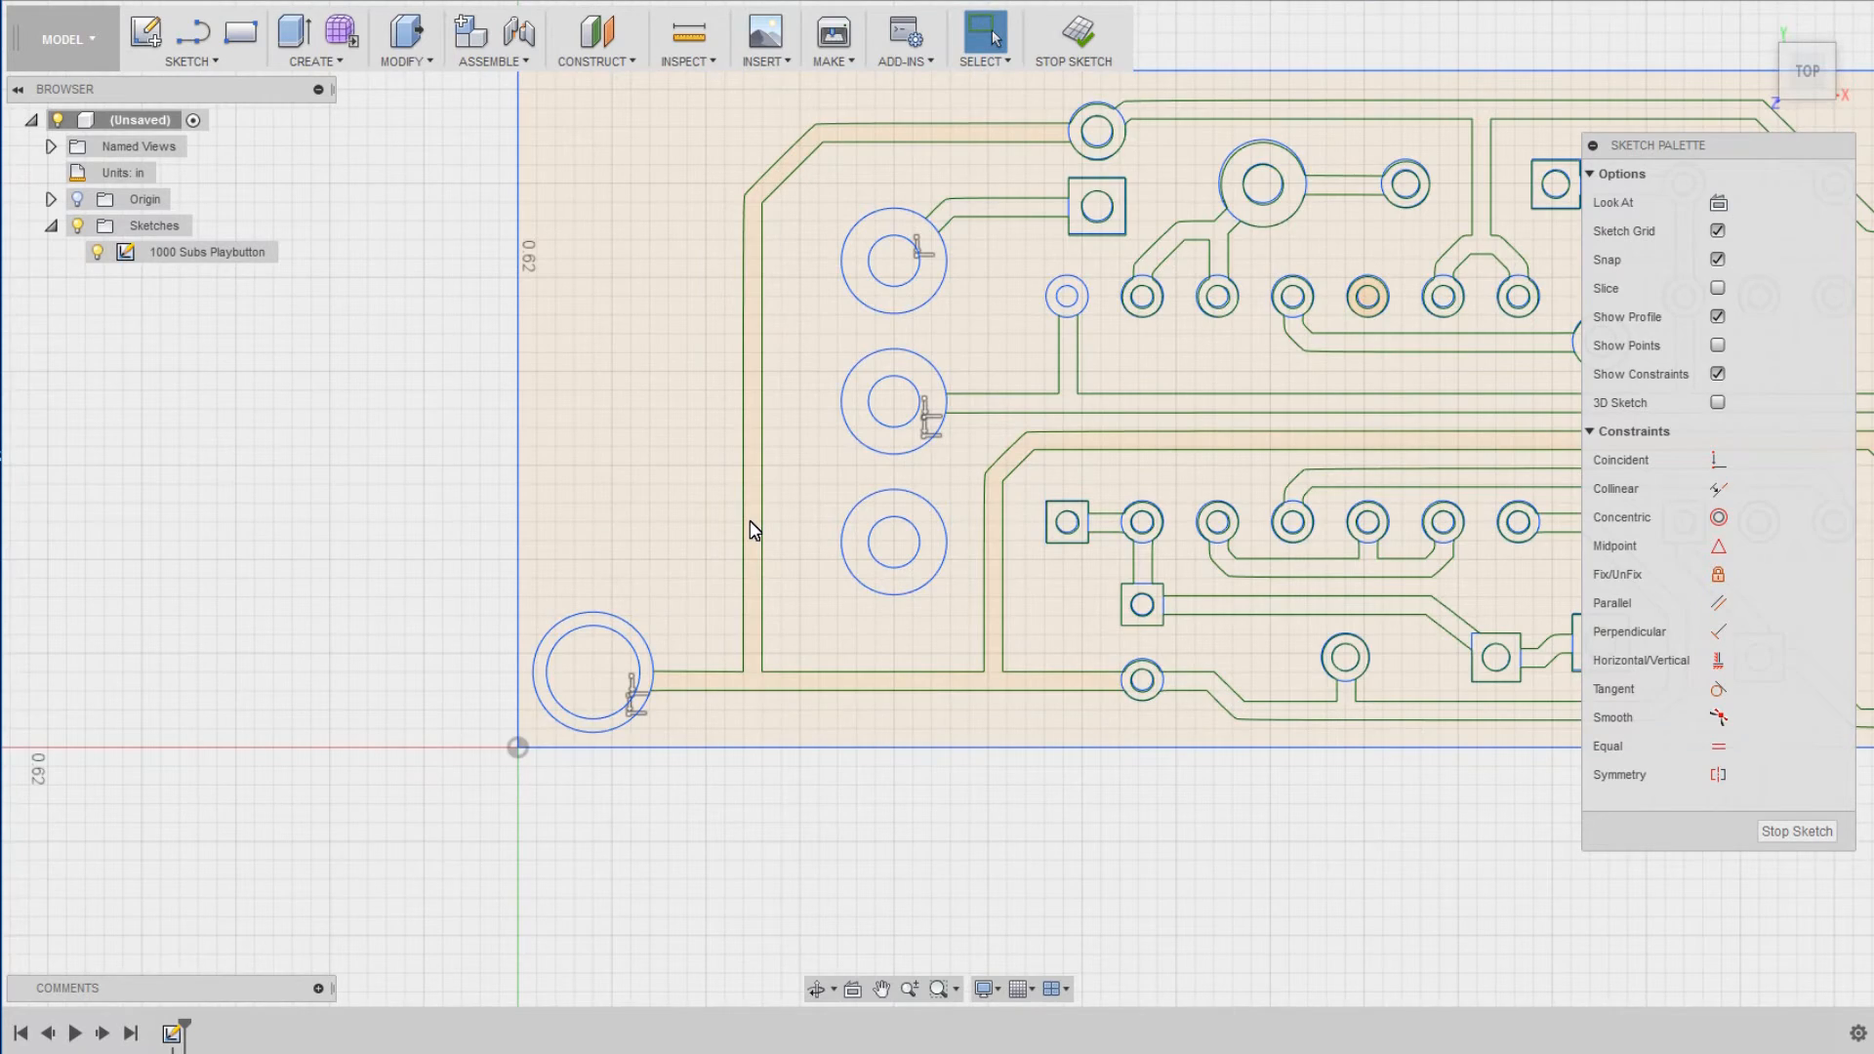
{"action": "scroll", "scroll_direction": "down", "scroll_amount": 3}
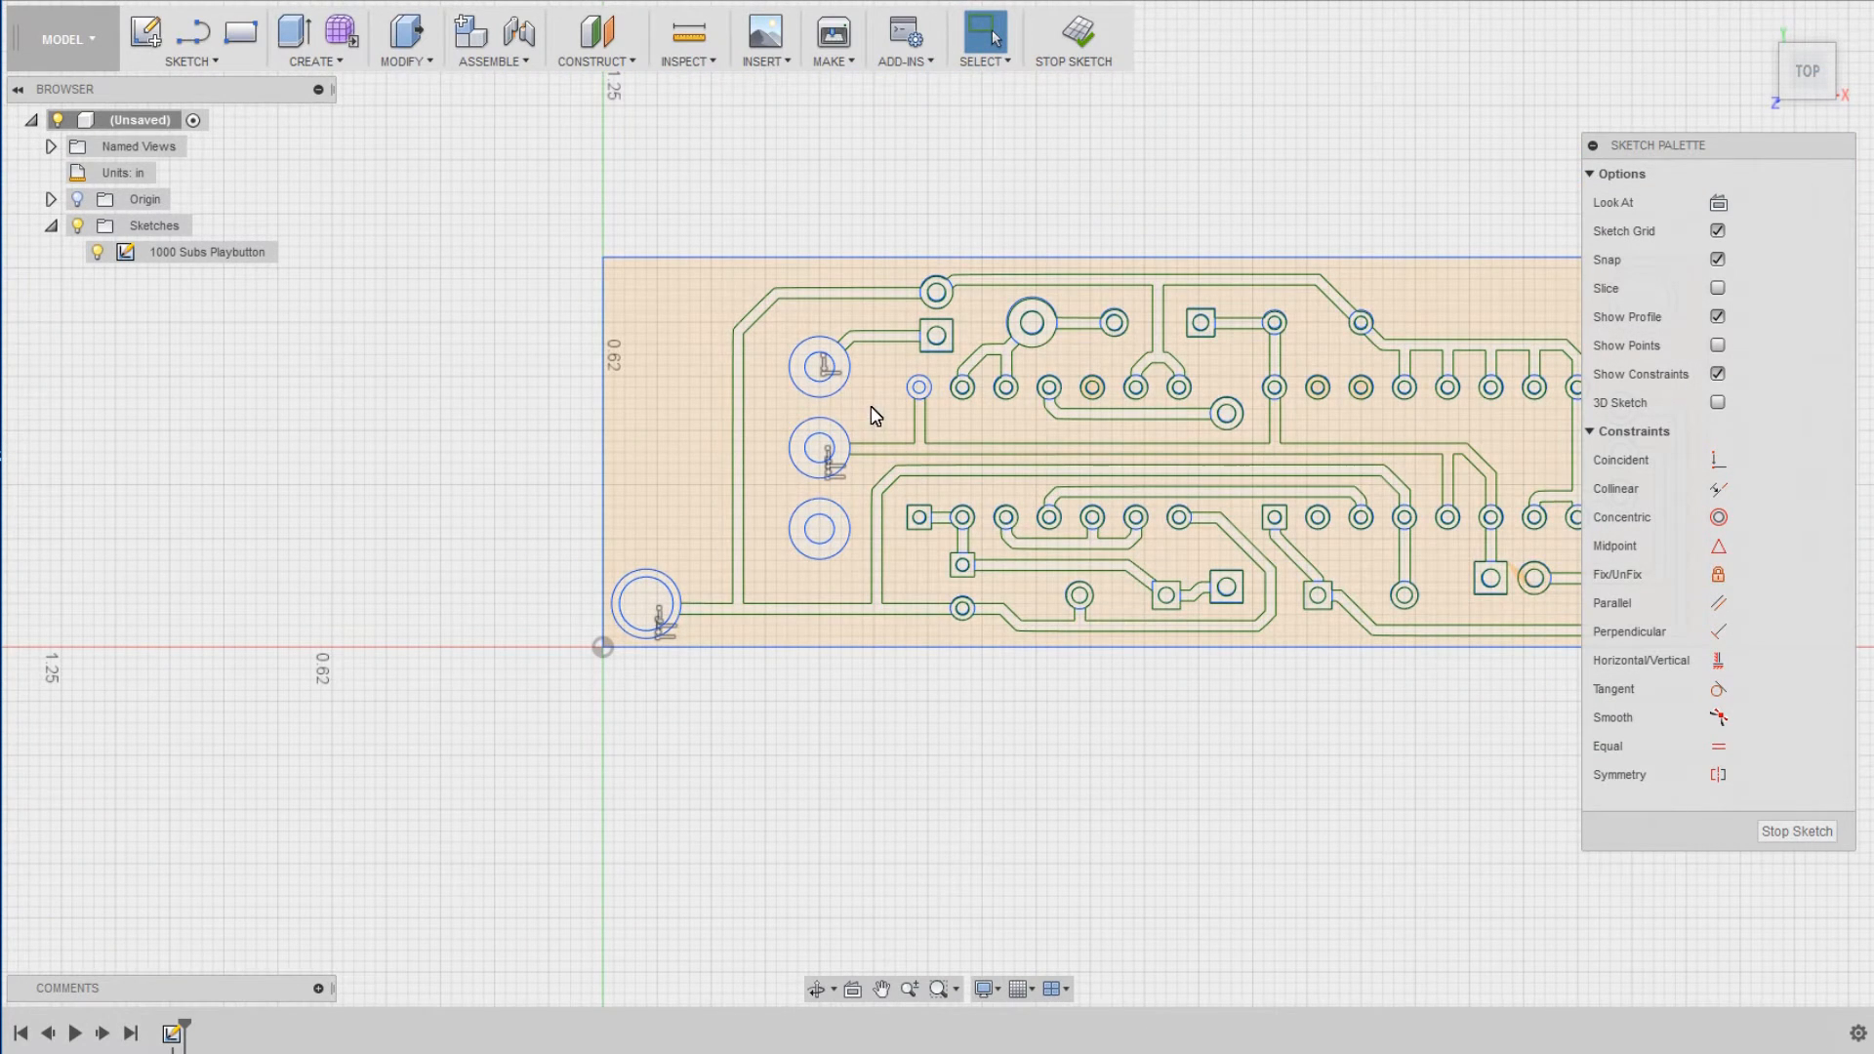
{"action": "mouse_move", "coordinate": [970, 439]}
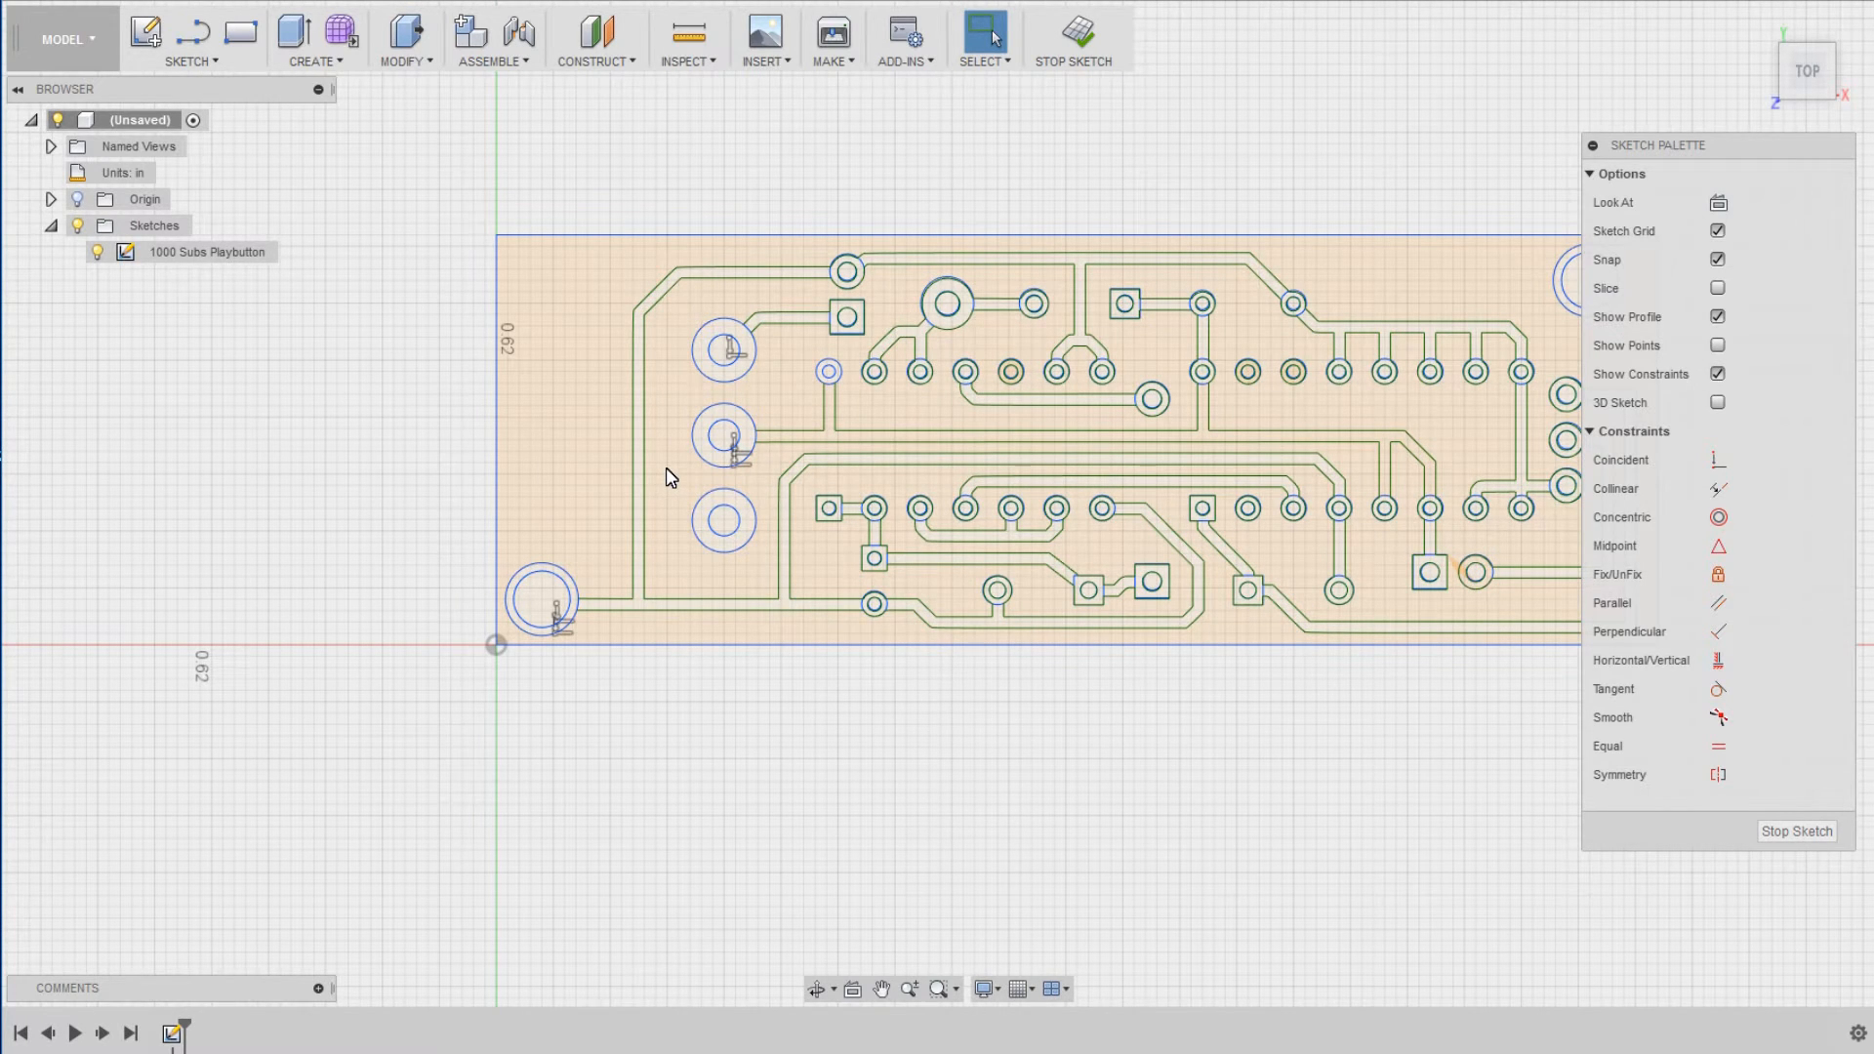
{"action": "scroll", "scroll_direction": "down", "scroll_amount": 3}
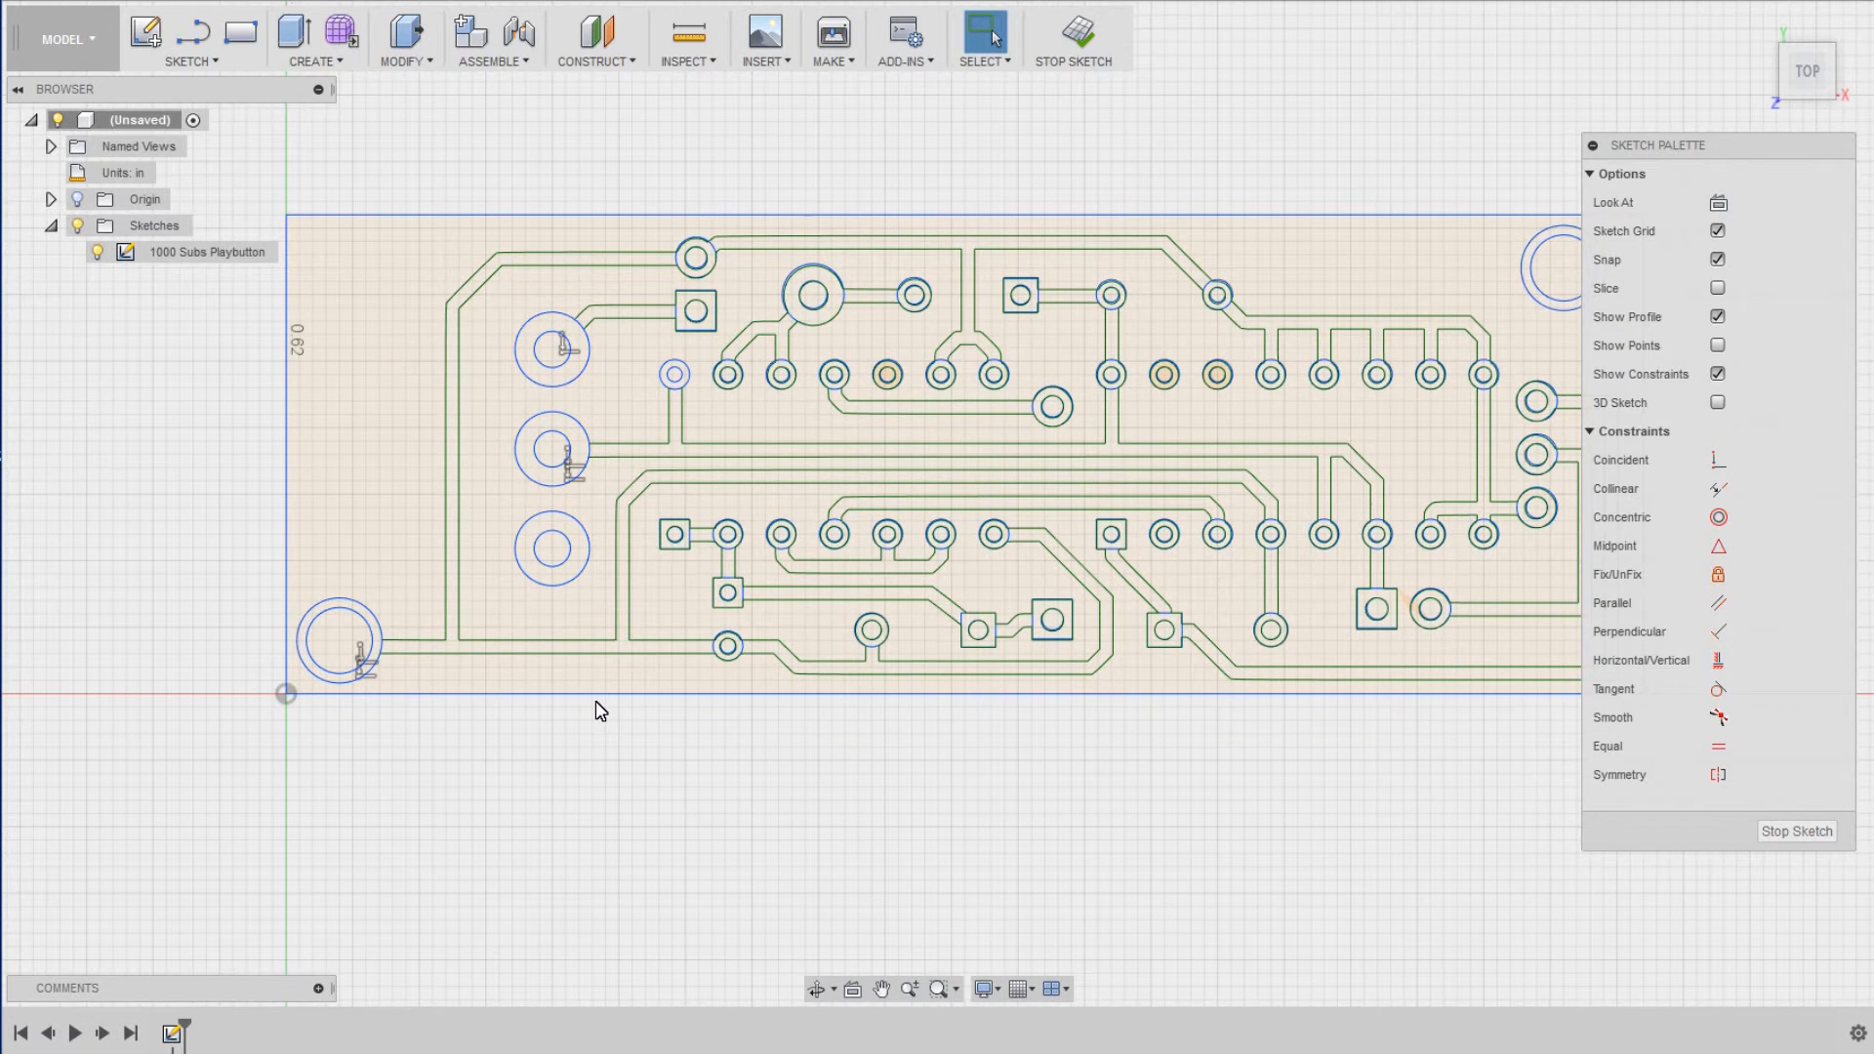
{"action": "scroll", "scroll_direction": "down", "scroll_amount": 3}
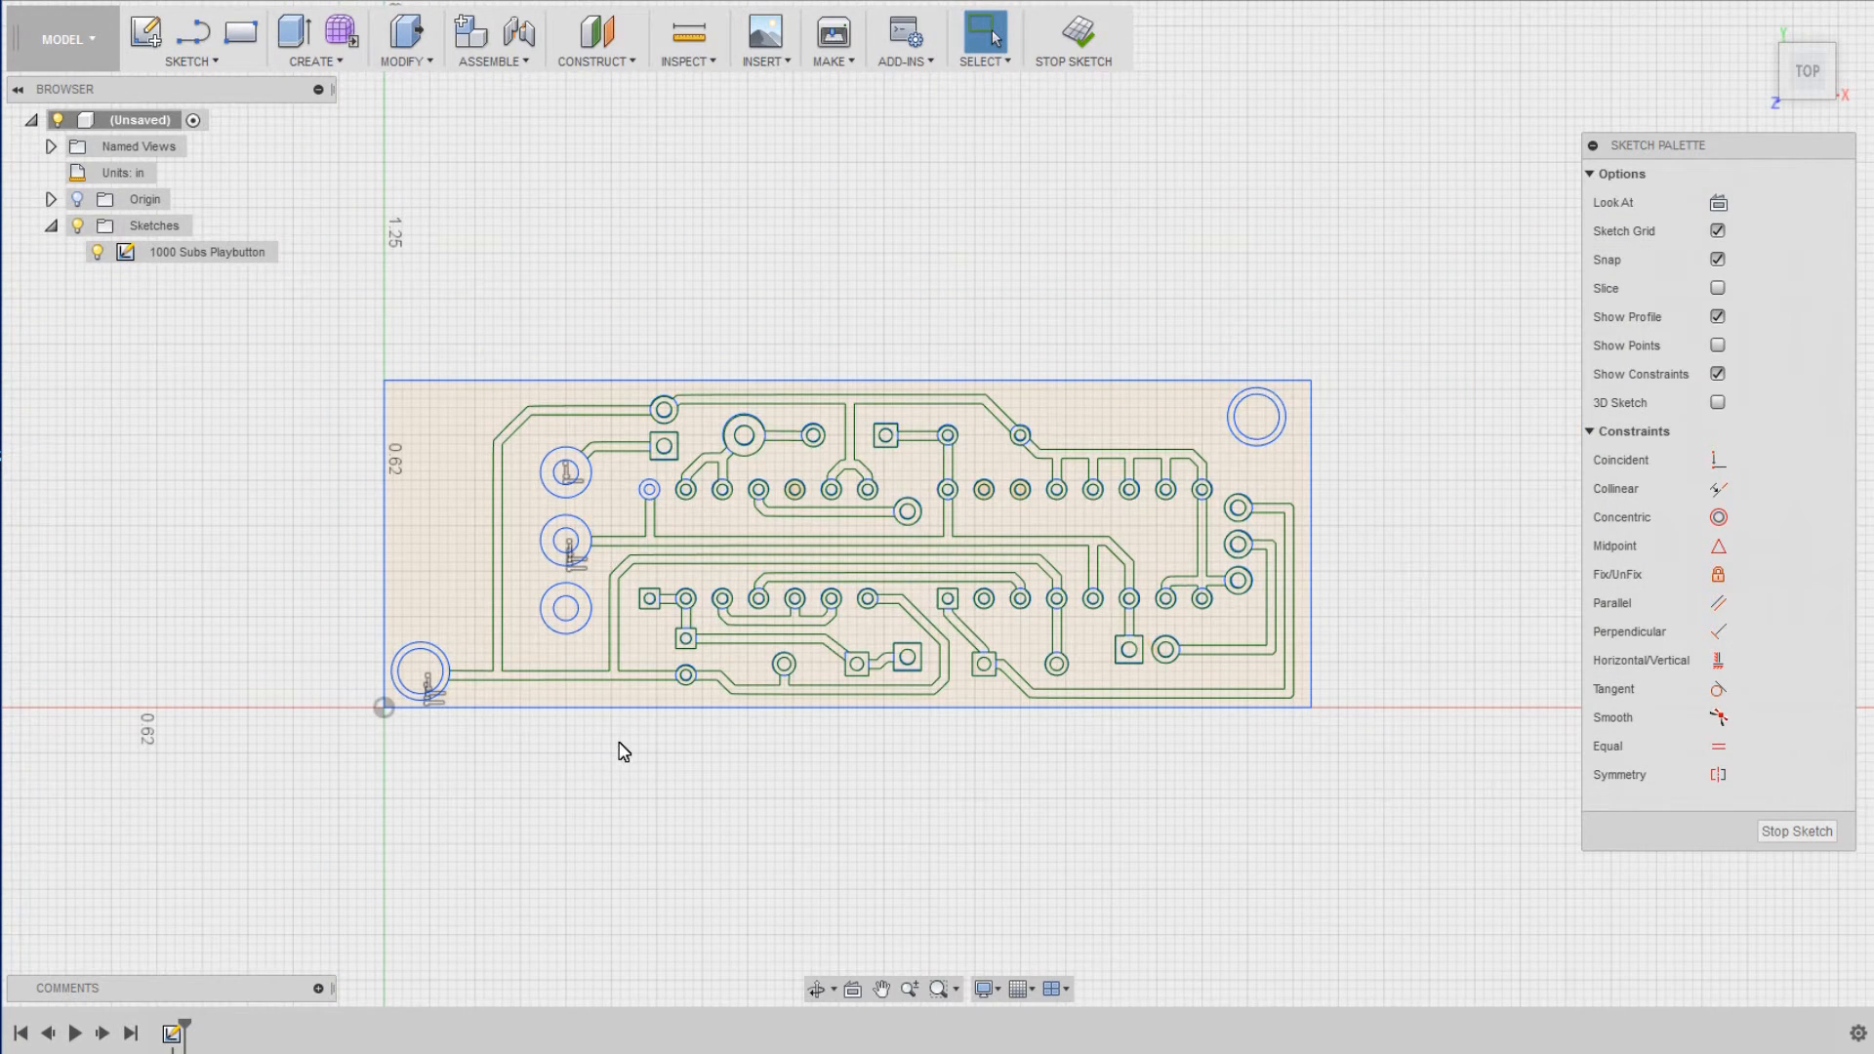
{"action": "mouse_move", "coordinate": [1795, 832]}
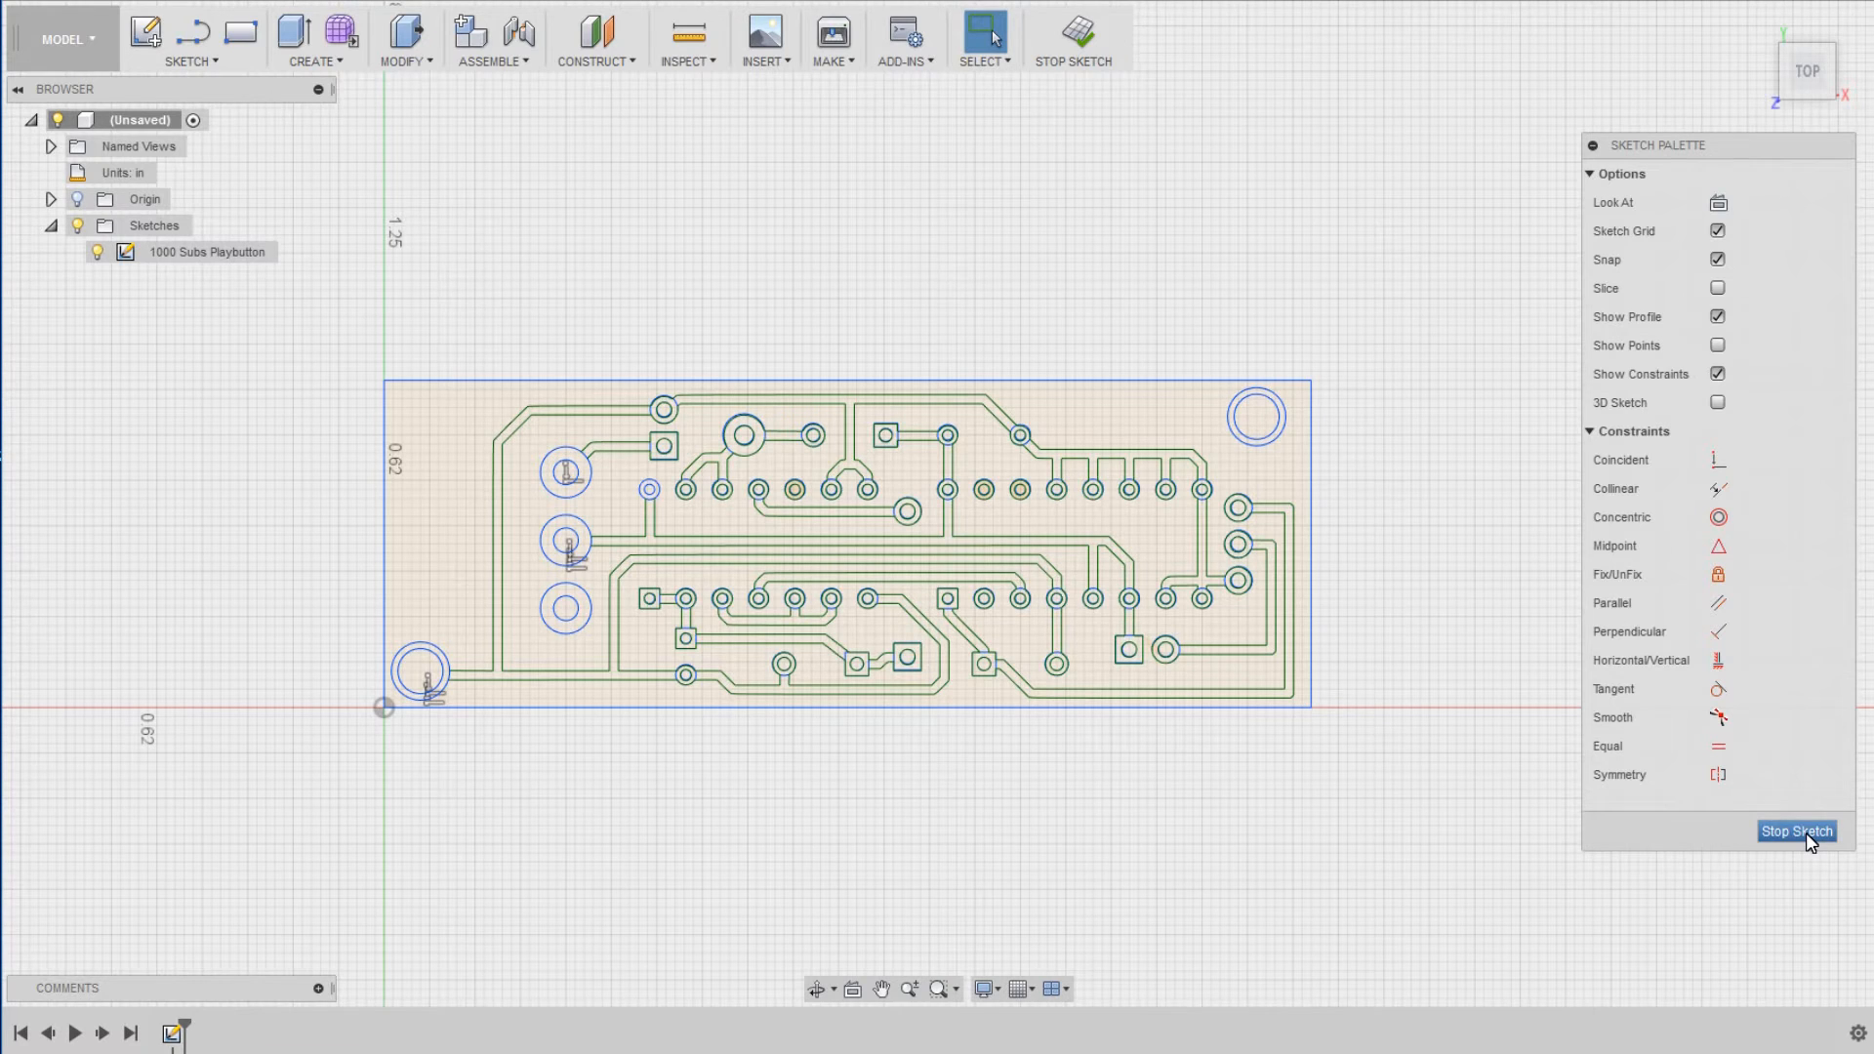
- Stop the PCB sketch and reach for the Create features to extrude the board
{"action": "left_click", "coordinate": [1796, 832]}
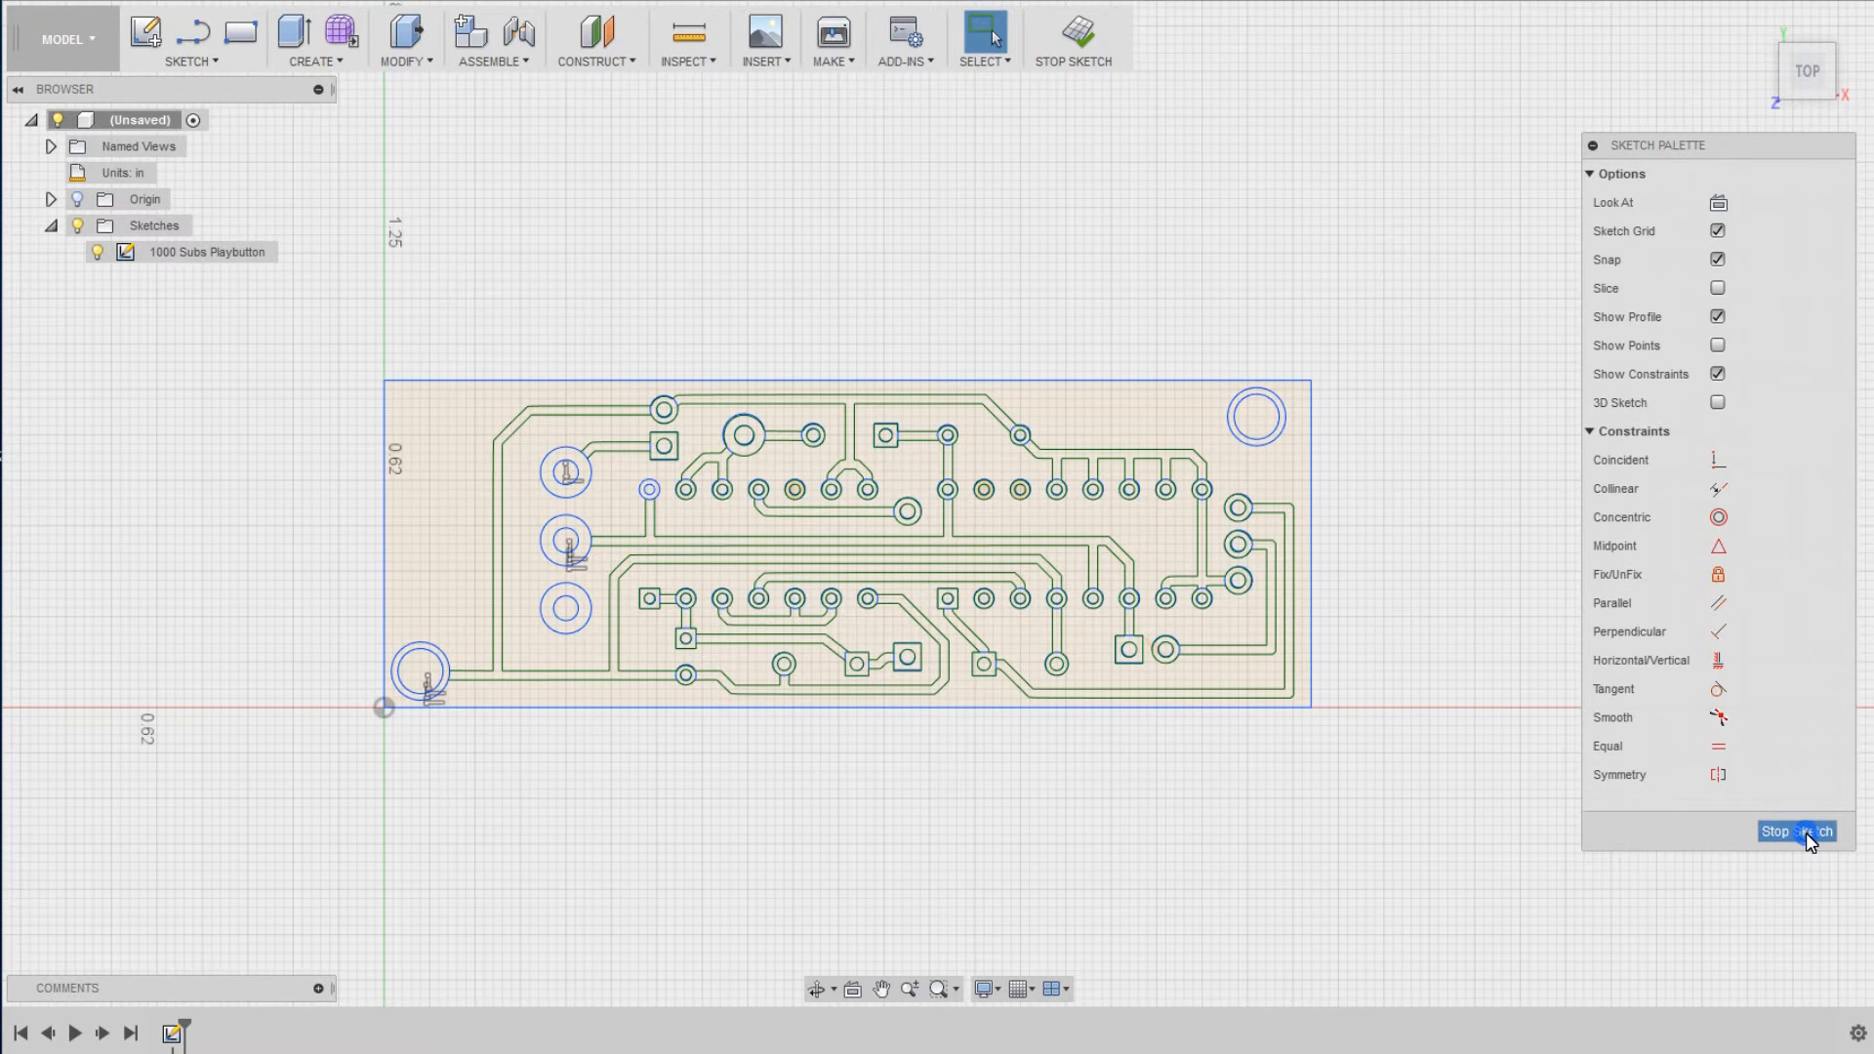
{"action": "left_click", "coordinate": [1794, 831]}
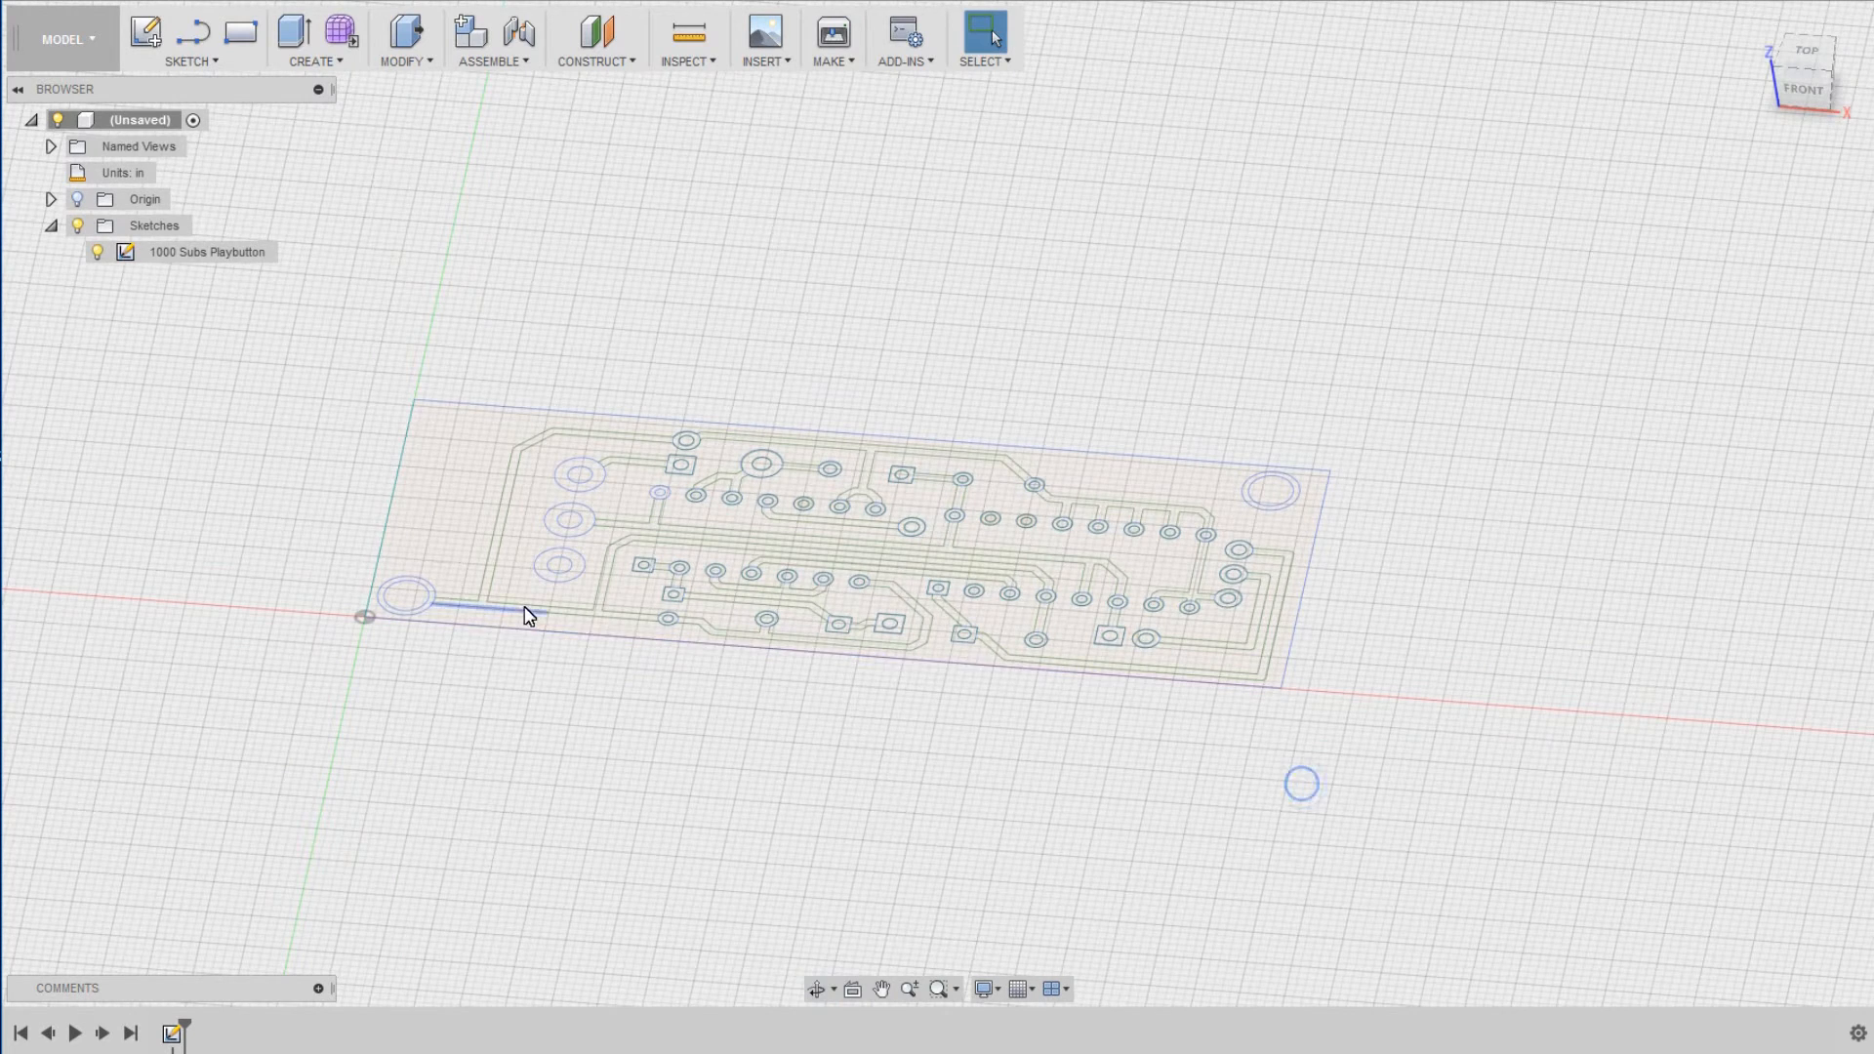
{"action": "left_click", "coordinate": [410, 344]}
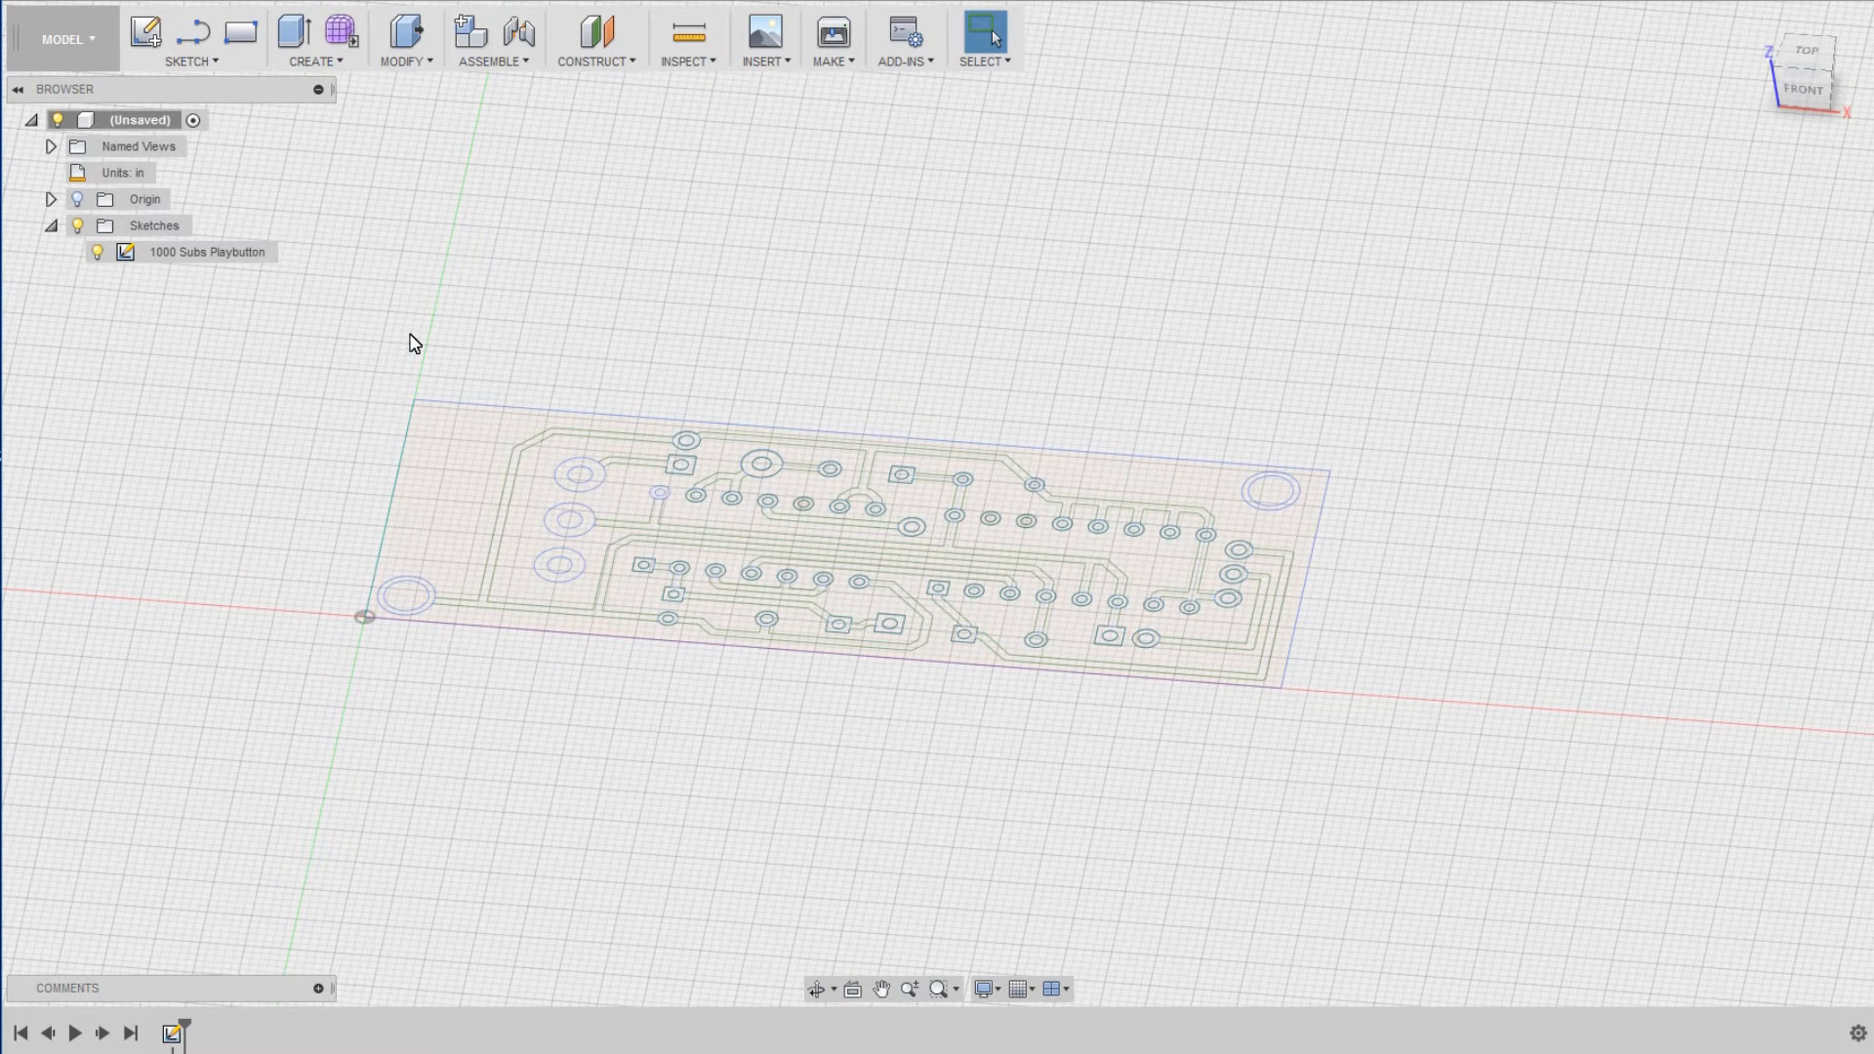
{"action": "left_click", "coordinate": [311, 35]}
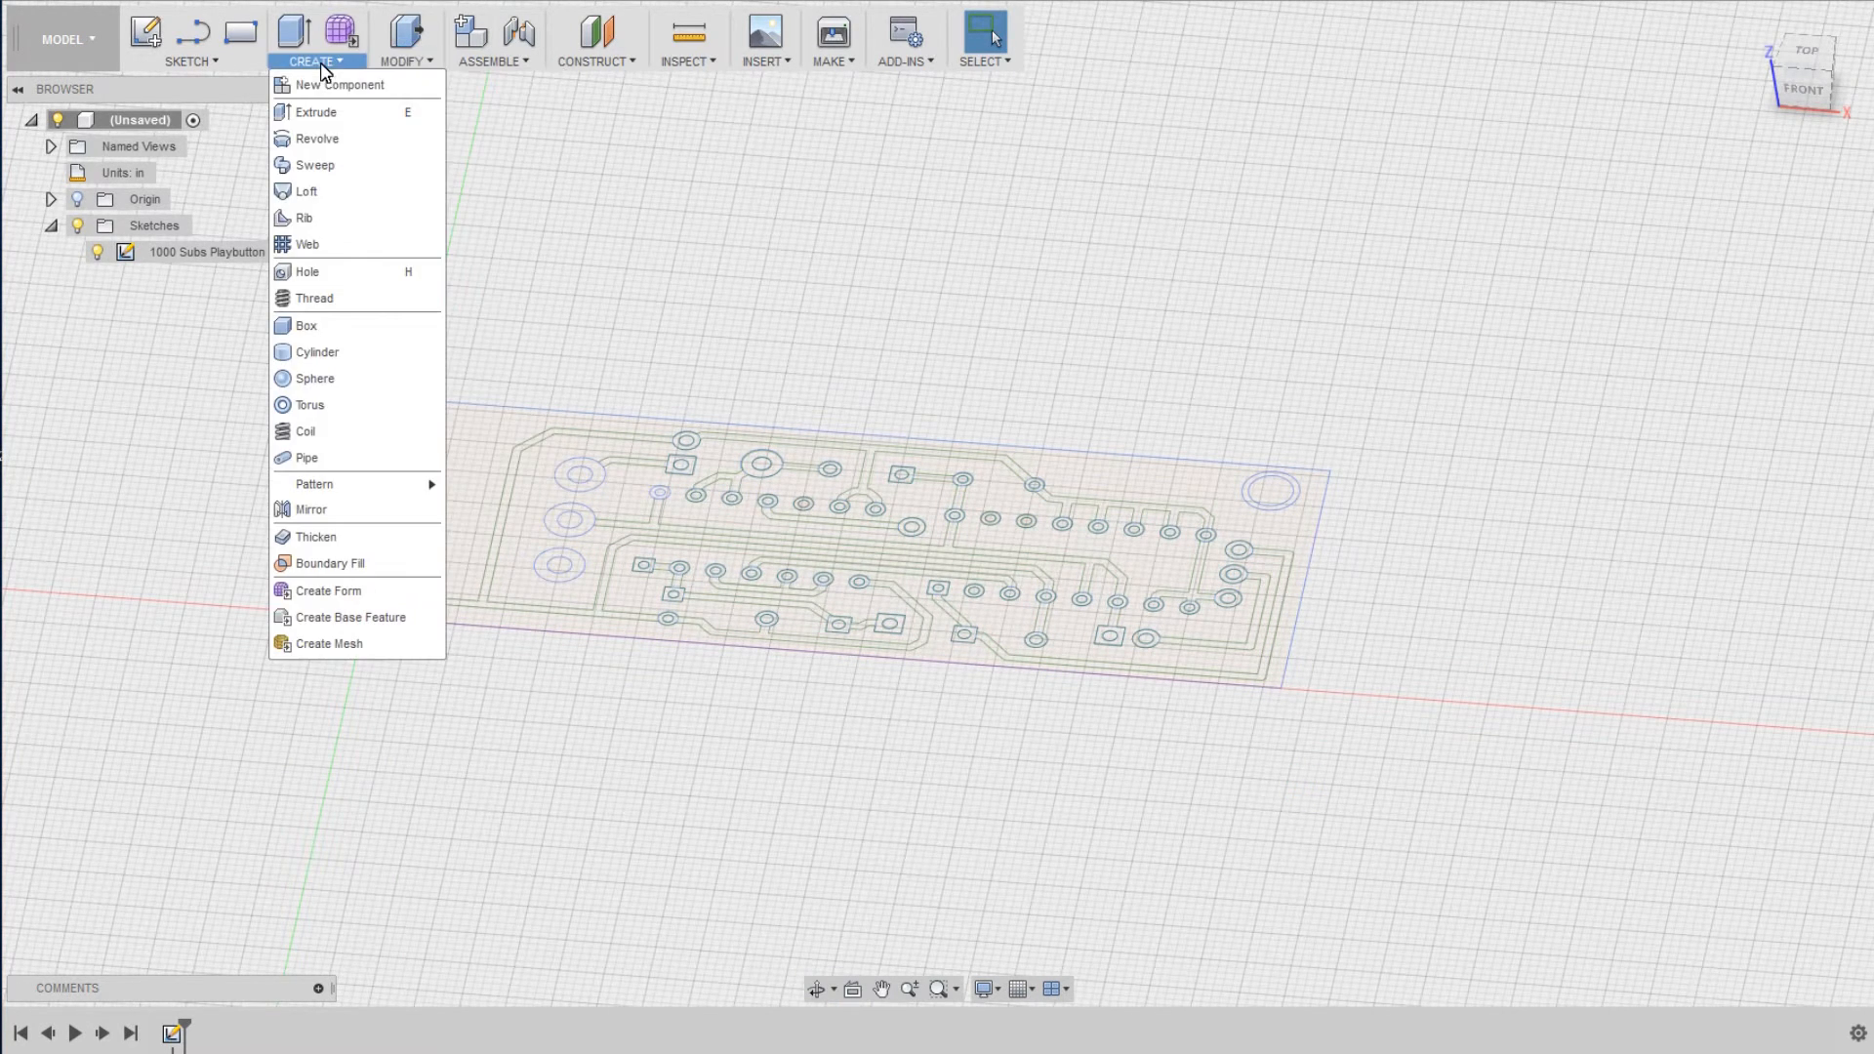
{"action": "mouse_move", "coordinate": [332, 296]}
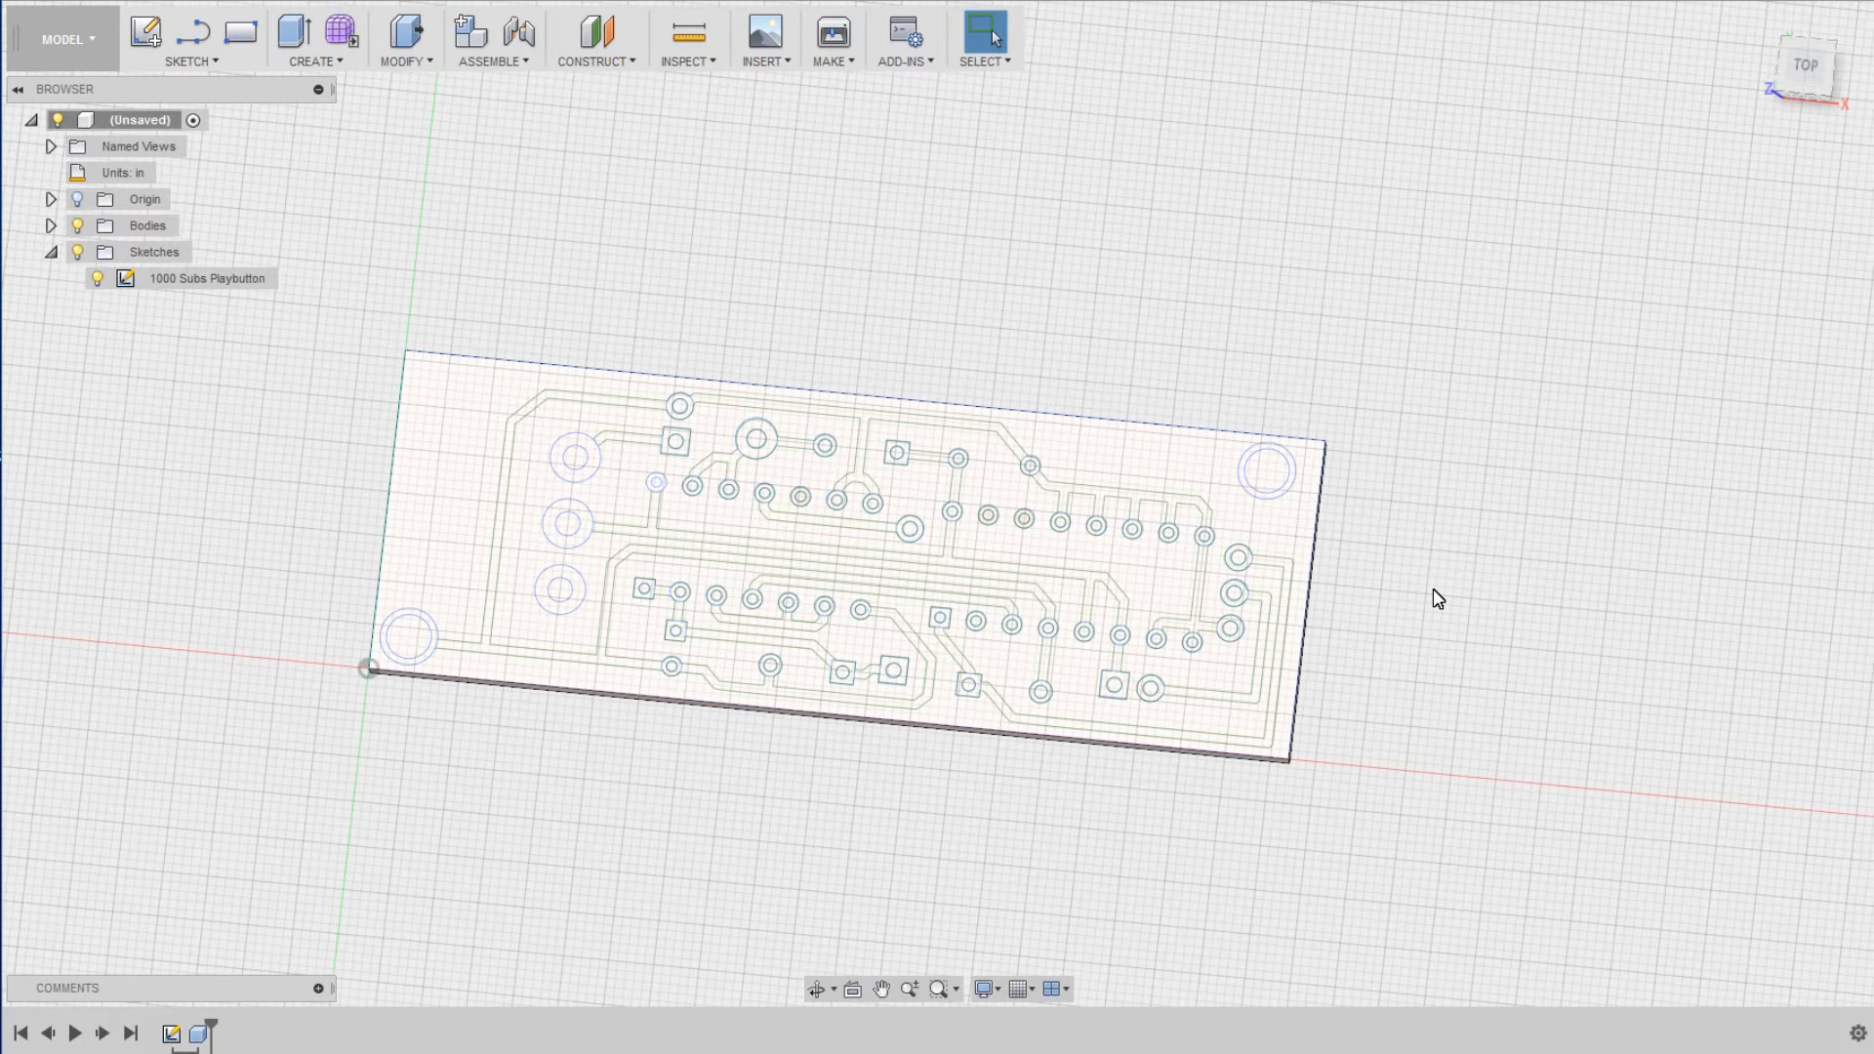
{"action": "mouse_move", "coordinate": [1411, 642]}
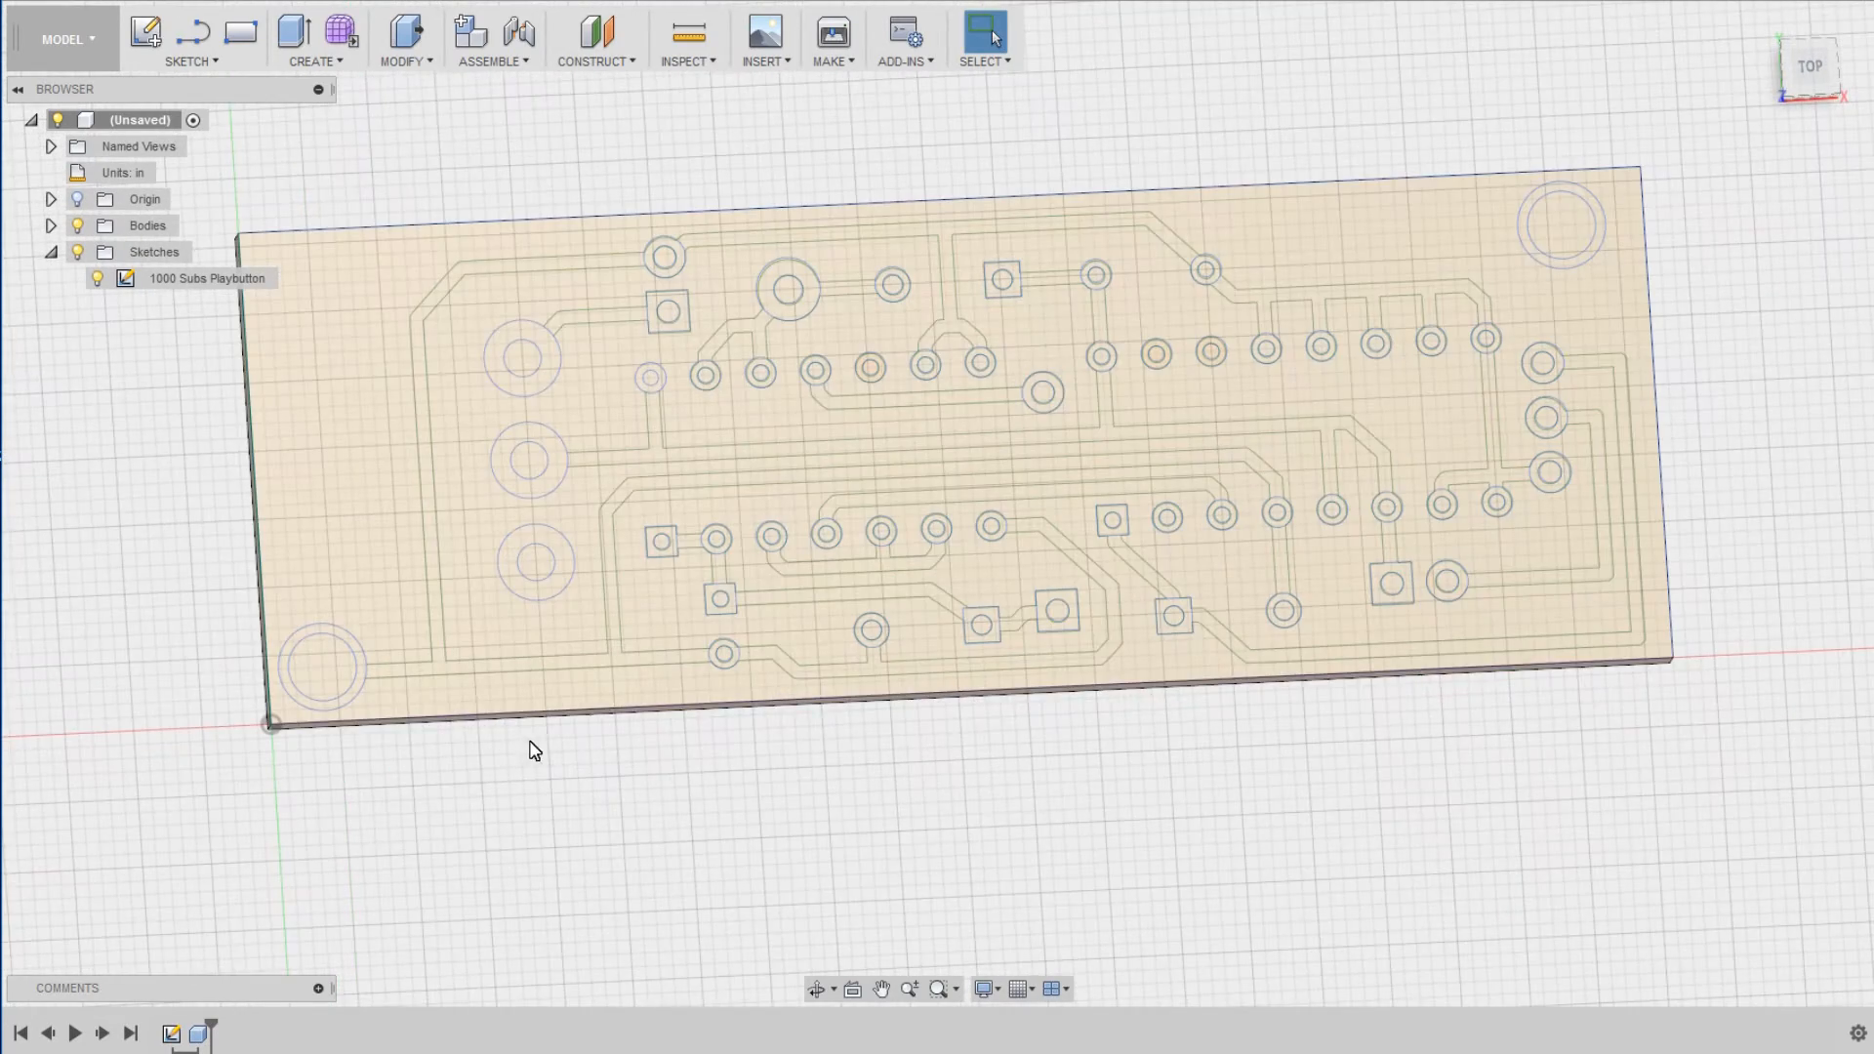
- Extrude the trace and corner ring profiles -0.0625 in, joined to the board body
{"action": "left_click", "coordinate": [314, 35]}
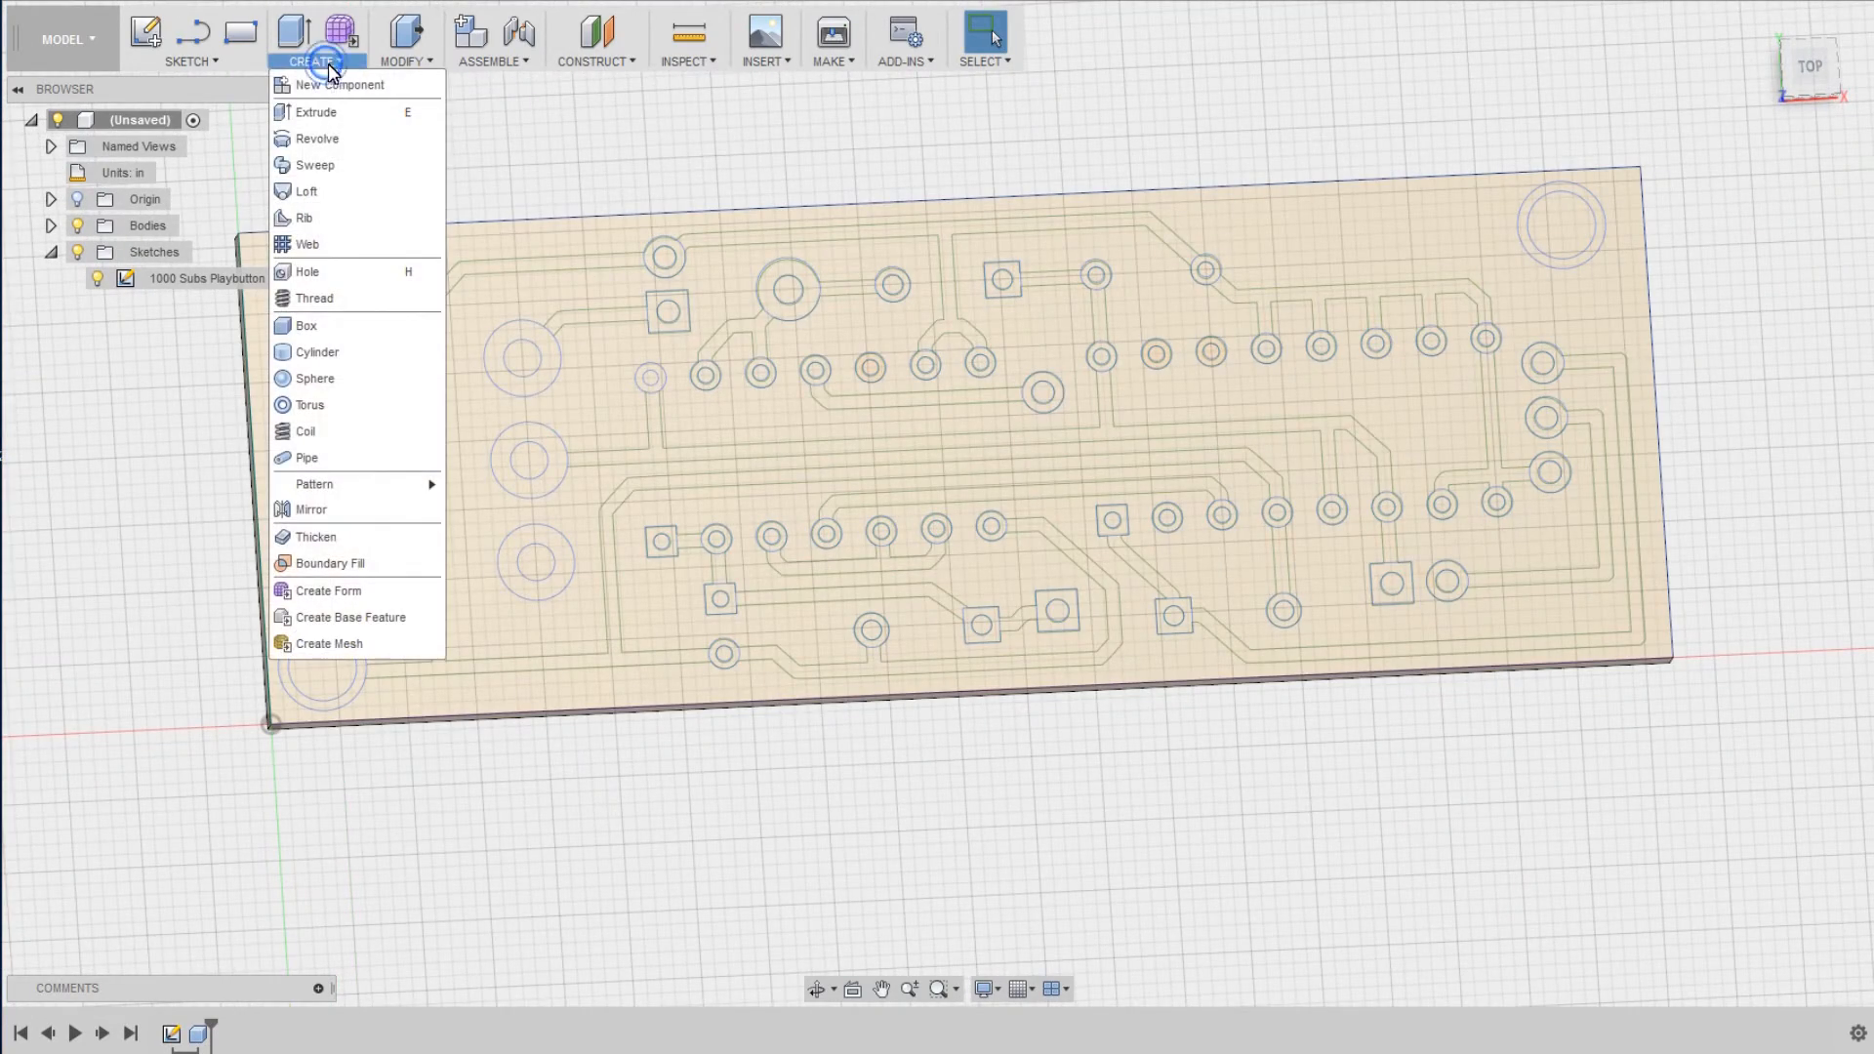
{"action": "left_click", "coordinate": [316, 111]}
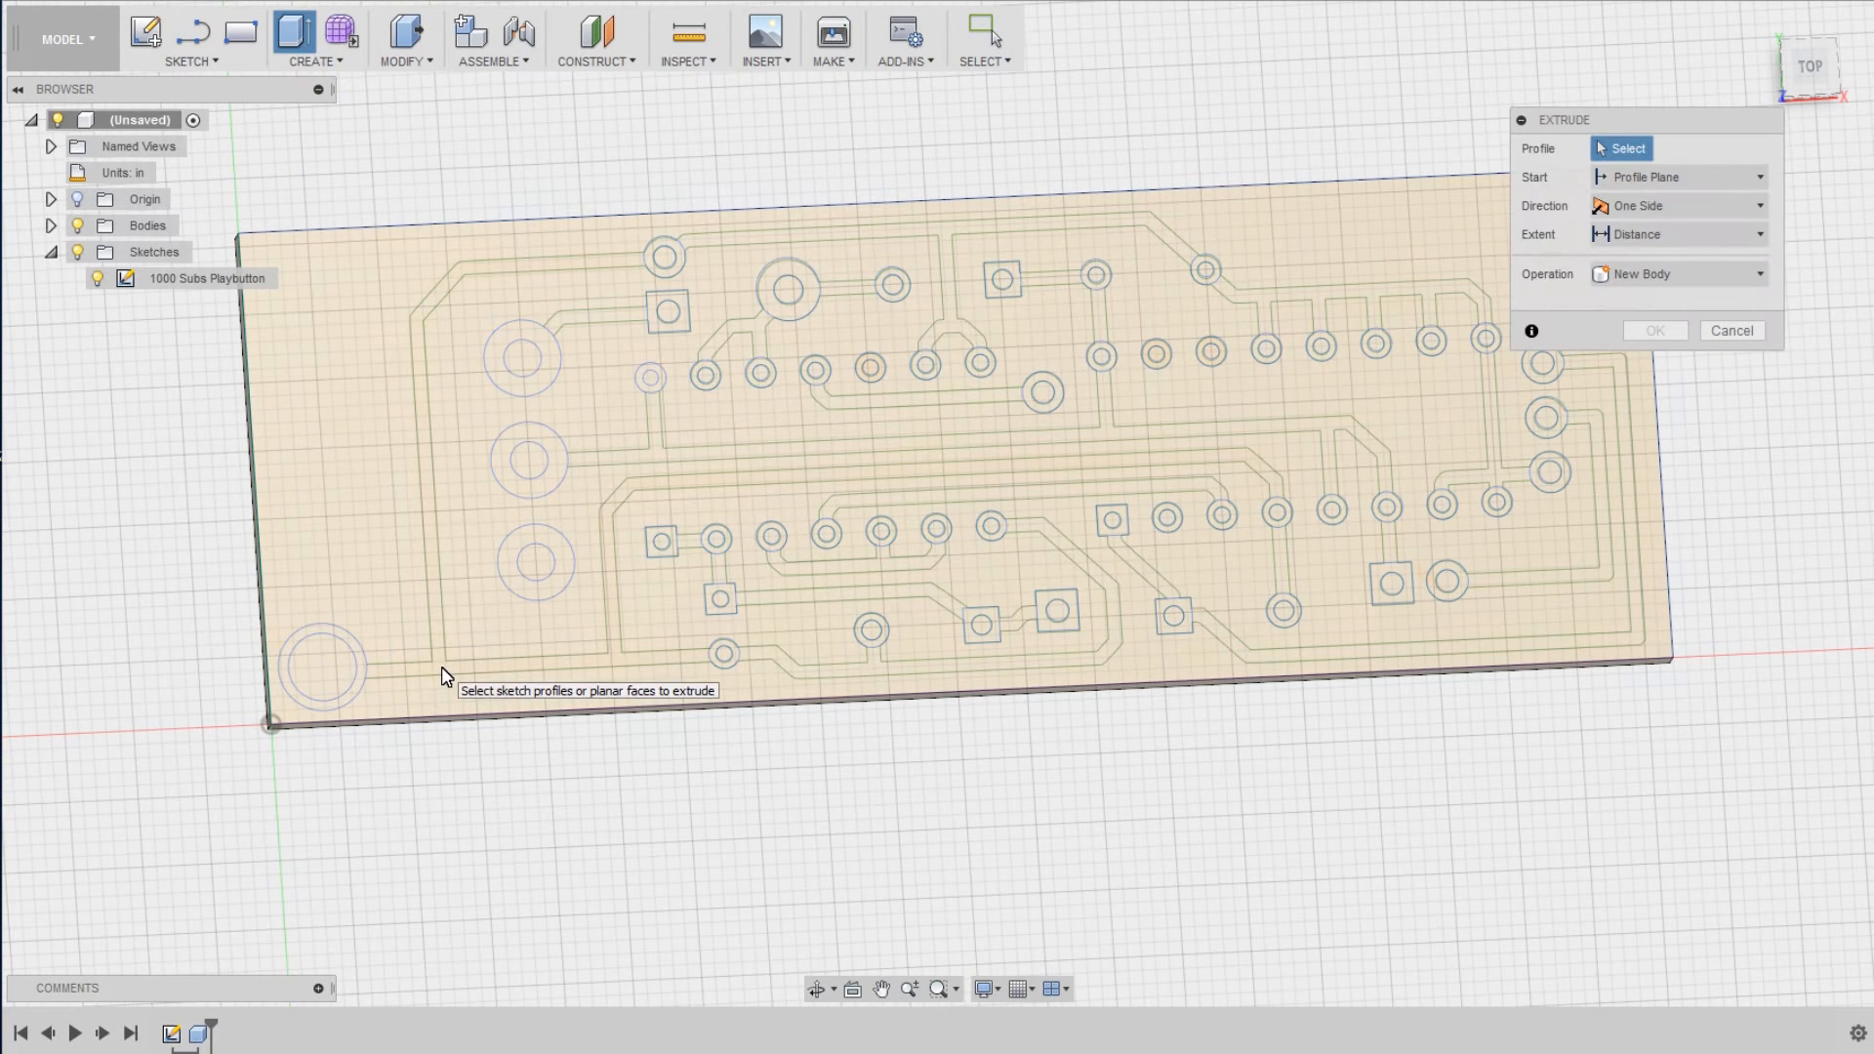
{"action": "left_click", "coordinate": [812, 466]}
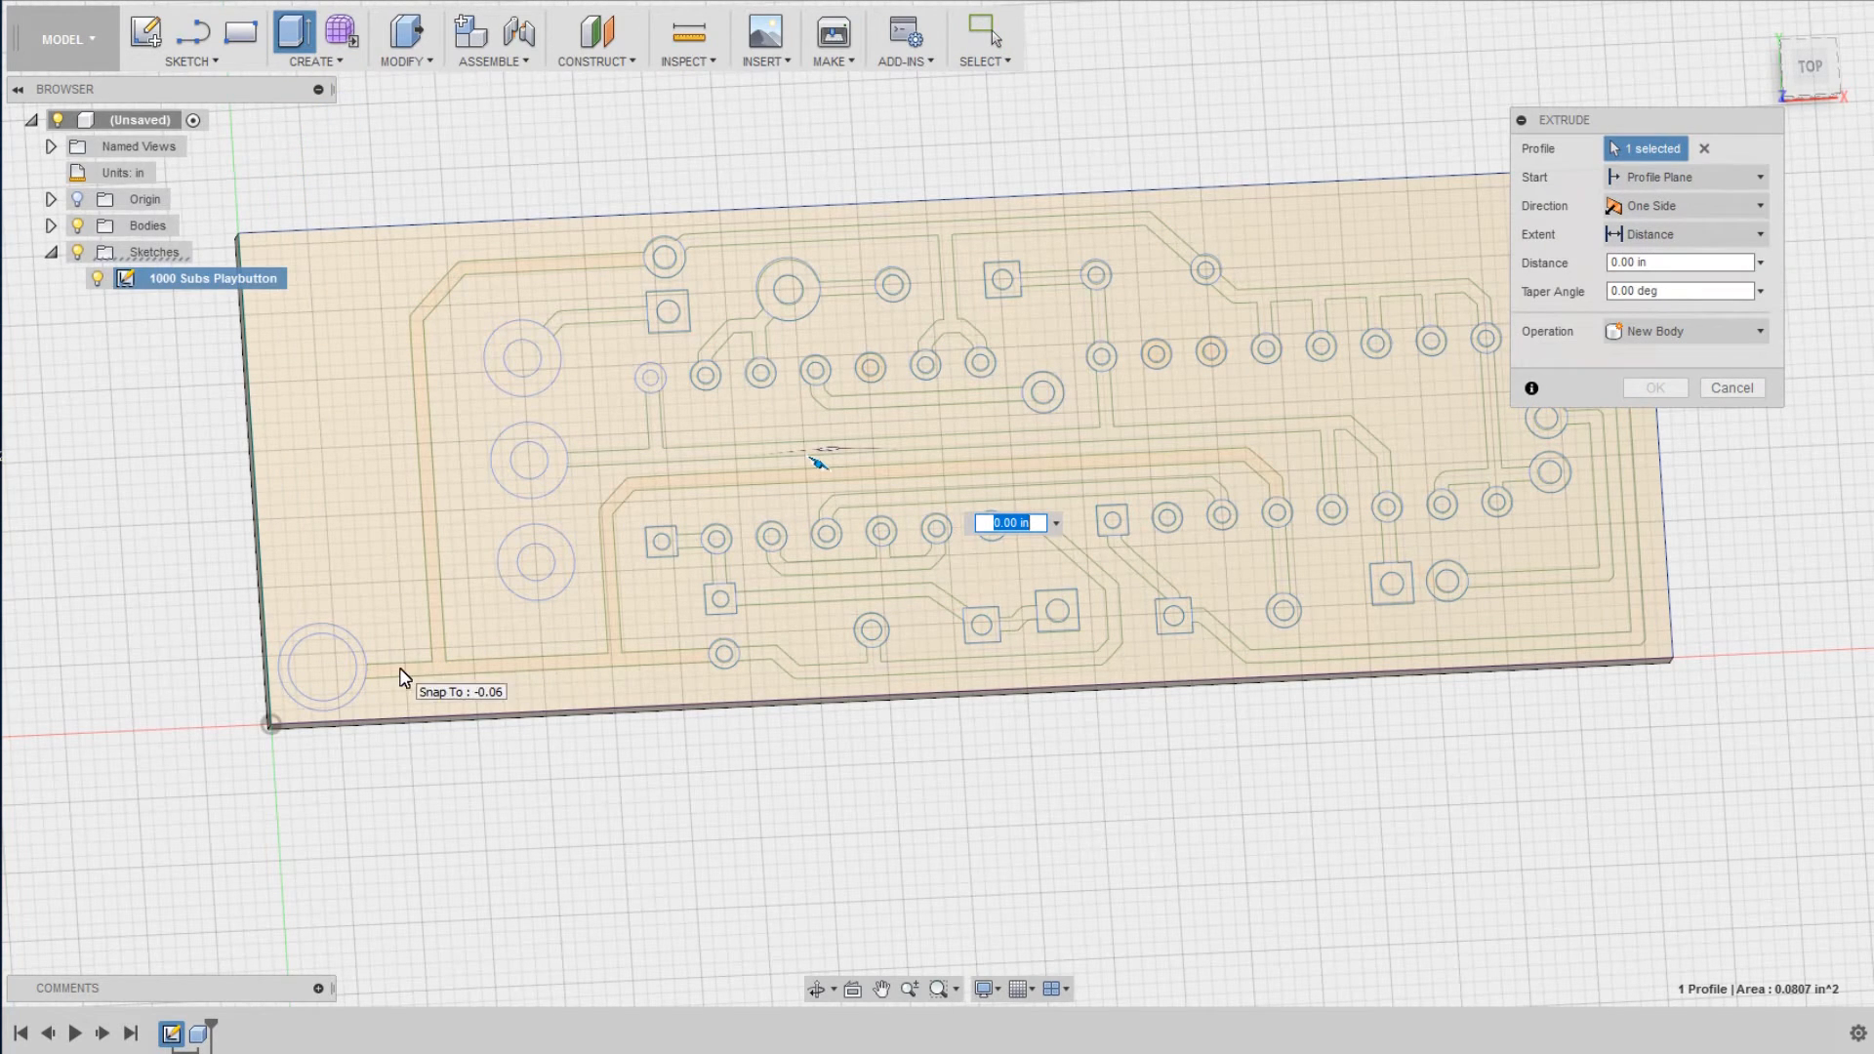
{"action": "left_click", "coordinate": [322, 669]}
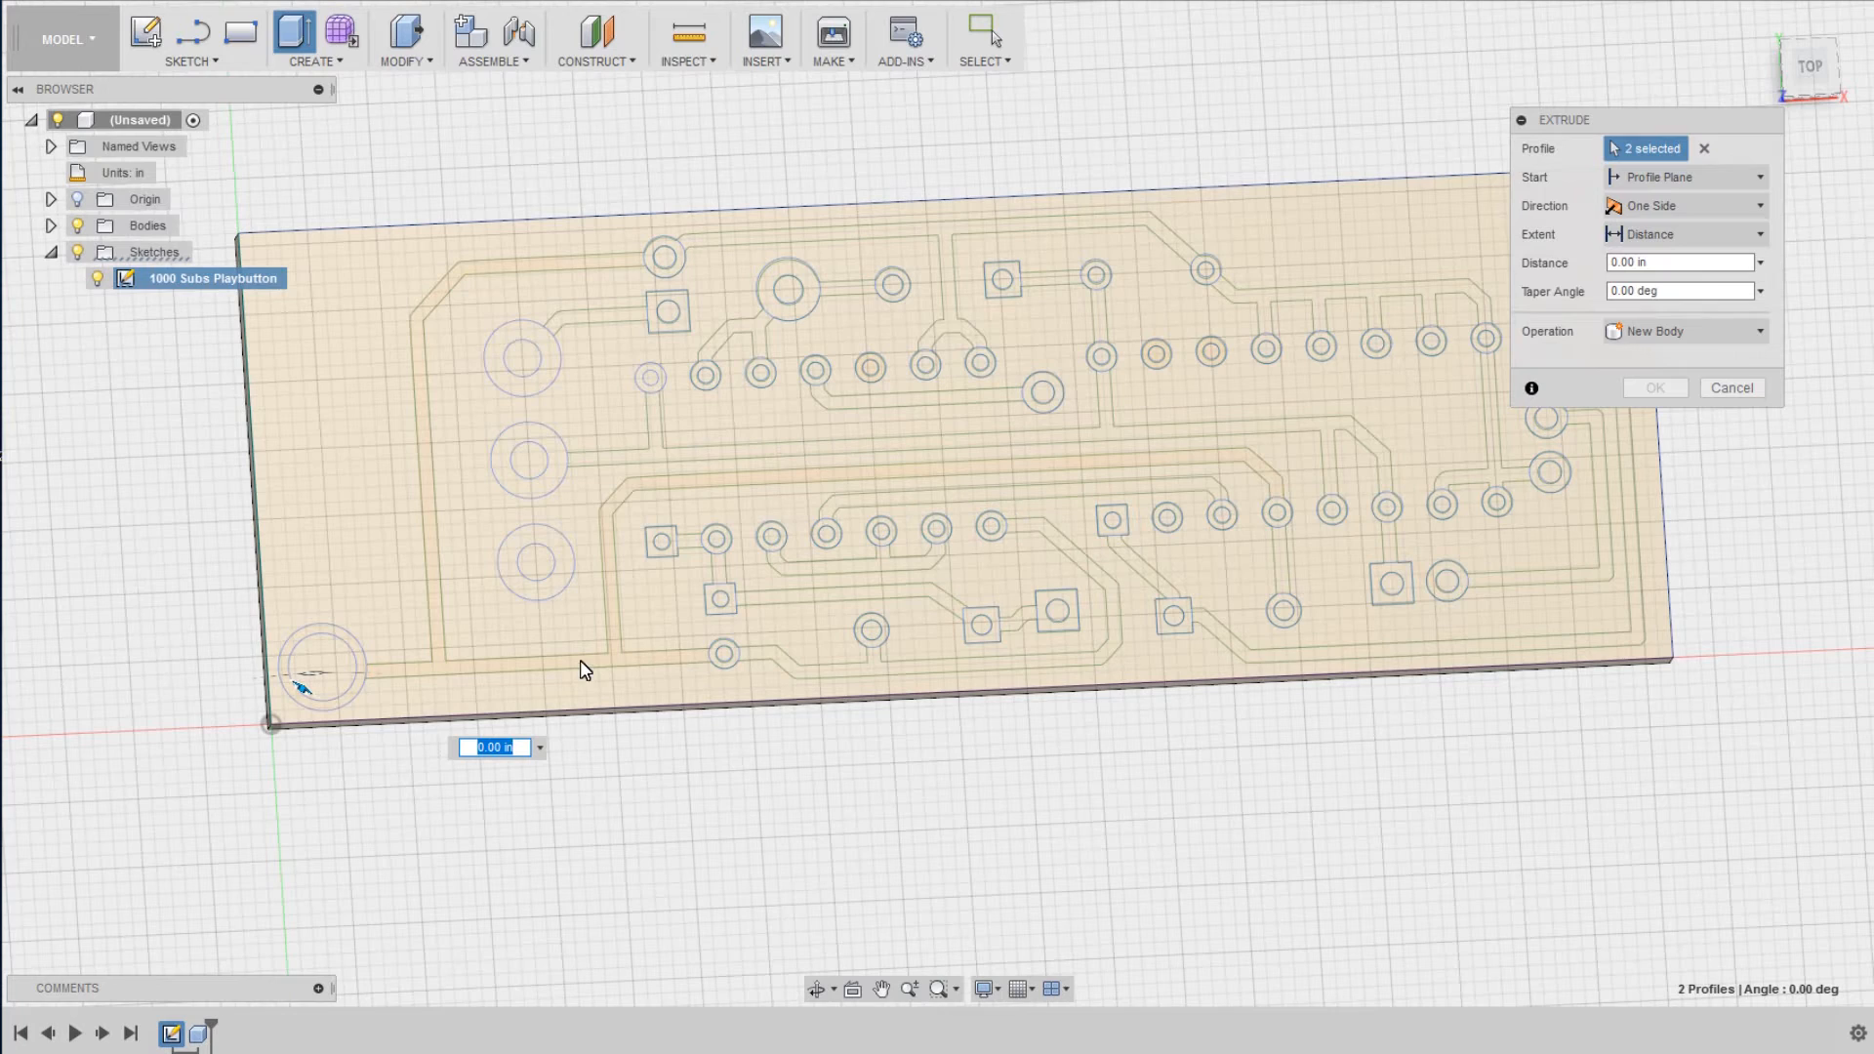
{"action": "mouse_move", "coordinate": [754, 878]}
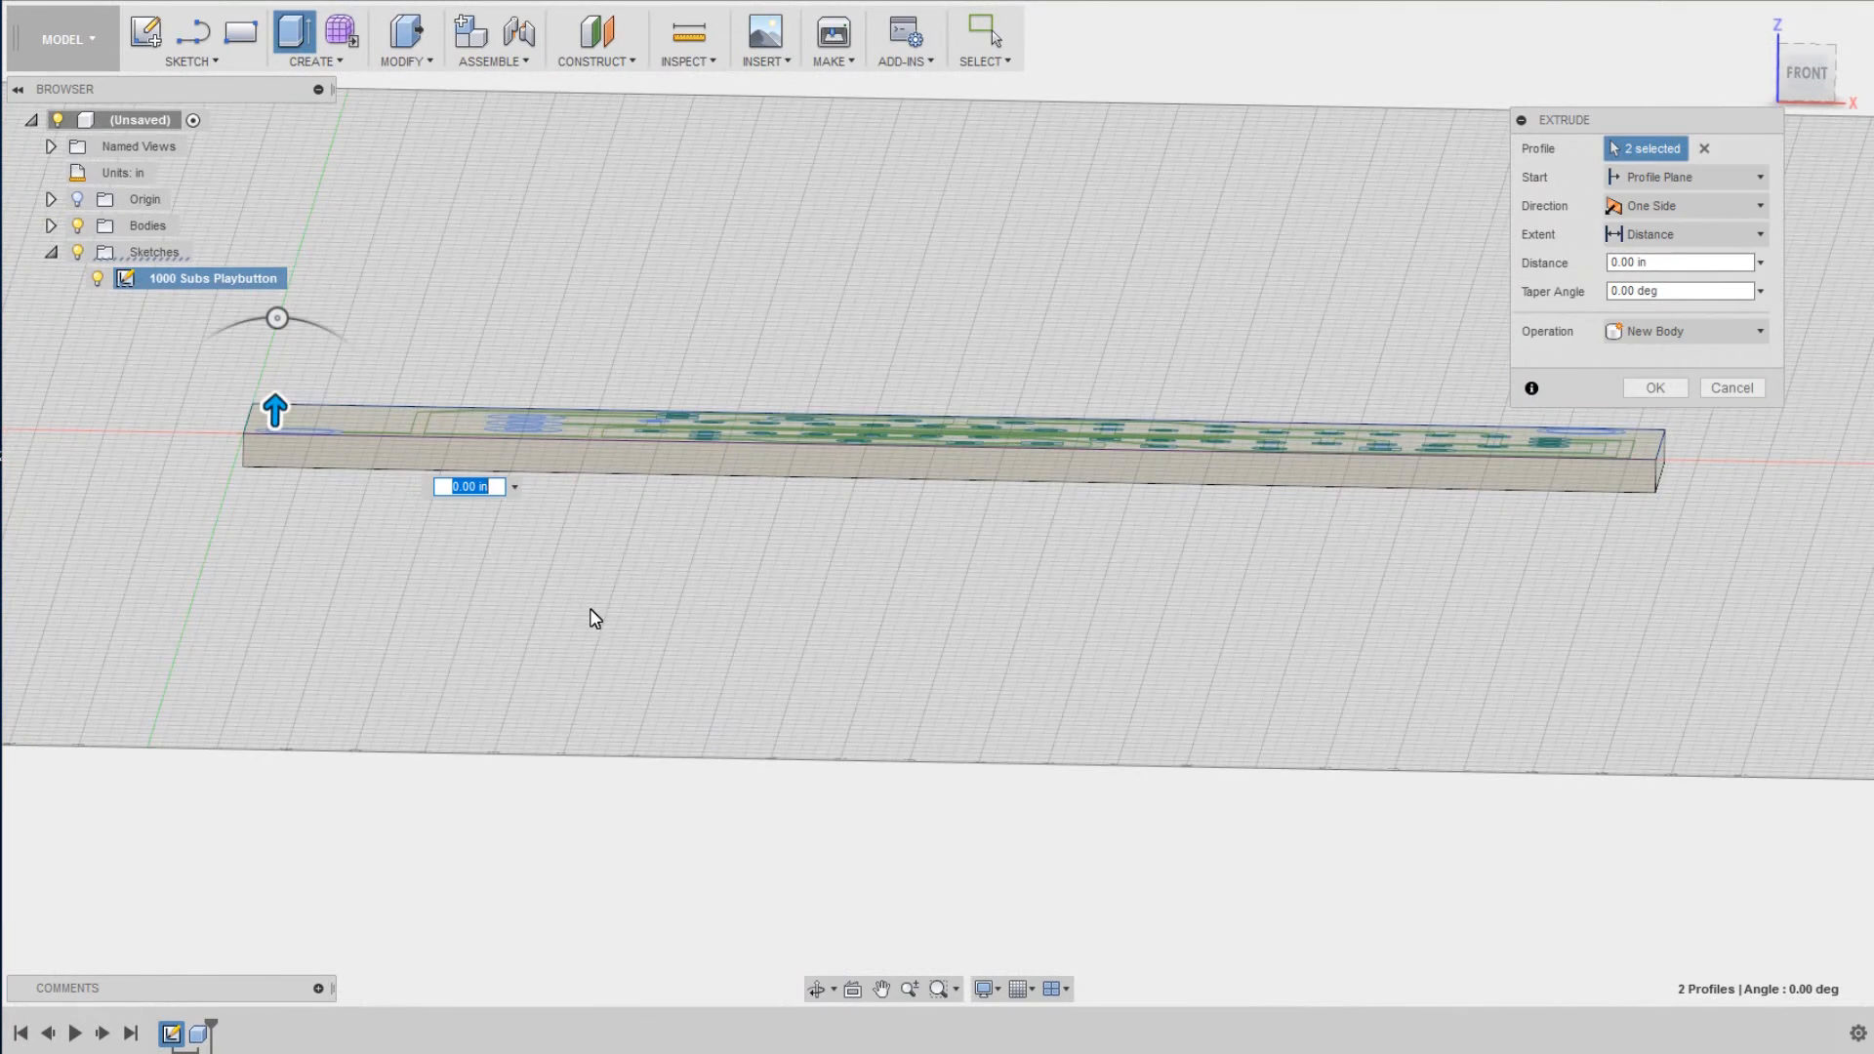
{"action": "type", "text": "-.0625"}
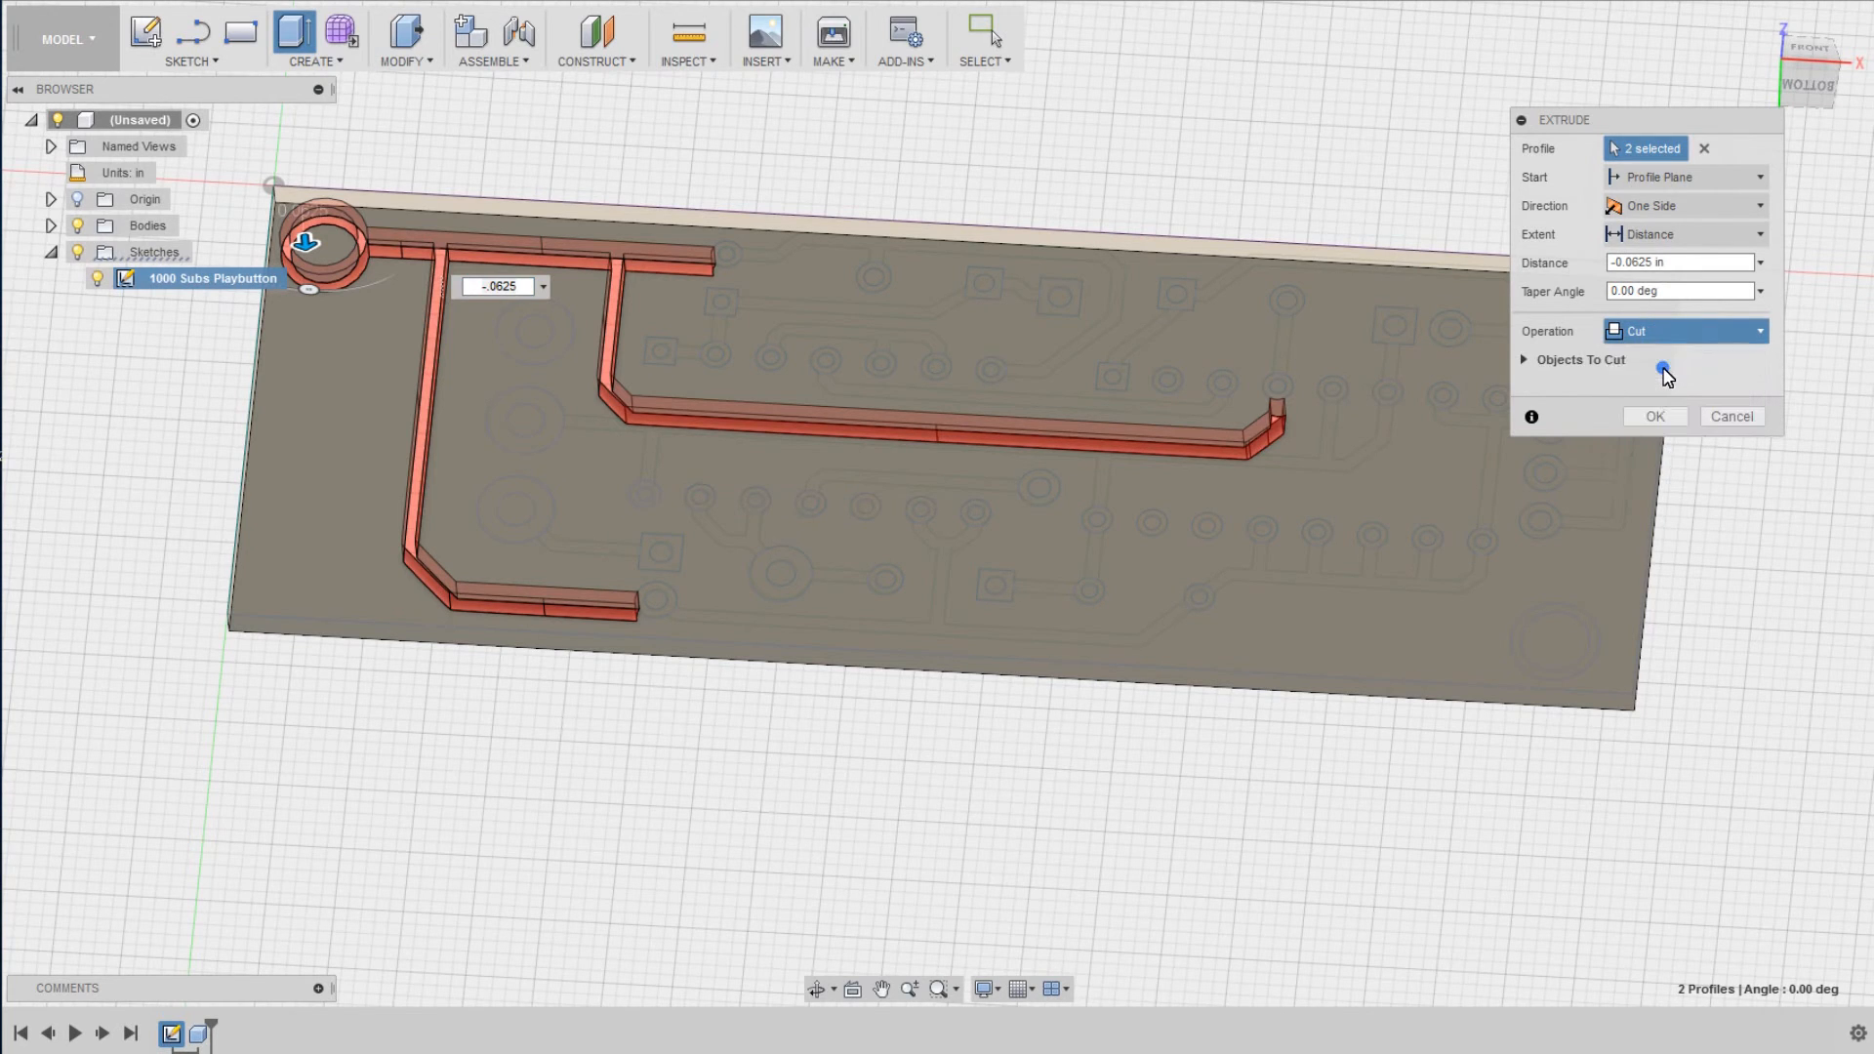
{"action": "left_click", "coordinate": [1685, 332]}
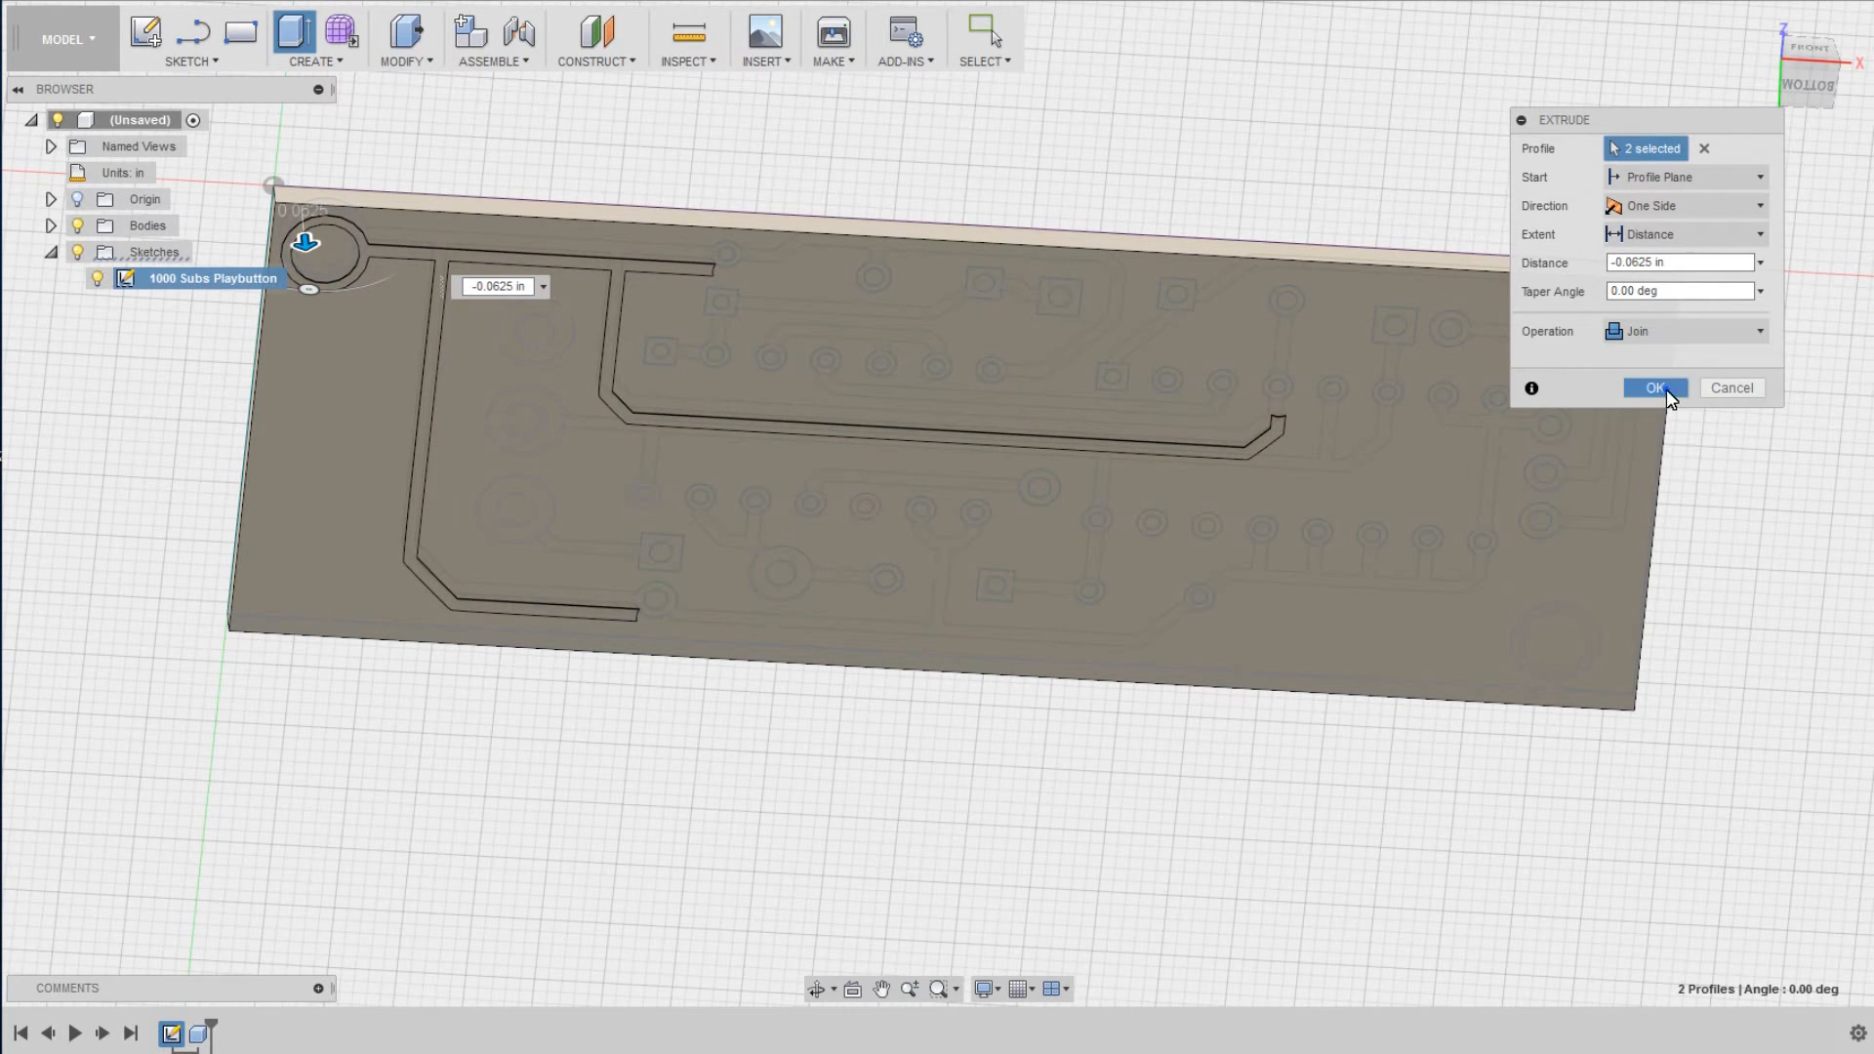
{"action": "left_click", "coordinate": [1654, 387]}
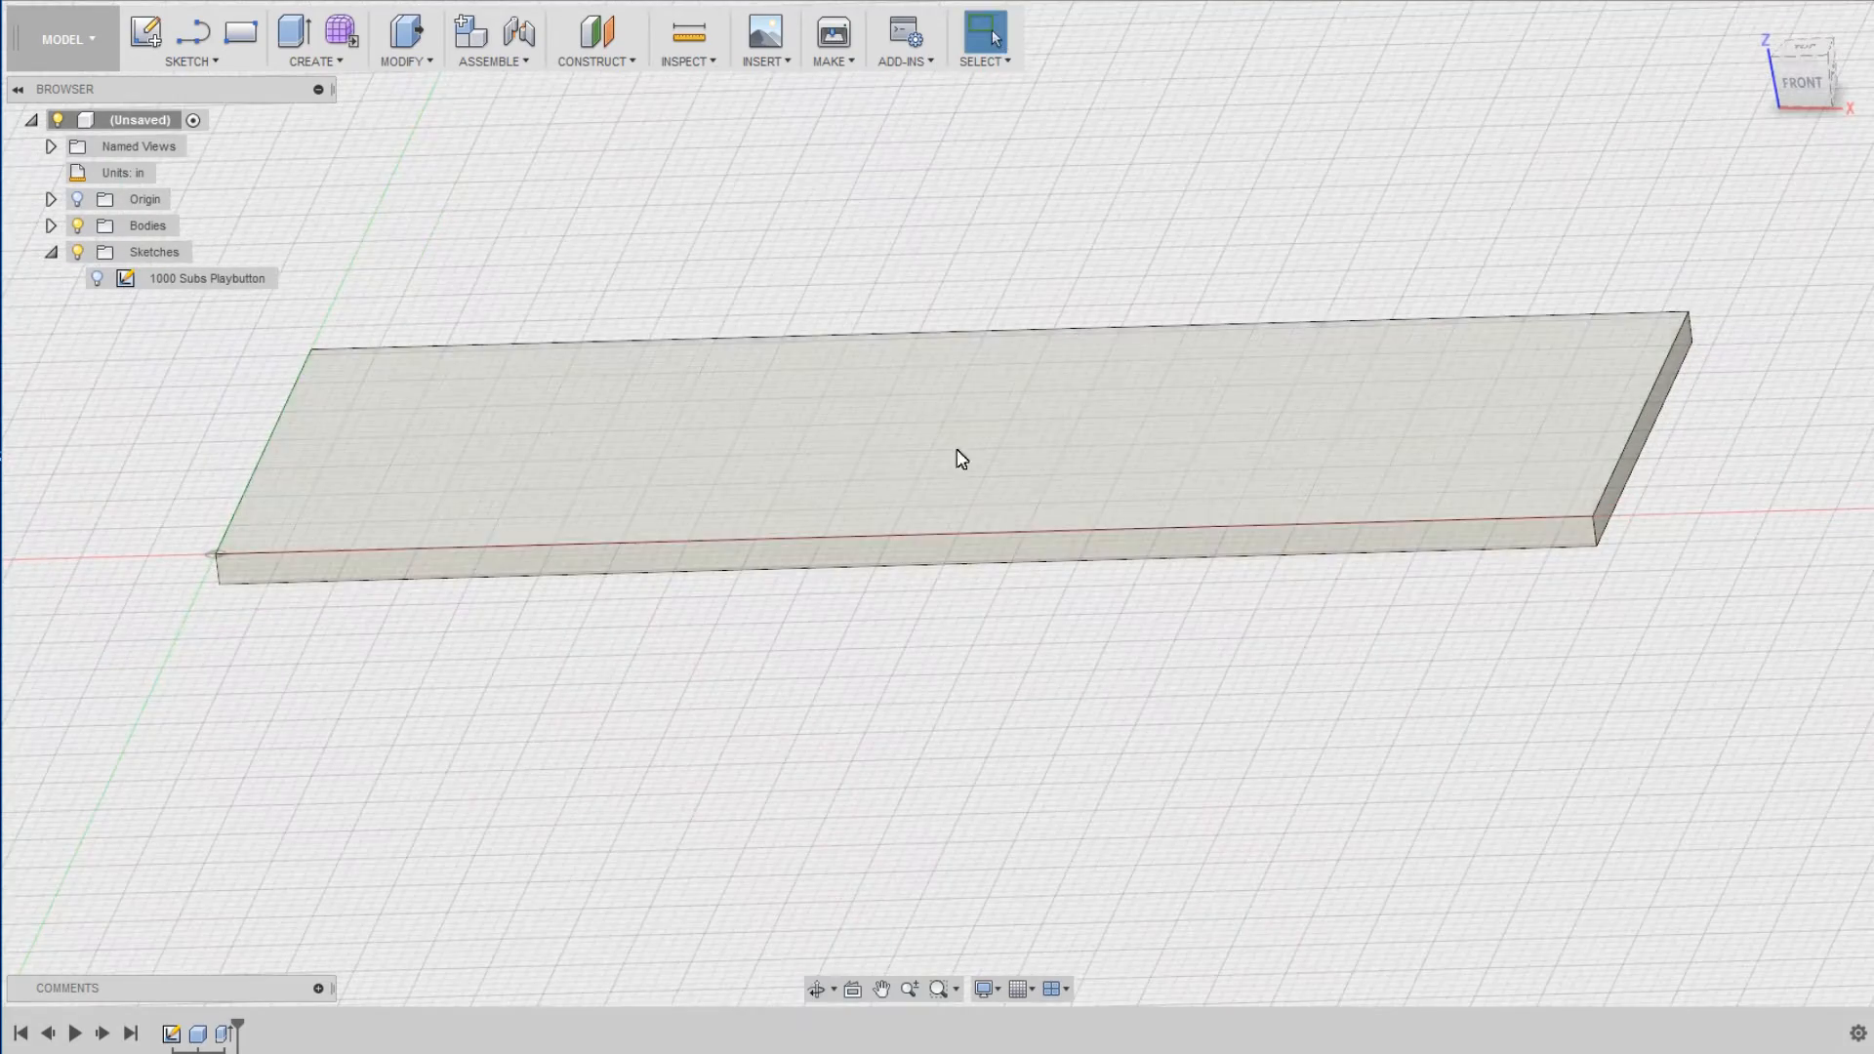
- Cut-extrude the corner hole circle -0.225 in through the board
{"action": "left_click", "coordinate": [98, 277]}
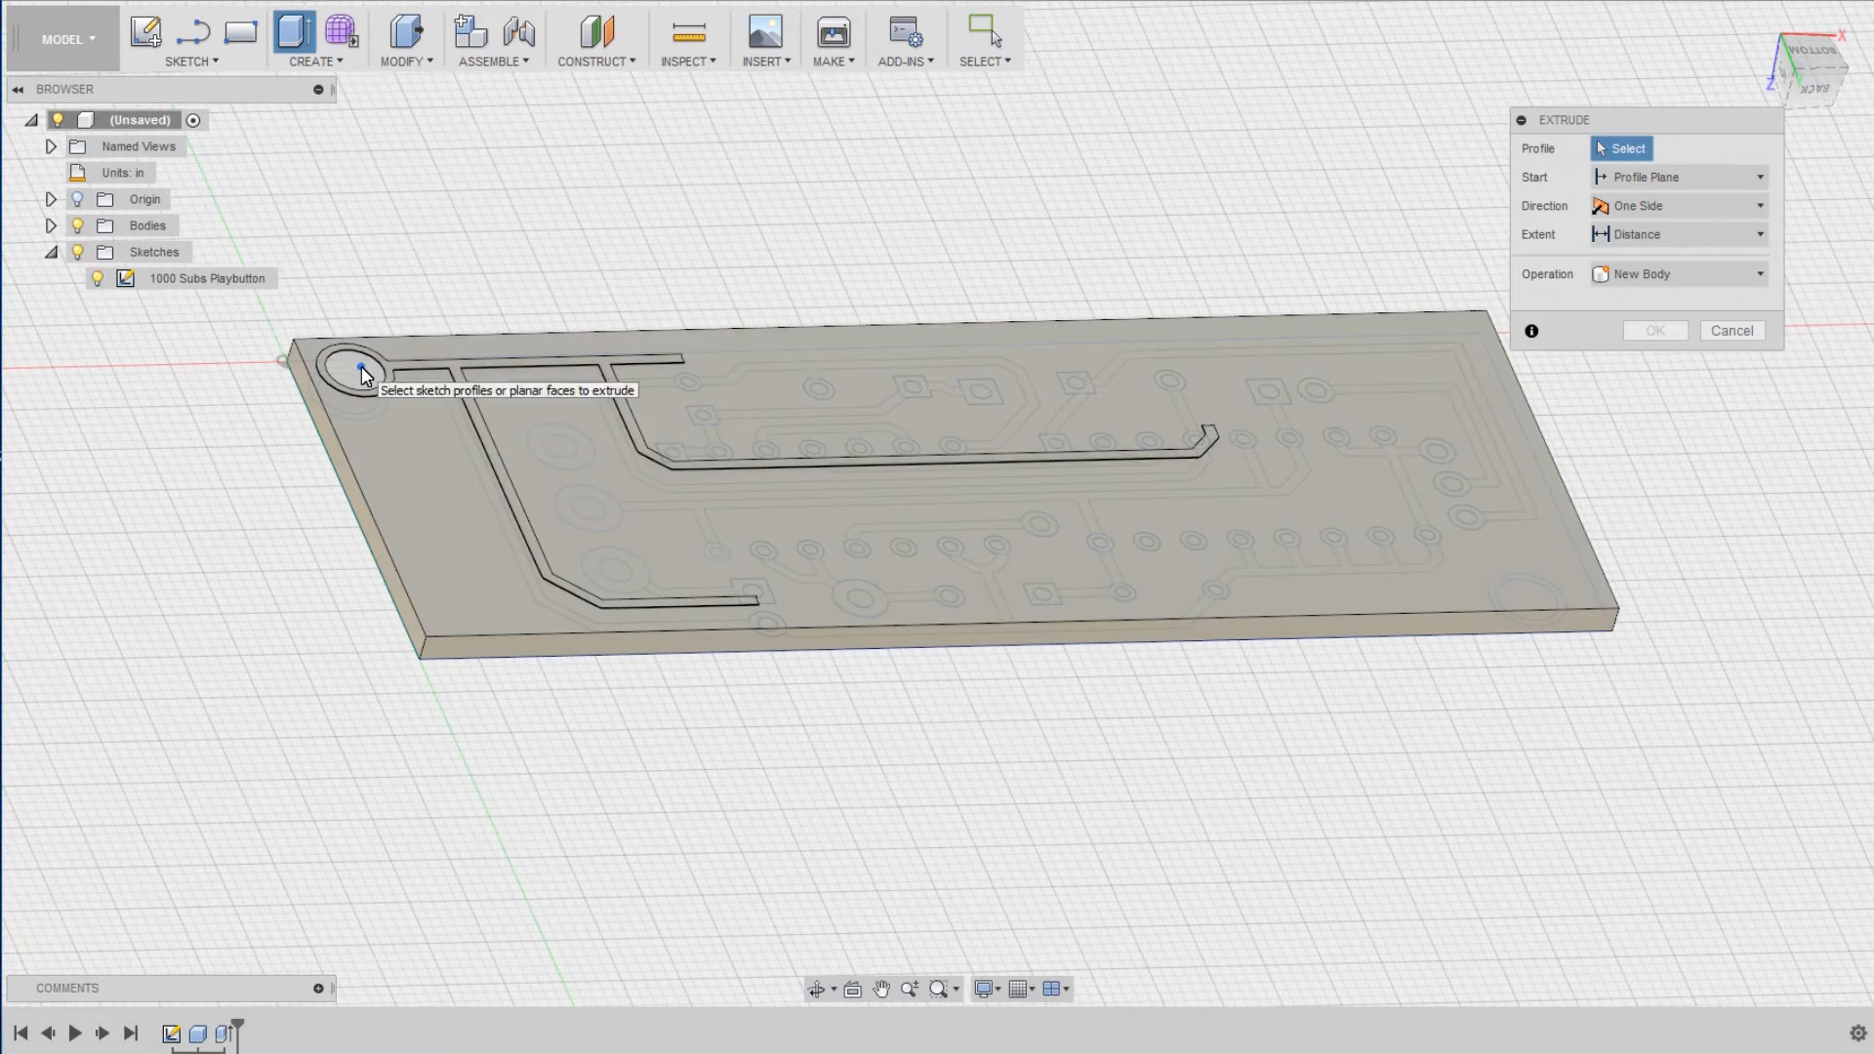
{"action": "left_click", "coordinate": [363, 373]}
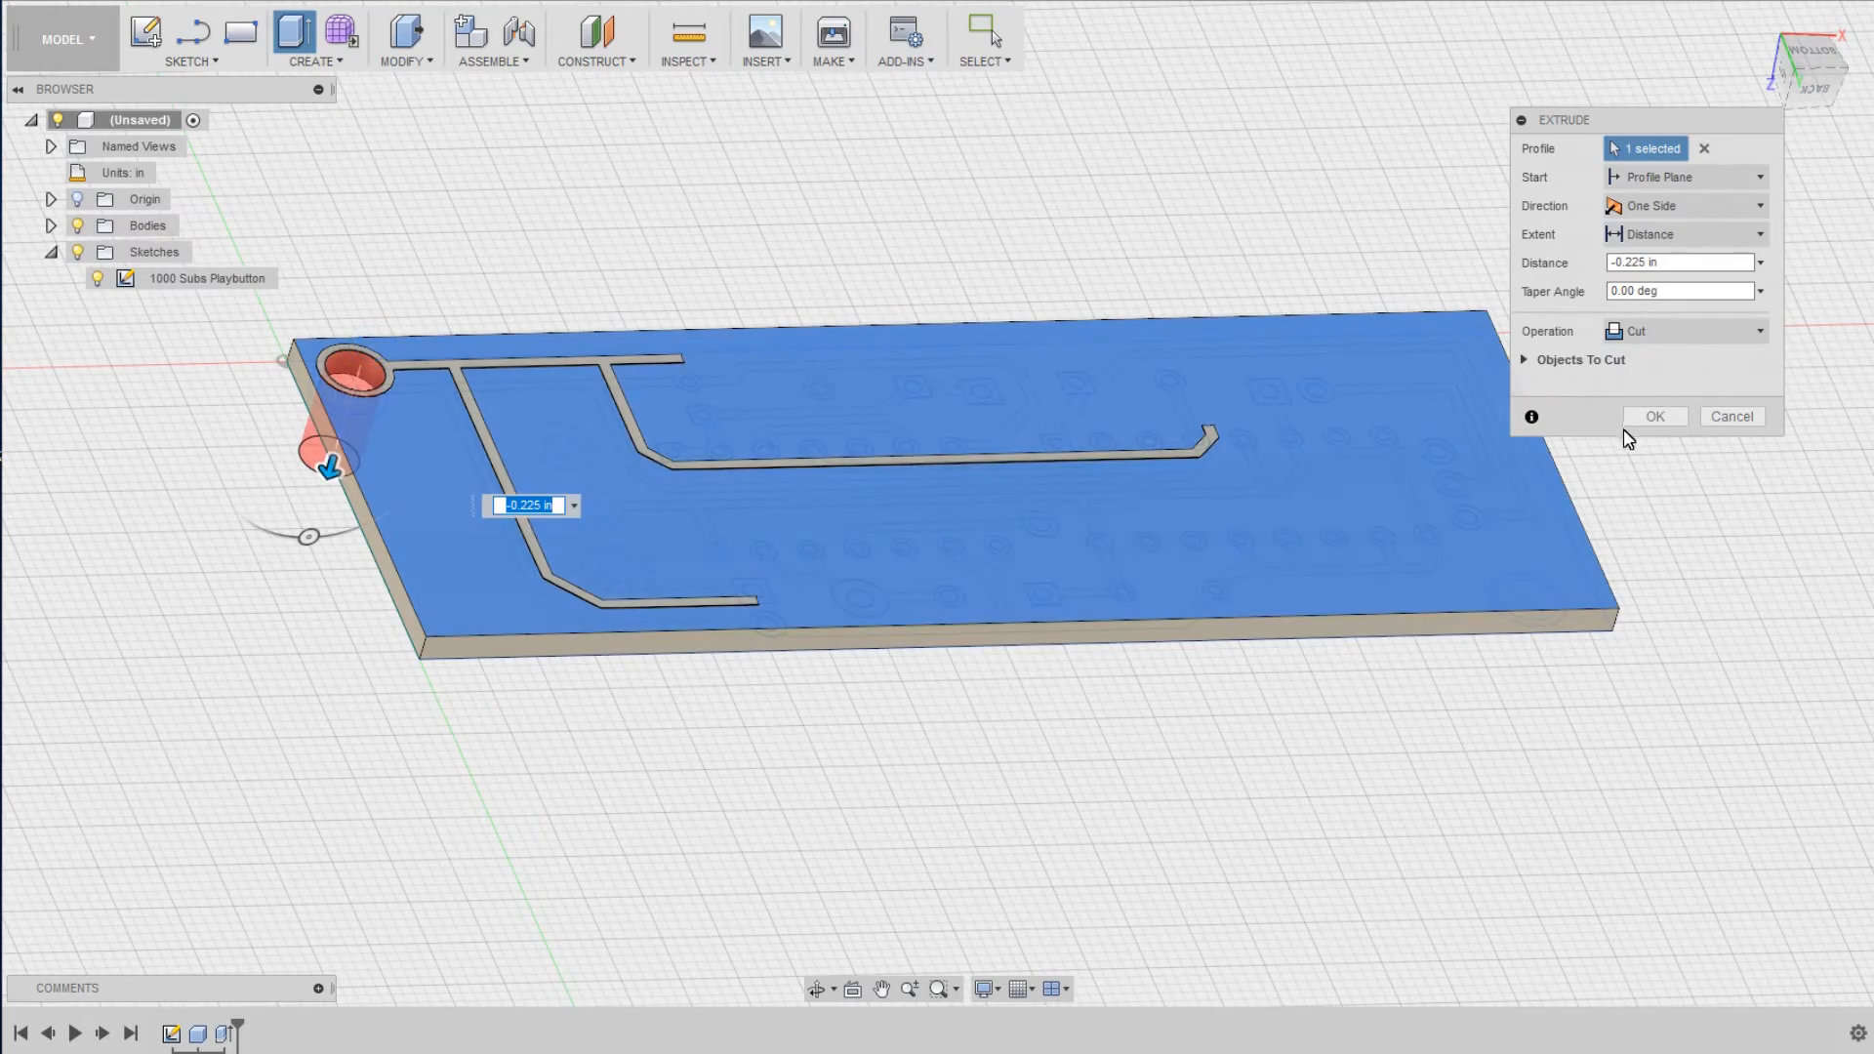
{"action": "left_click", "coordinate": [1653, 416]}
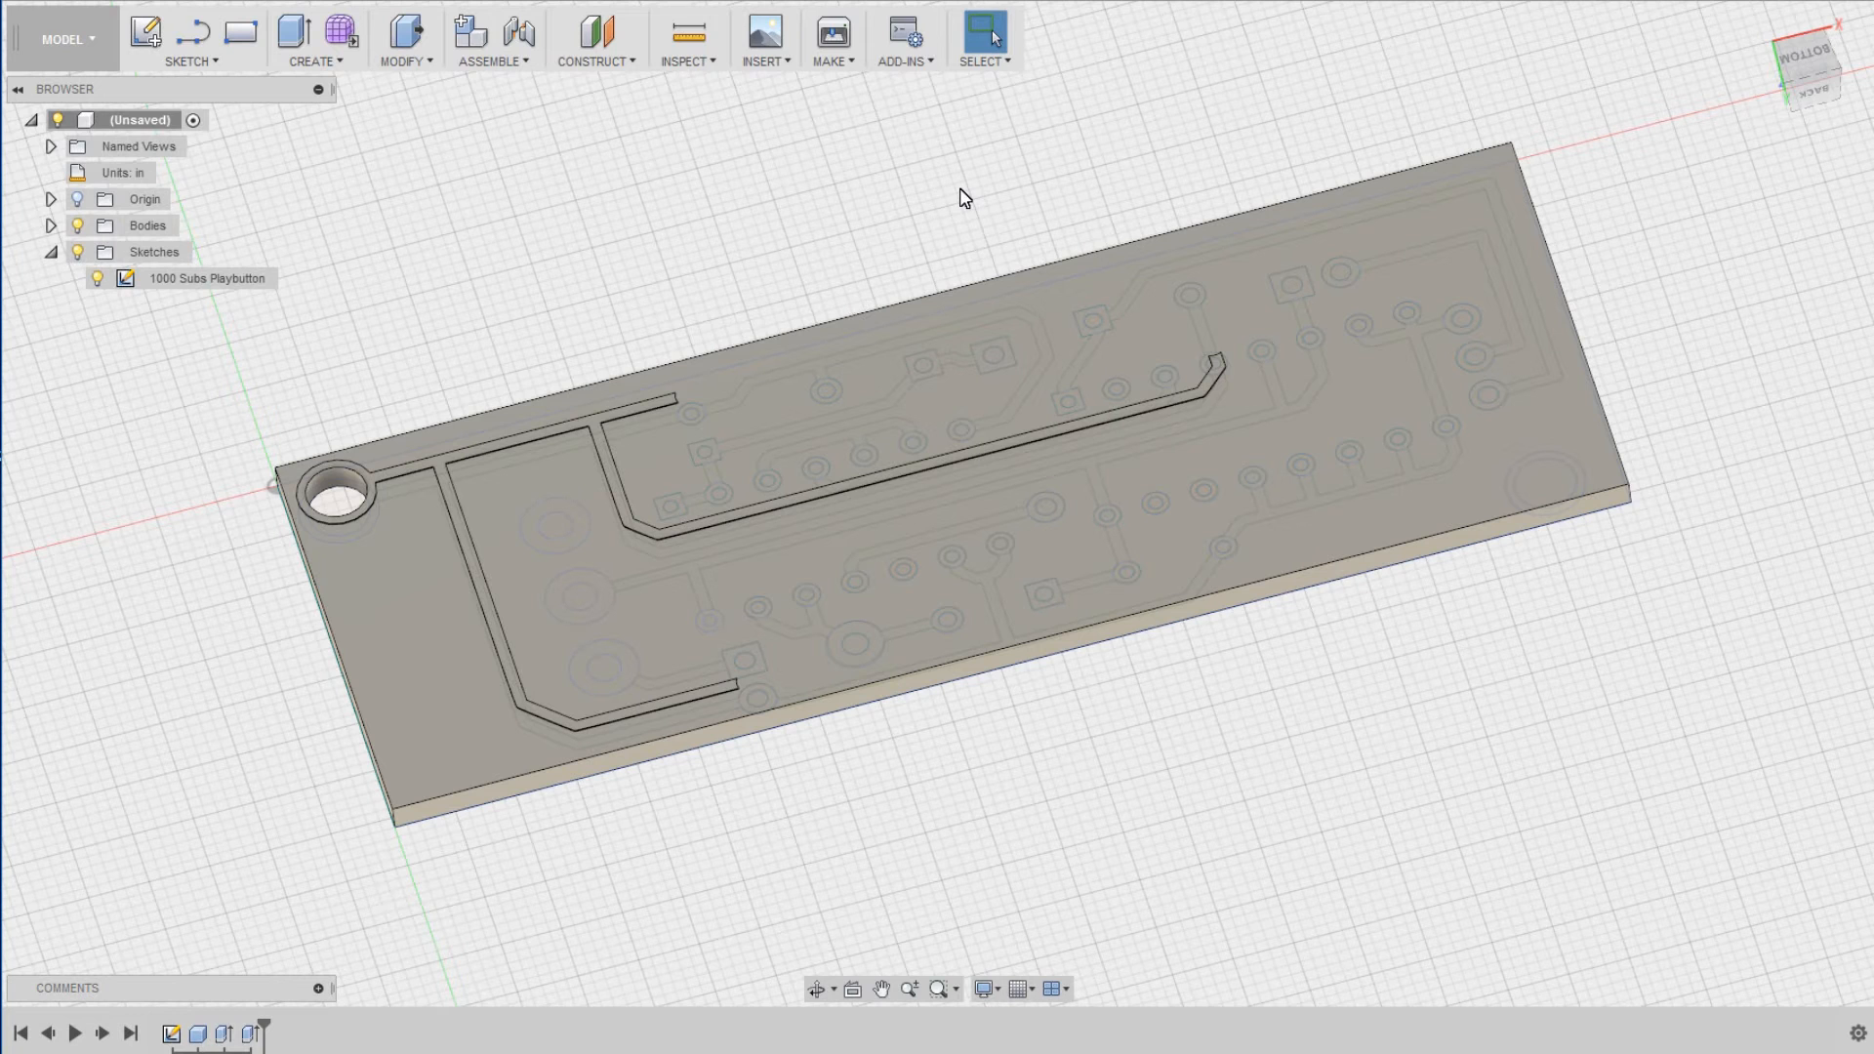
- Switch the finished board model from the MODEL workspace to the CAM workspace
{"action": "left_click", "coordinate": [62, 39]}
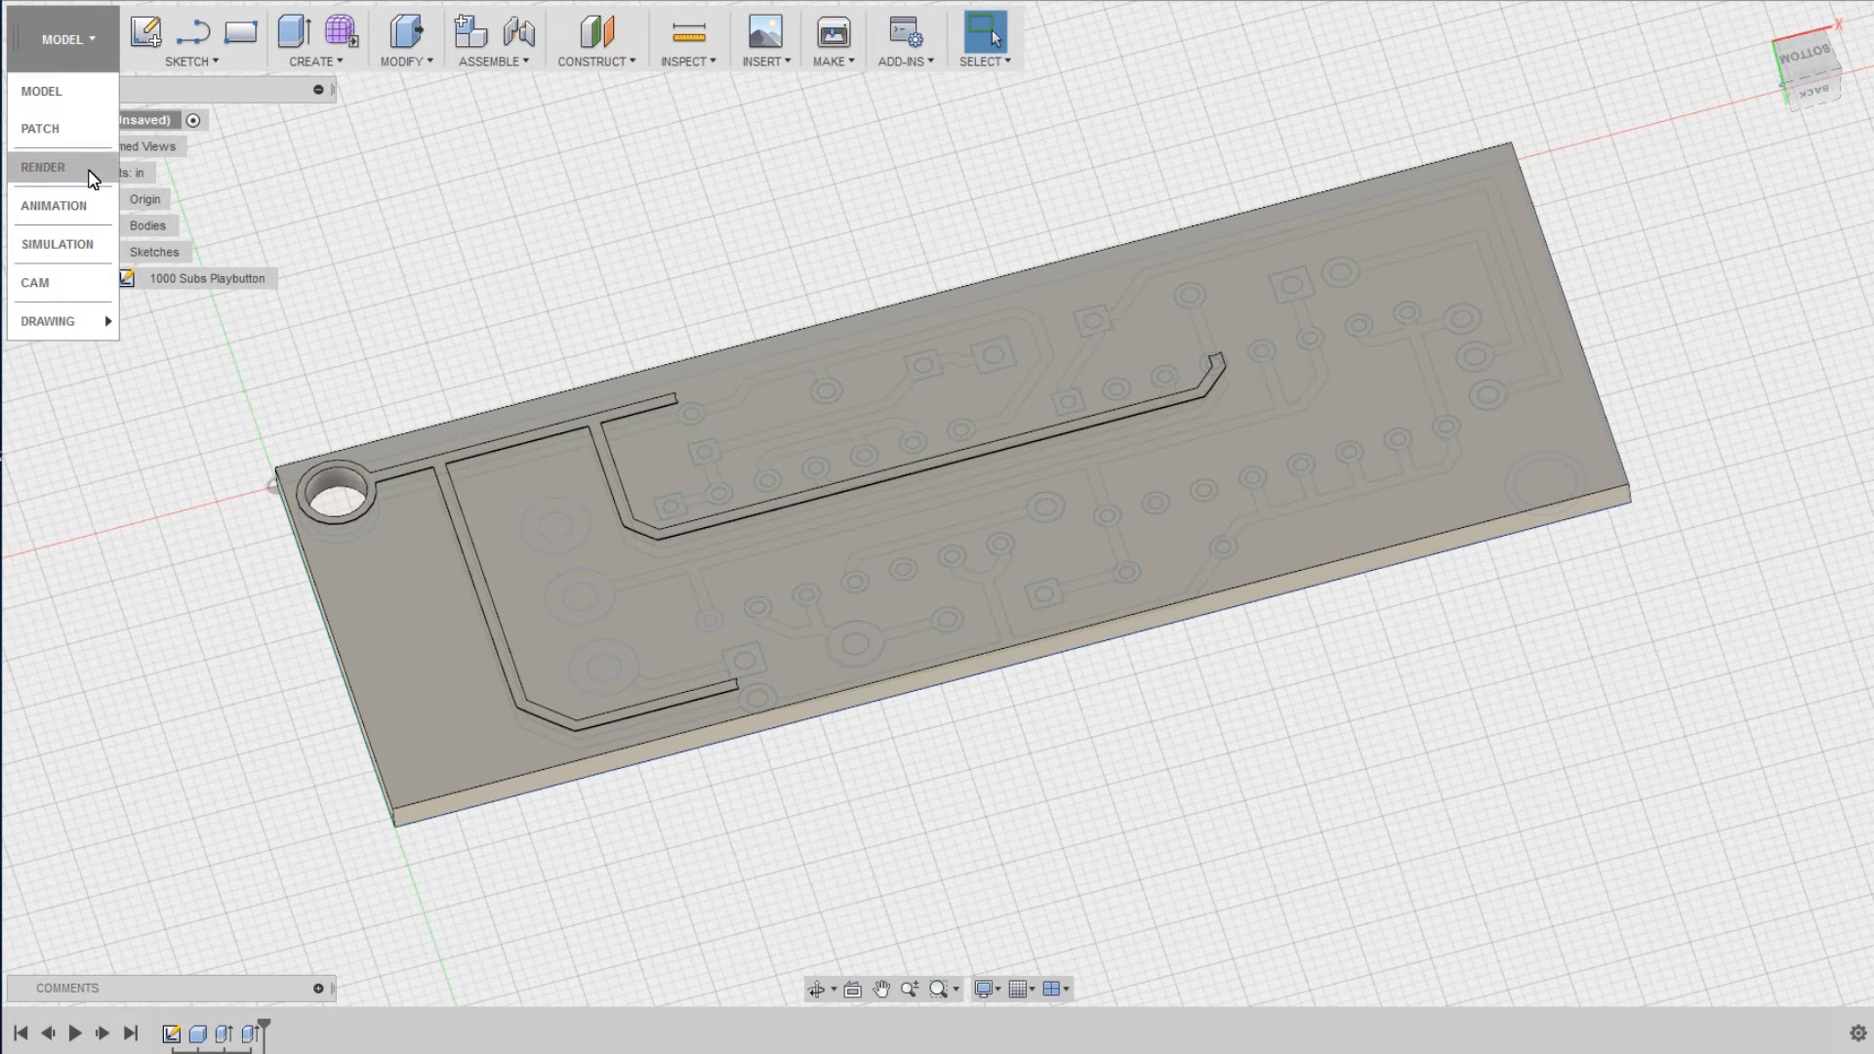
{"action": "left_click", "coordinate": [33, 281]}
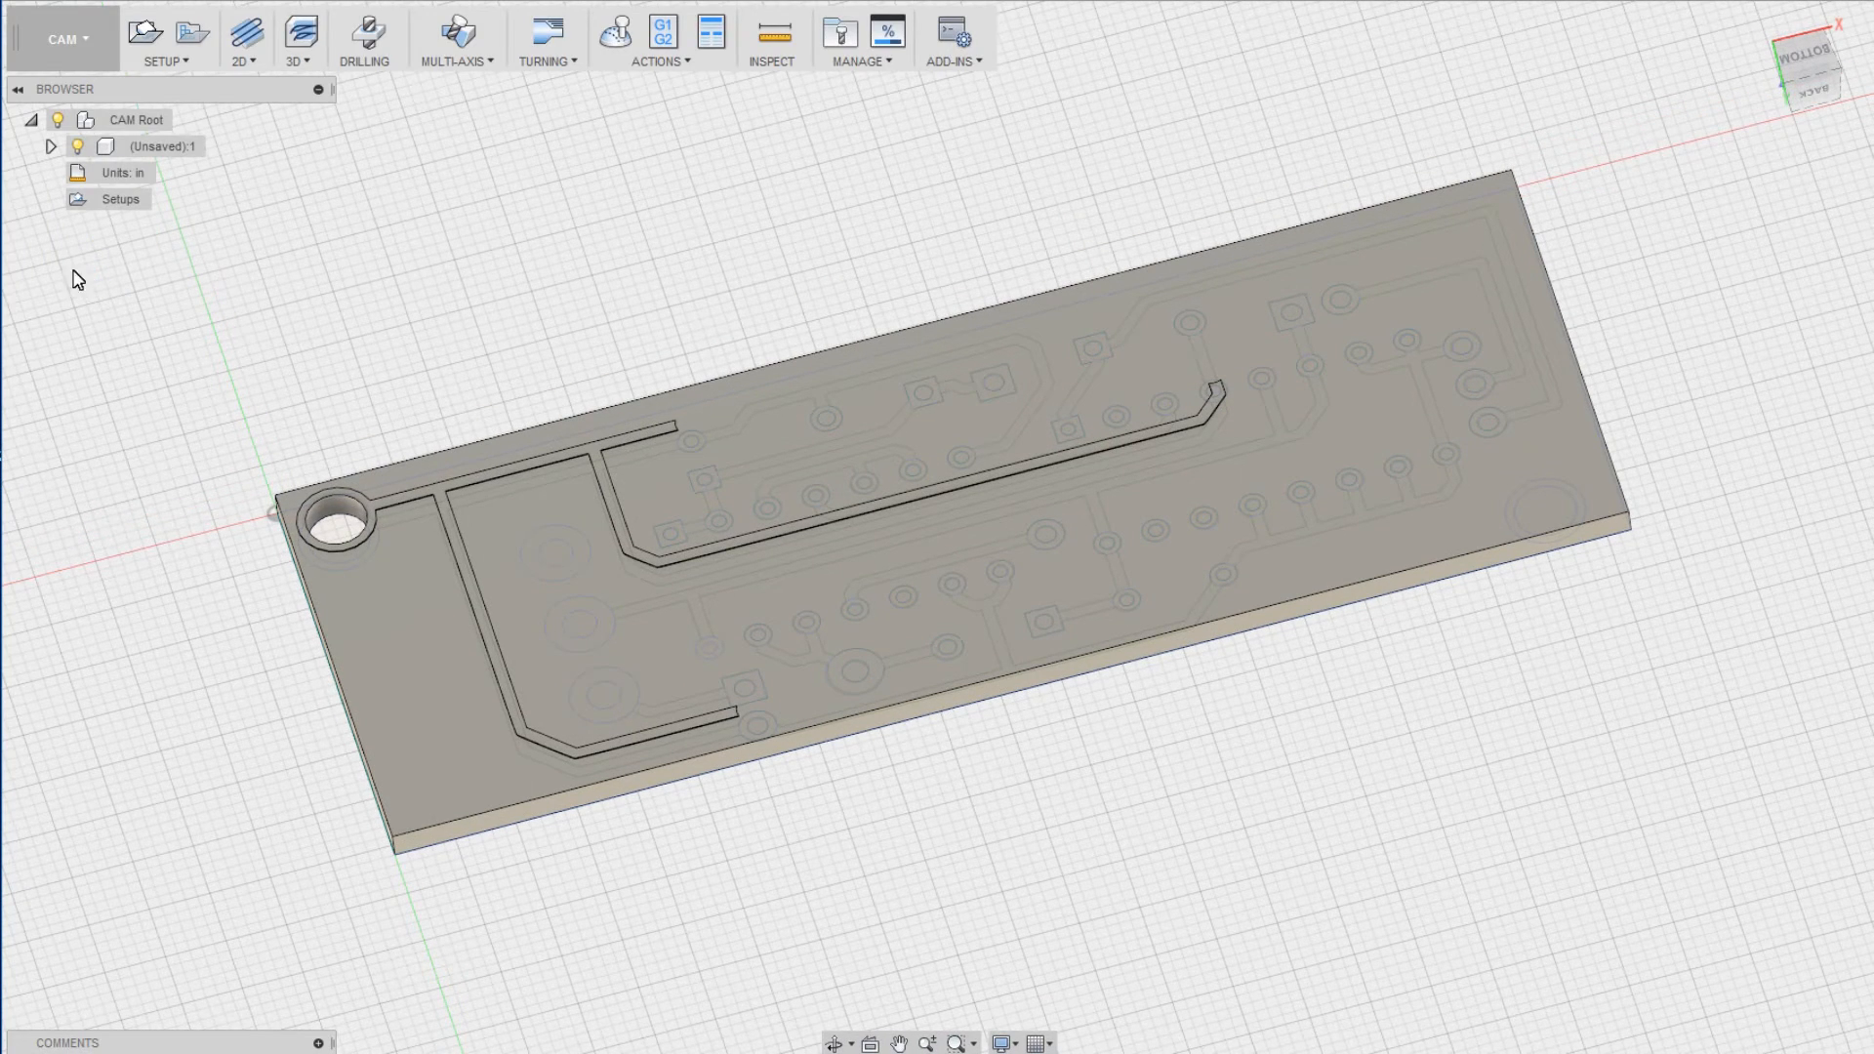
{"action": "mouse_move", "coordinate": [344, 326]}
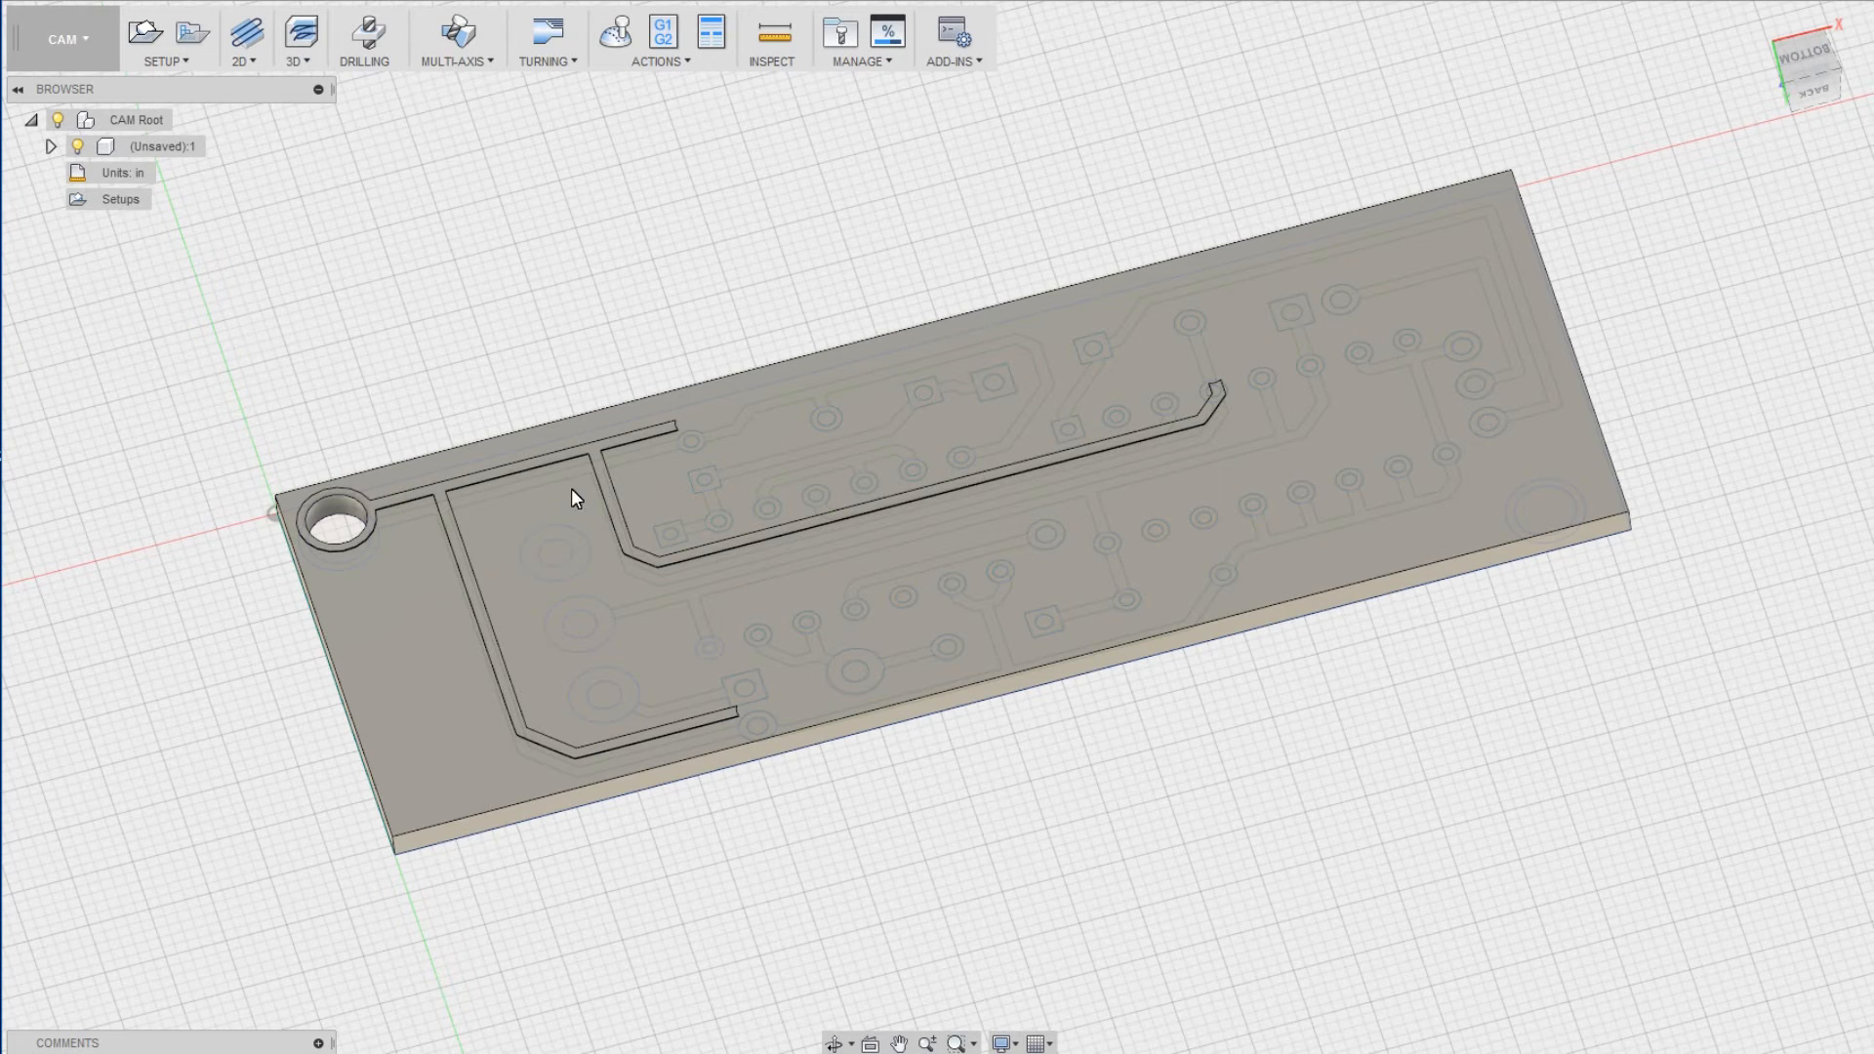
{"action": "mouse_move", "coordinate": [677, 581]}
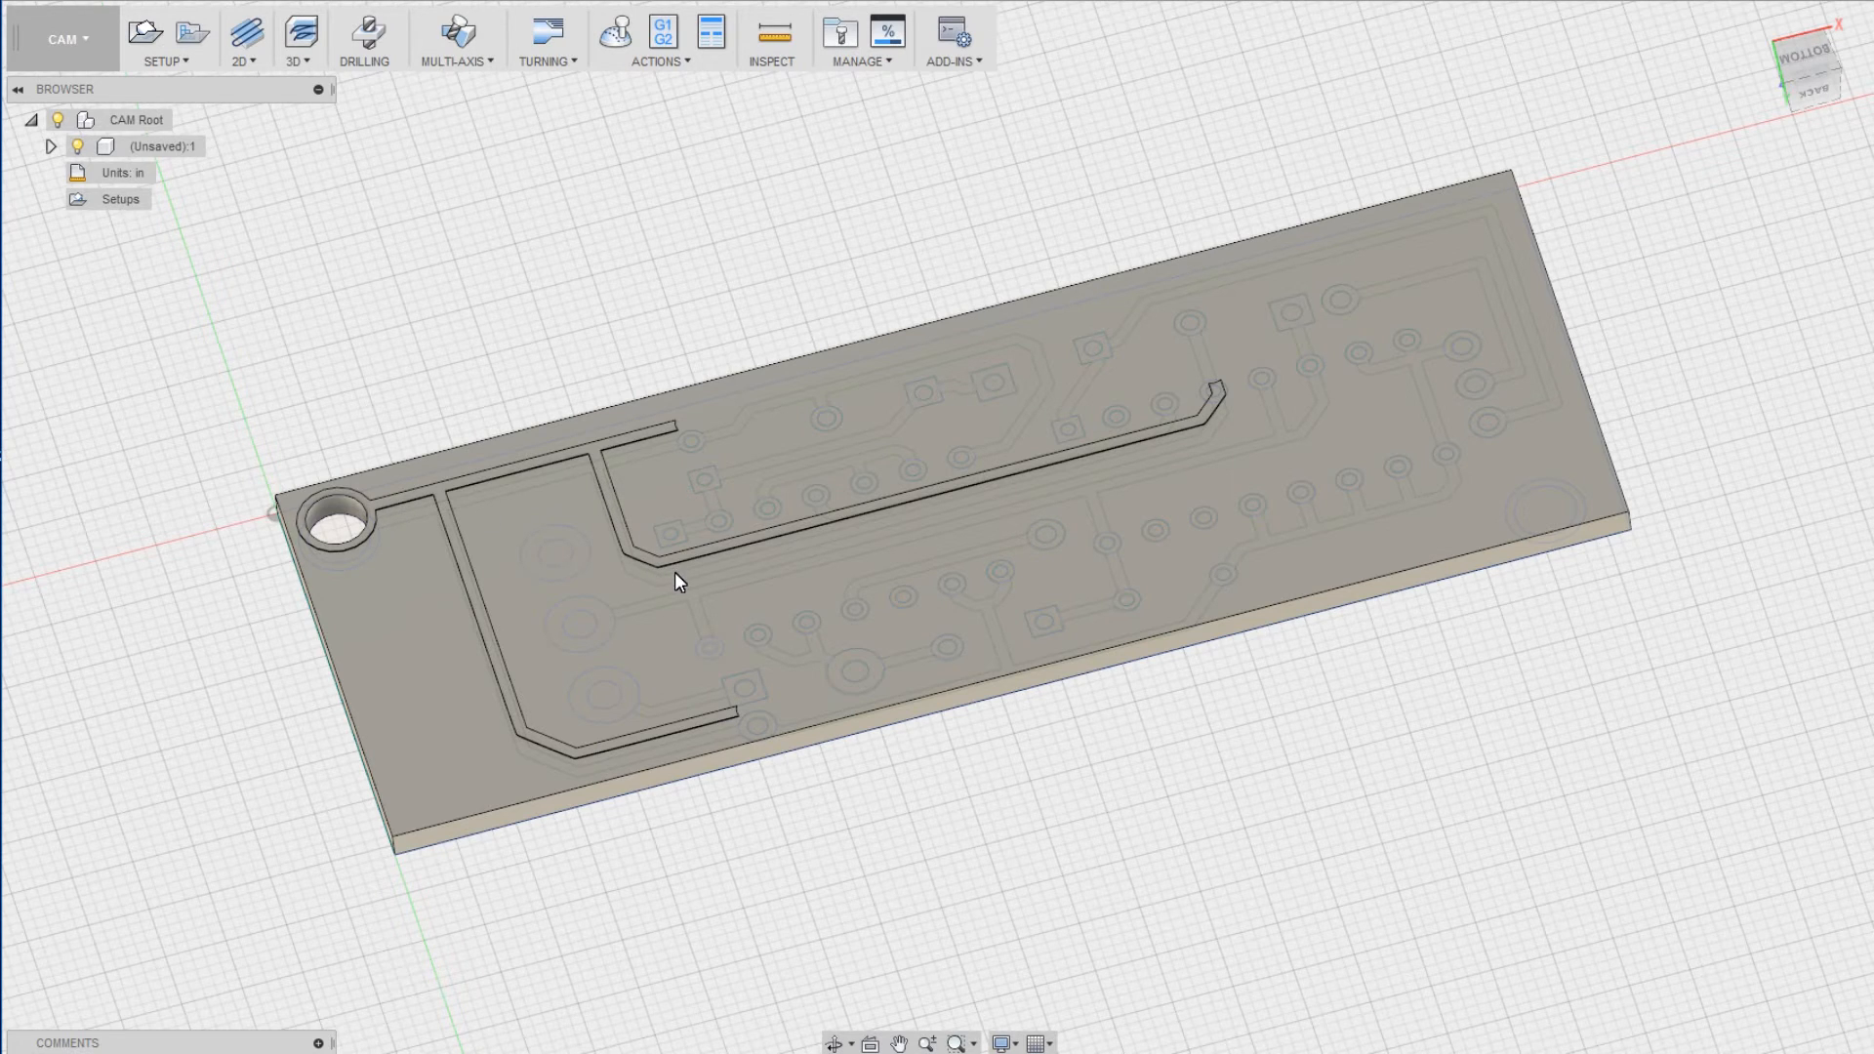